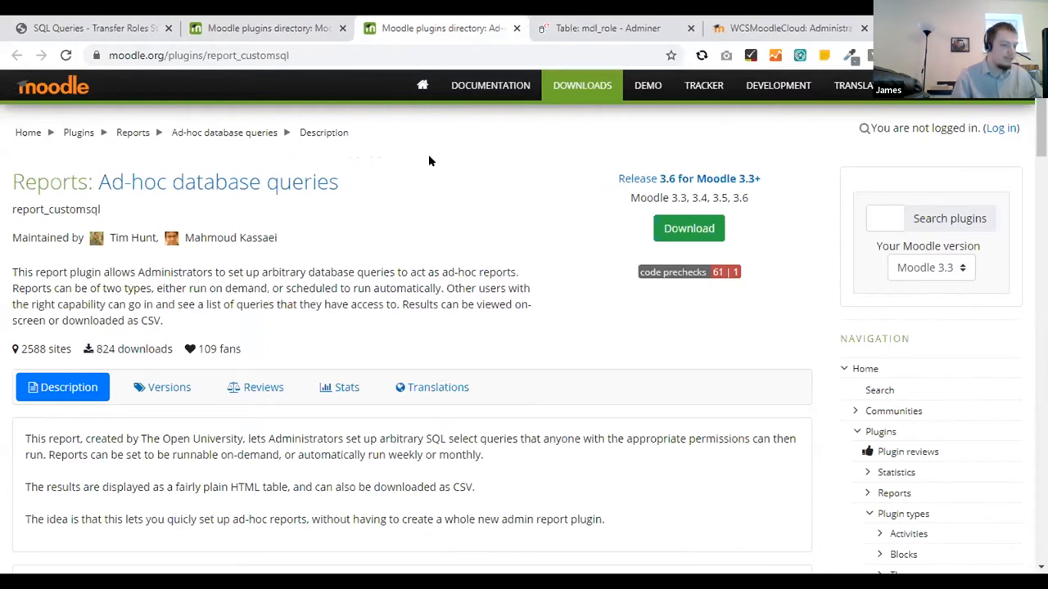
mouse_move(570, 376)
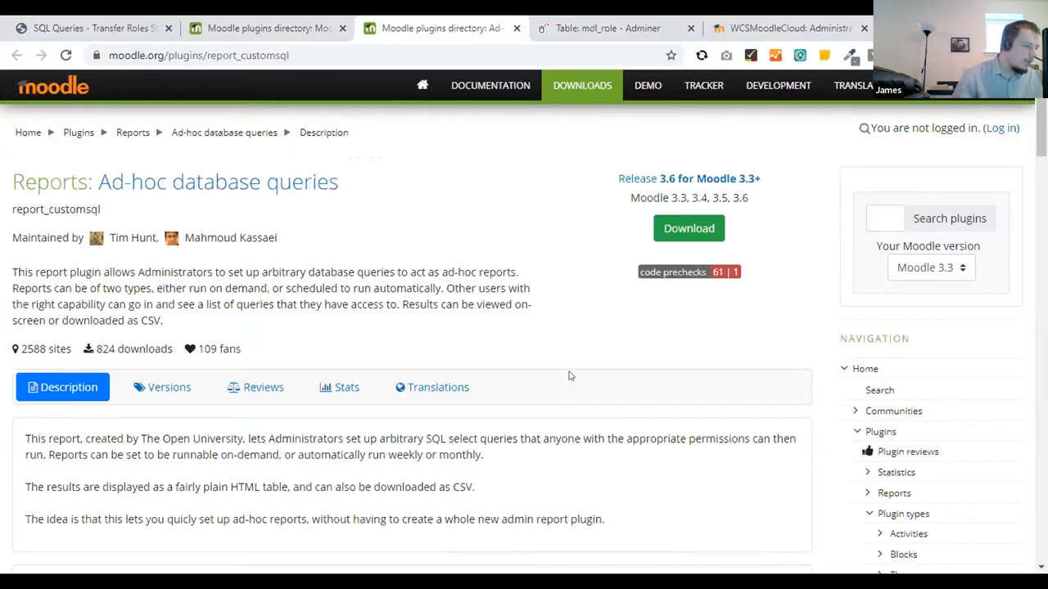
- Review the Ad-hoc database queries plugin page, then return to the mdl_role table in Adminer
scroll(down, 3)
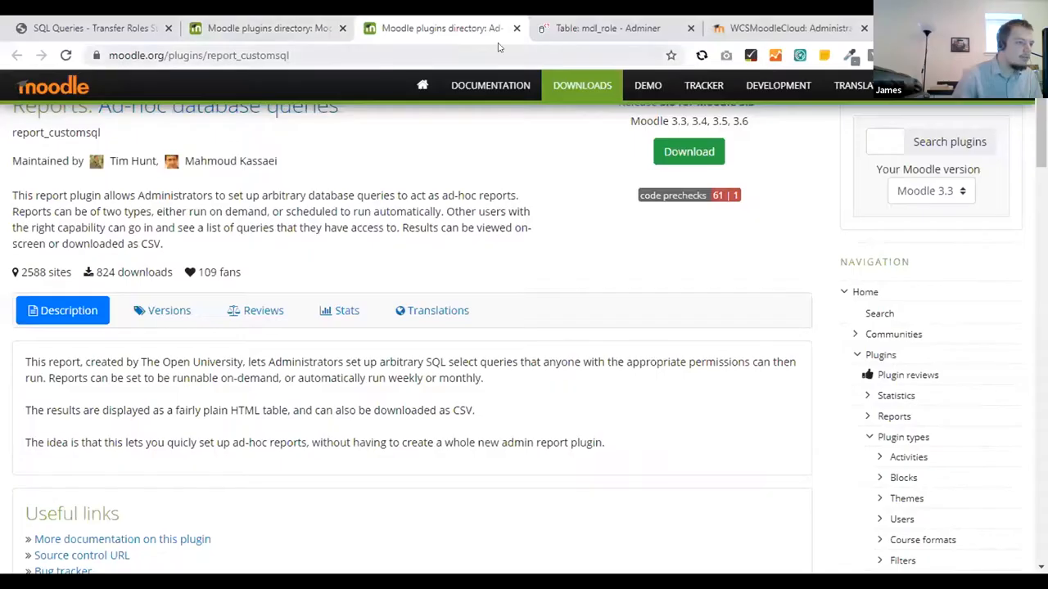
click(607, 28)
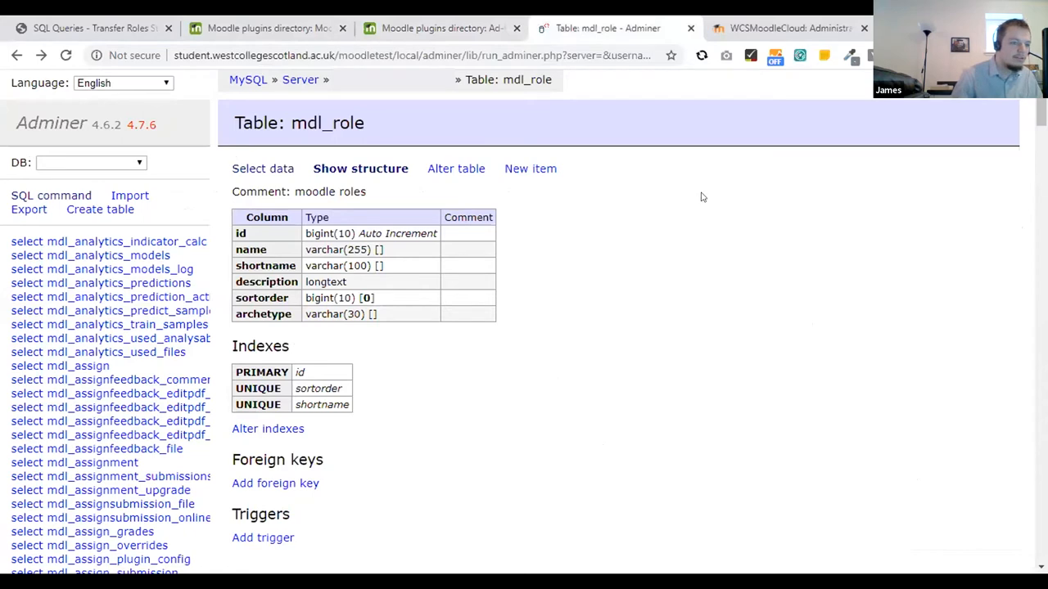
- Show the WCSMoodleCloud ad-hoc queries list: Bridge Roles, List Users and Roles, Transfer Roles Staff
click(786, 28)
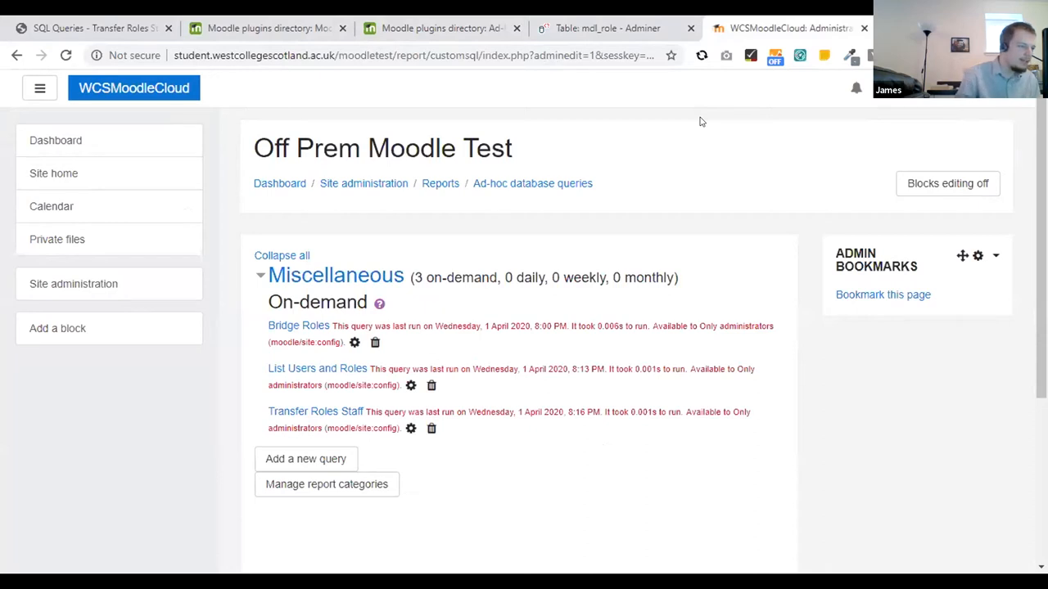
mouse_move(651, 233)
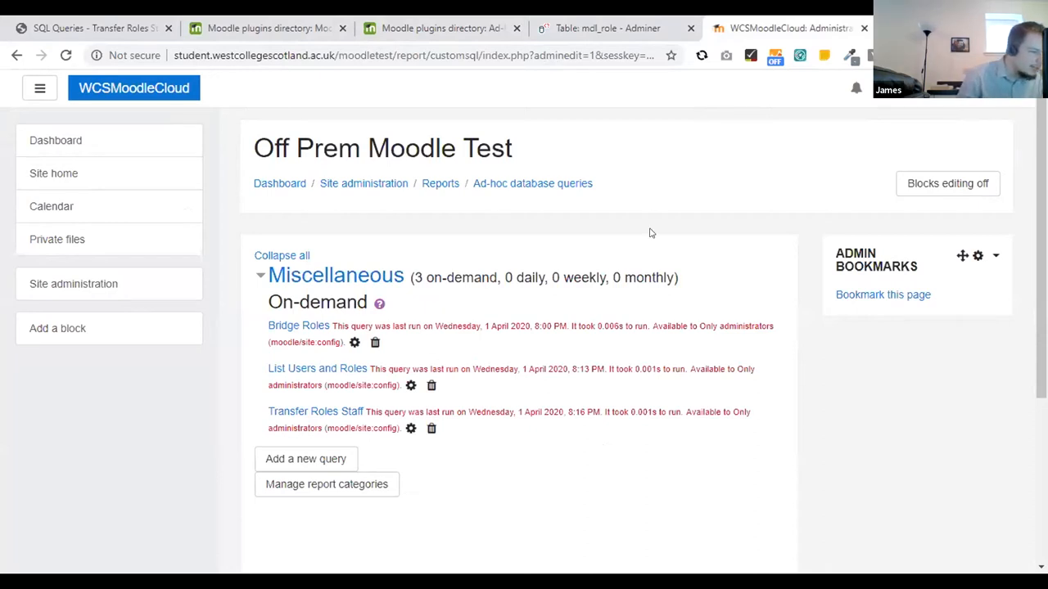
mouse_move(381, 290)
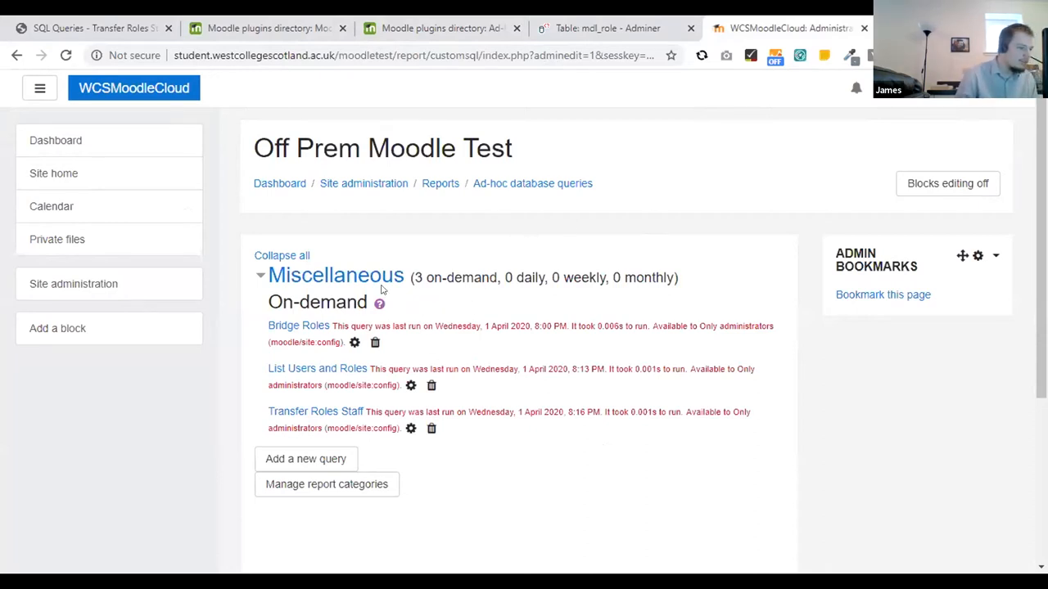
mouse_move(354, 343)
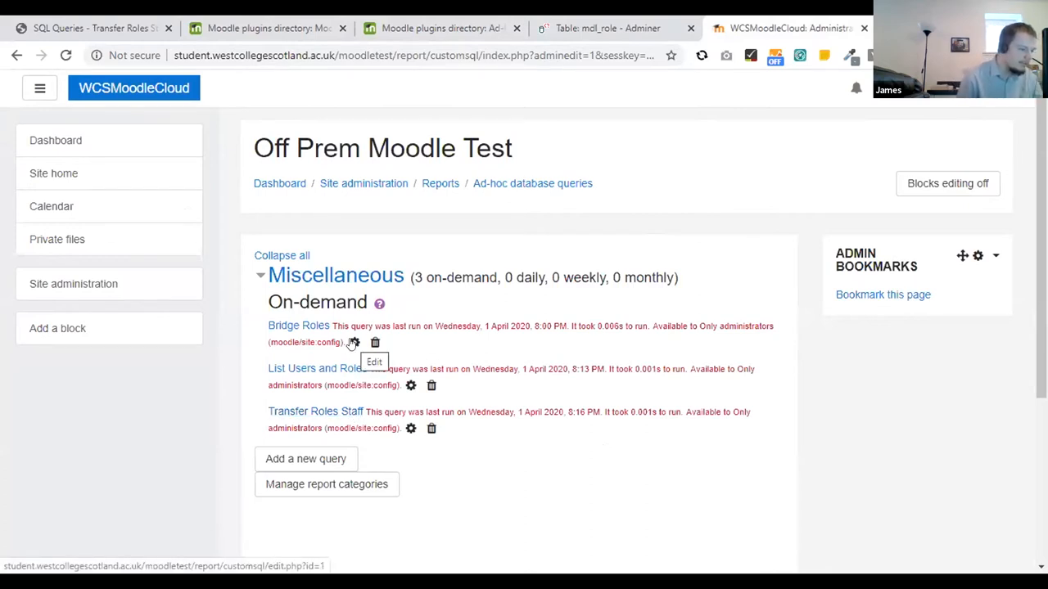
mouse_move(457, 343)
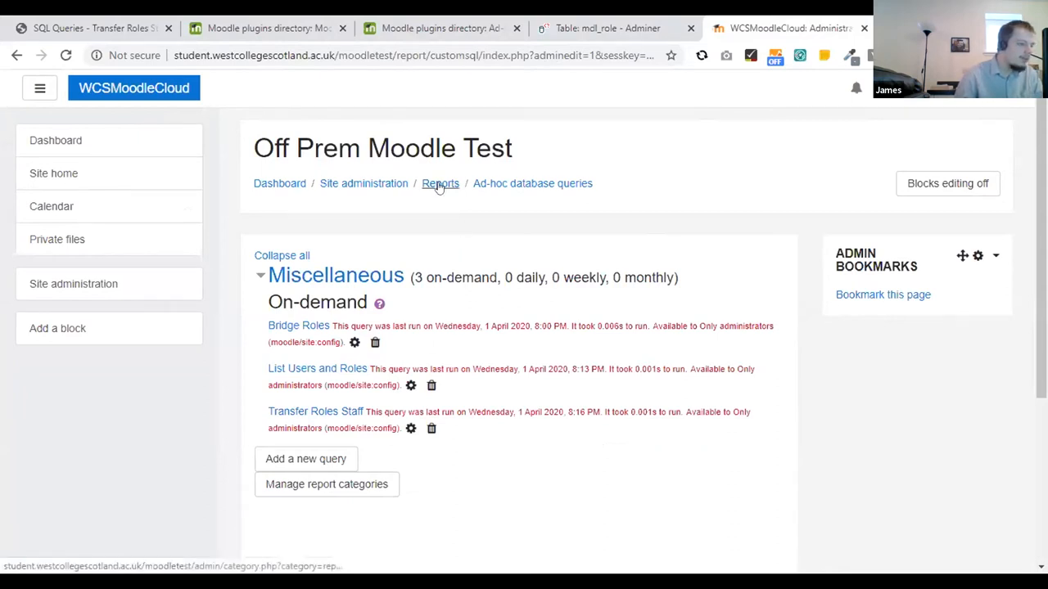
mouse_move(417, 76)
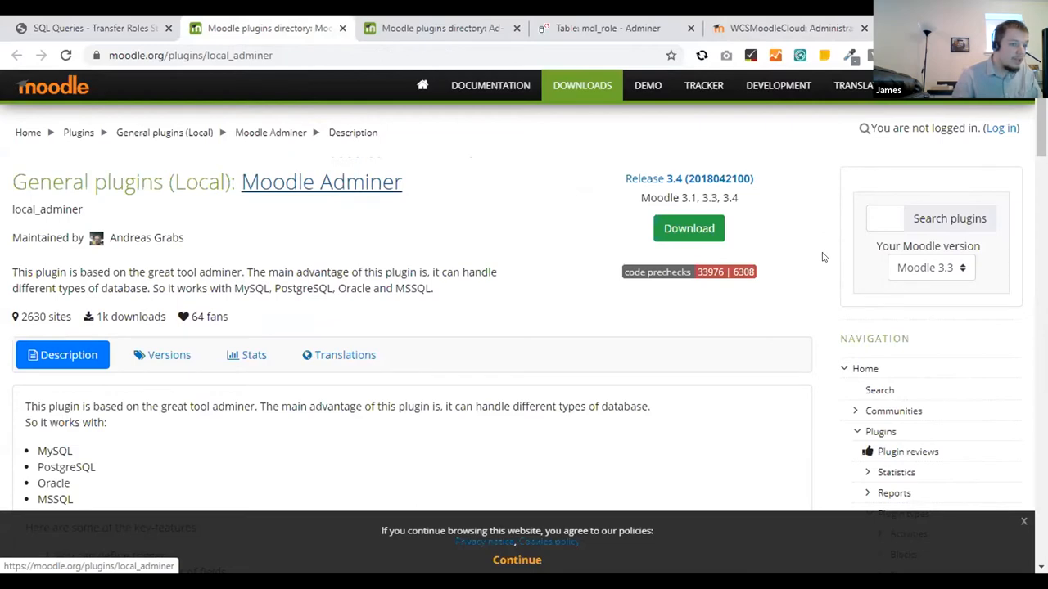
- Bring back Adminer's mdl_role table structure with columns, indexes, foreign keys and triggers
click(608, 28)
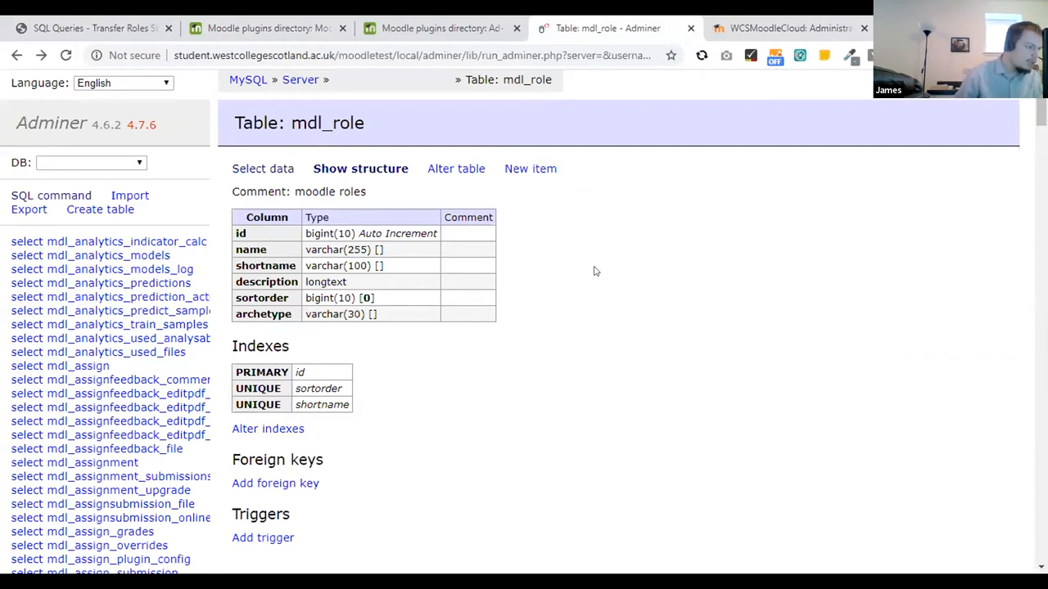
mouse_move(451, 207)
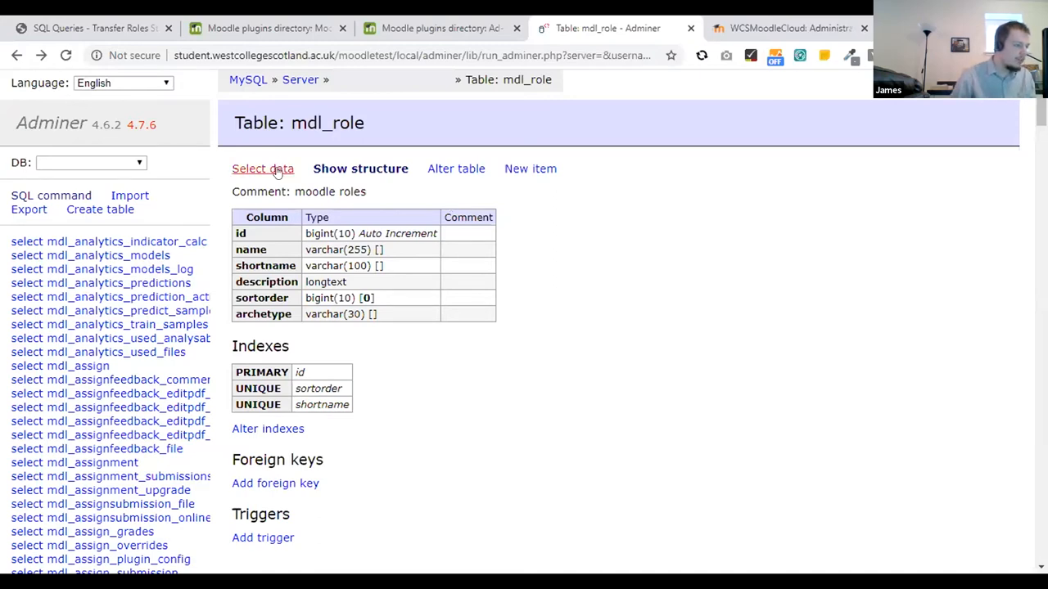
- Select data from mdl_role to list its eight roles with shortnames and archetypes
click(262, 168)
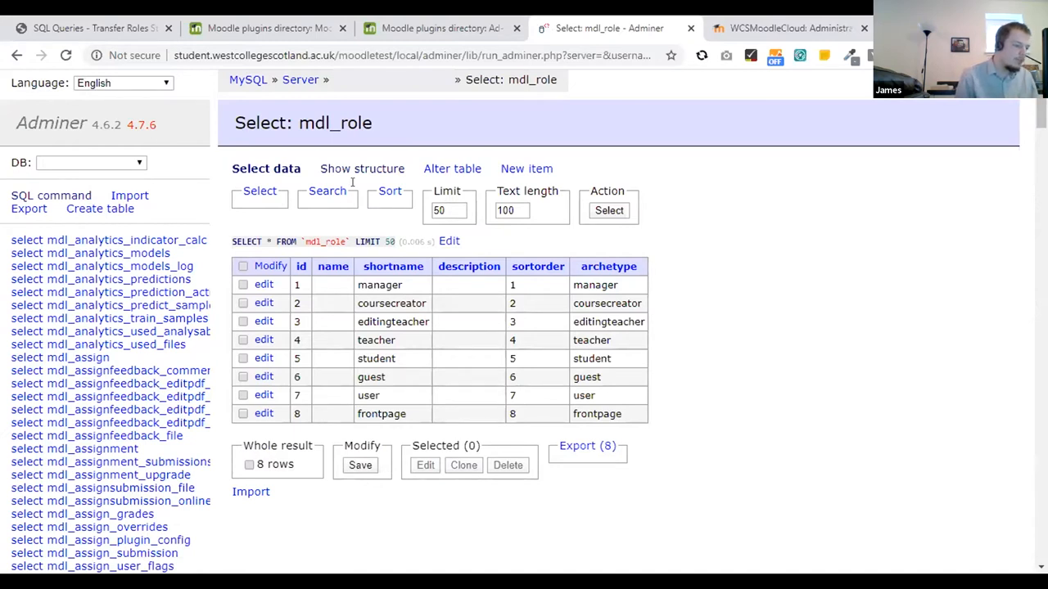
mouse_move(167, 179)
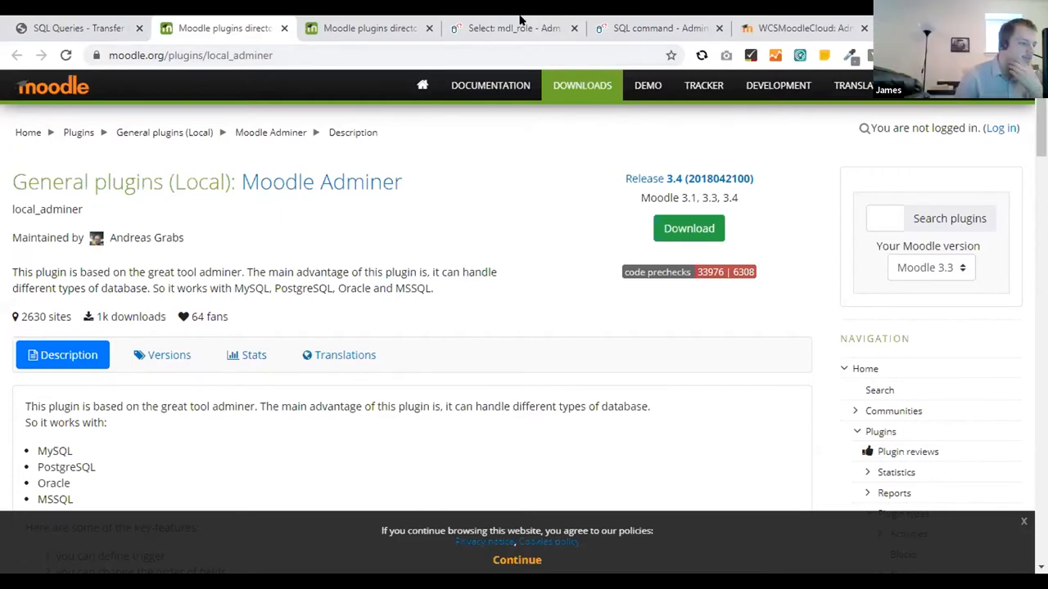
click(512, 27)
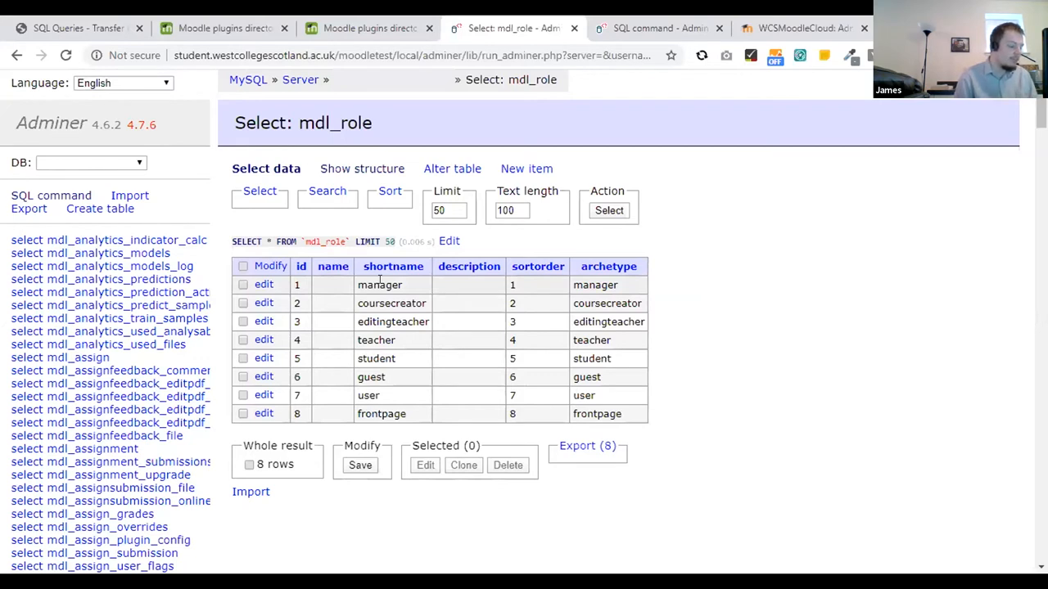
mouse_move(338, 283)
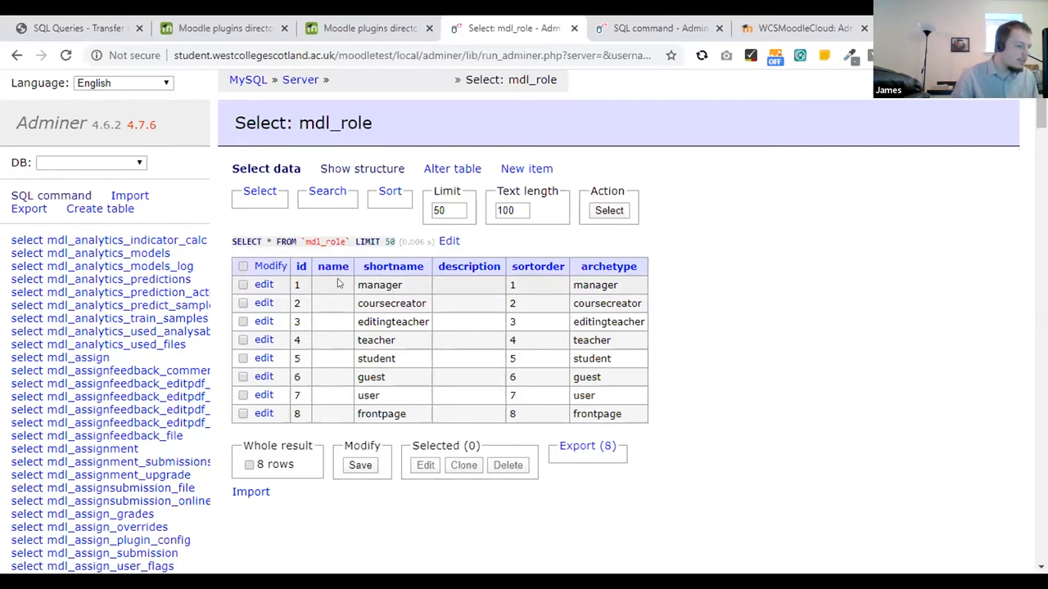
mouse_move(363, 296)
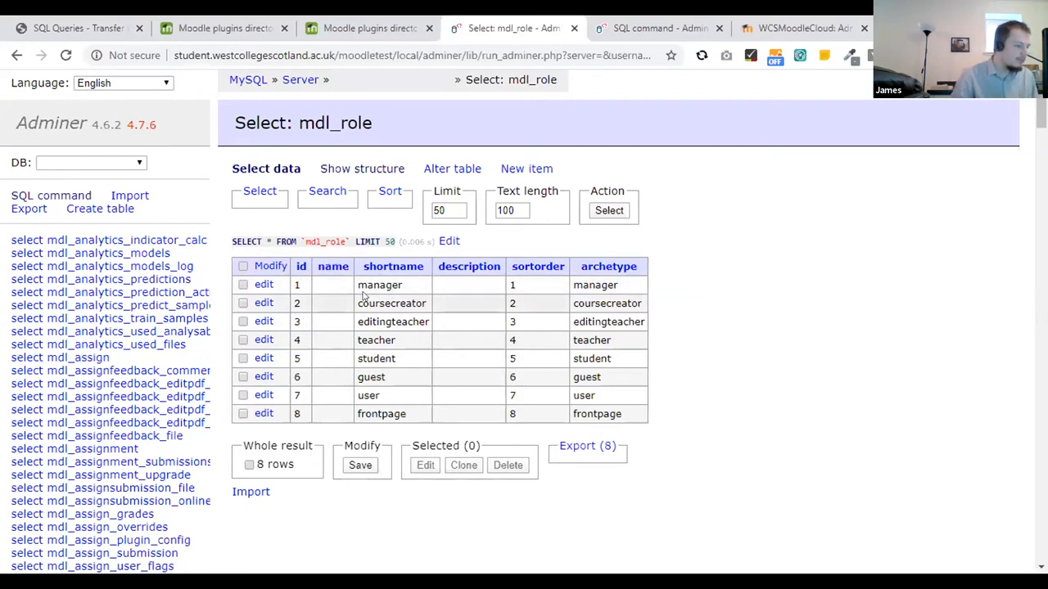
mouse_move(622, 85)
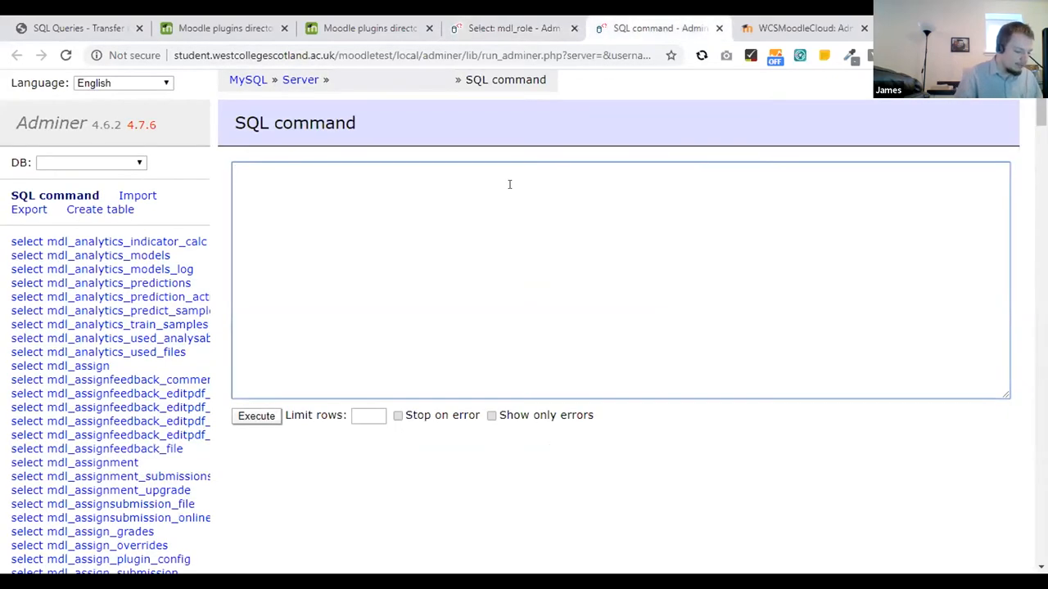
- Execute SELECT id, shortname FROM mdl_role in Adminer, then go back to WCSMoodleCloud
text(SEL:E)
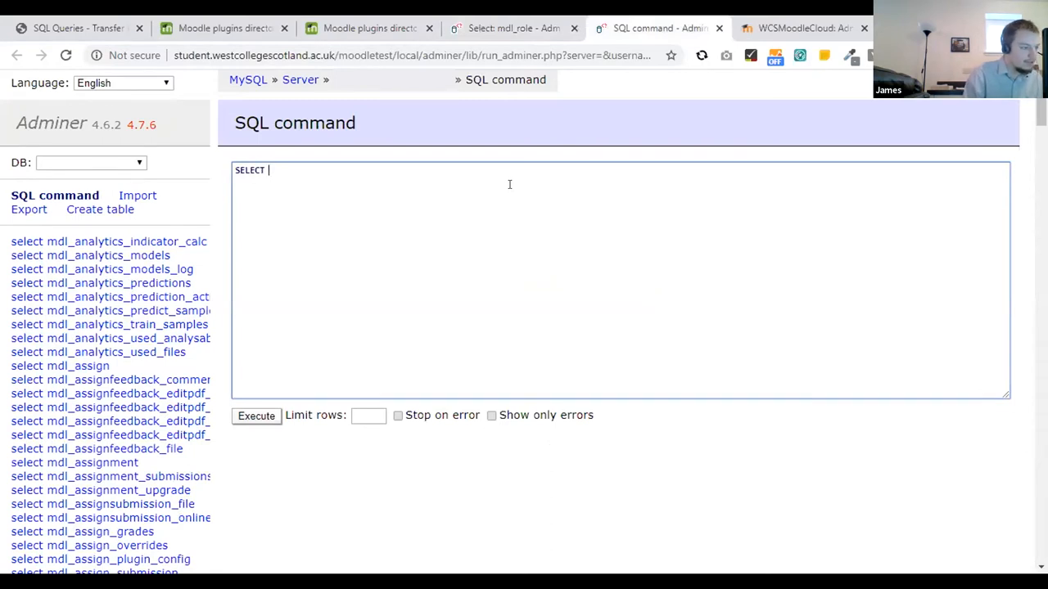
text(id,)
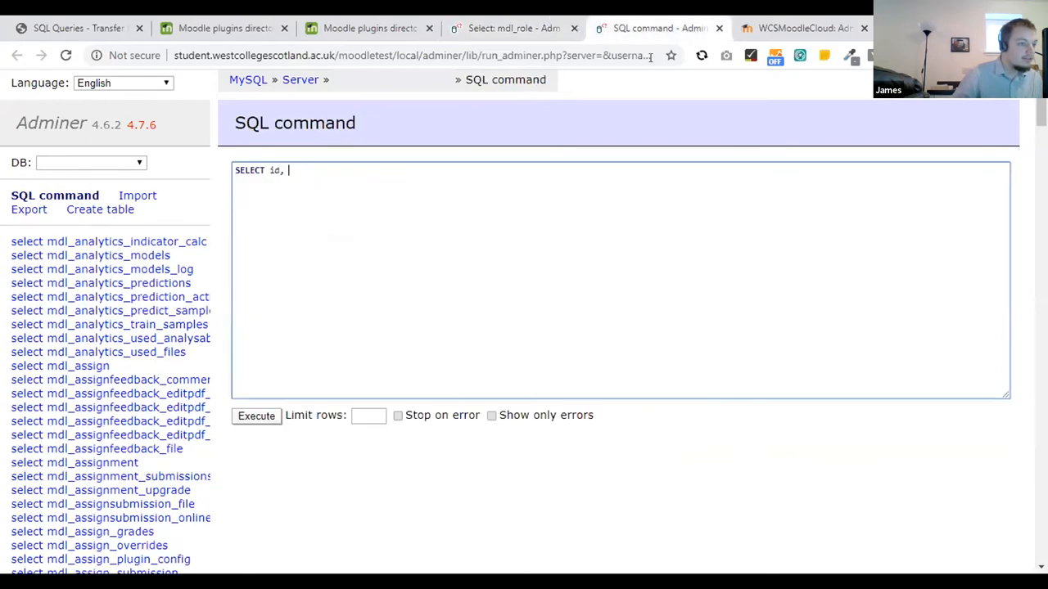
text(shortn)
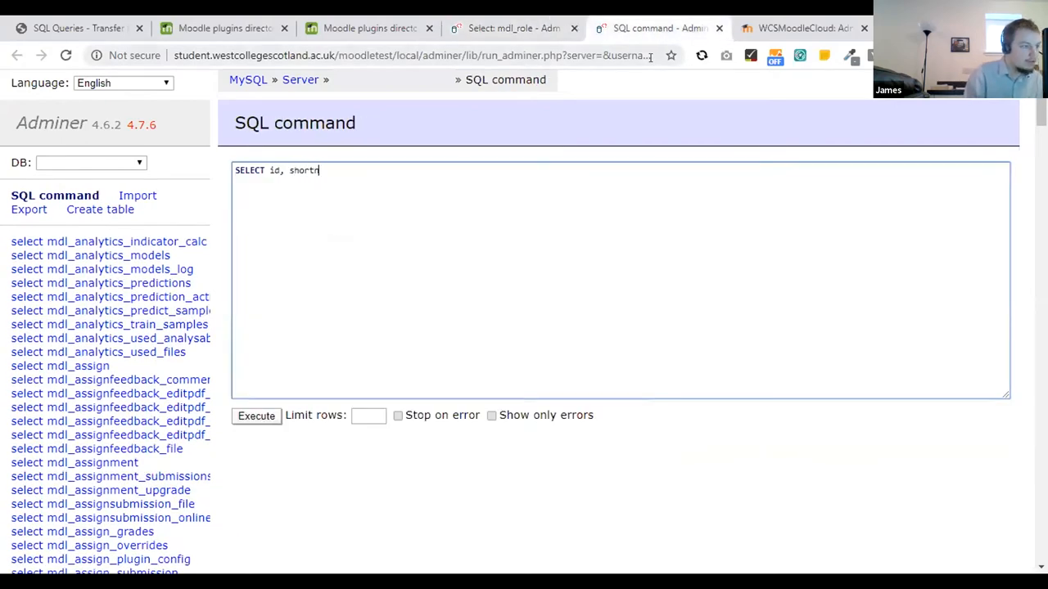
text(ame)
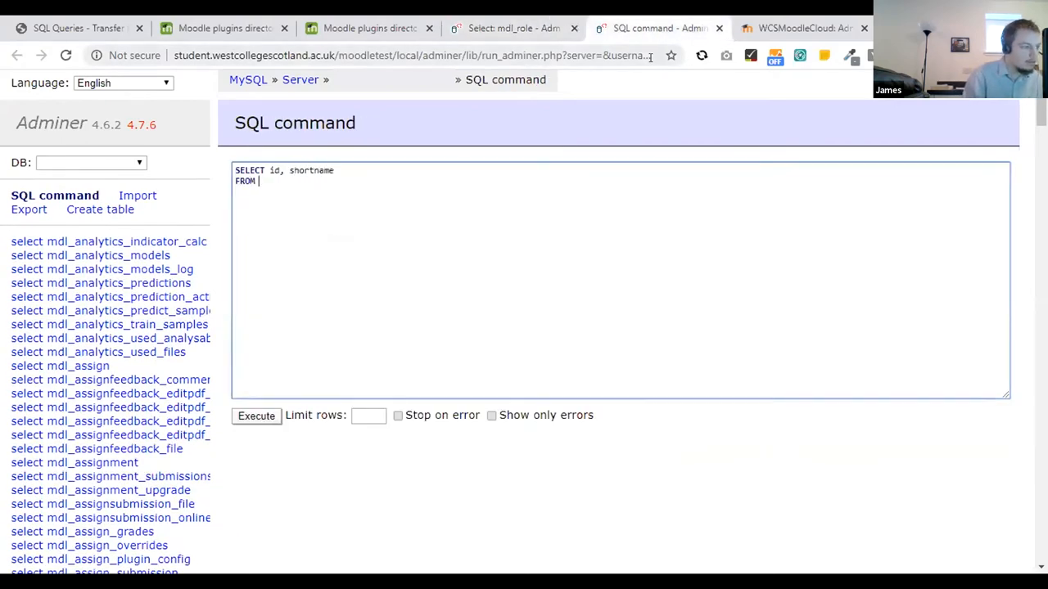
text(mdl_role)
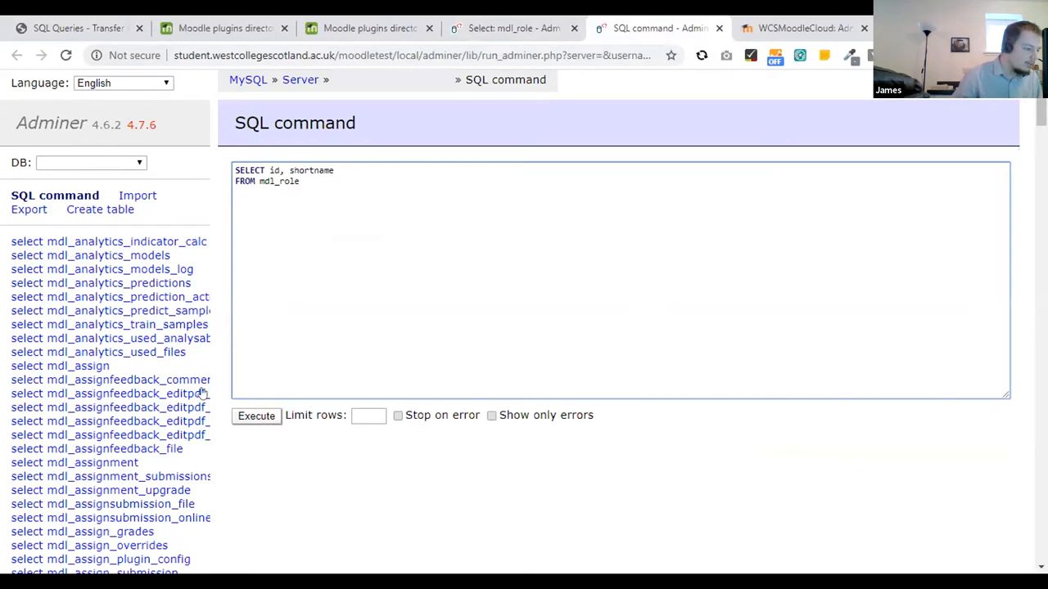
click(256, 416)
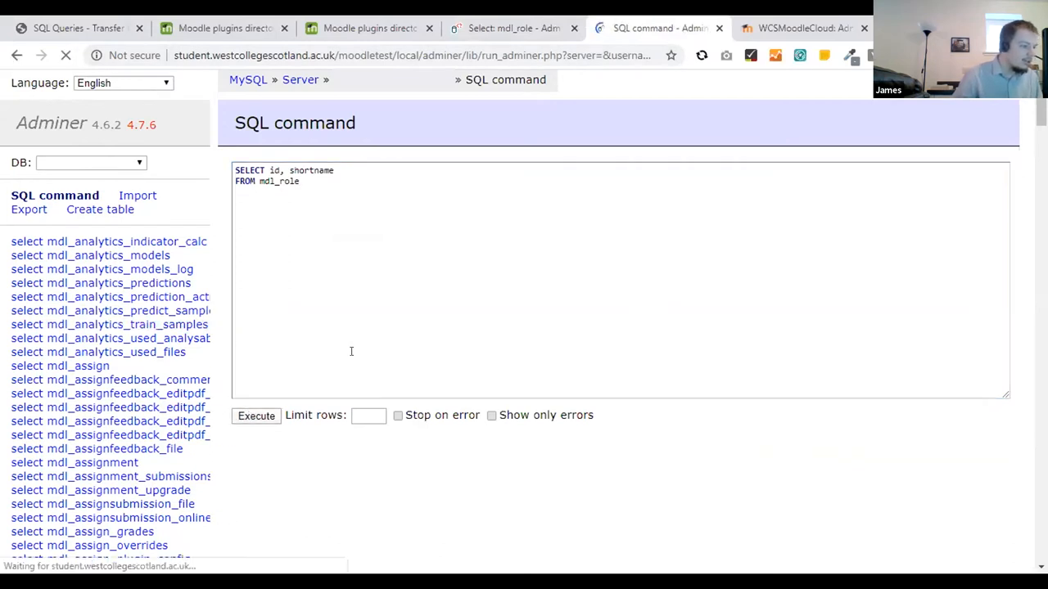
click(256, 415)
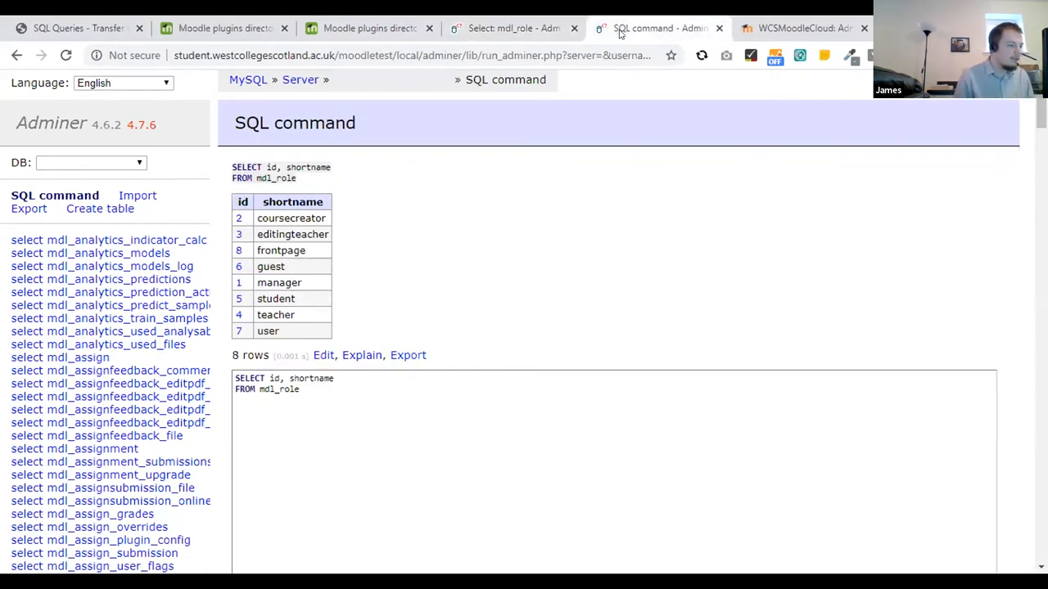
mouse_move(513, 27)
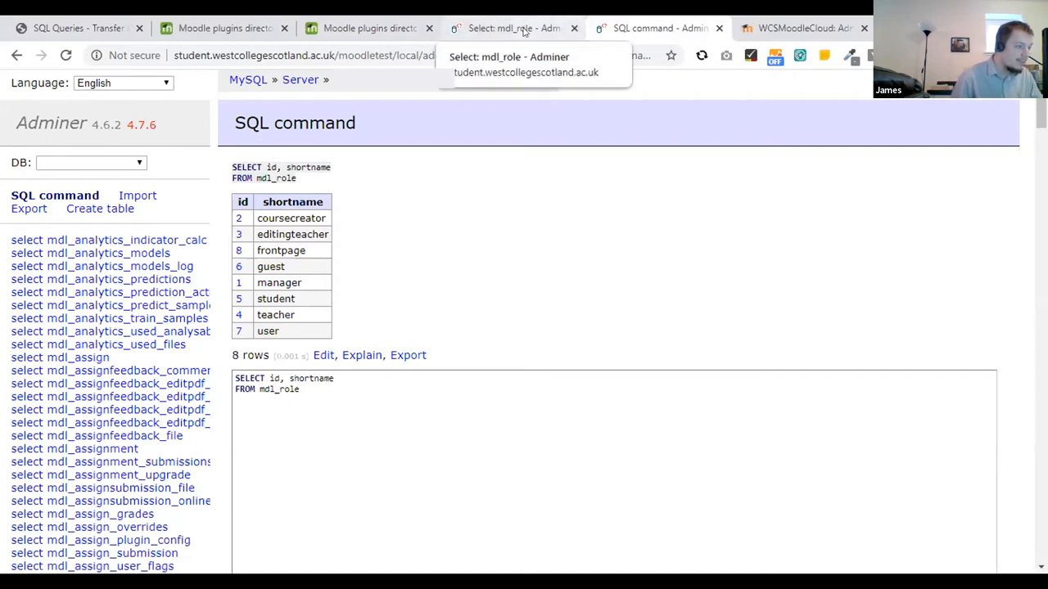
click(511, 28)
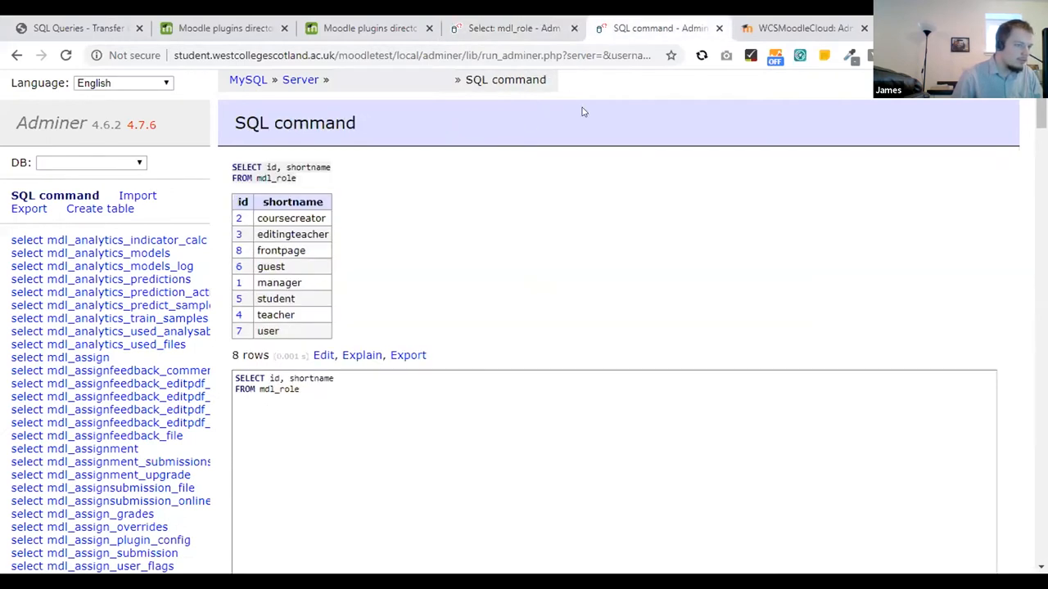
mouse_move(511, 28)
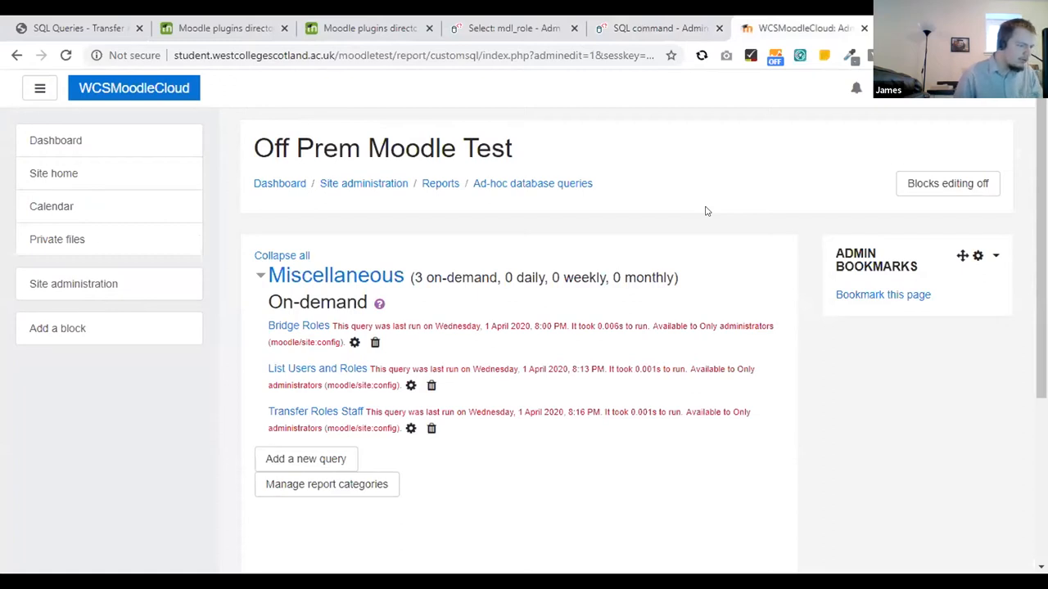
mouse_move(361, 438)
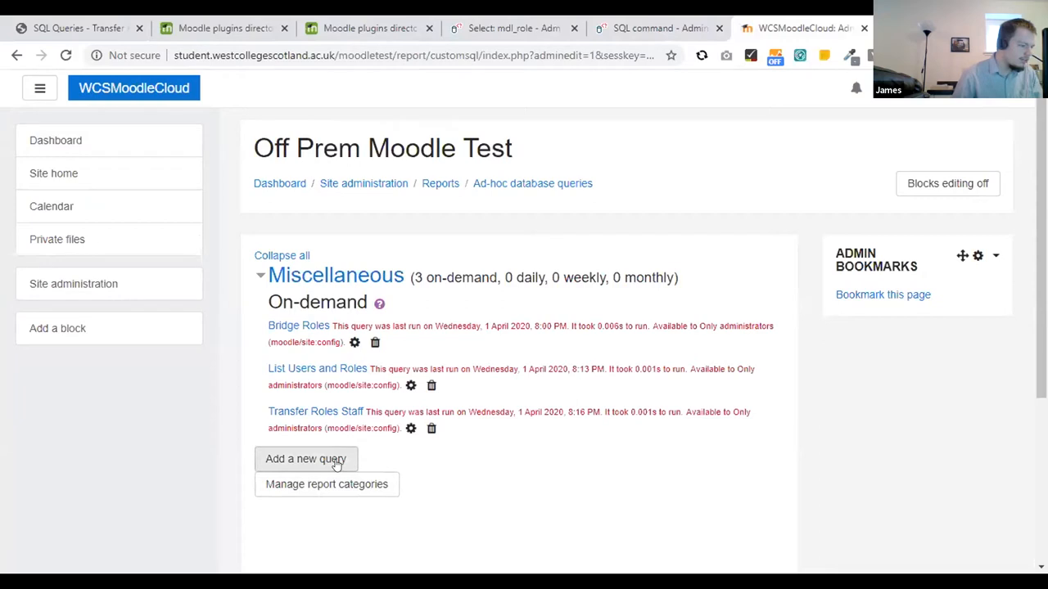
- Go to the Manage report categories page
click(305, 458)
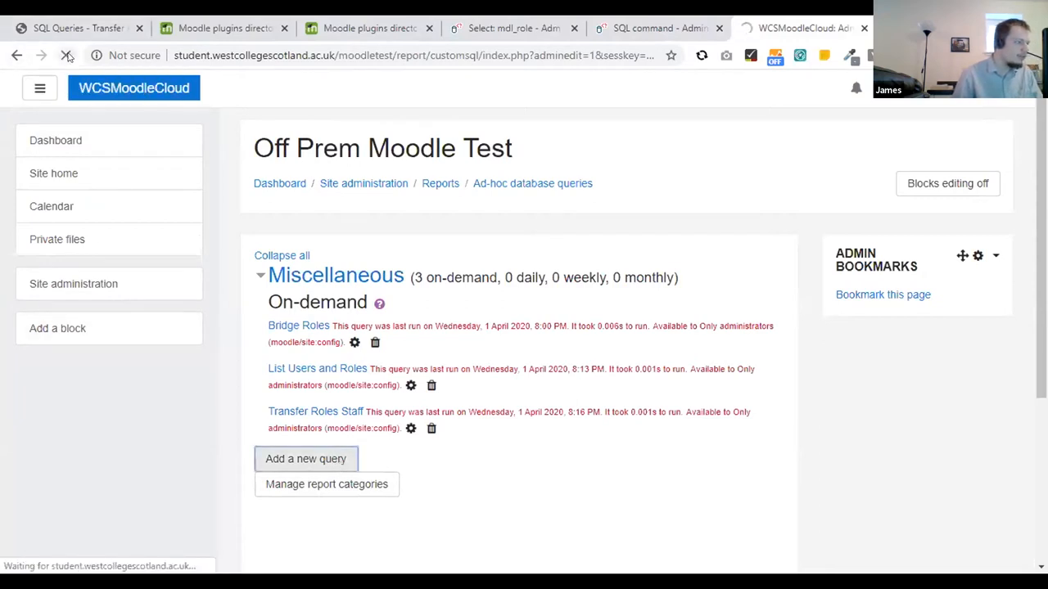
click(326, 484)
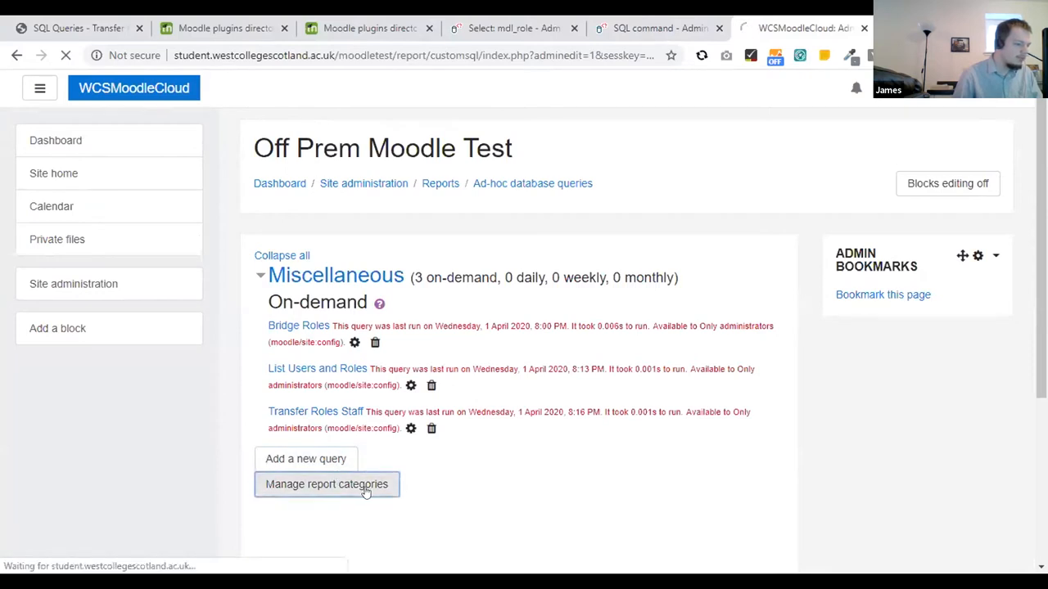
click(326, 483)
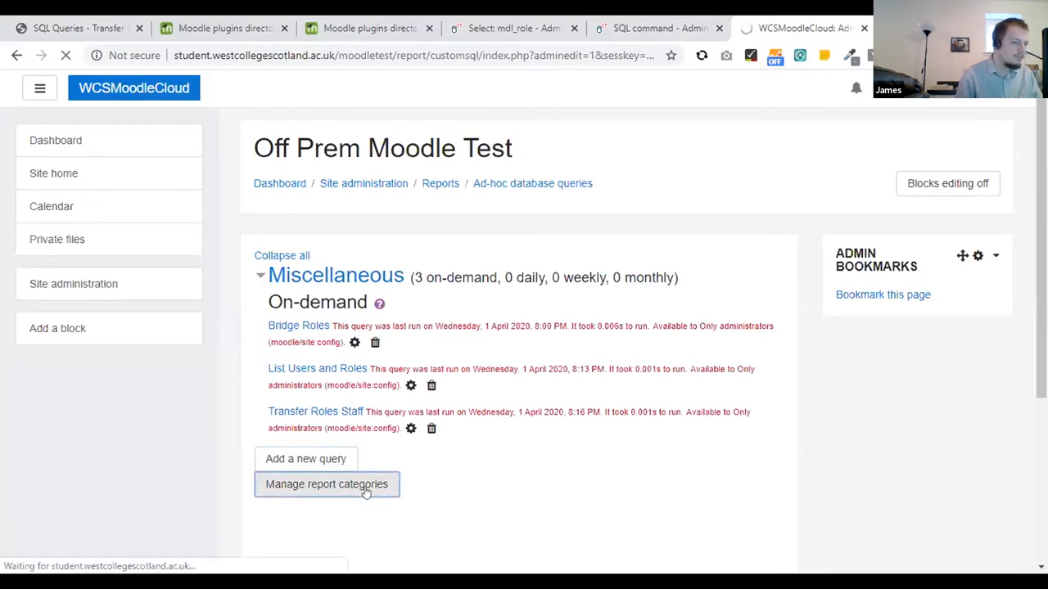
click(326, 484)
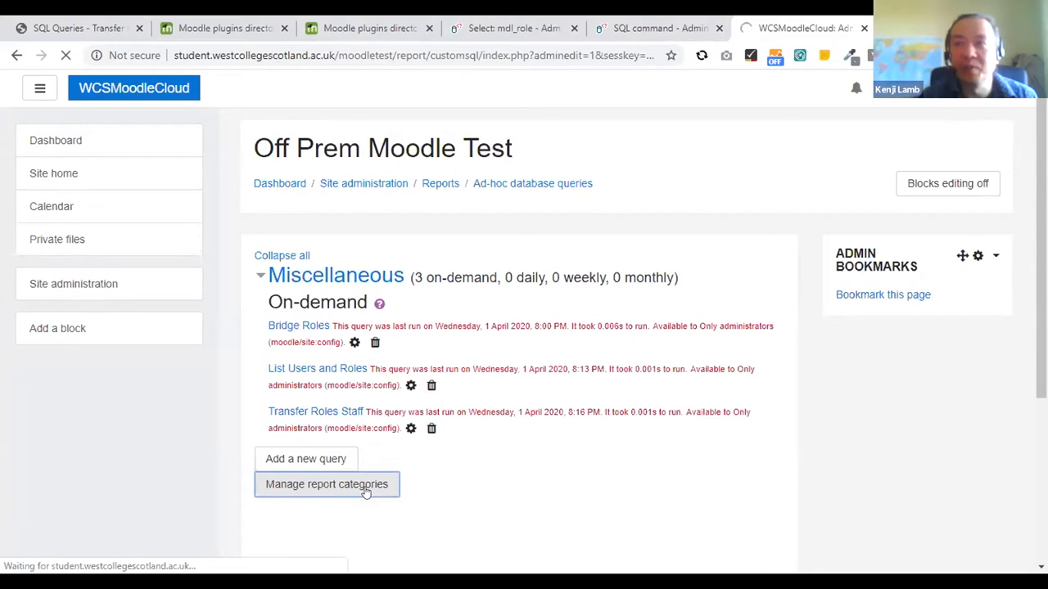
click(326, 484)
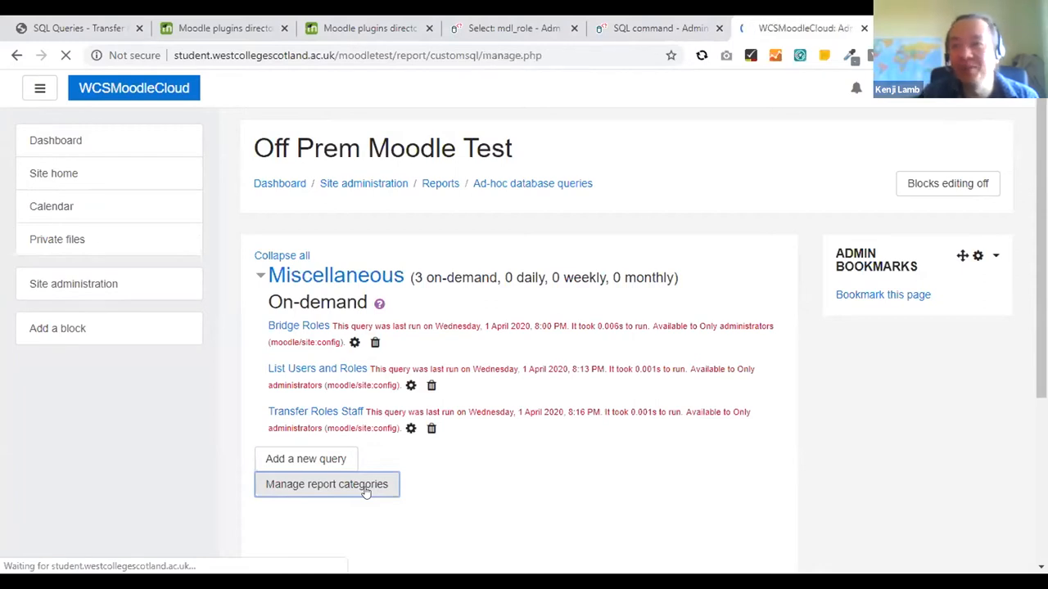
click(326, 484)
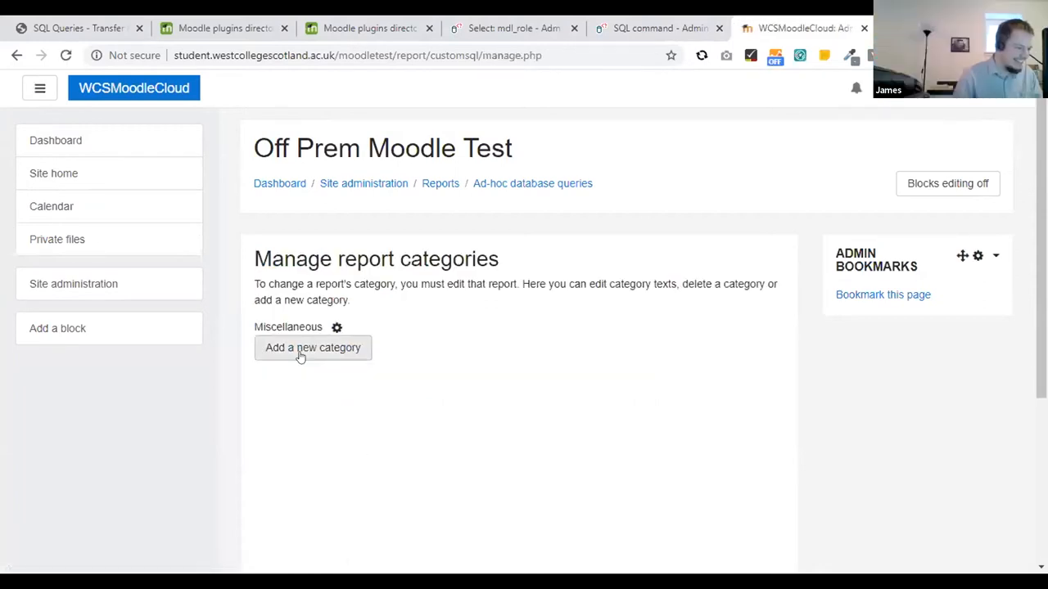
- Add a report category named Virtual Bridge
click(313, 347)
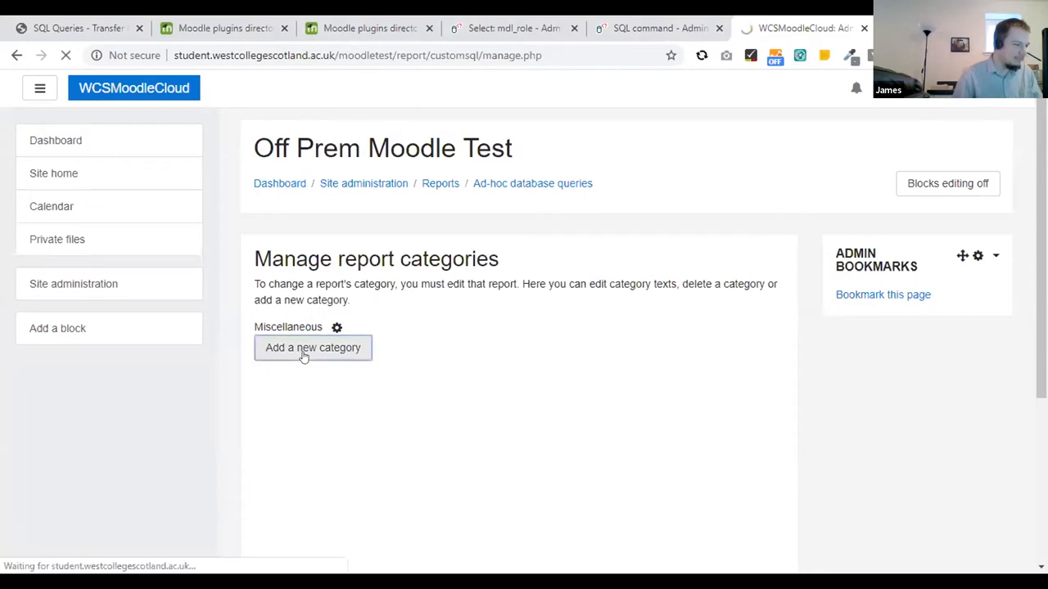
click(313, 348)
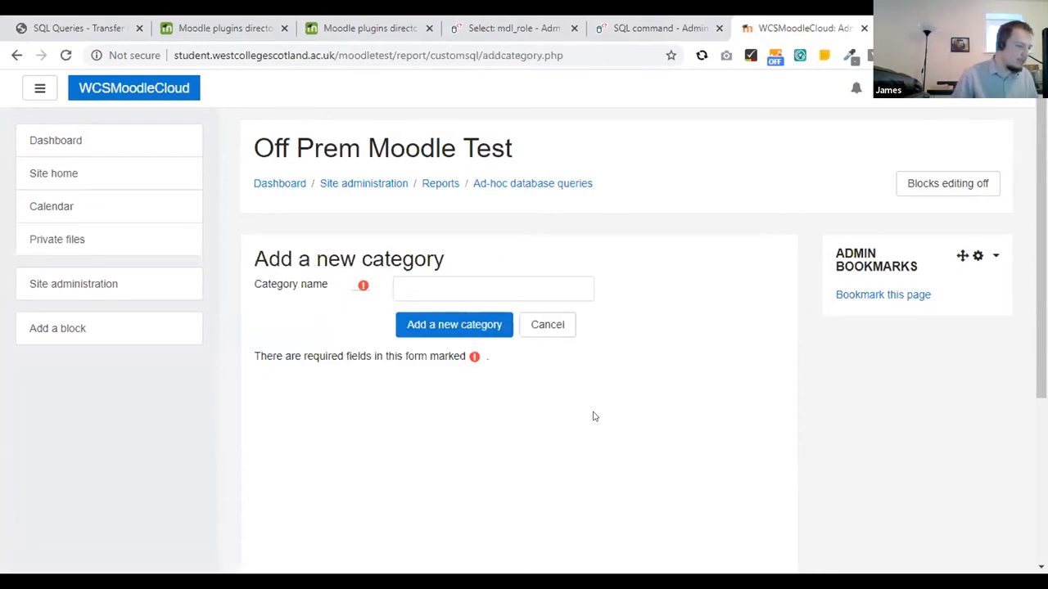
click(493, 289)
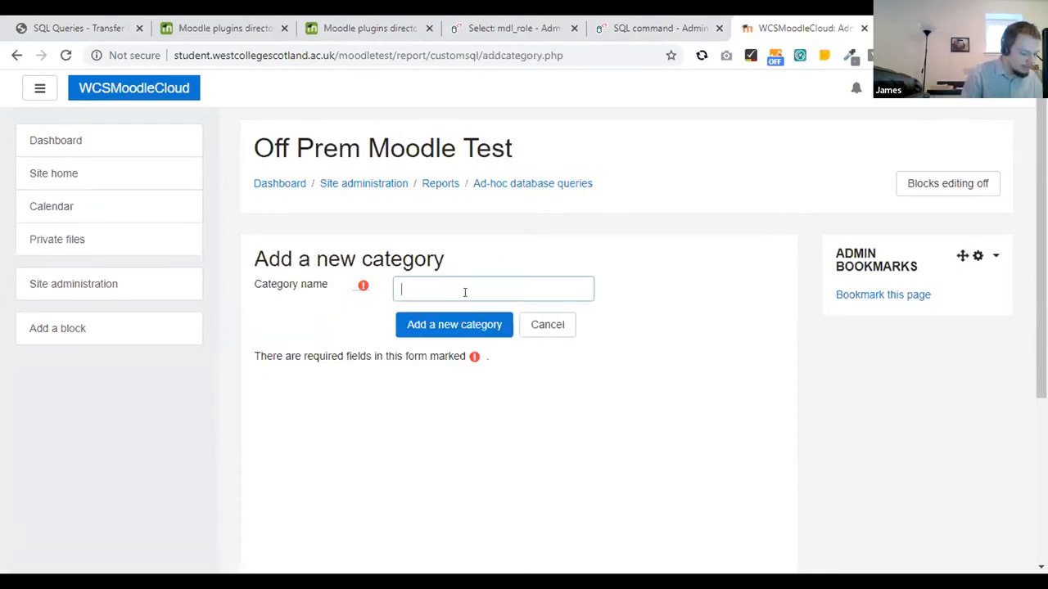
text(Vit)
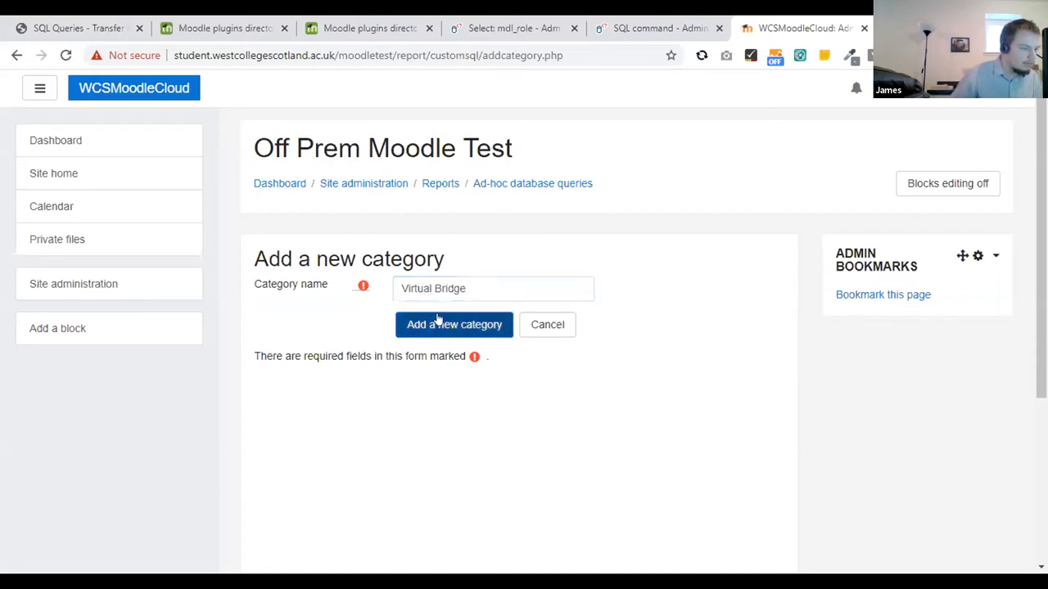
click(454, 324)
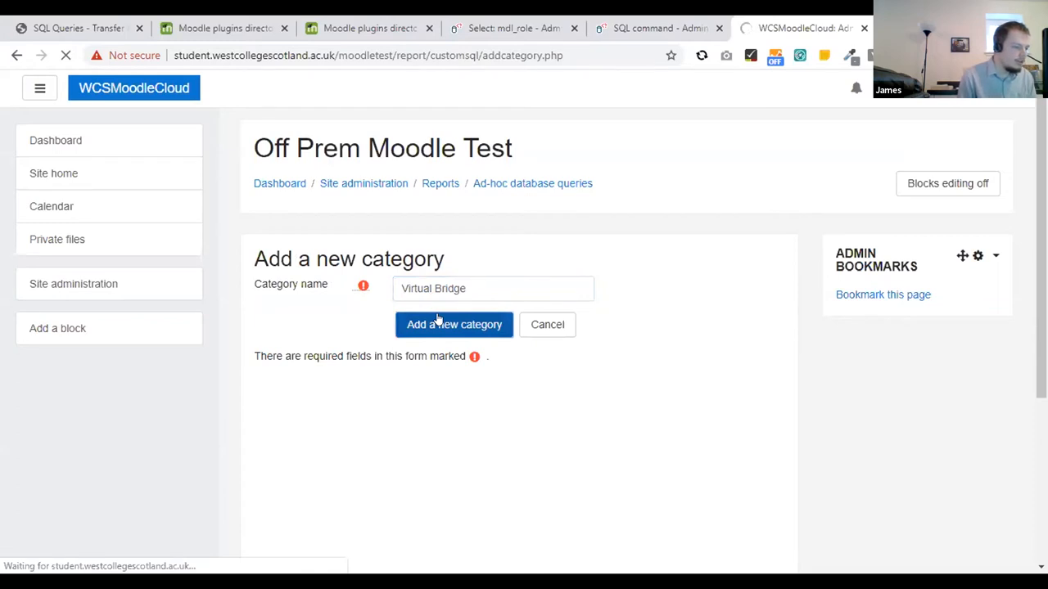
click(453, 324)
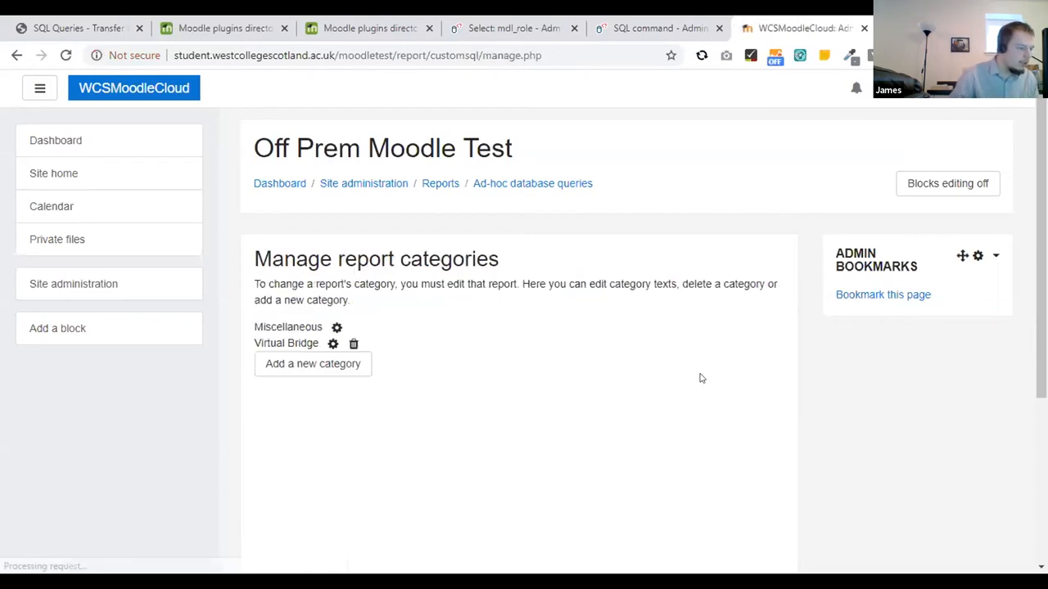
- Return to the ad-hoc queries list and begin a new query
click(533, 182)
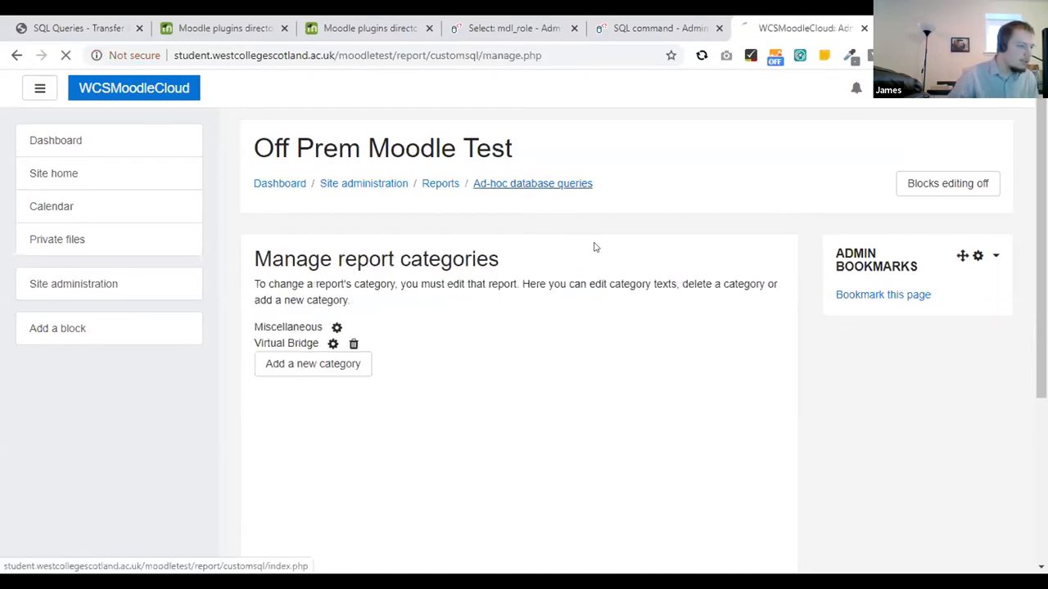
click(532, 183)
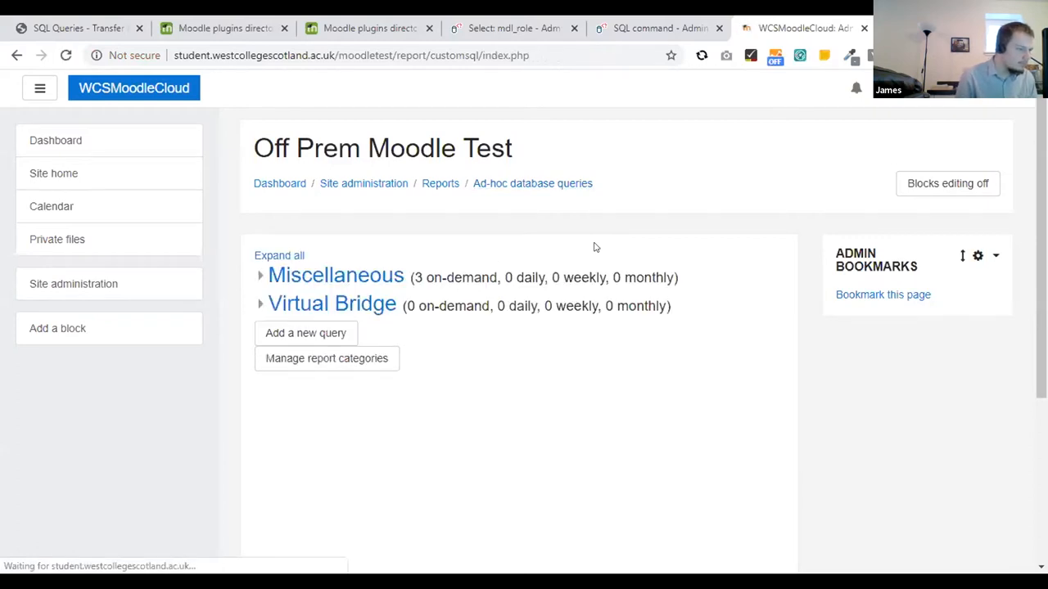
click(306, 332)
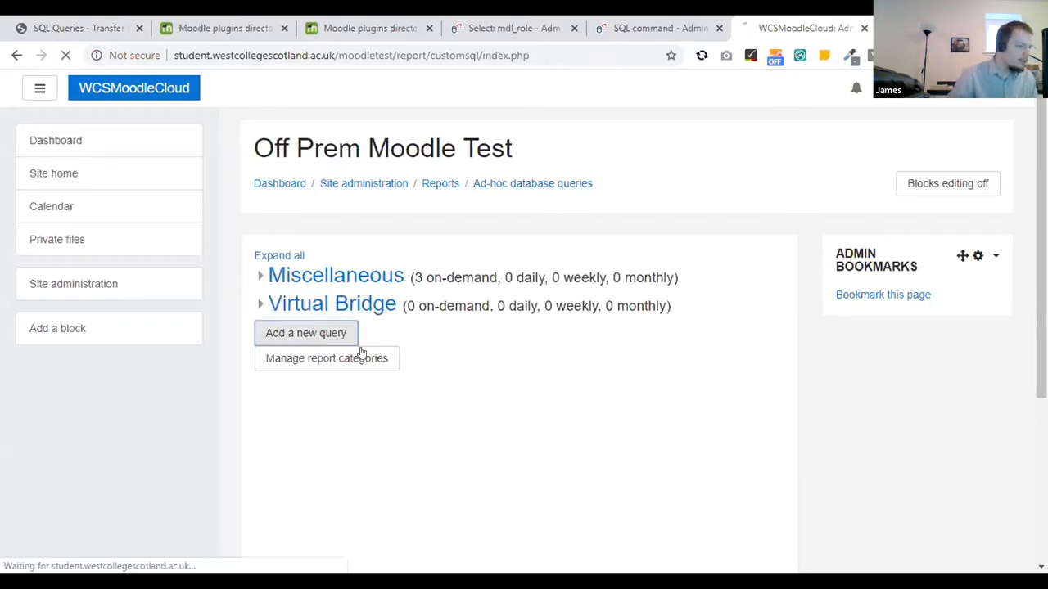
click(305, 333)
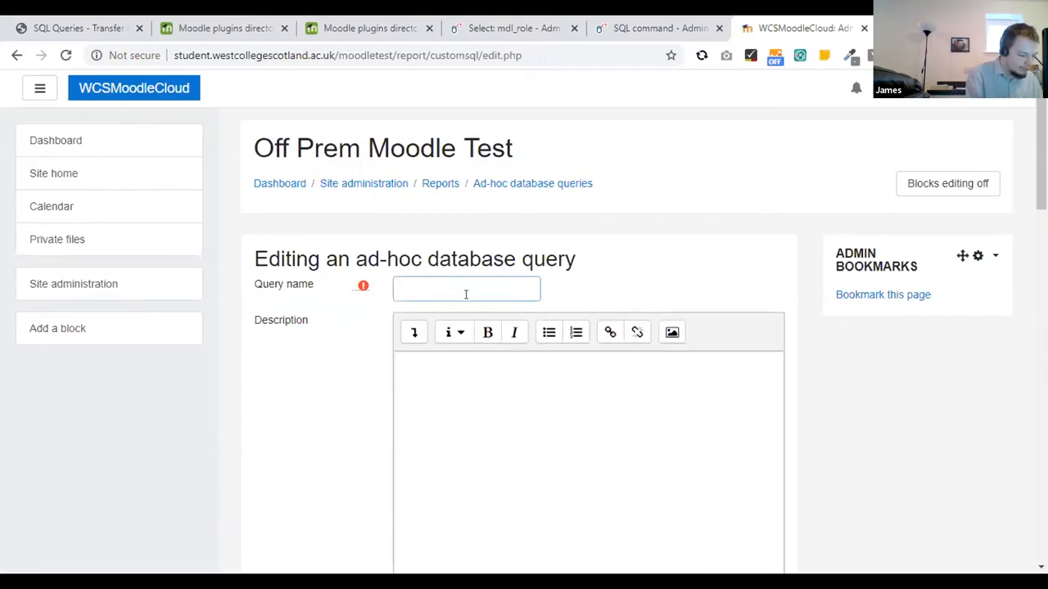
- Enter query name 'Role' and a description saying it returns roles from the role table
text(Role)
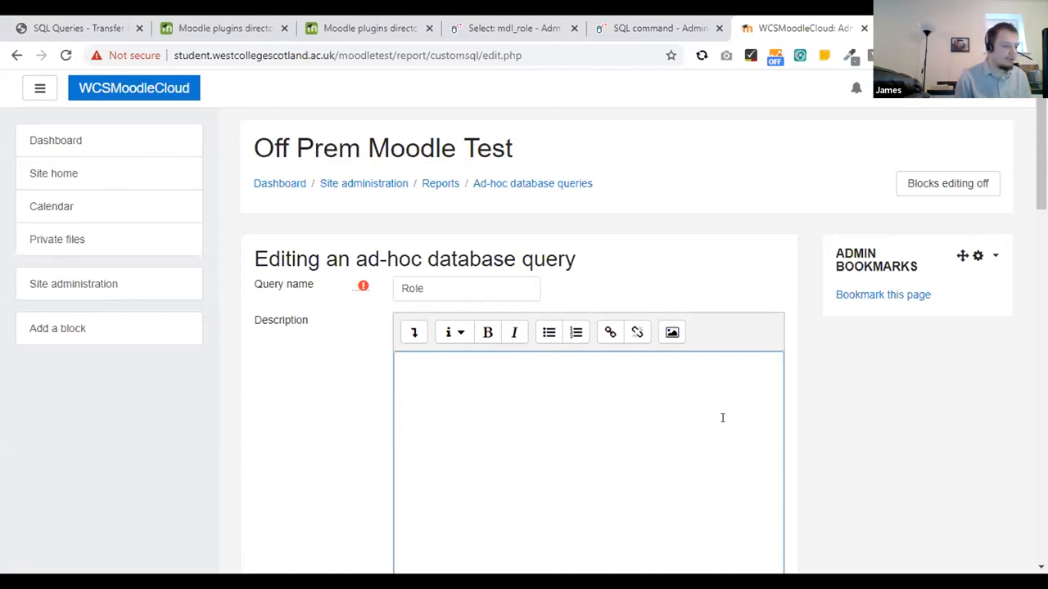
click(574, 365)
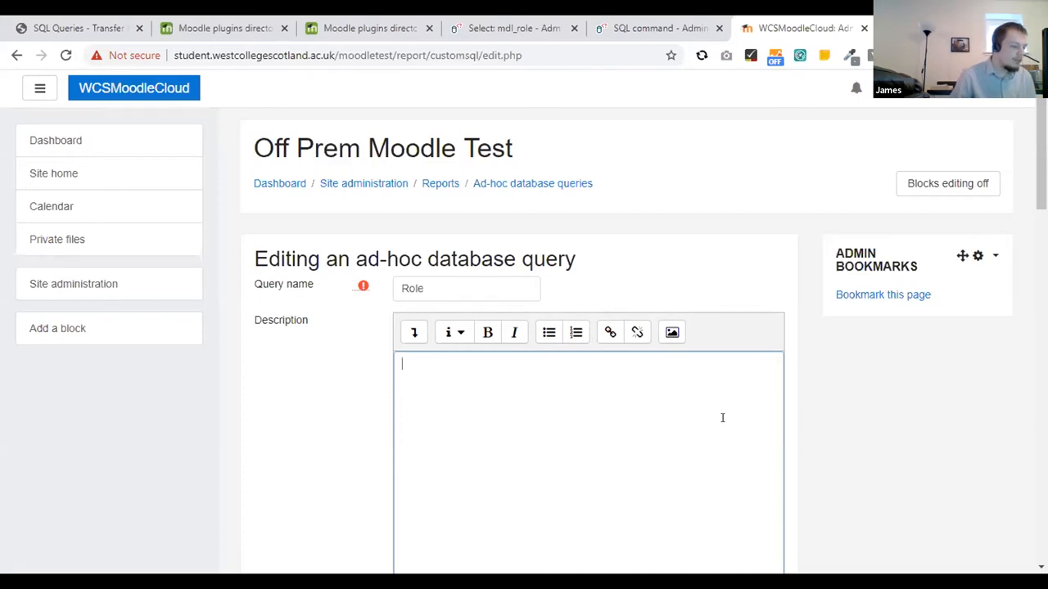
text(Rel)
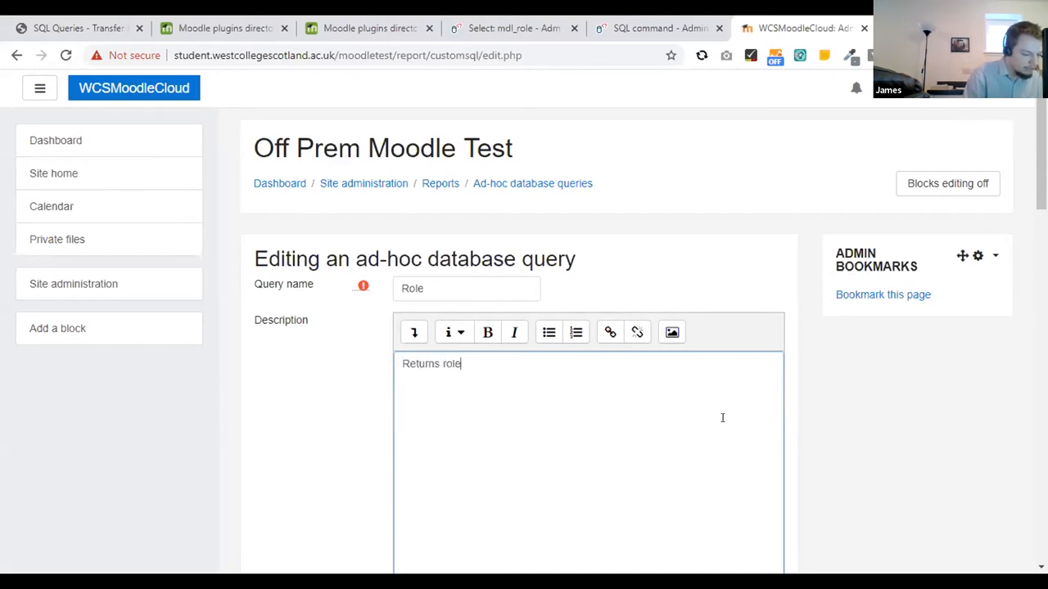
text(s from role)
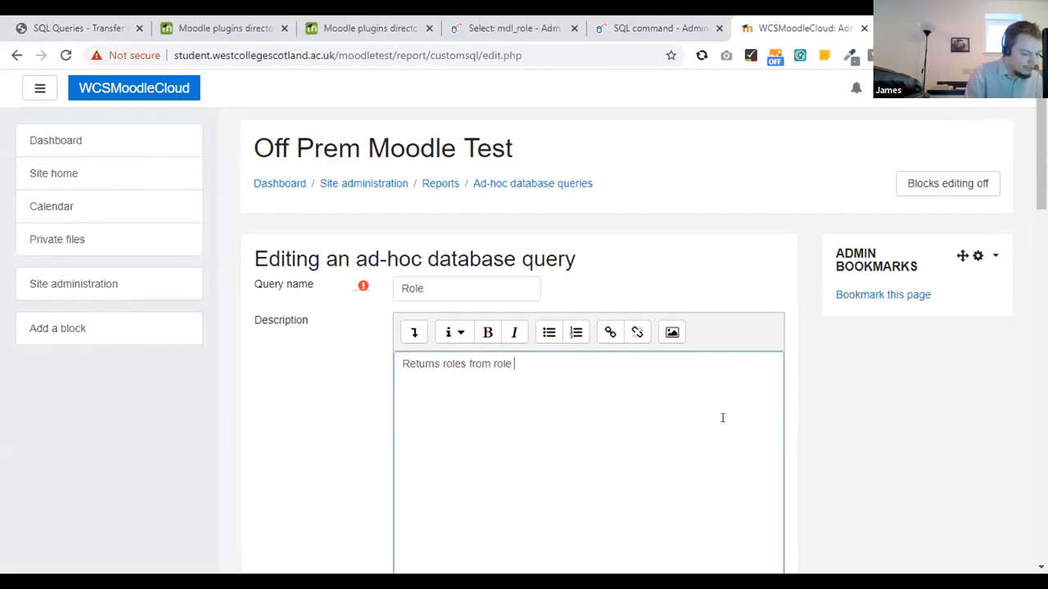
text(table)
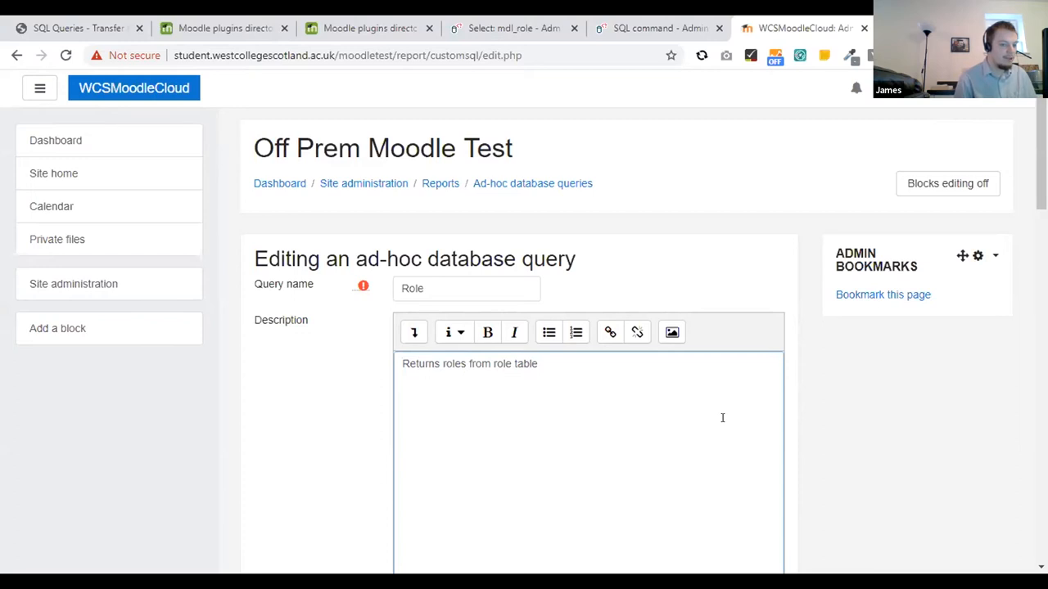
mouse_move(730, 421)
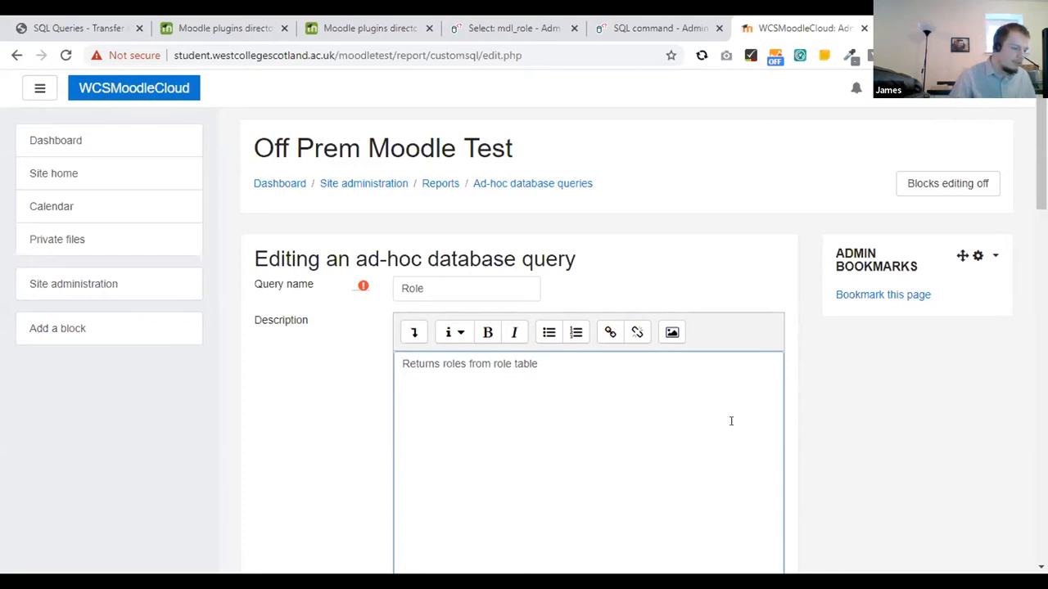
scroll(down, 3)
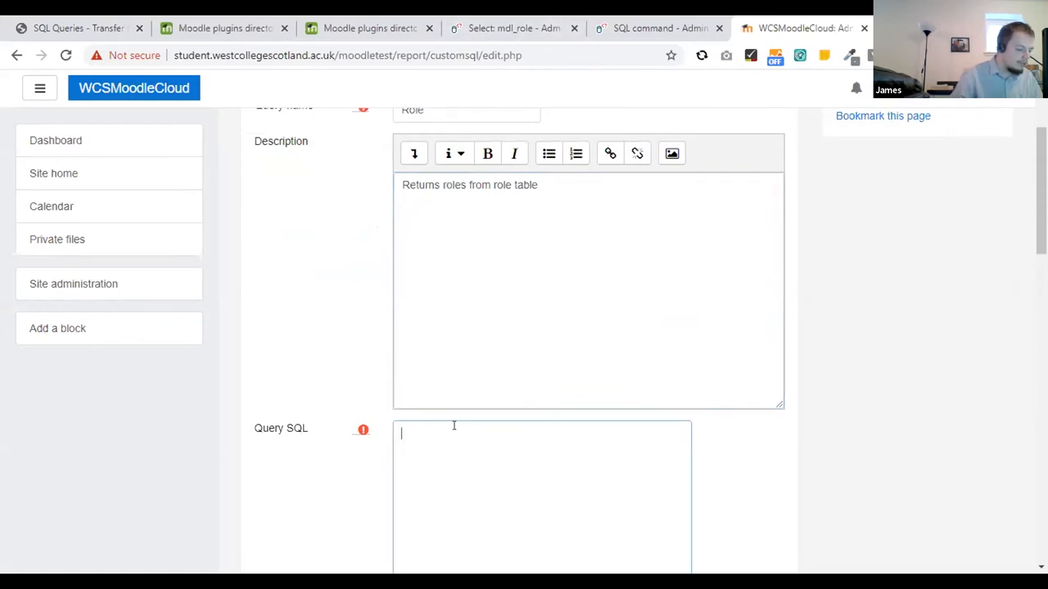
- Enter the query SQL: SELECT id, shortname FROM prefix_role
text(SELECT)
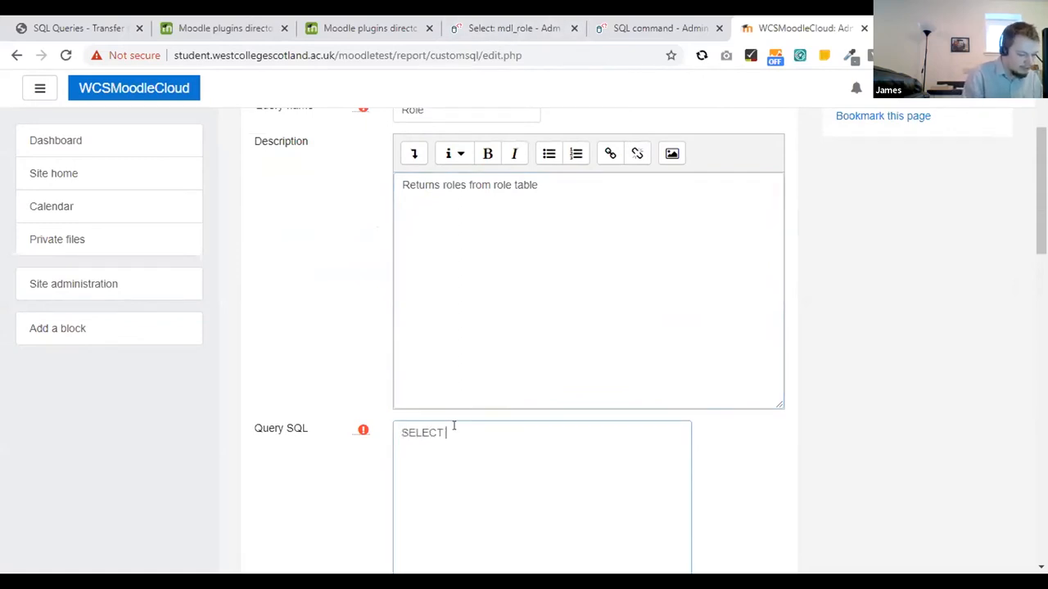
text(id, shortname)
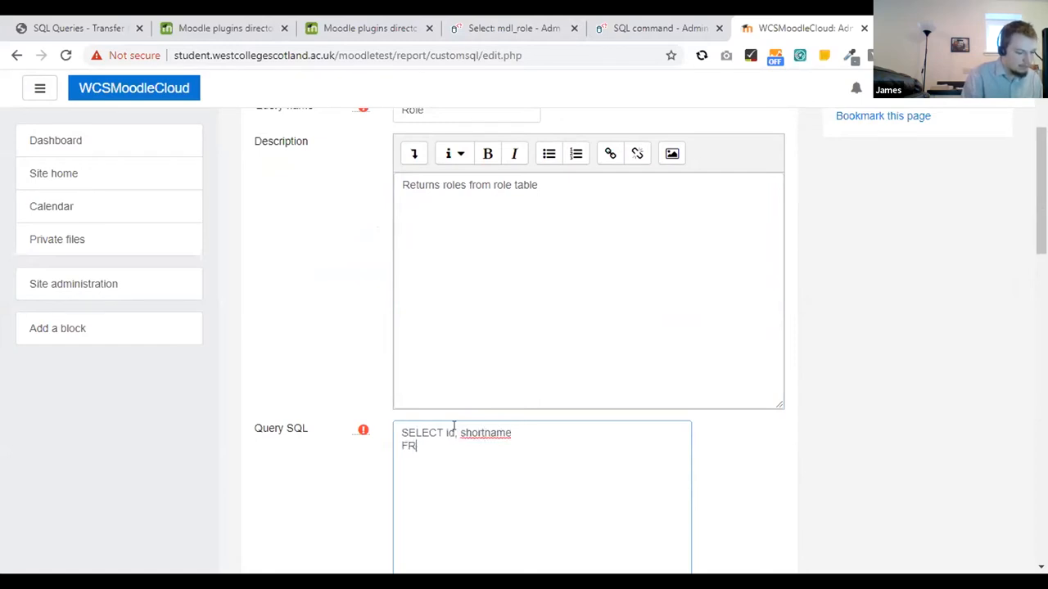
text(OM prefix_)
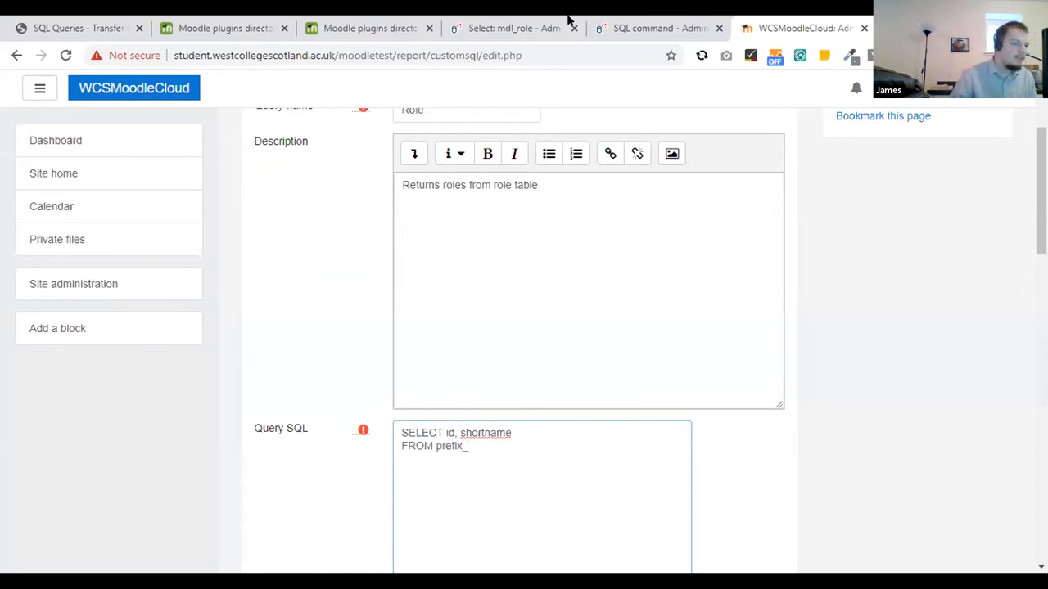
click(655, 27)
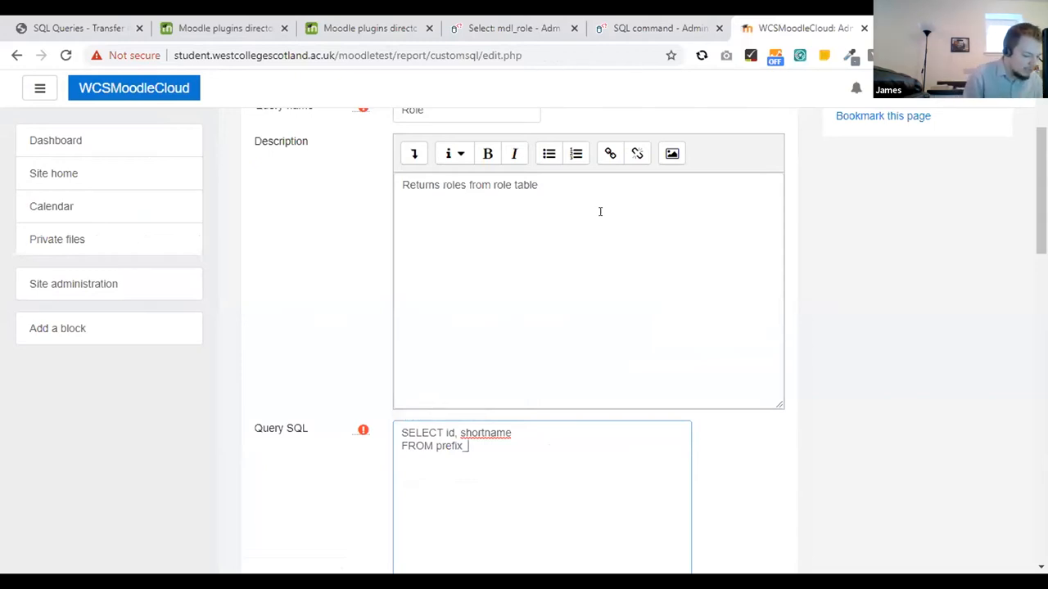
text(role)
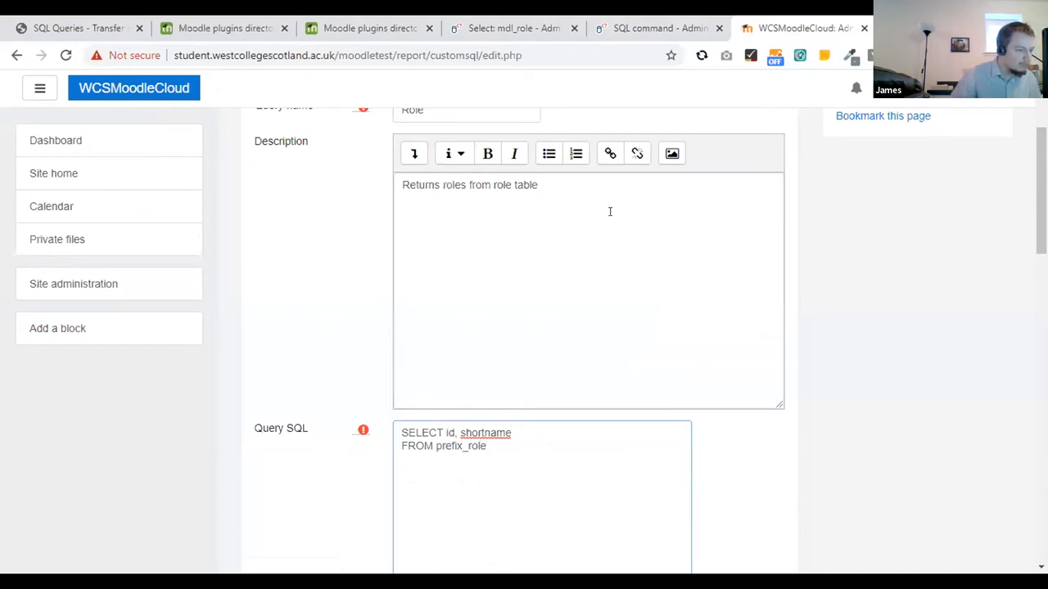
scroll(down, 3)
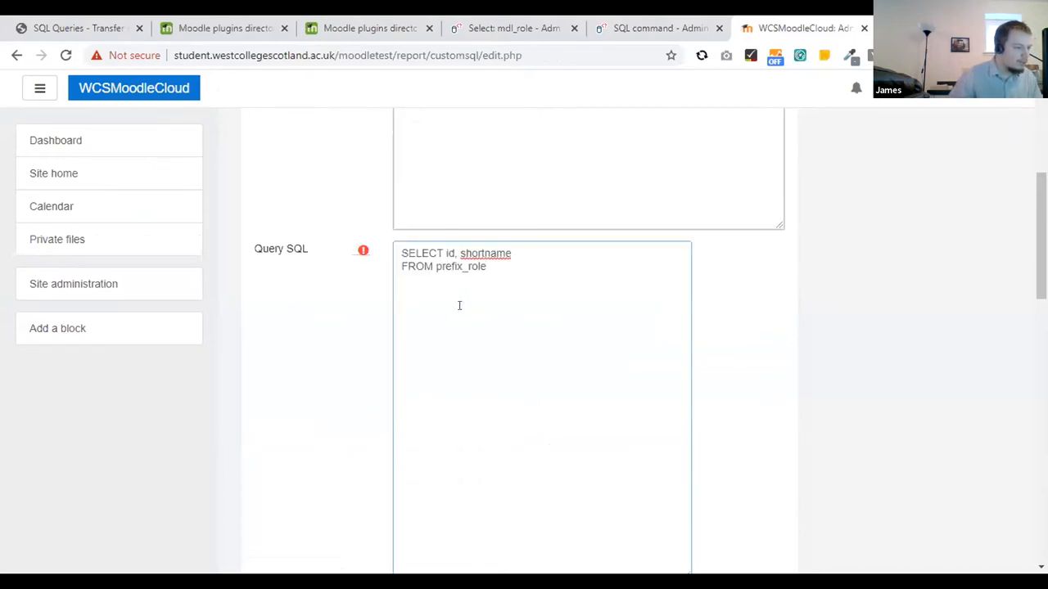
scroll(down, 3)
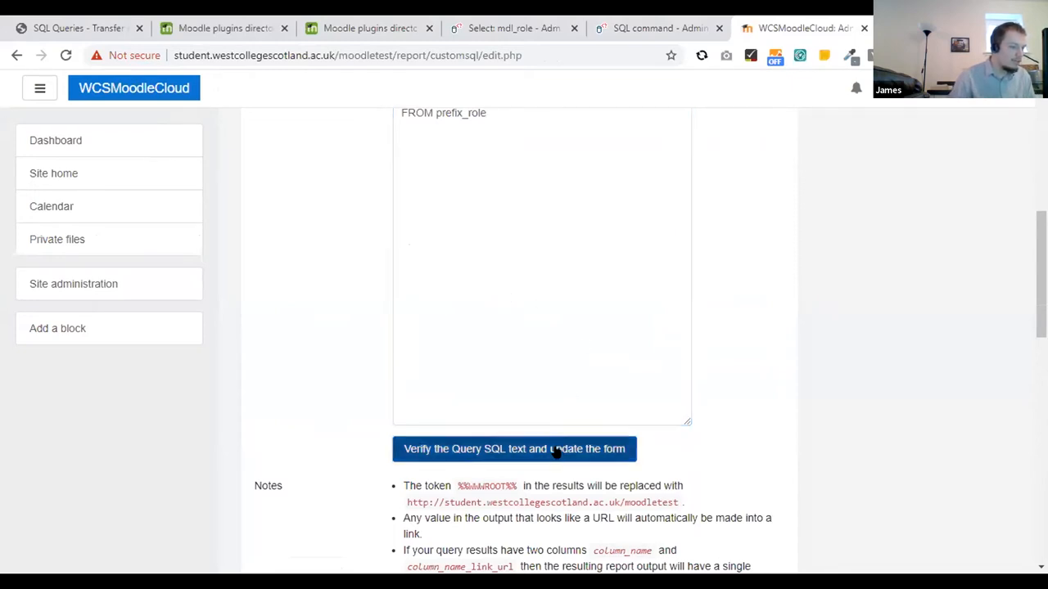
click(514, 449)
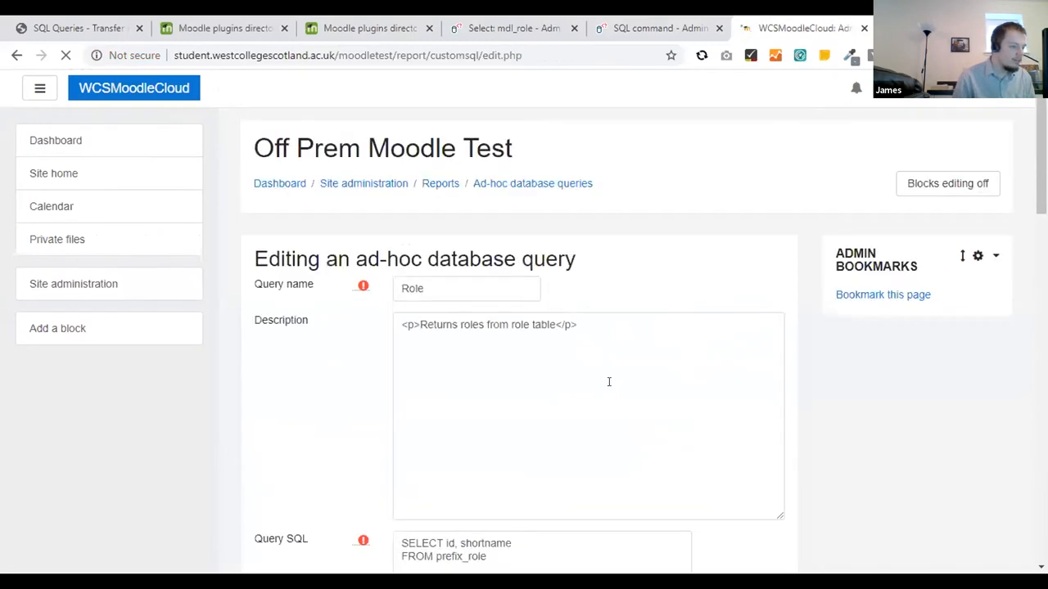
scroll(down, 3)
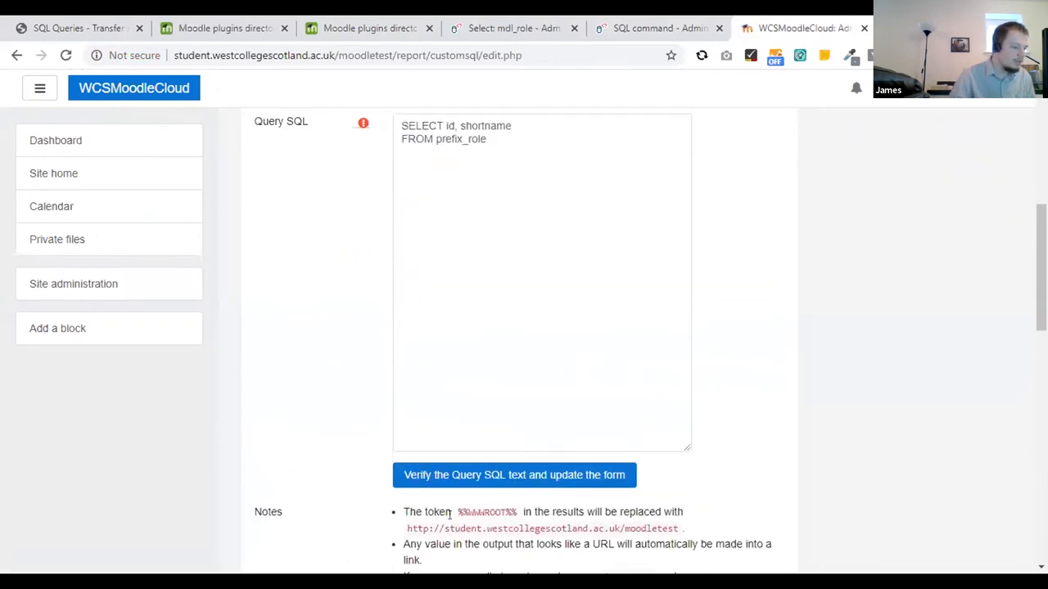
scroll(down, 3)
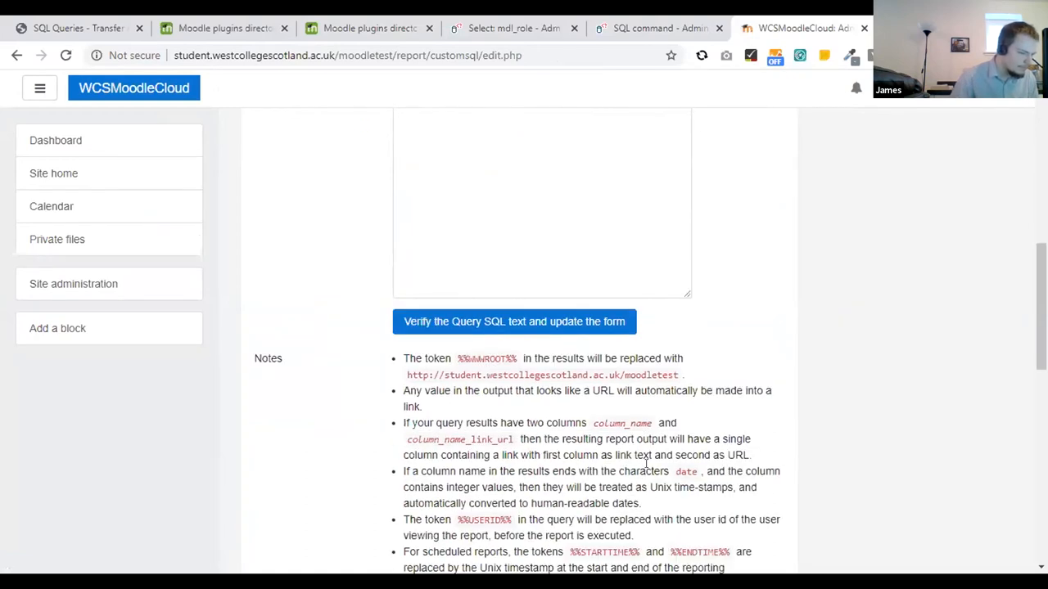
mouse_move(596, 419)
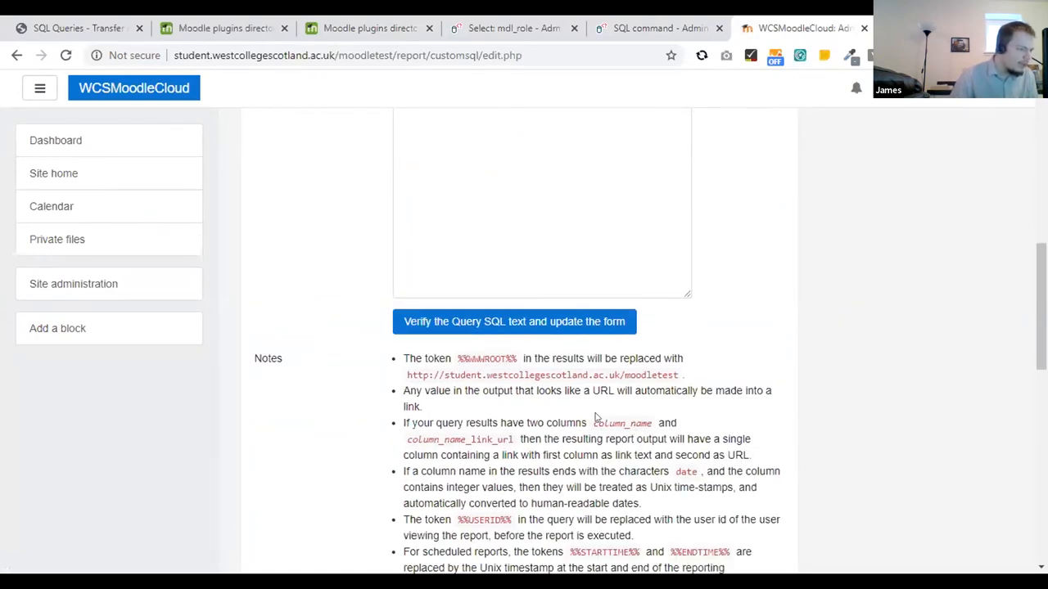
mouse_move(533, 418)
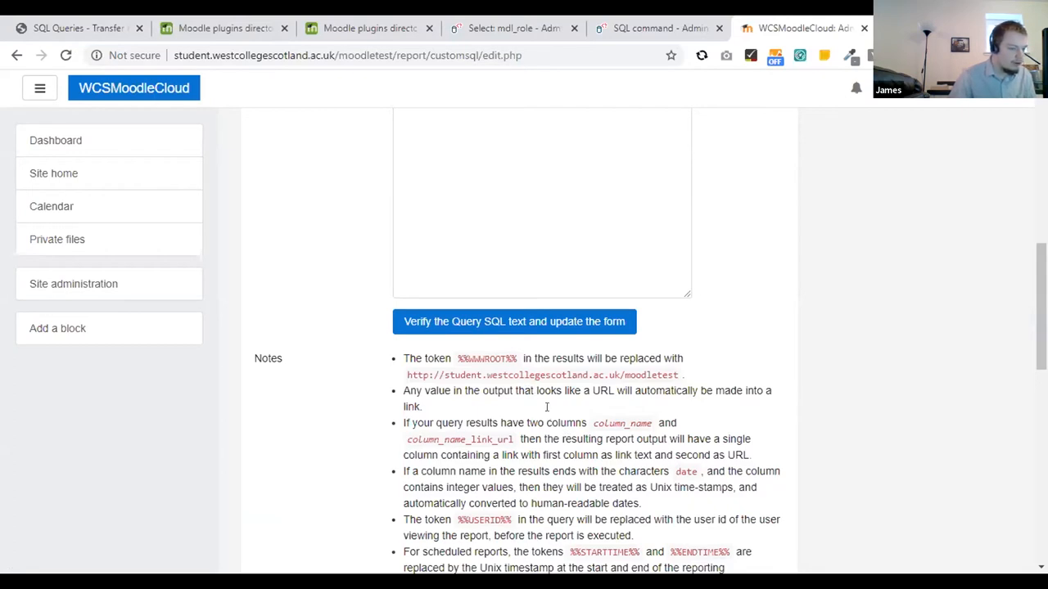
scroll(down, 3)
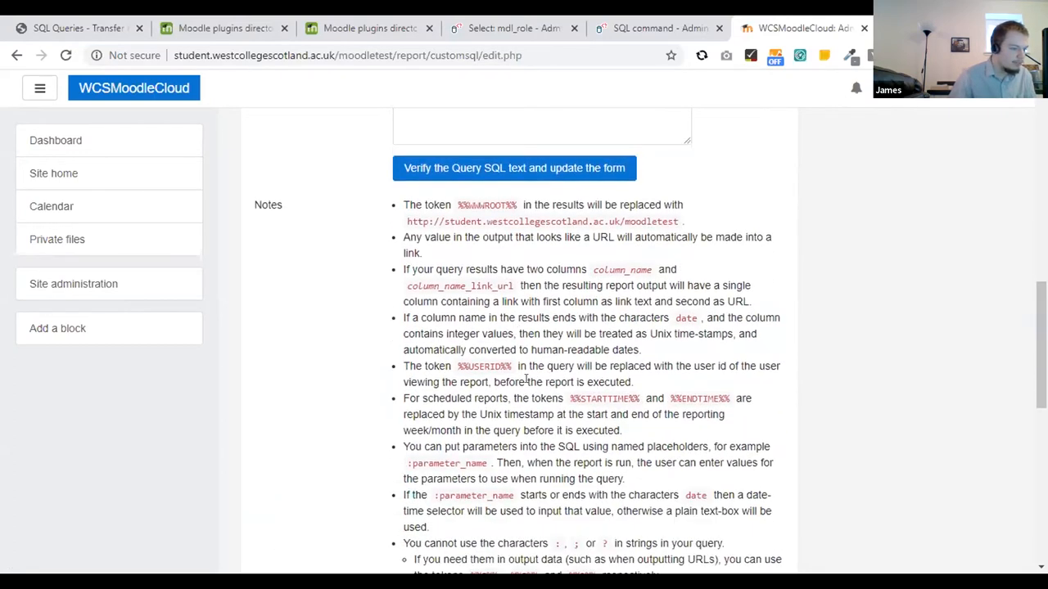
scroll(down, 3)
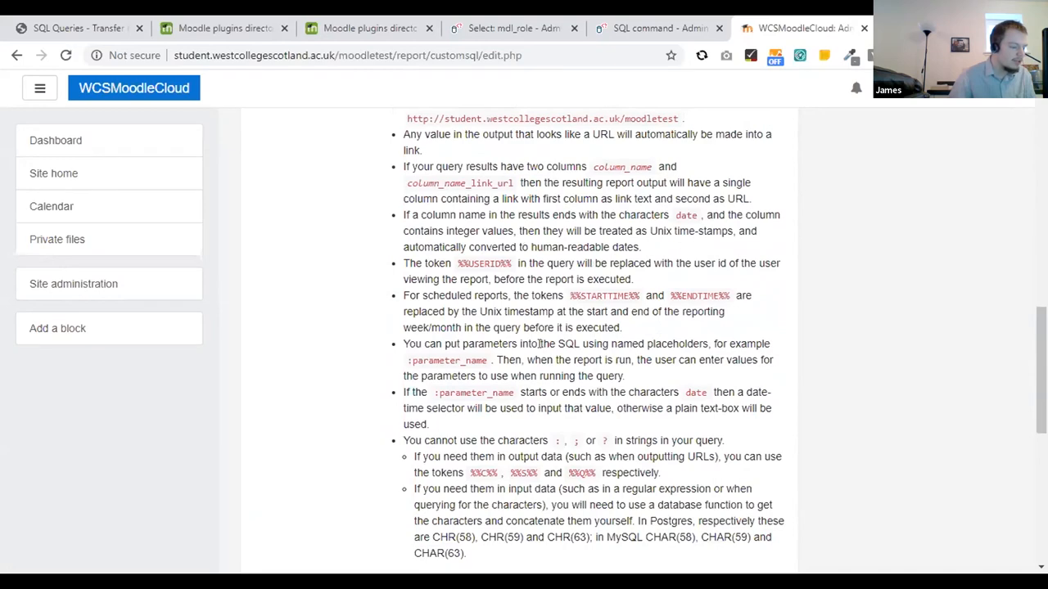
scroll(up, 3)
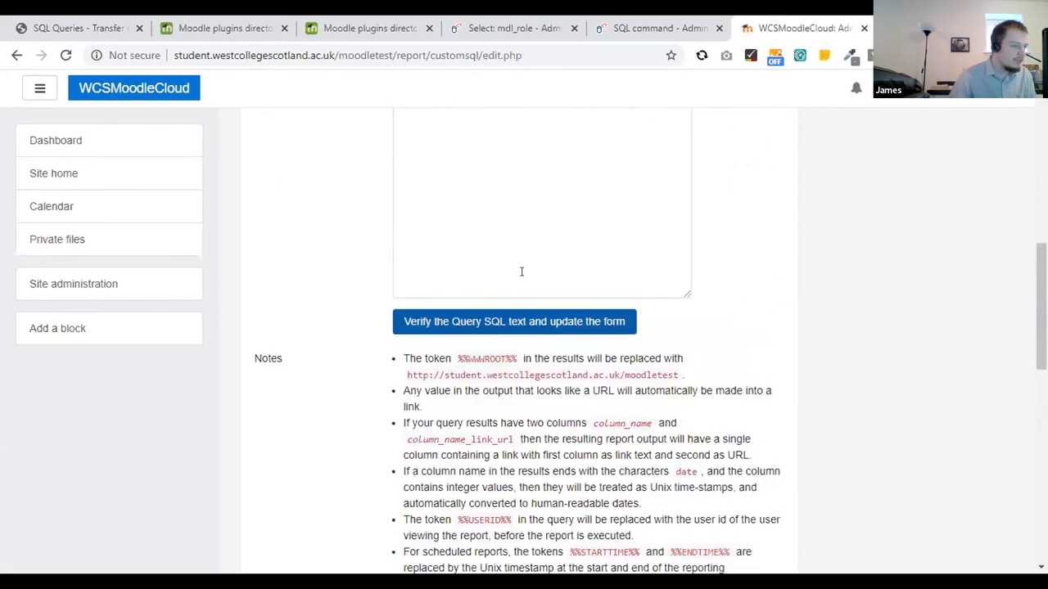
scroll(down, 3)
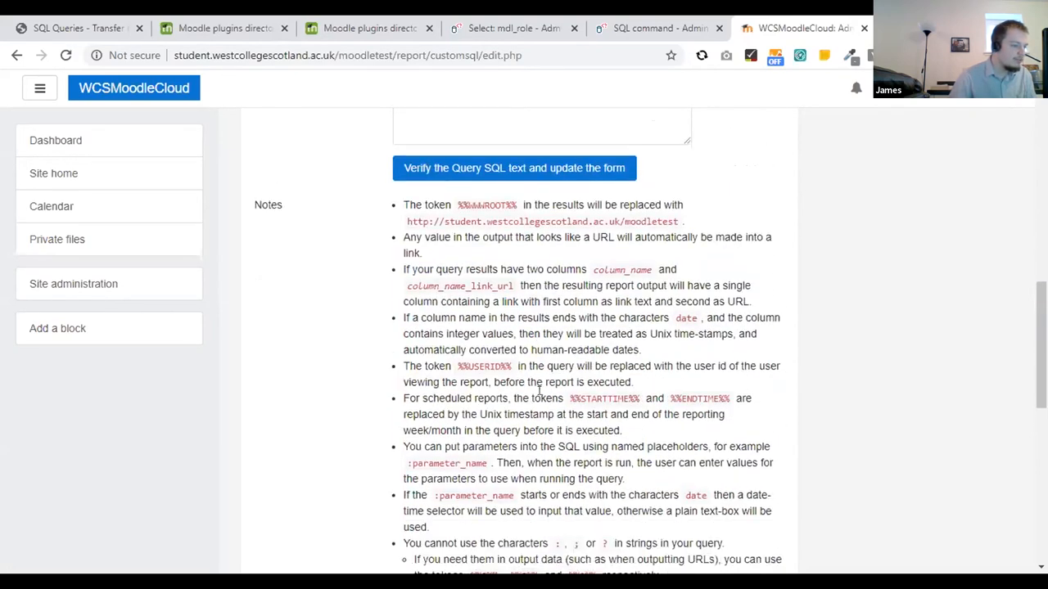
scroll(down, 3)
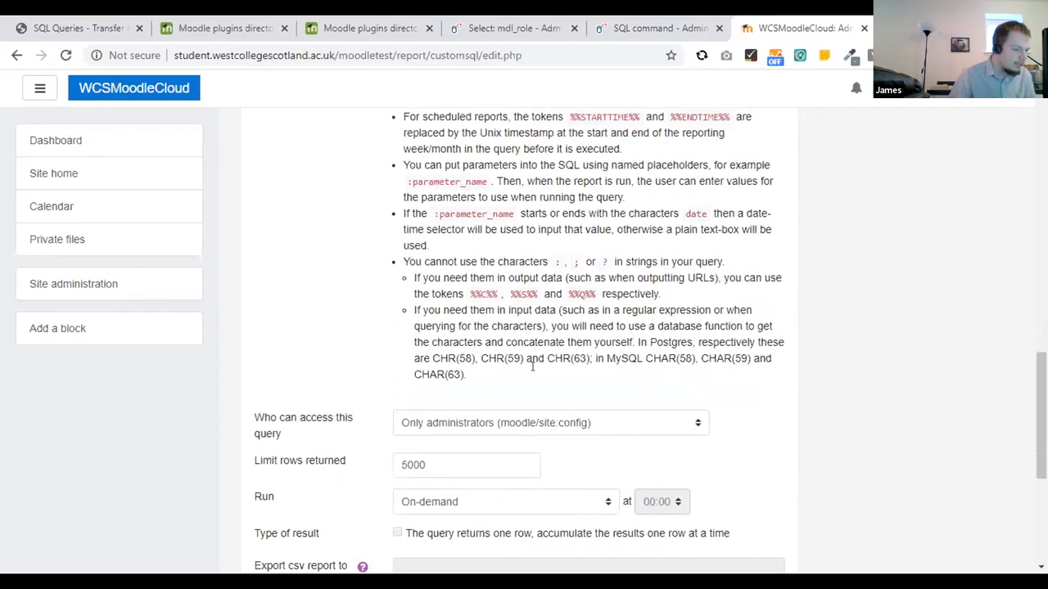
click(549, 422)
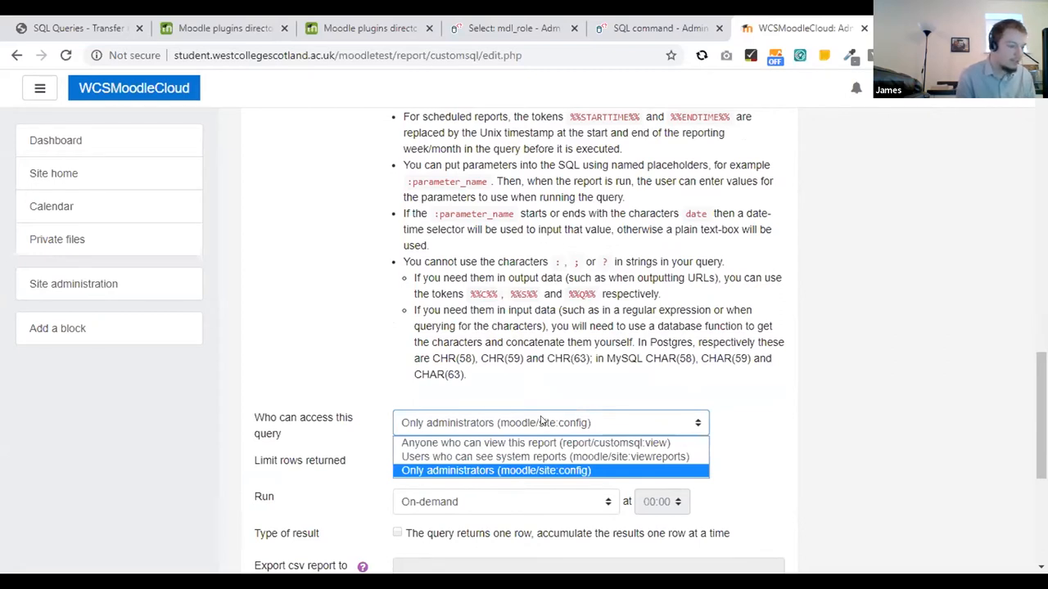
mouse_move(454, 383)
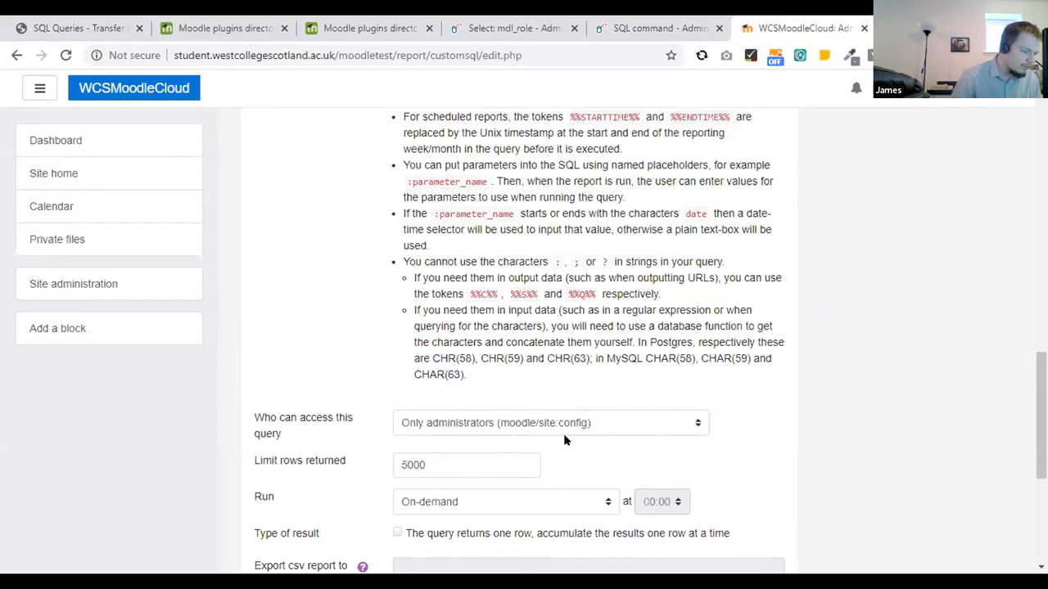
scroll(down, 3)
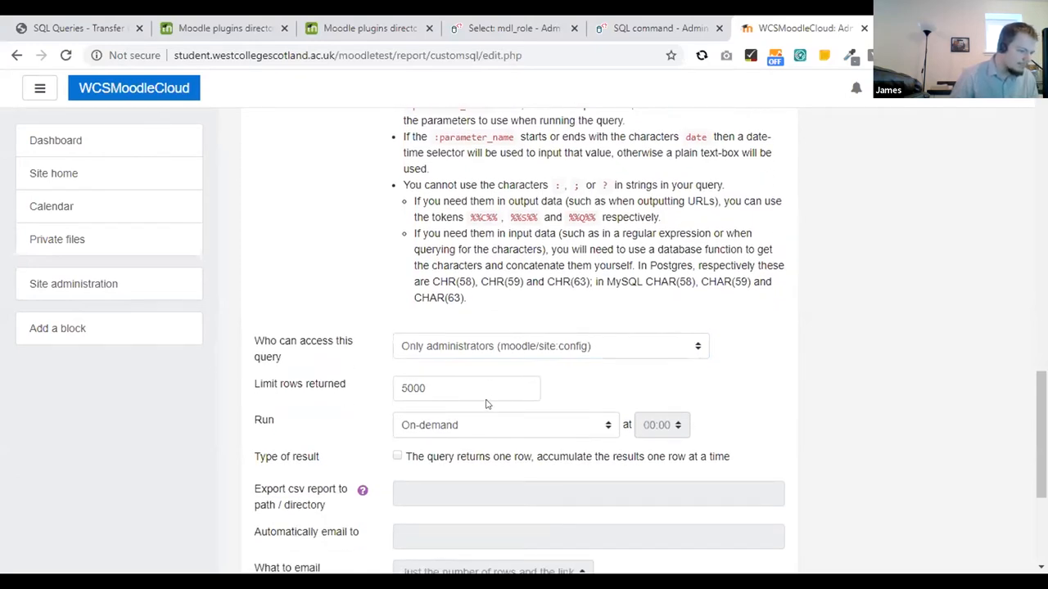
click(467, 388)
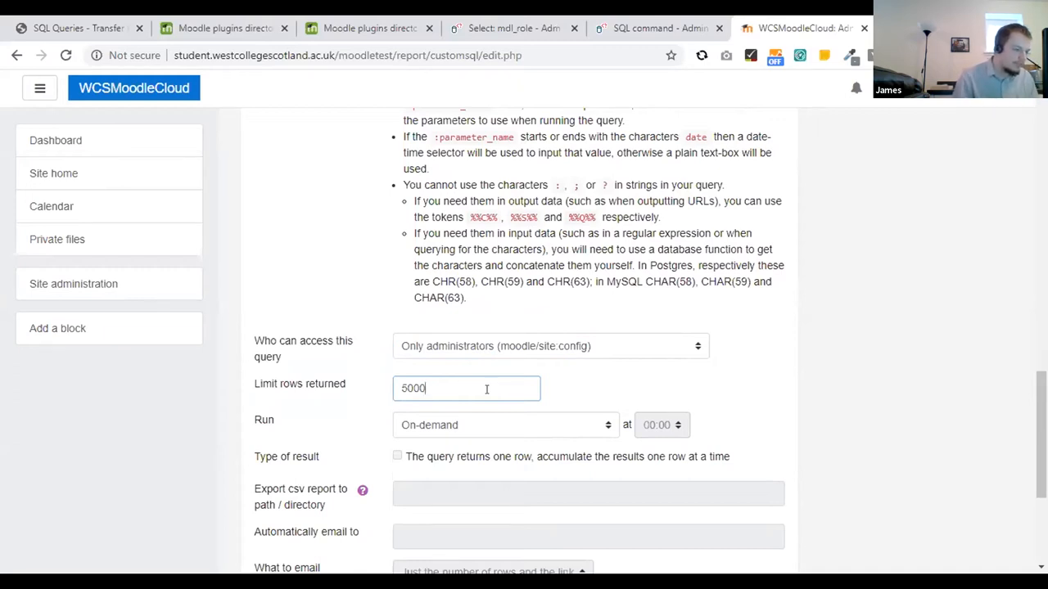
scroll(down, 3)
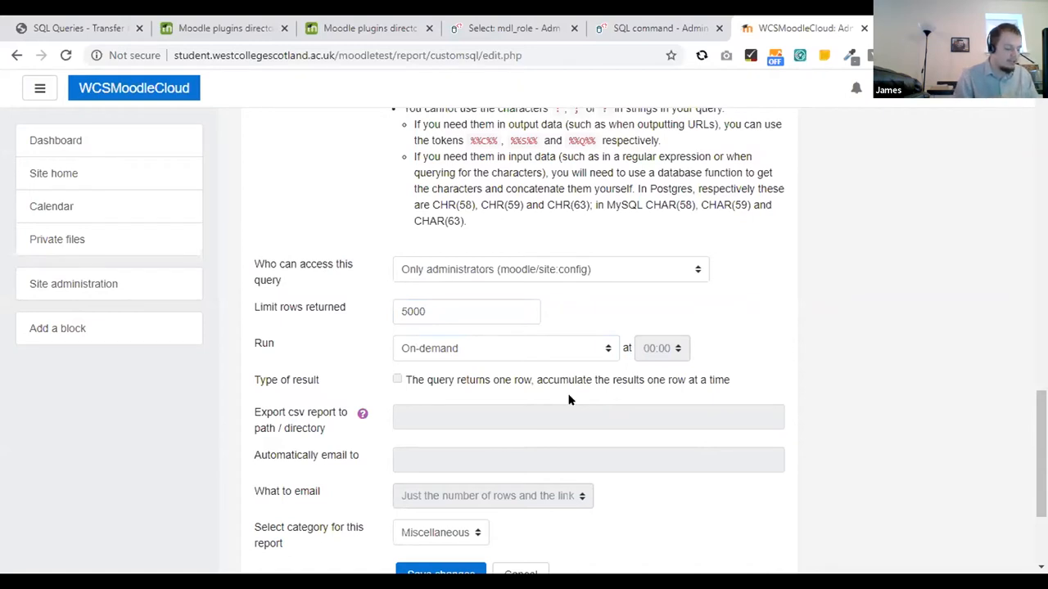
click(503, 348)
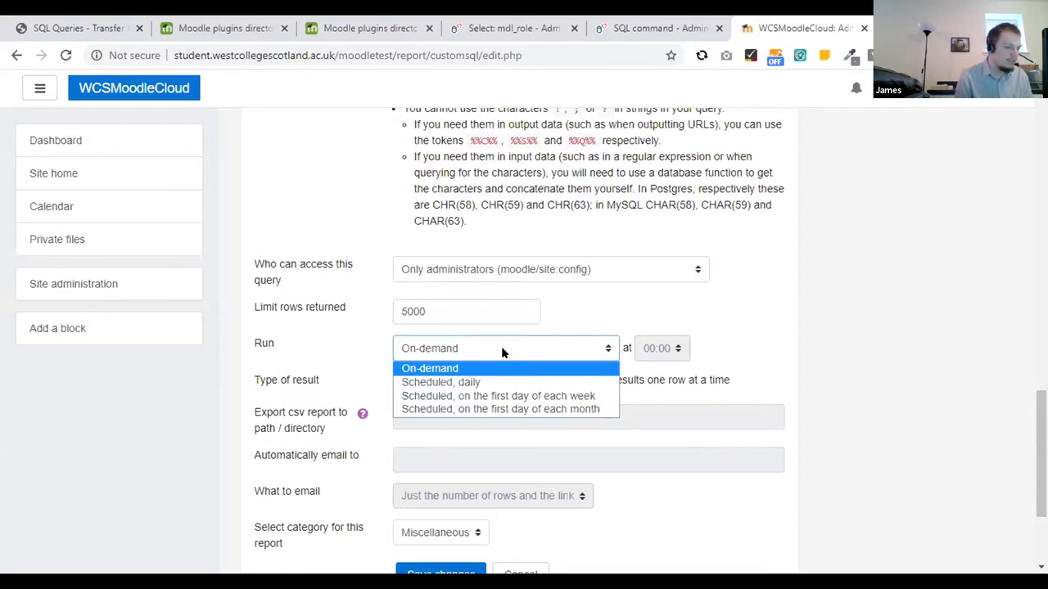
mouse_move(441, 383)
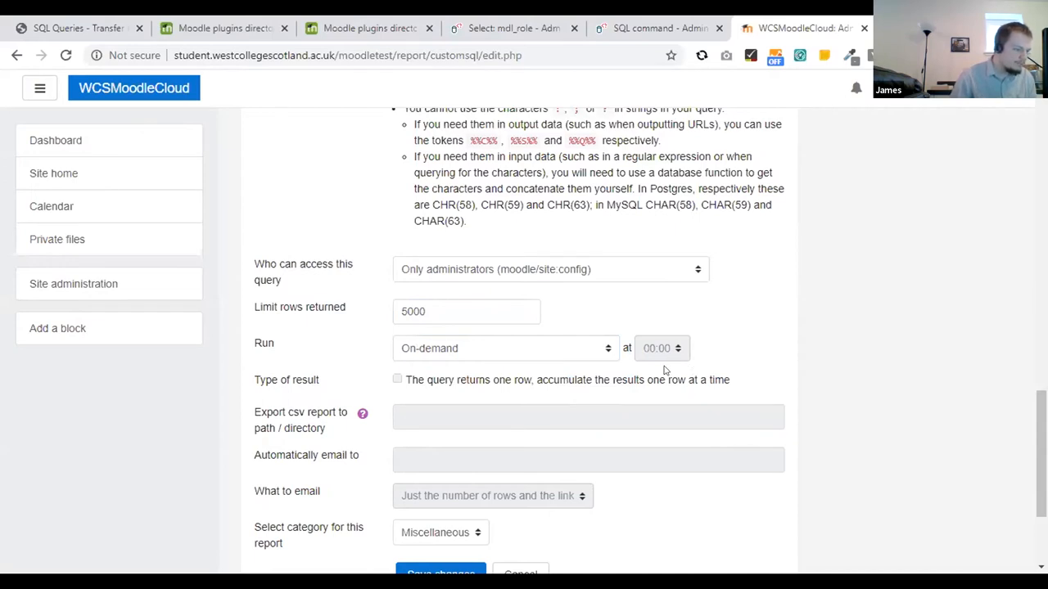
mouse_move(421, 382)
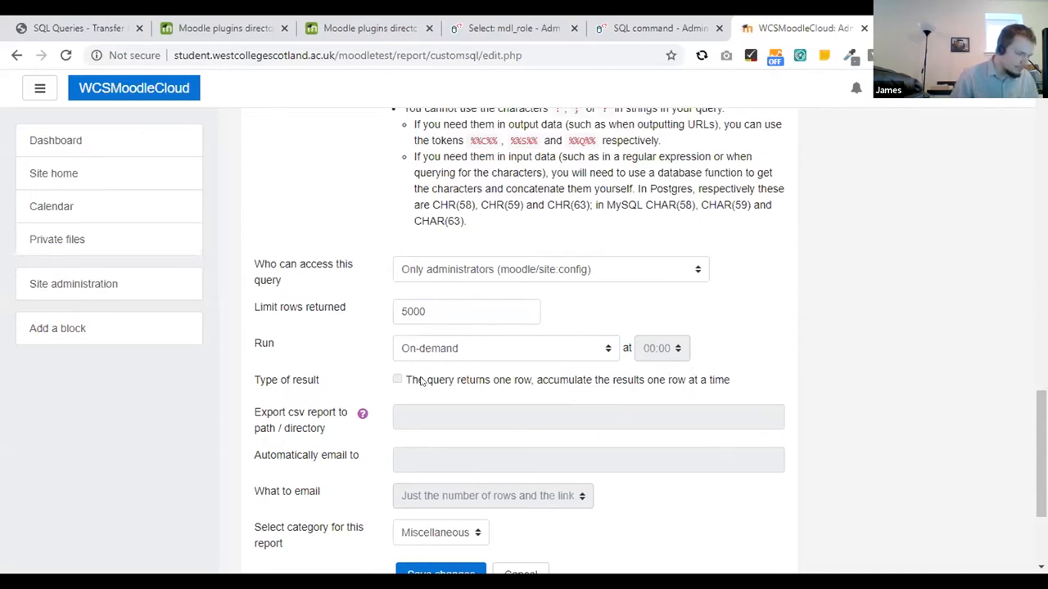
click(505, 348)
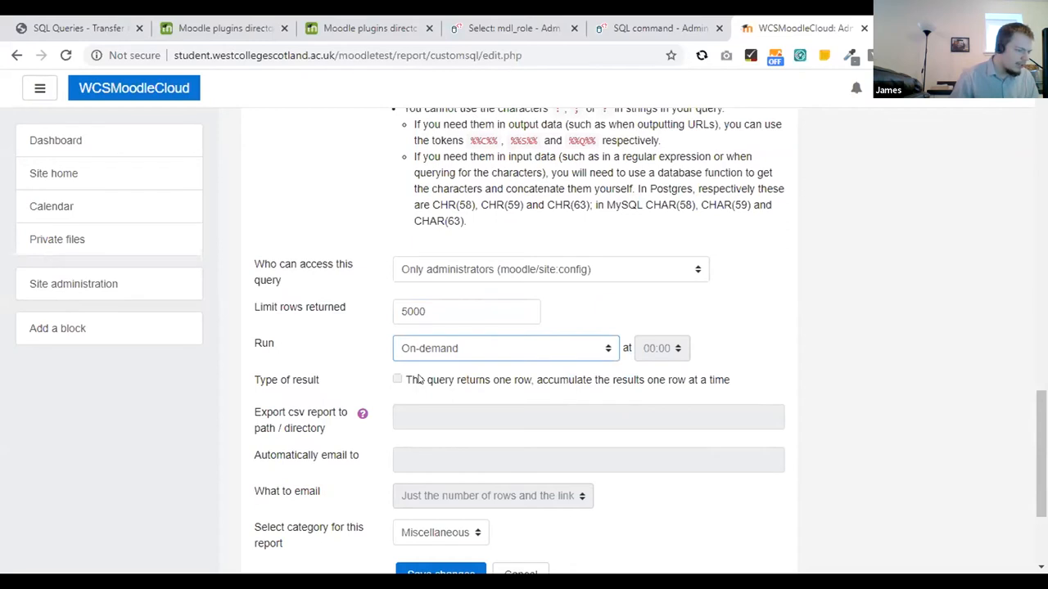
mouse_move(529, 366)
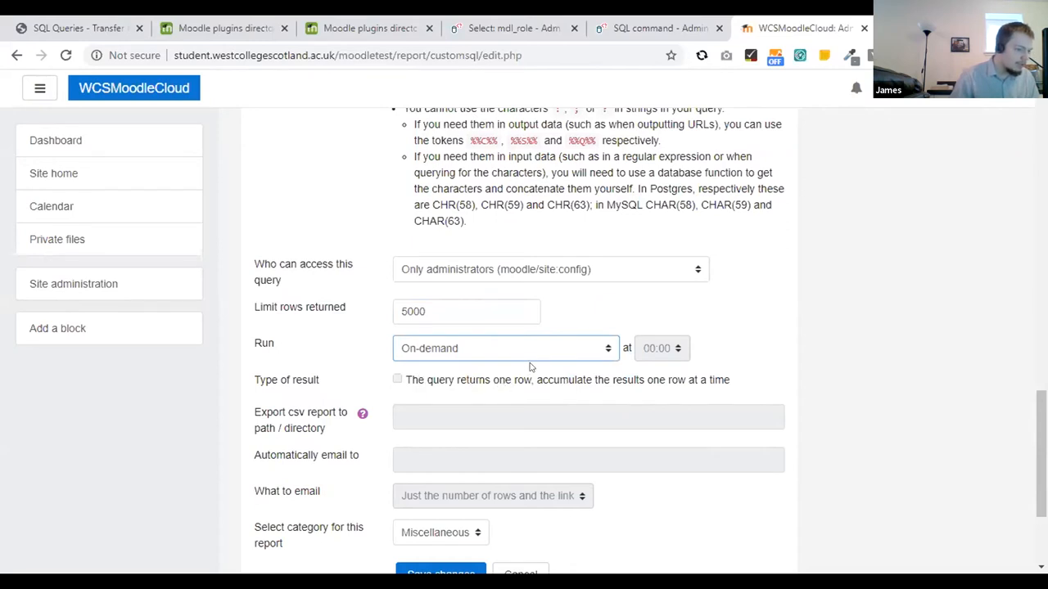
mouse_move(573, 376)
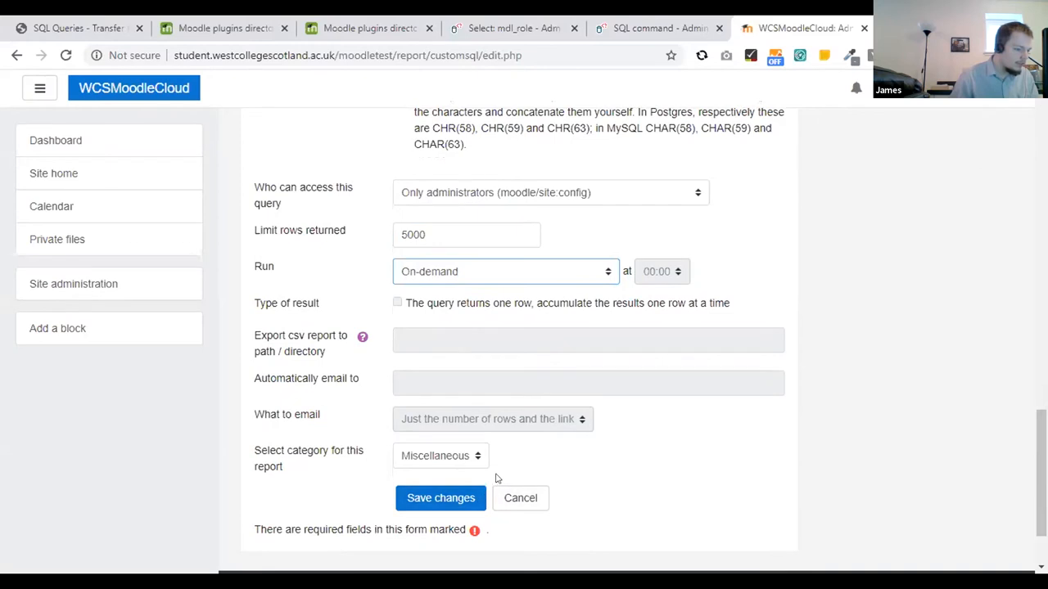
- Choose Virtual Bridge as the report category and save changes
click(441, 456)
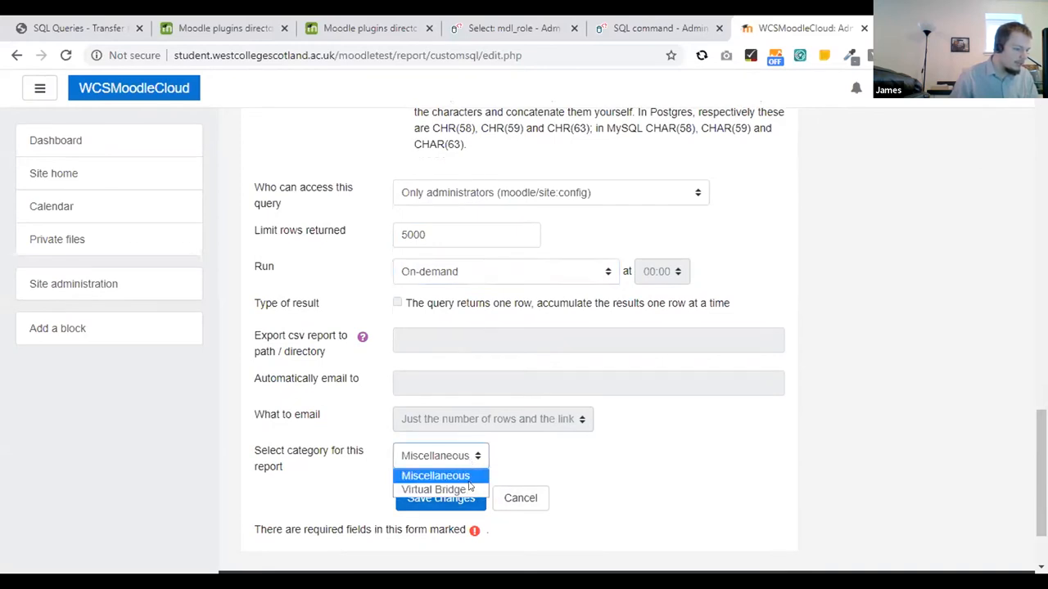
click(433, 489)
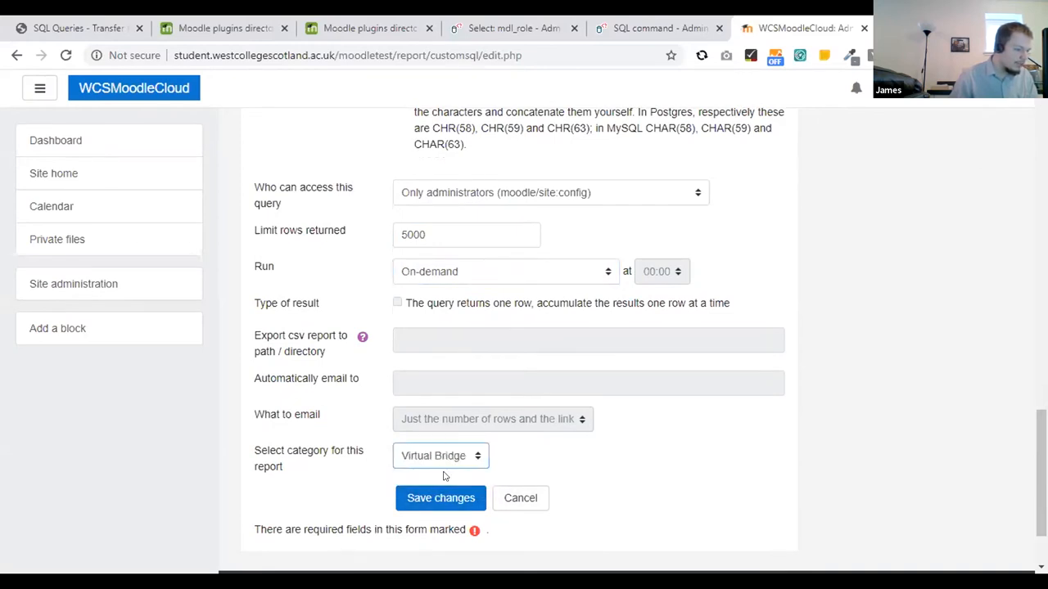
click(441, 497)
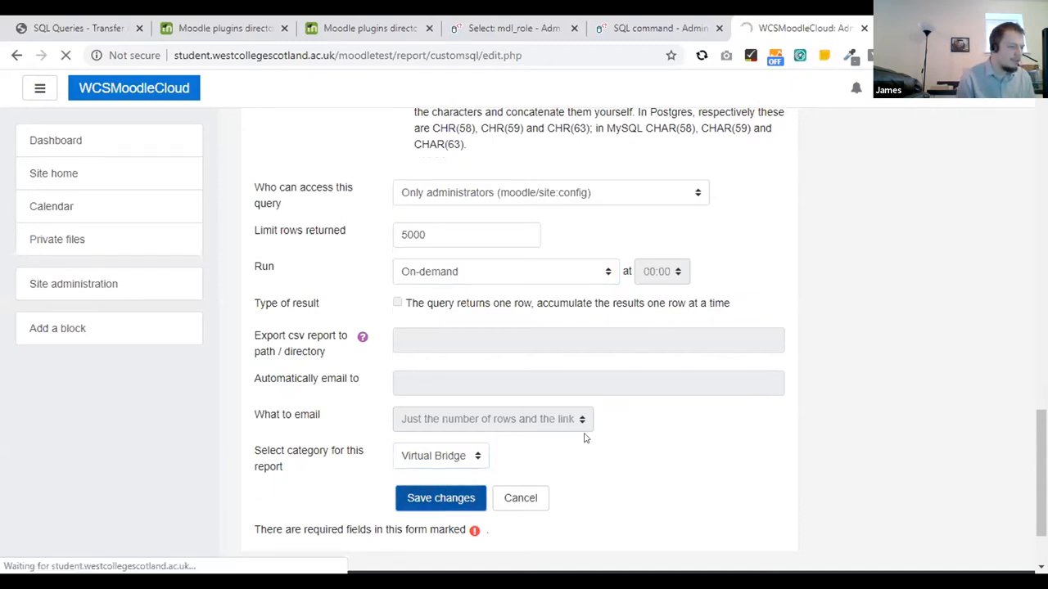
- Scroll through the Role report's results showing eight roles by id and shortname
click(440, 498)
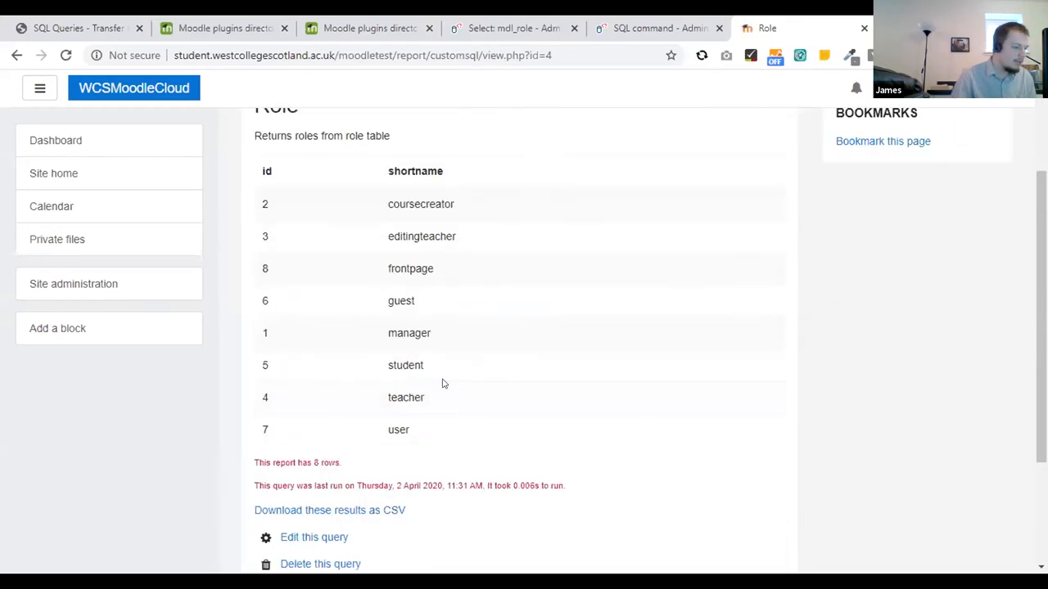
scroll(down, 3)
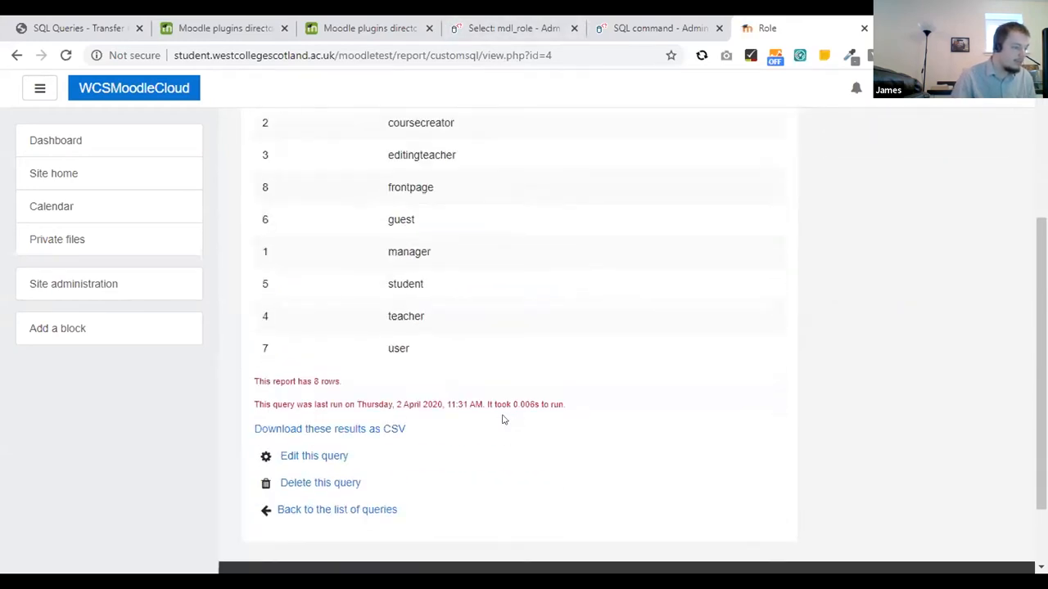
scroll(down, 3)
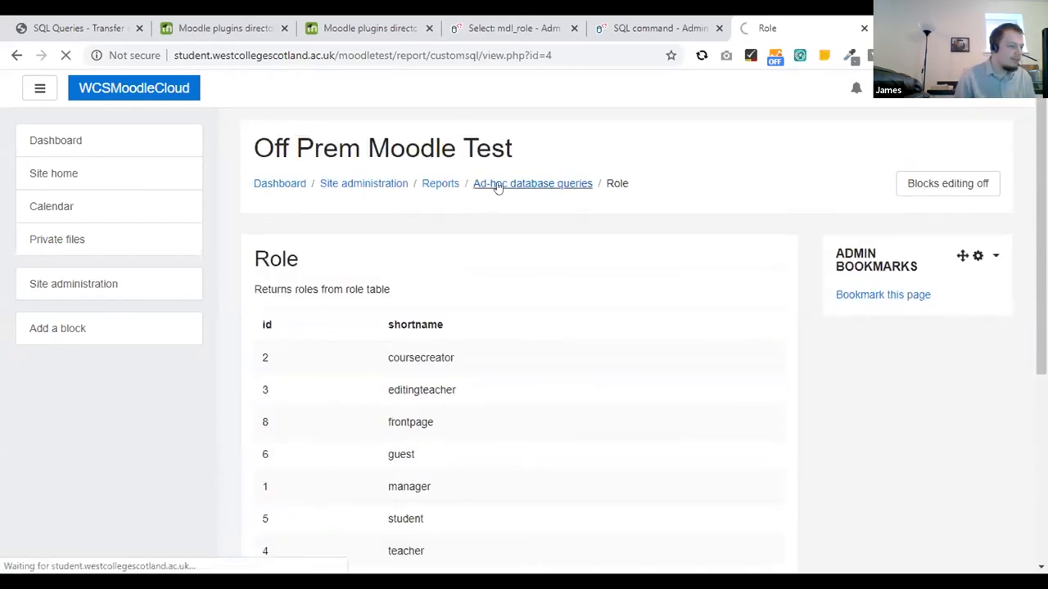
- Return to the query list and expand Virtual Bridge to reveal the Role report
click(532, 183)
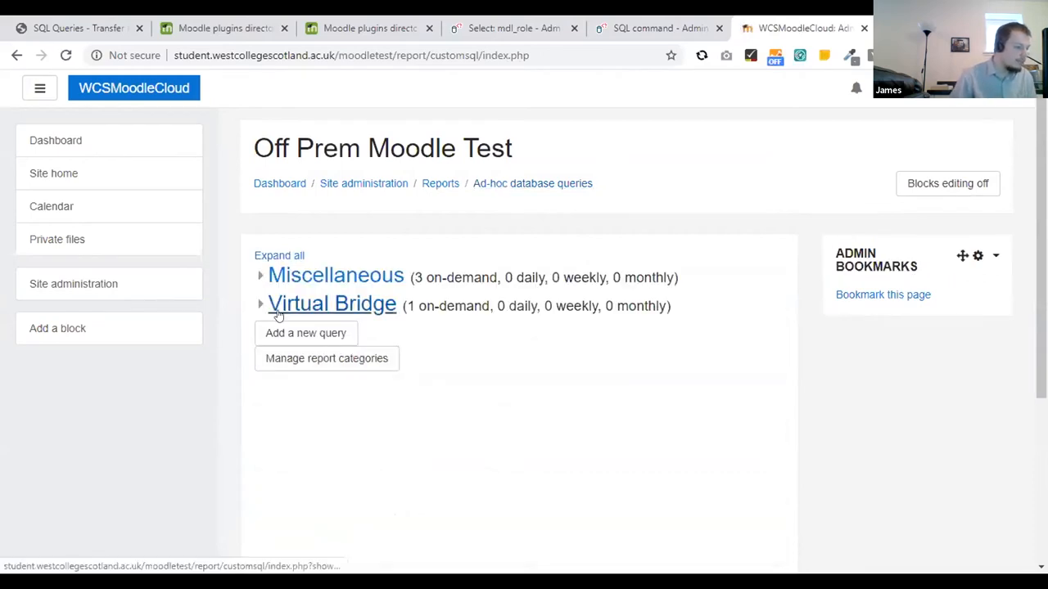
click(332, 304)
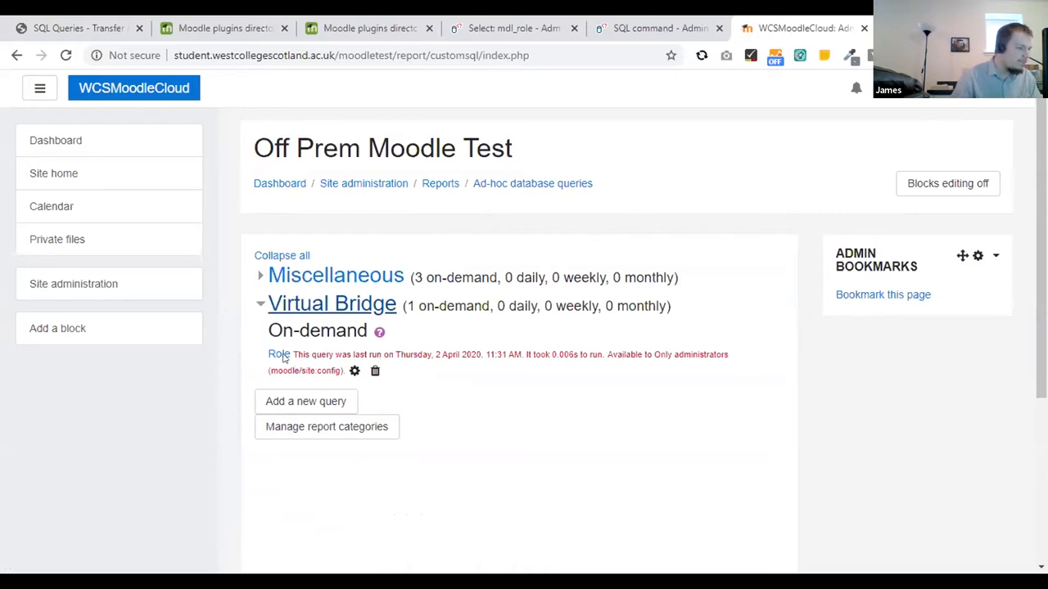
mouse_move(322, 365)
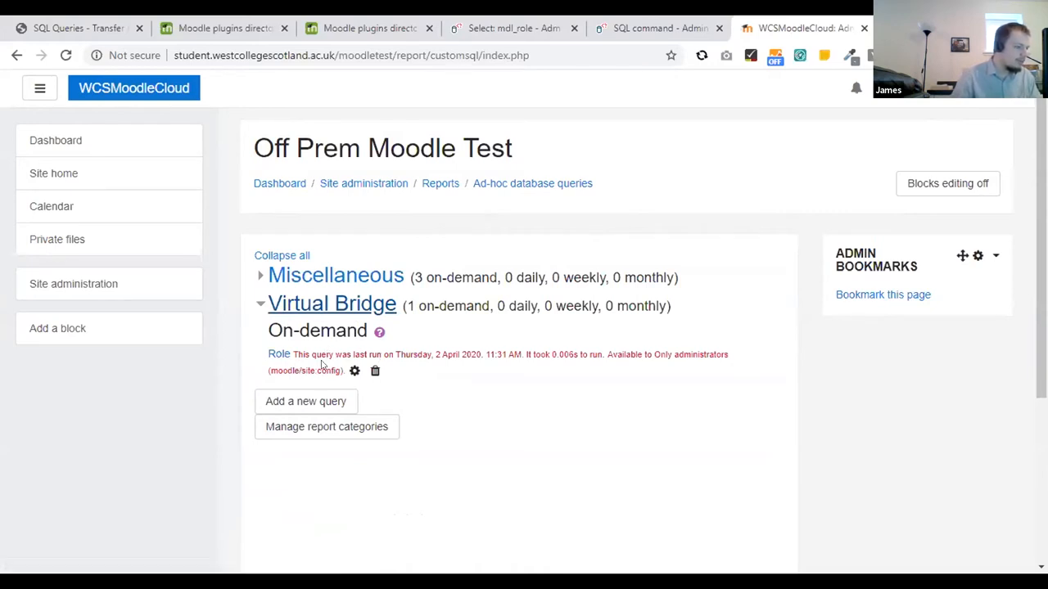
click(279, 354)
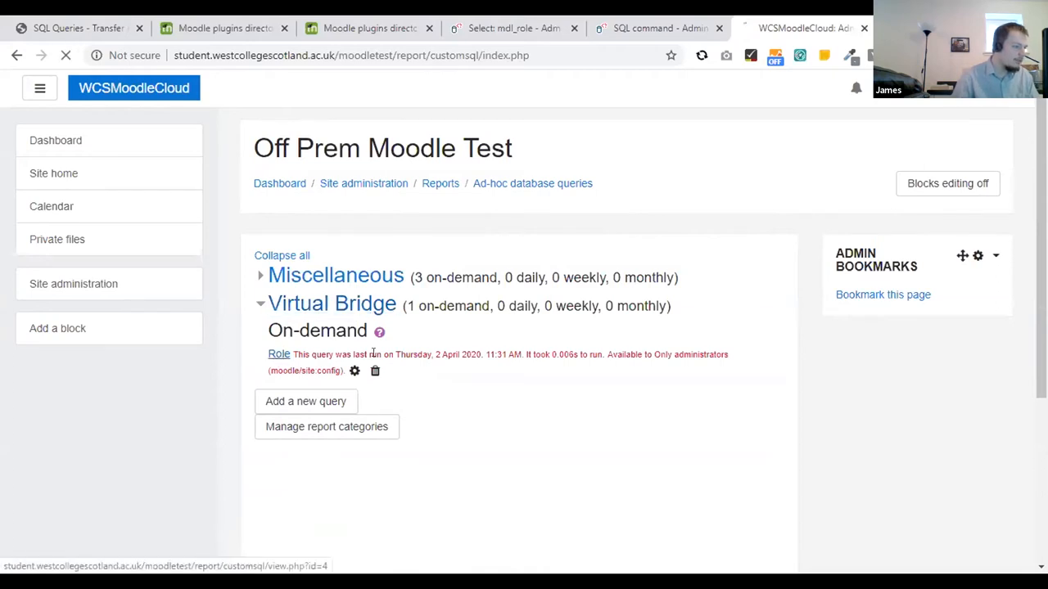
click(279, 353)
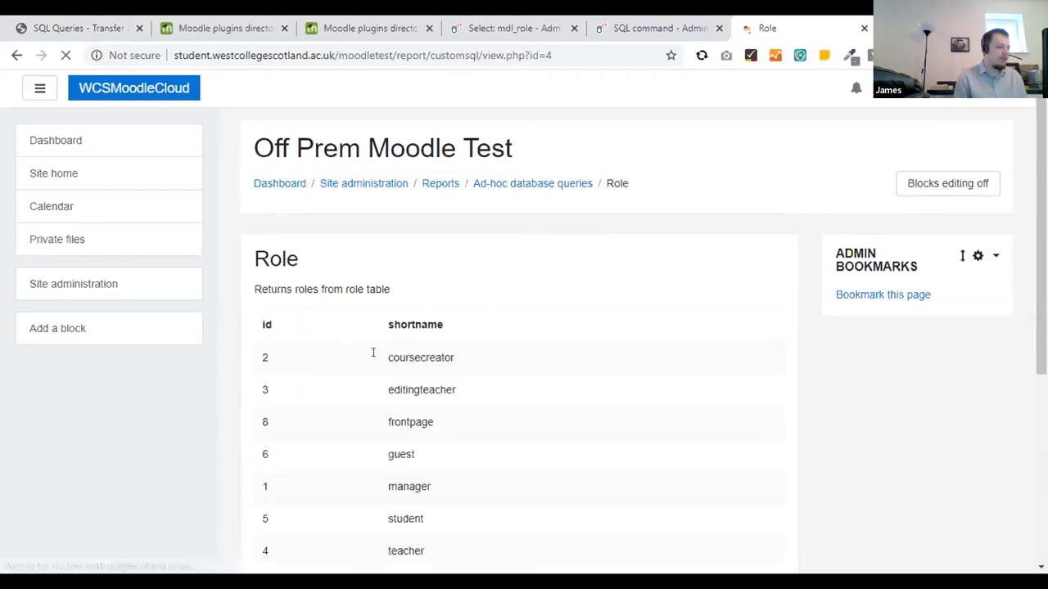
scroll(down, 3)
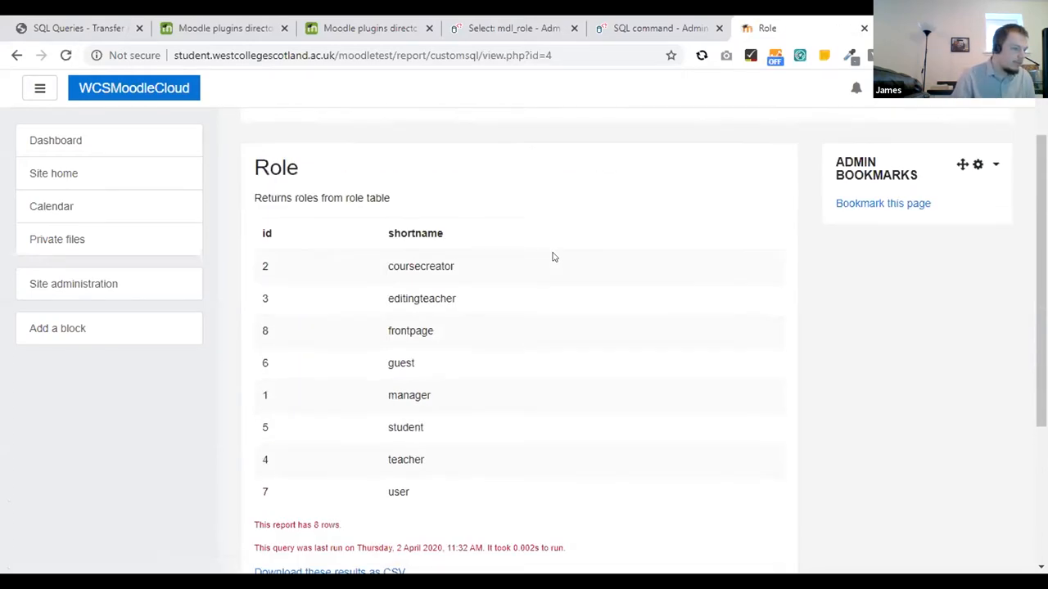
scroll(down, 3)
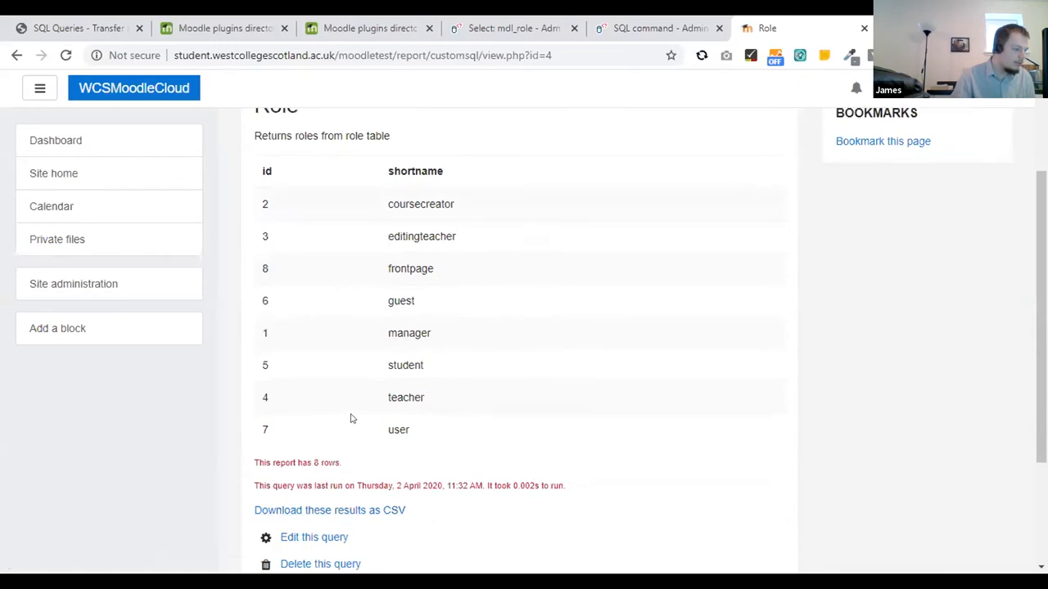
drag(334, 486, 468, 485)
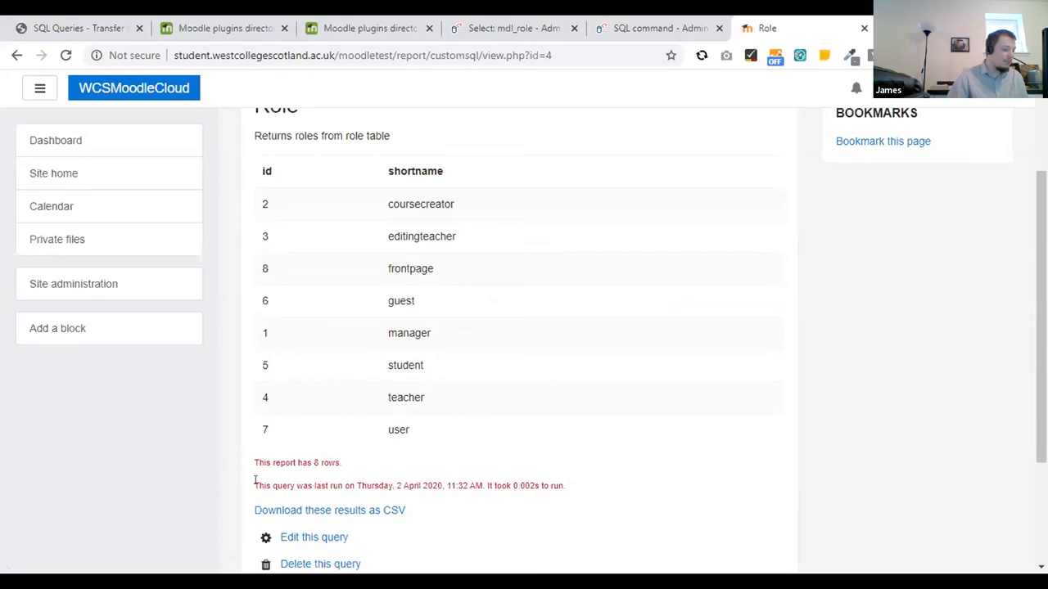
drag(255, 486, 566, 485)
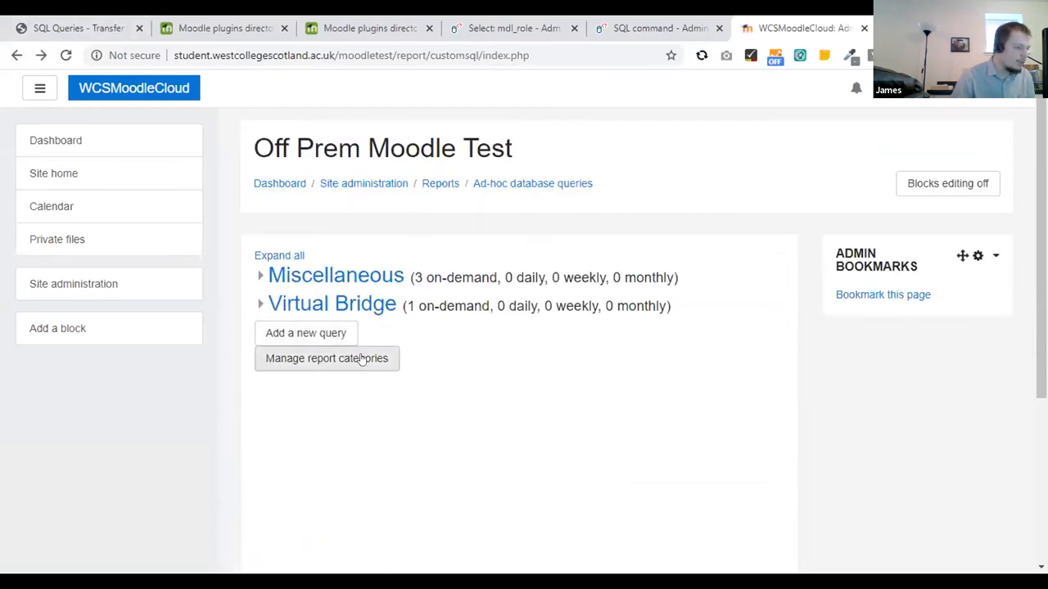
mouse_move(286, 333)
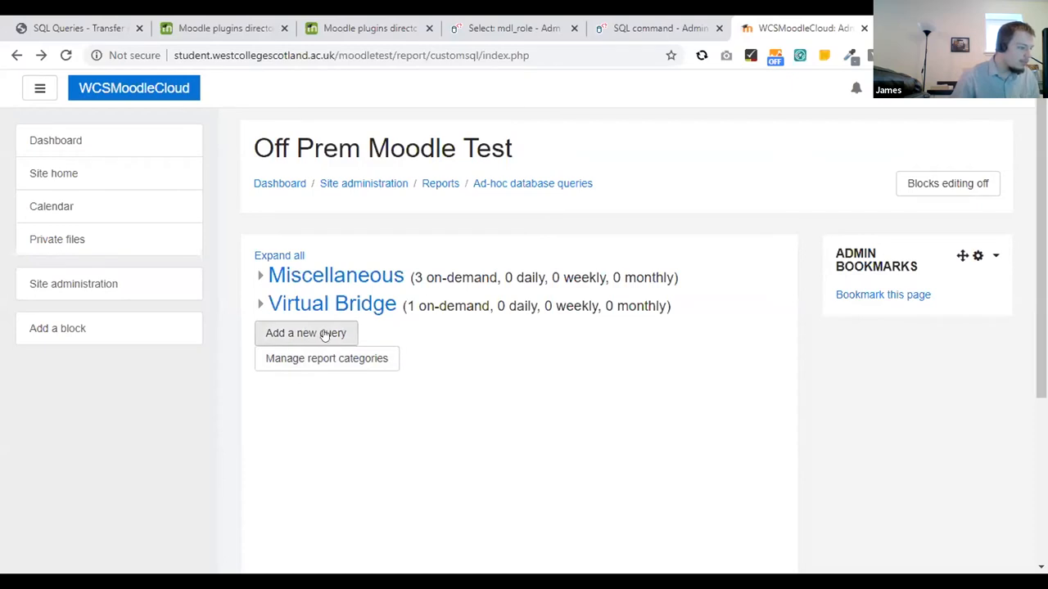
mouse_move(318, 334)
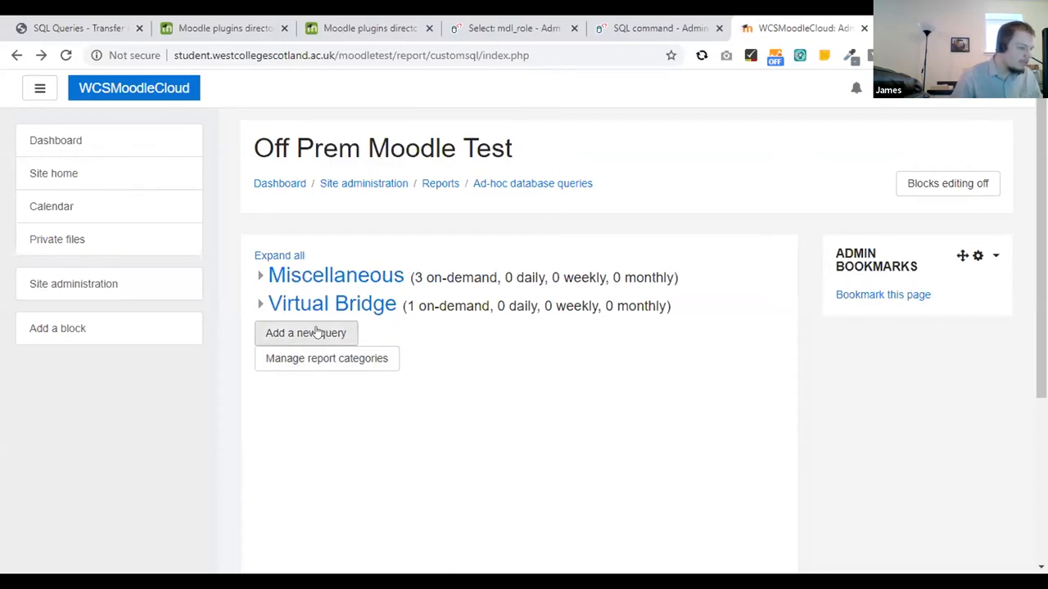
- Begin a new ad-hoc query from the query list
click(305, 333)
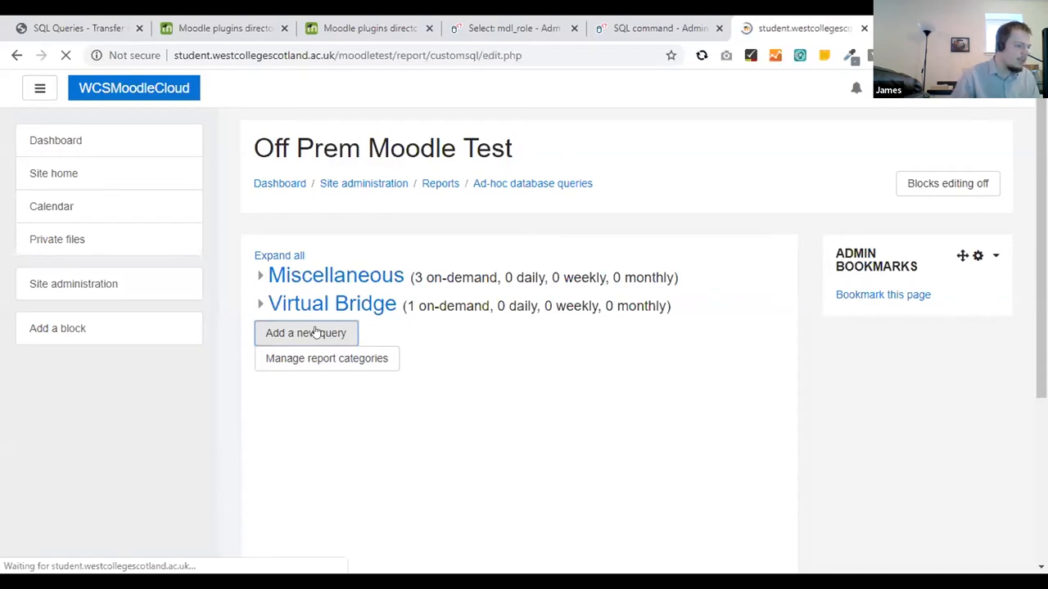
- Name the query 'Scheduled Roles' with SQL 'SELECT id, shortname' from prefix_role
click(306, 333)
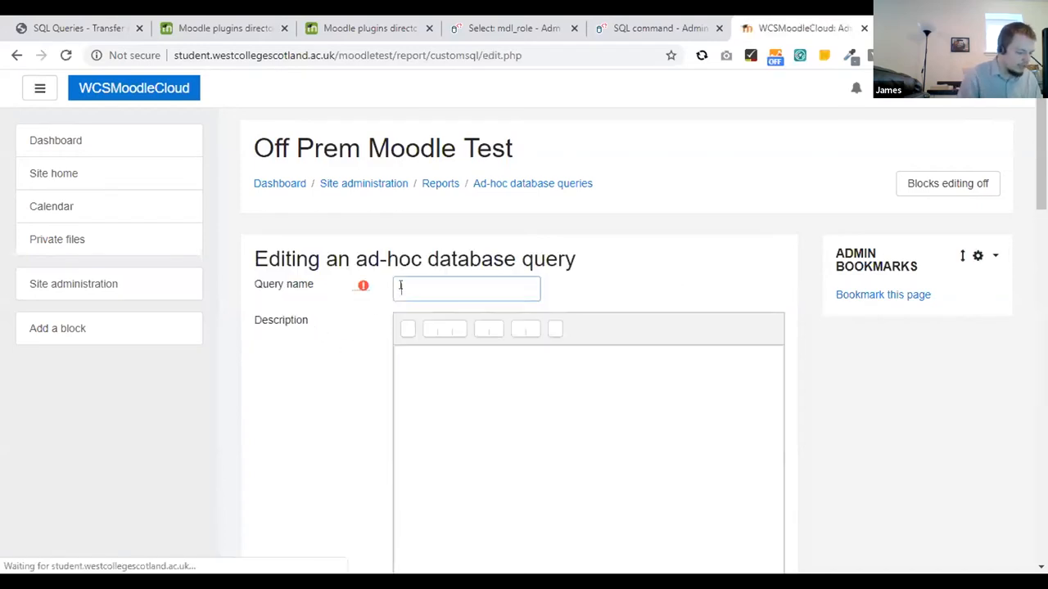
text(Scheduled)
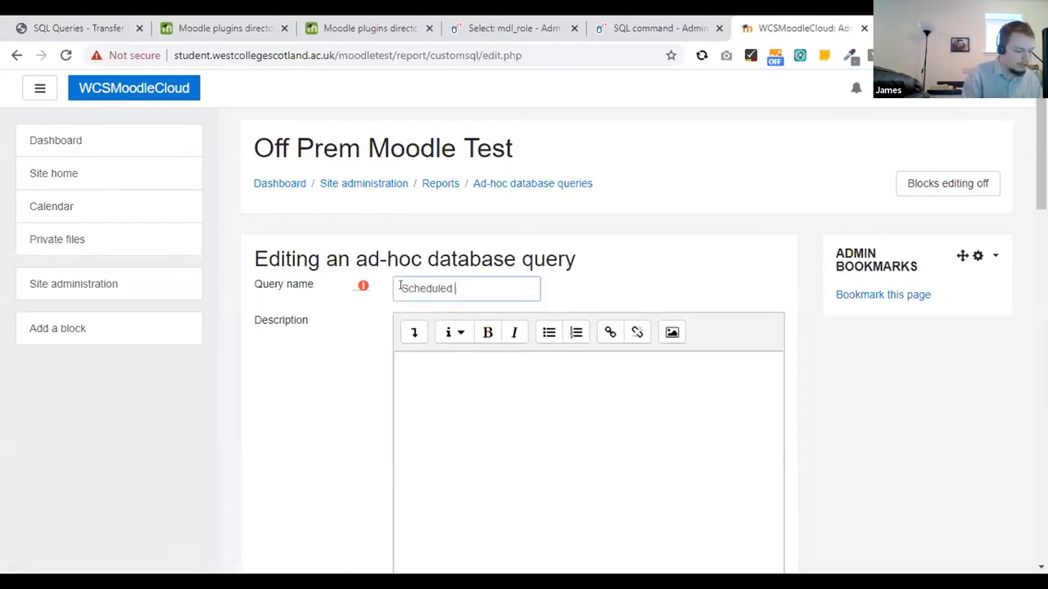
text(Roles)
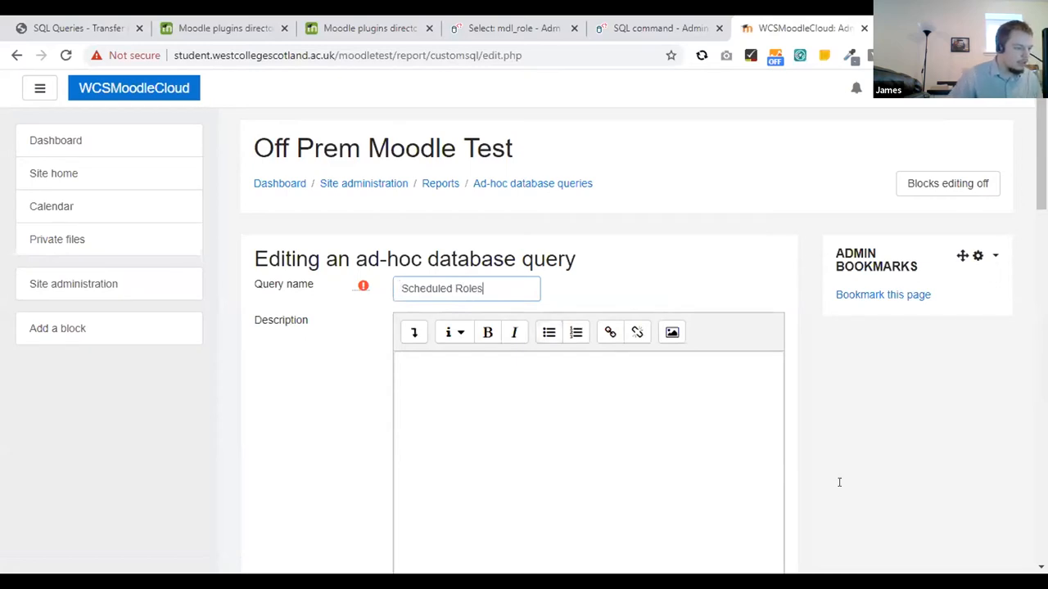
text(SELEC)
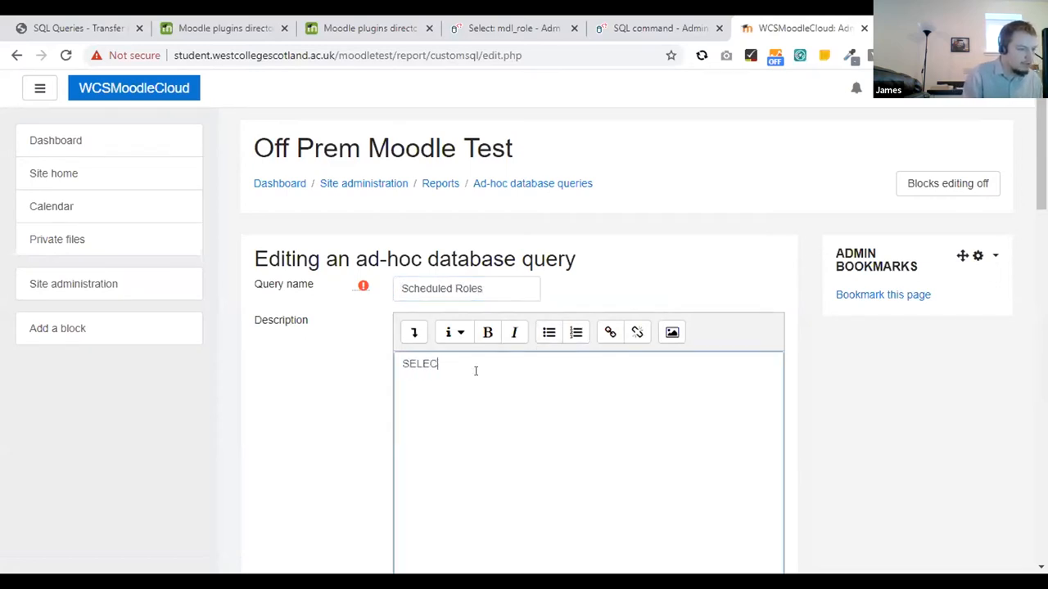
text(T id)
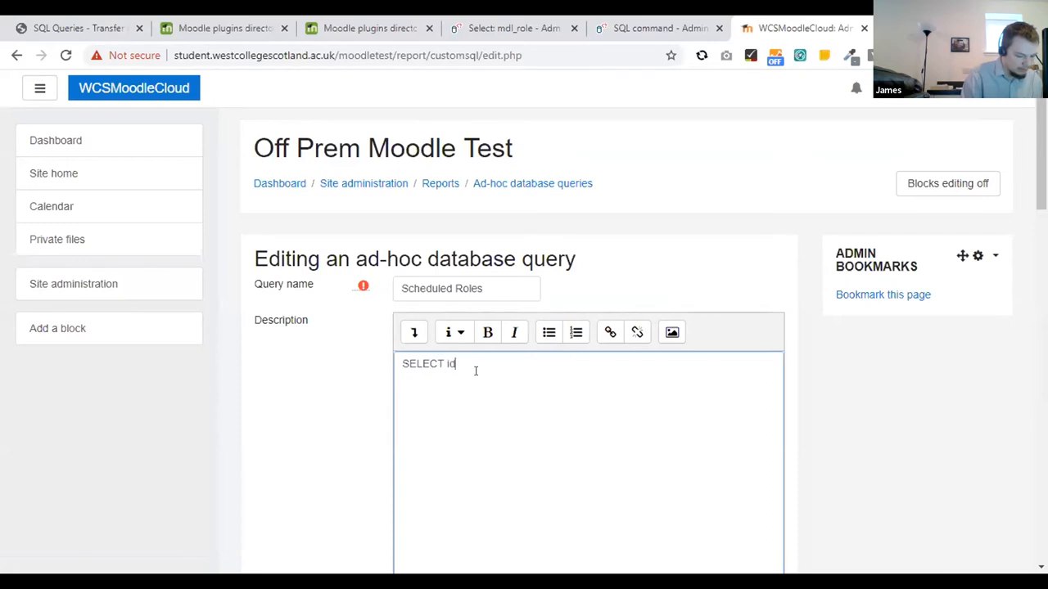
text(, shortname)
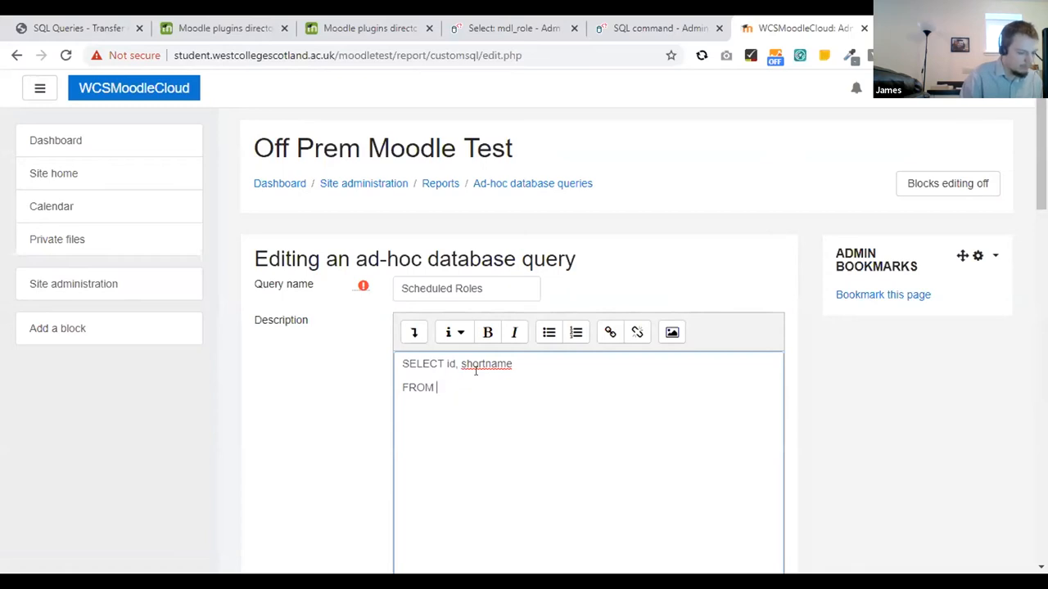
text(prefix_role)
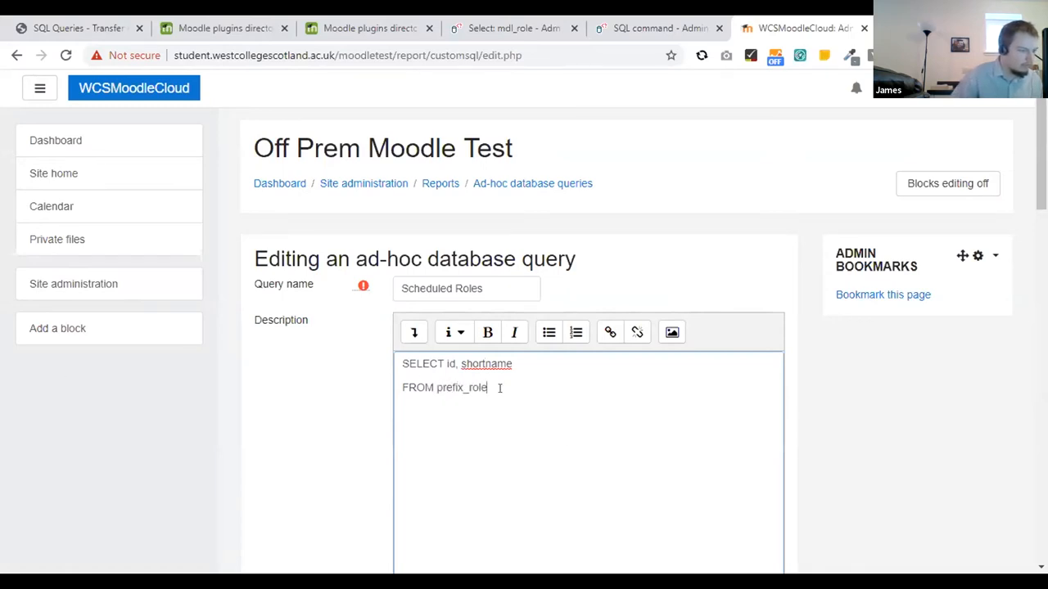
- Add the description 'Desc' and verify the query SQL
key(Backspace)
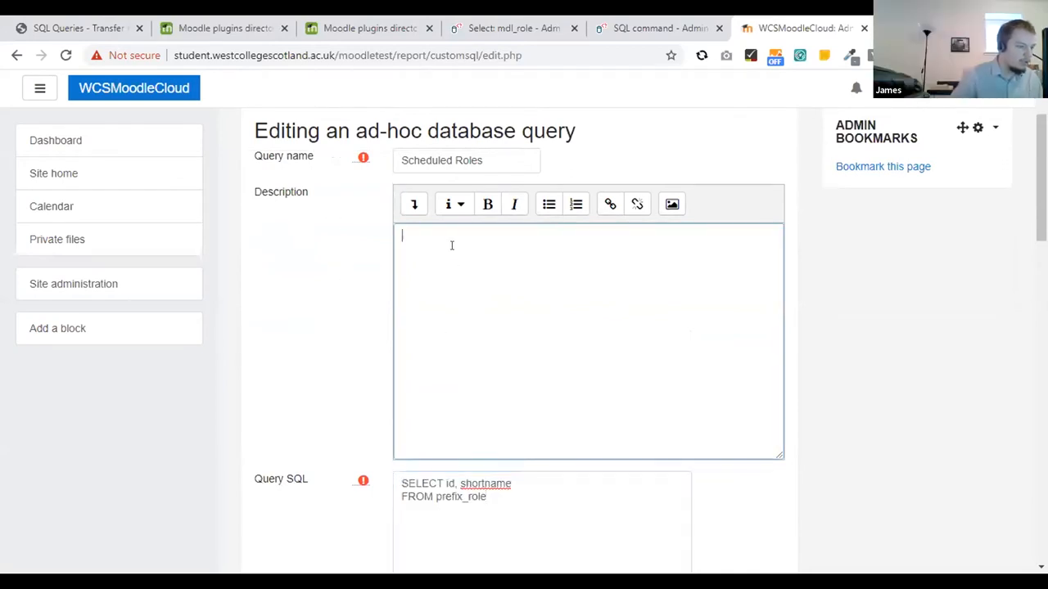
text(Desc)
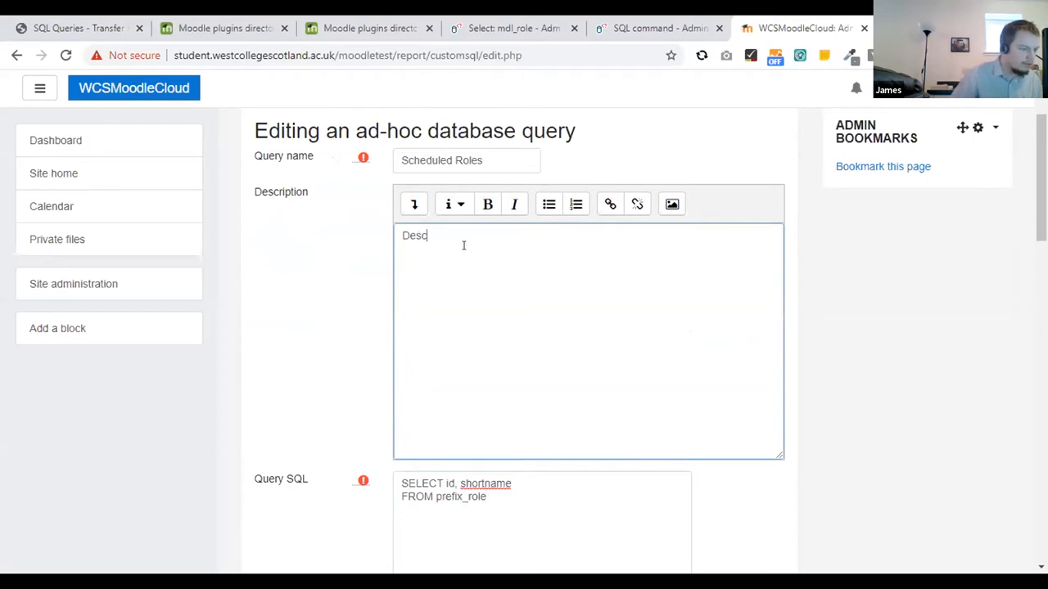
scroll(down, 3)
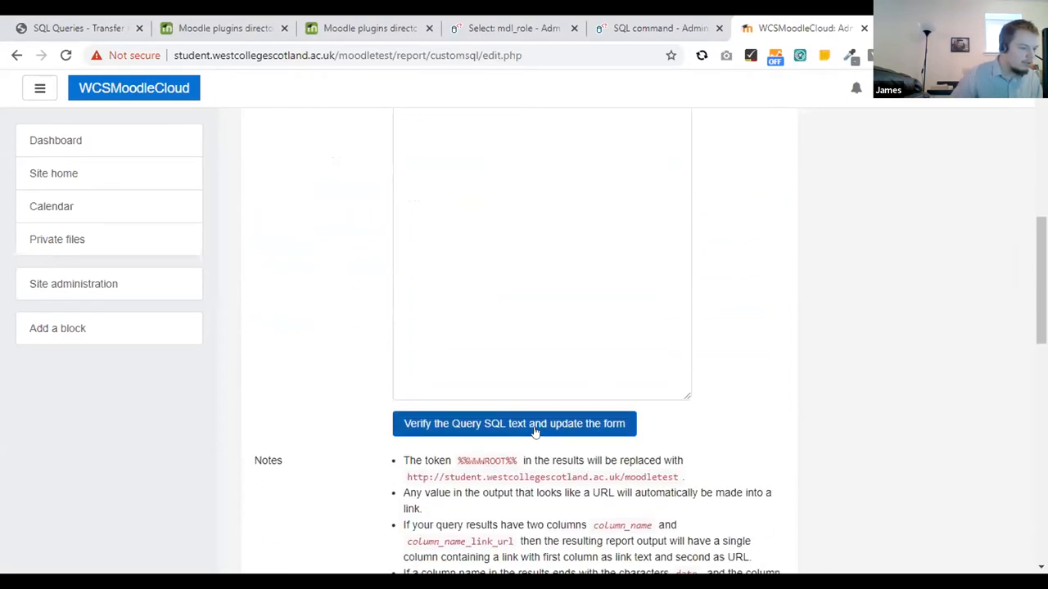
click(515, 423)
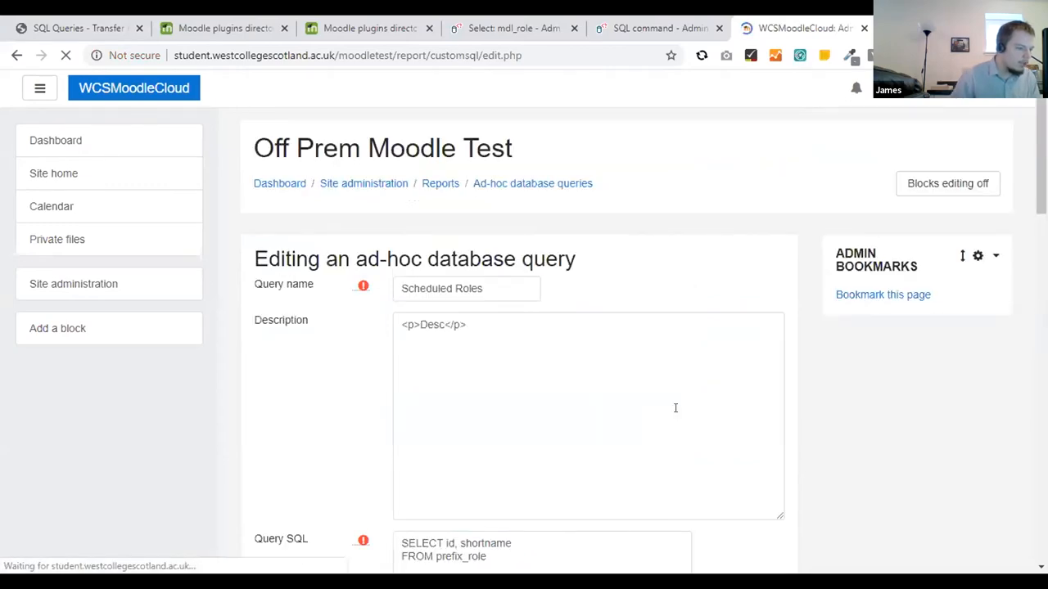
- Keep query access limited to administrators and schedule it to run weekly
scroll(down, 3)
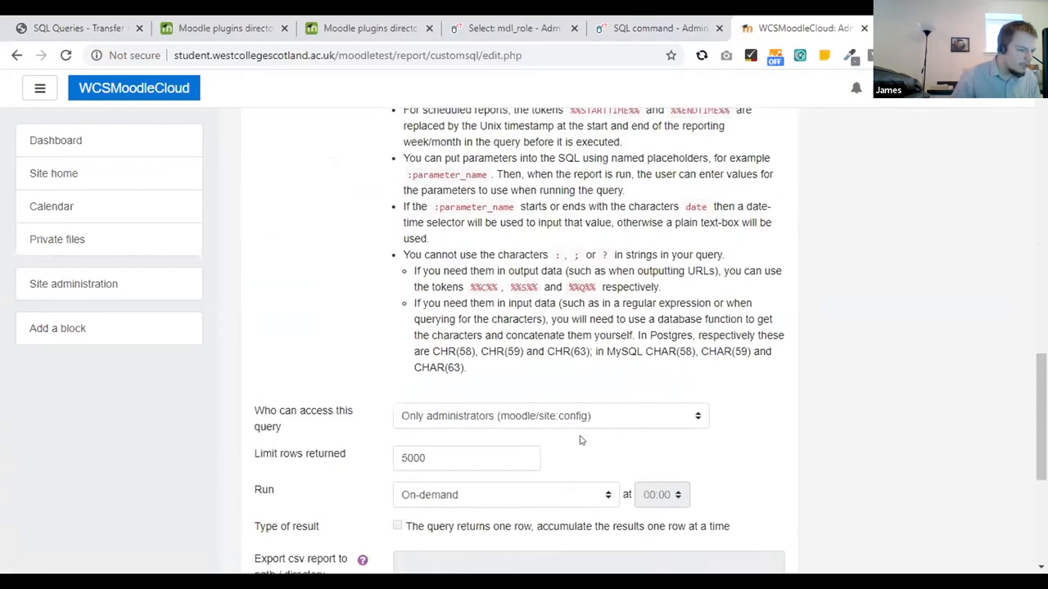
scroll(down, 3)
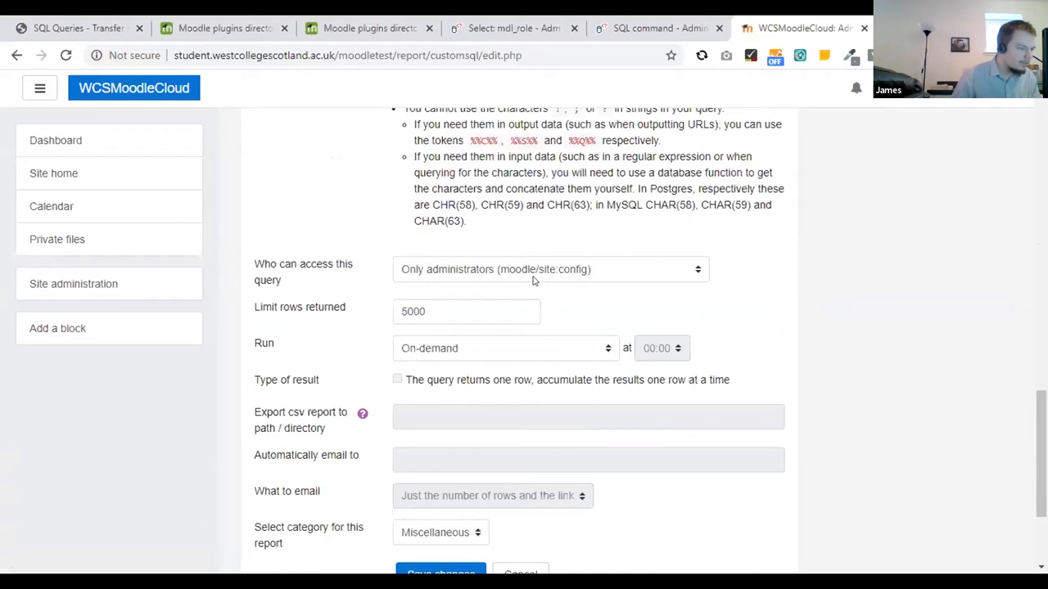
click(550, 268)
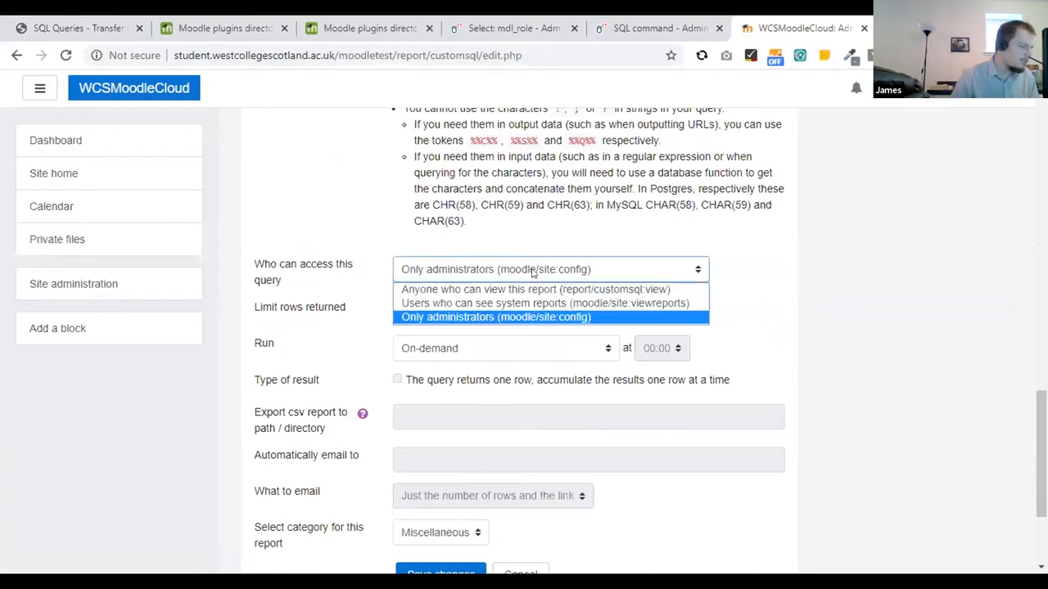
click(496, 317)
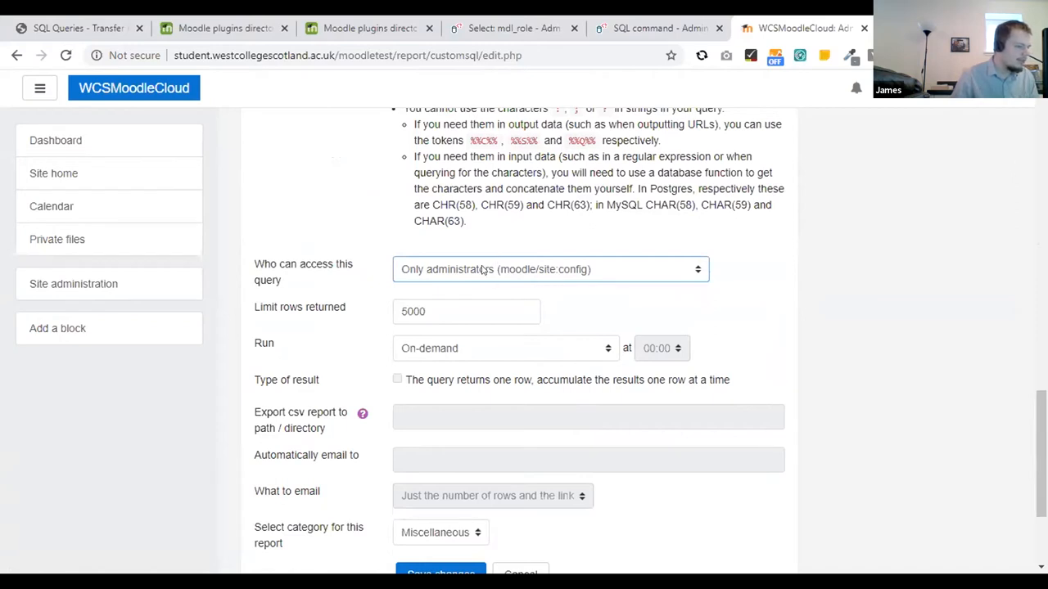
mouse_move(504, 278)
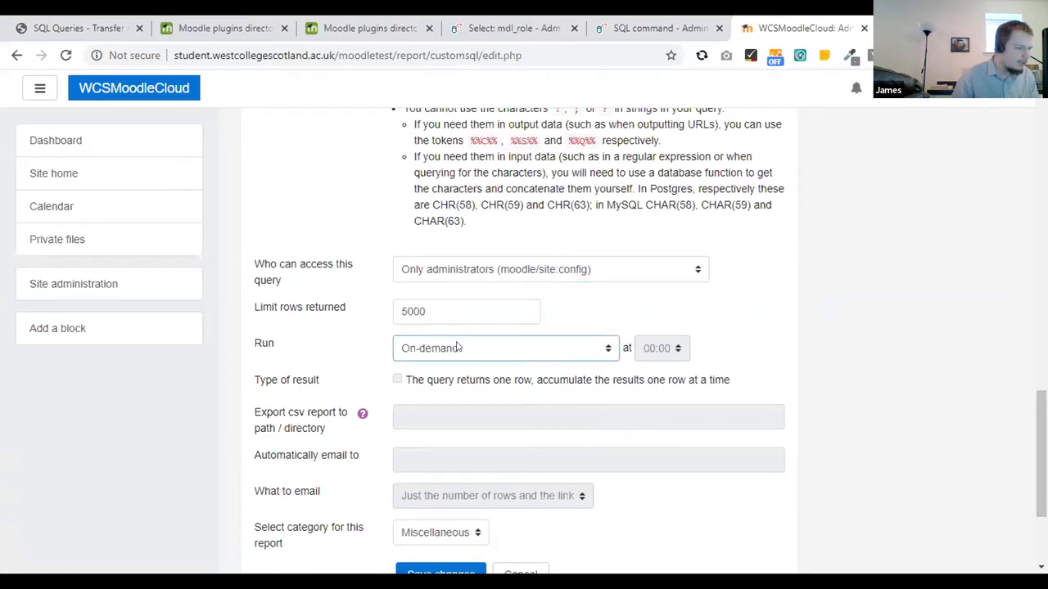
click(505, 348)
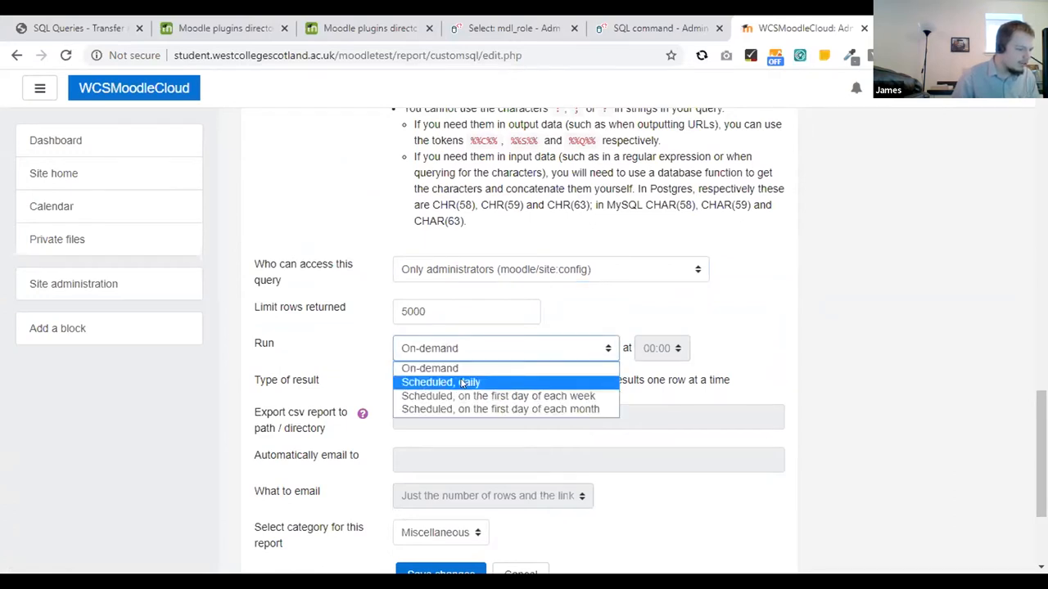
mouse_move(498, 395)
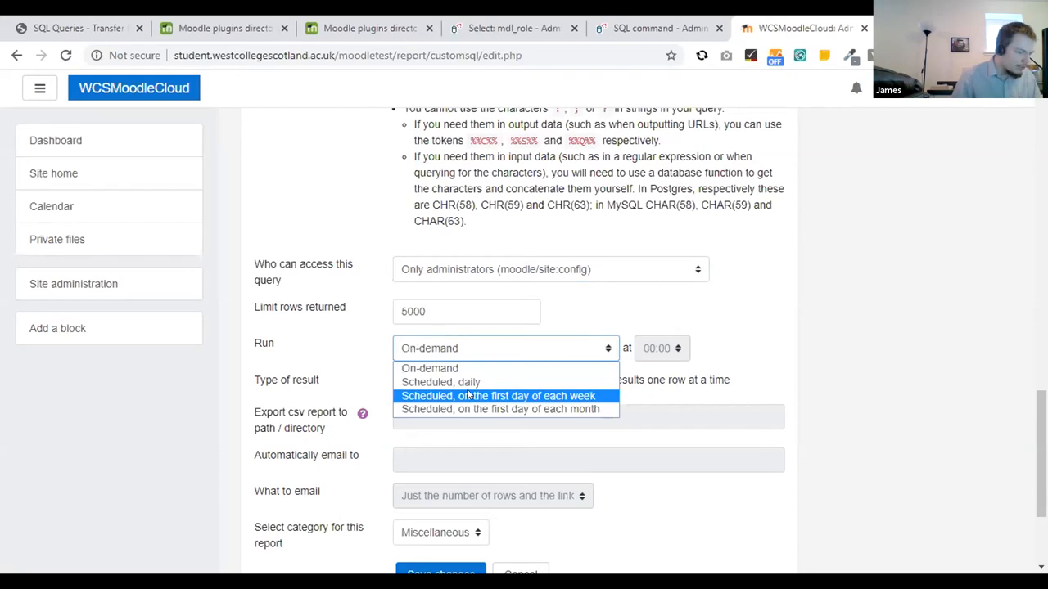
click(498, 396)
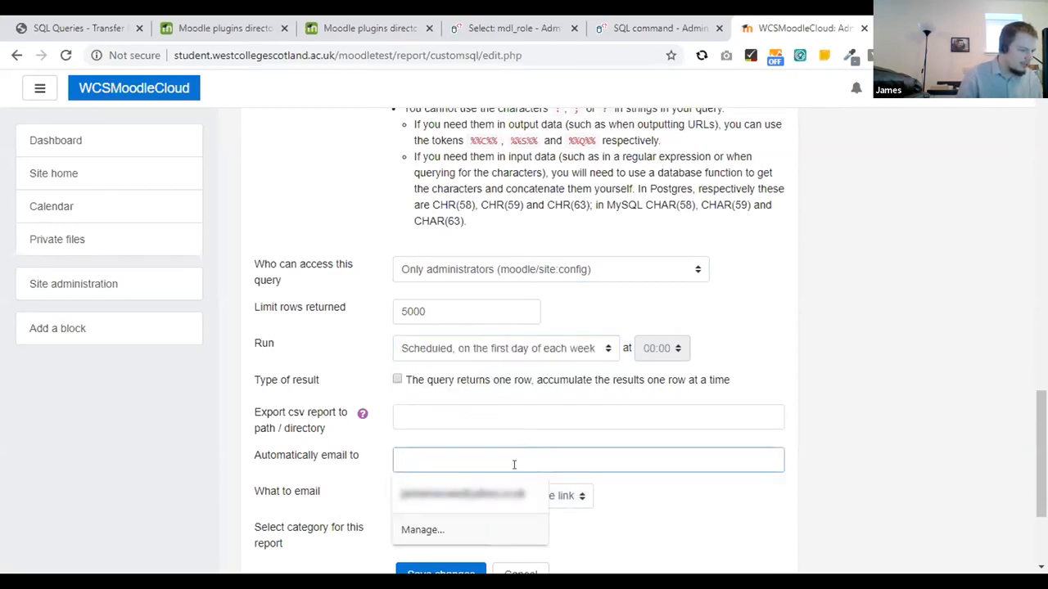
text(h)
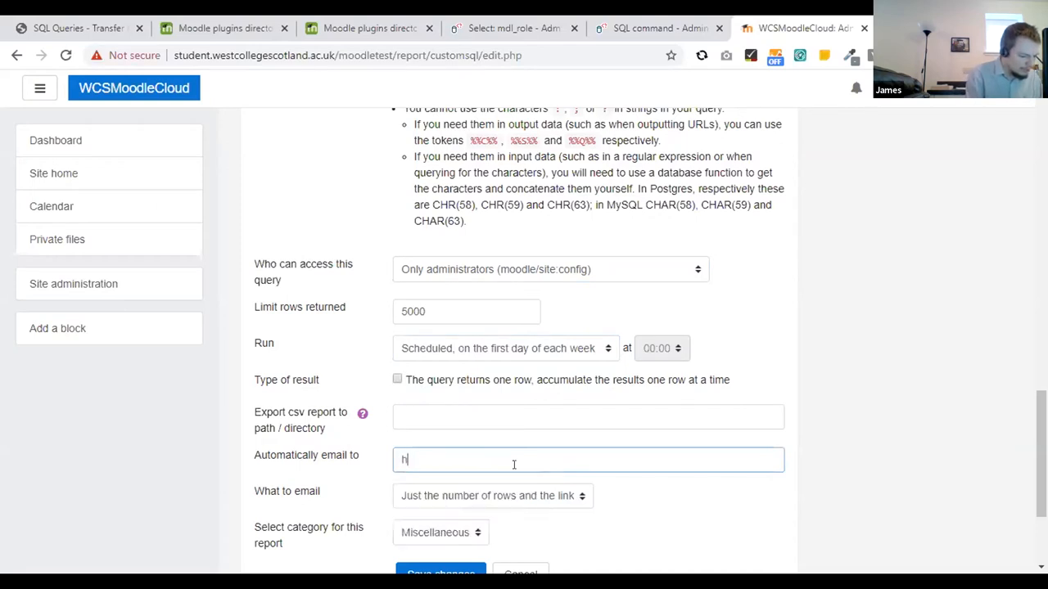
text(r@)
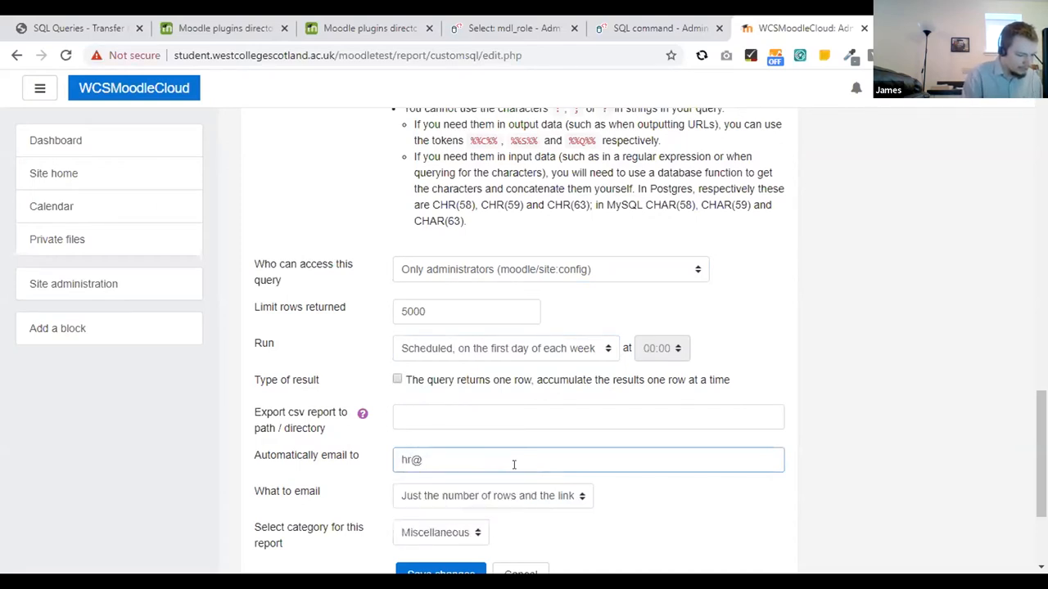
text(fake)
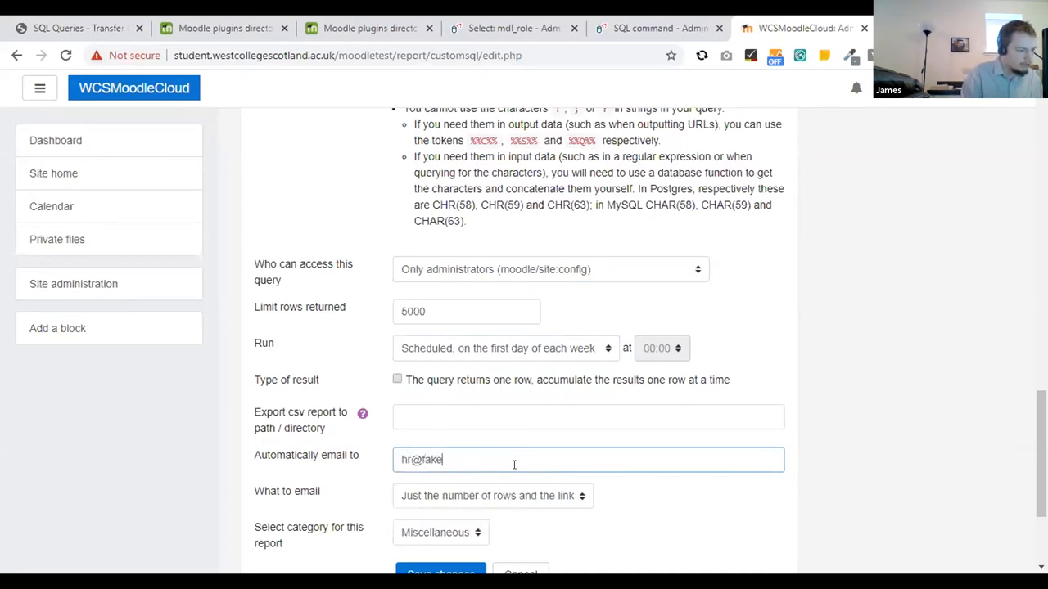
text(.com)
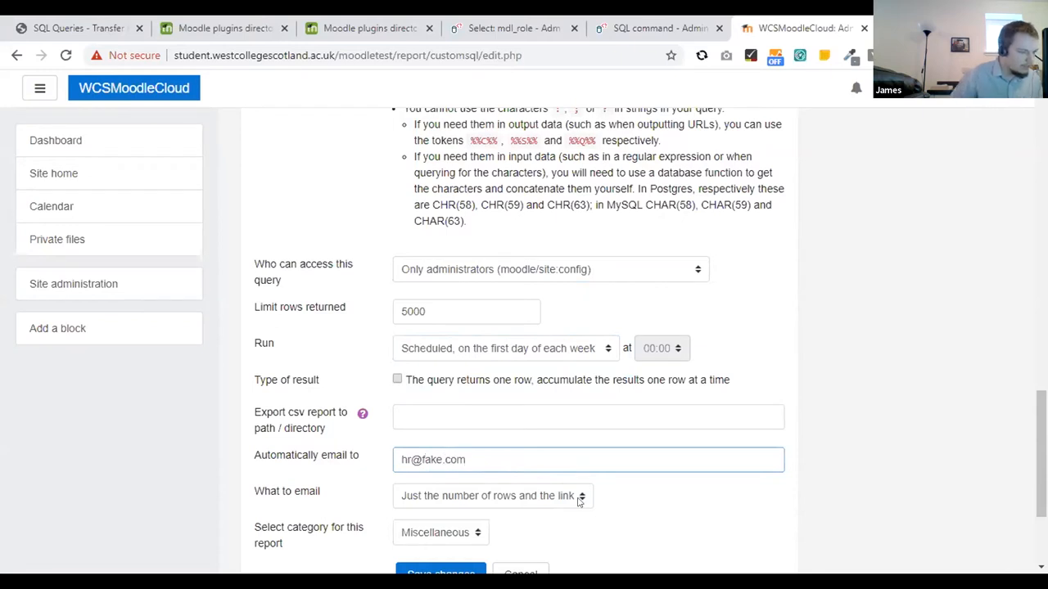
scroll(down, 3)
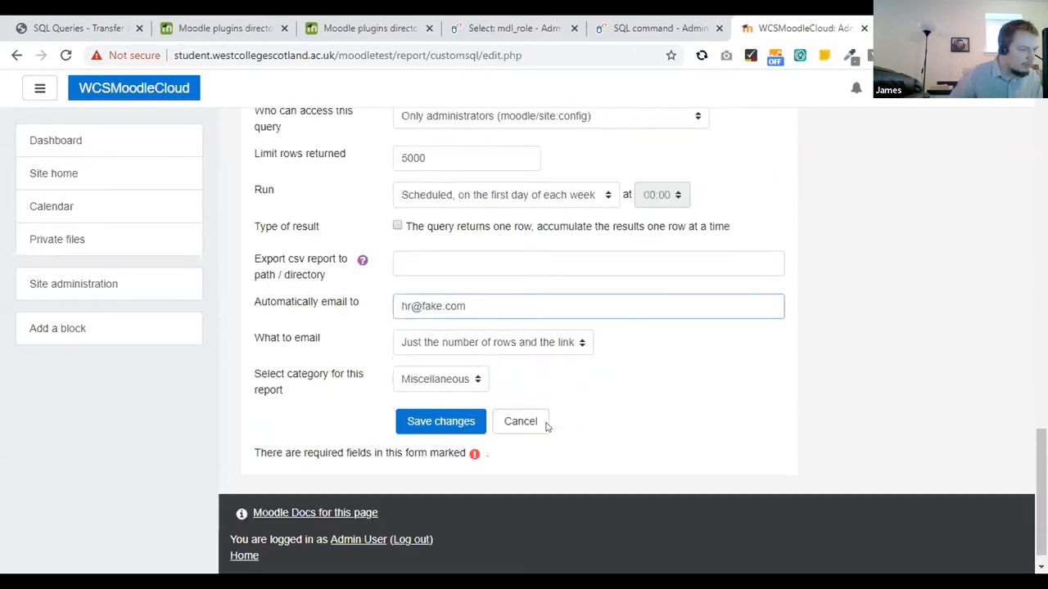
- Change the email recipient to admin, fixing the save error, and save Scheduled Roles
click(588, 305)
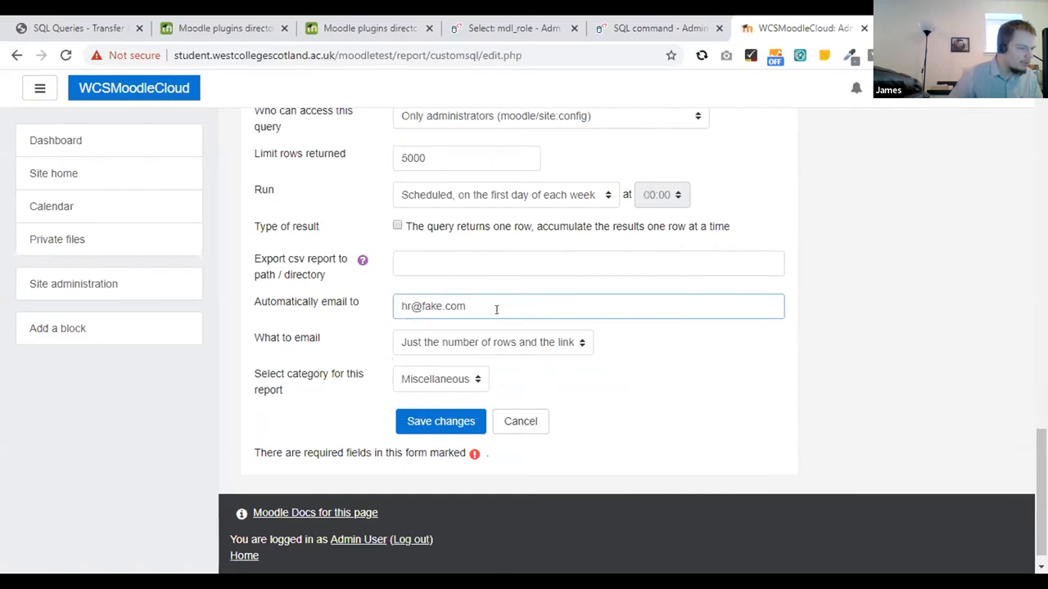
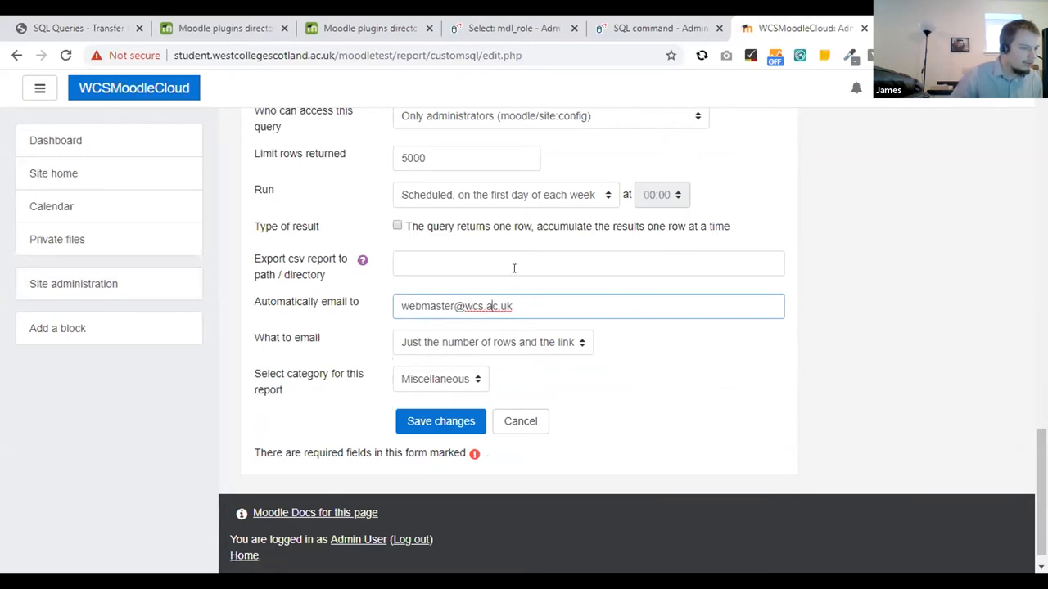
mouse_move(484, 383)
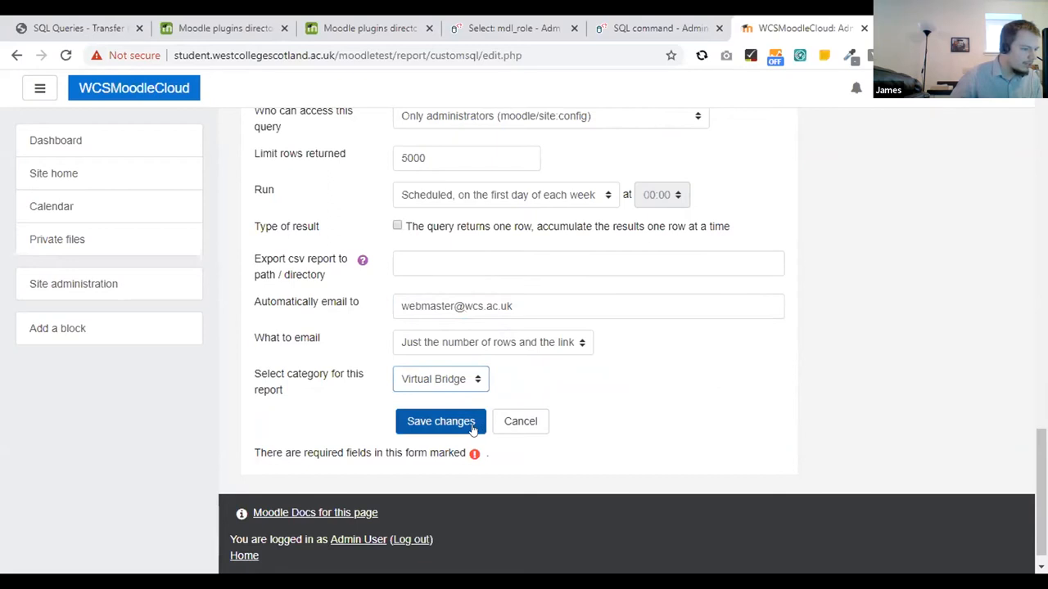
click(441, 421)
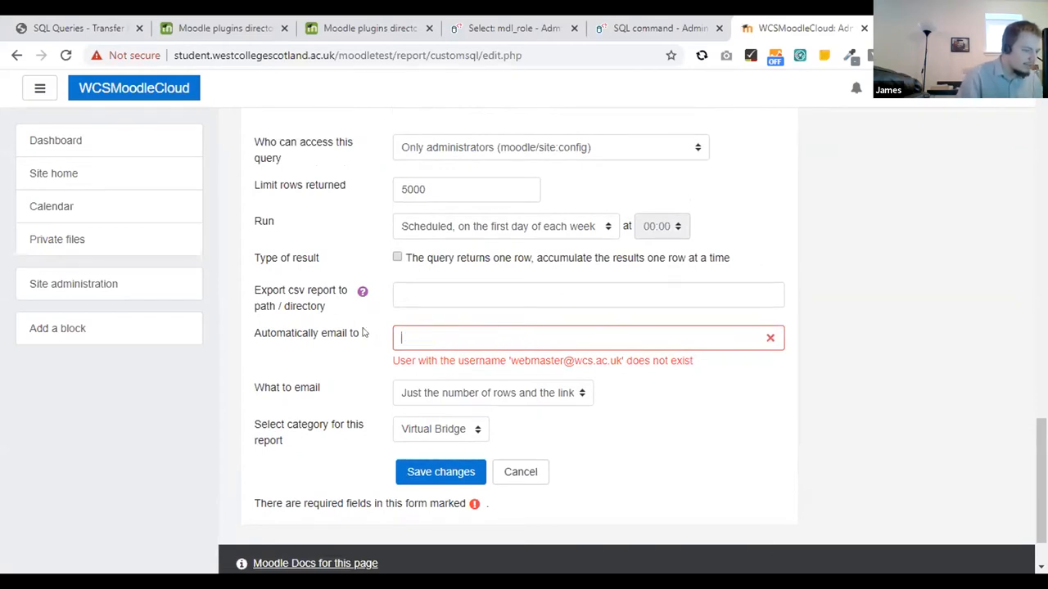
text(admin)
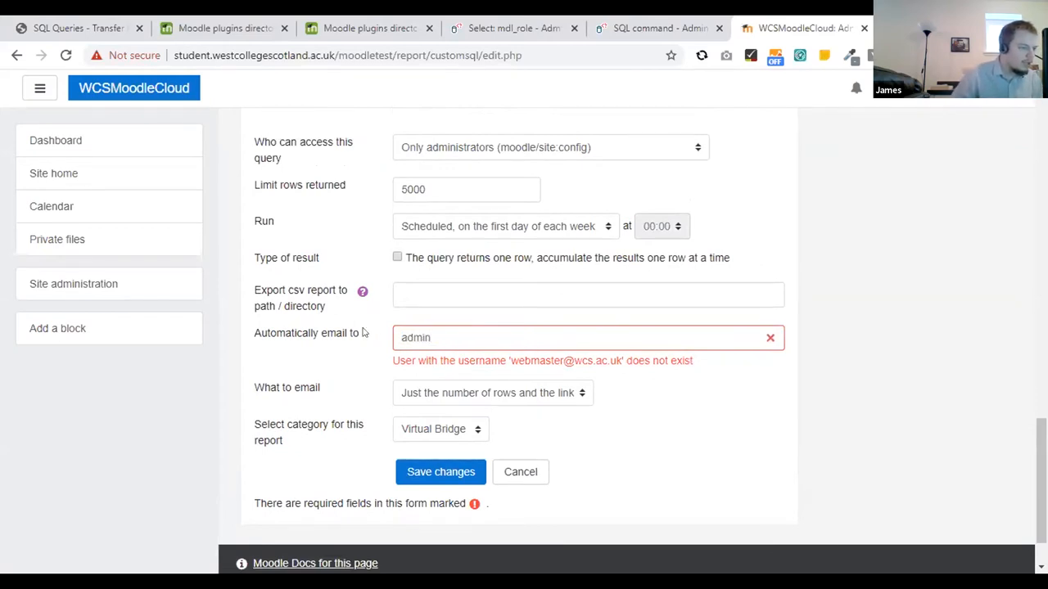
mouse_move(619, 403)
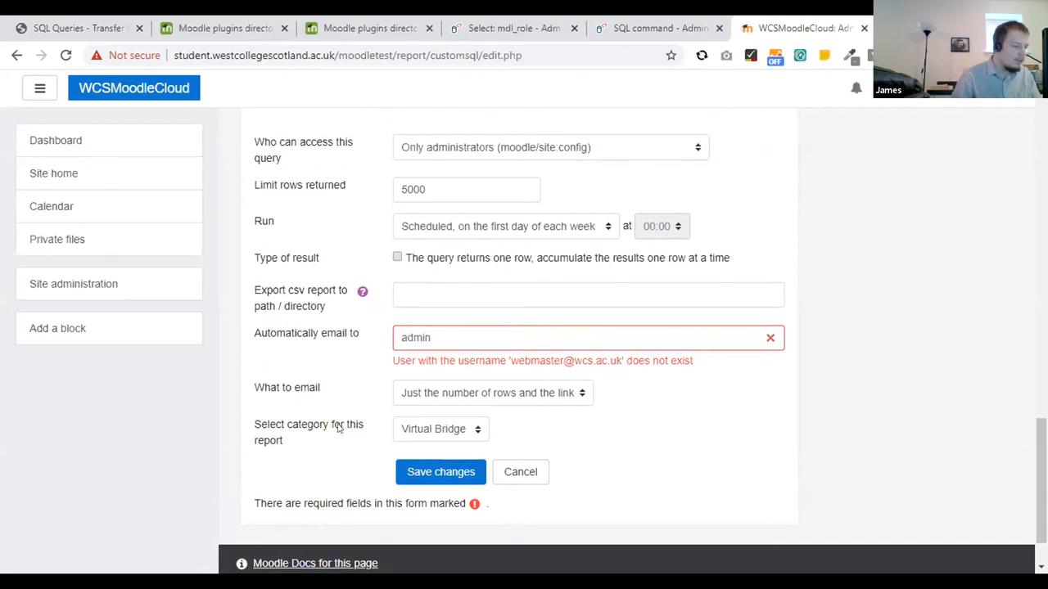
mouse_move(441, 472)
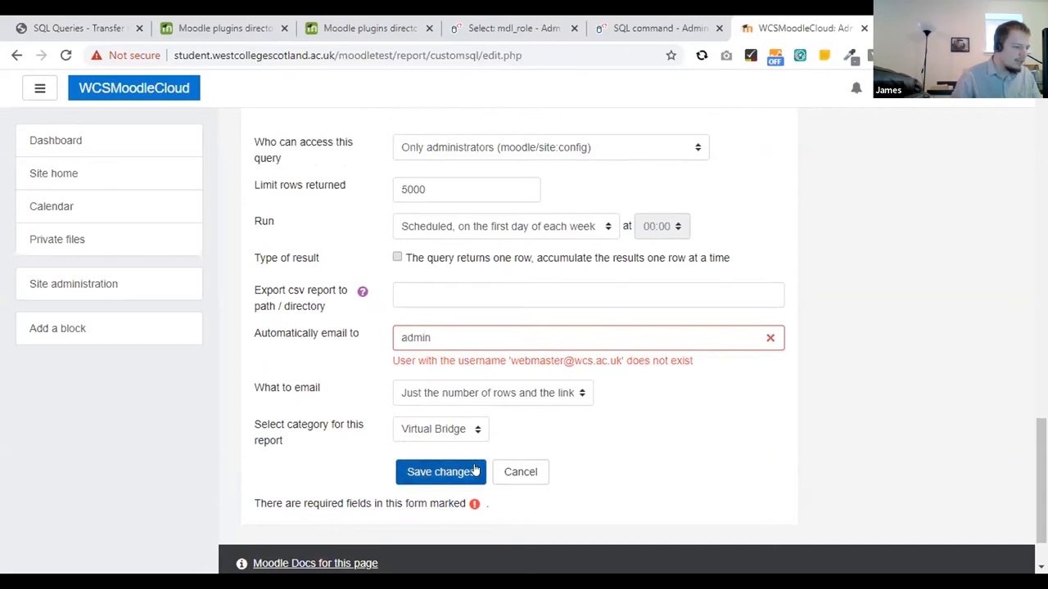
click(440, 472)
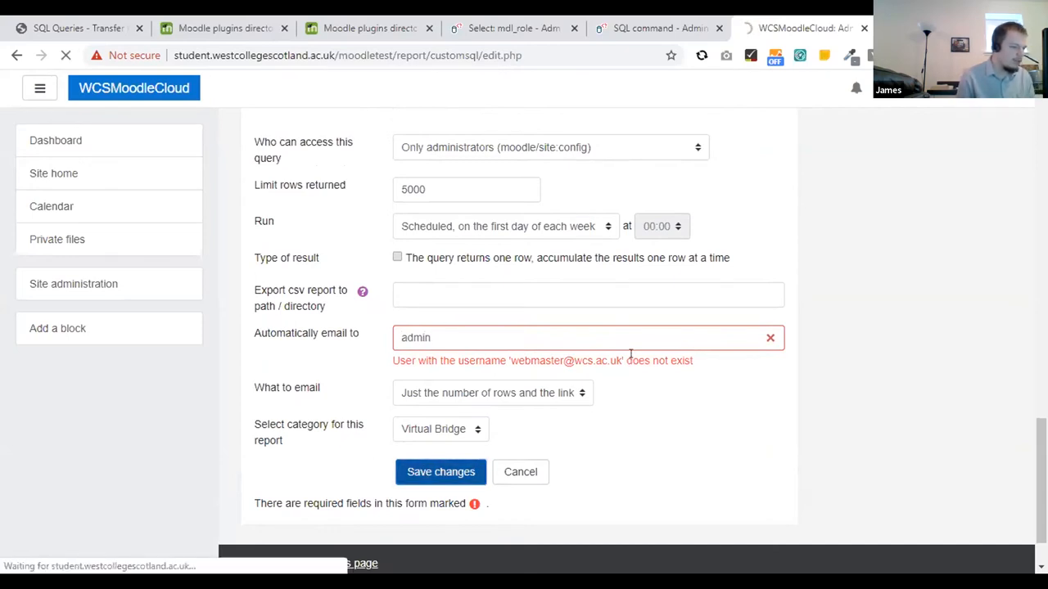
click(440, 471)
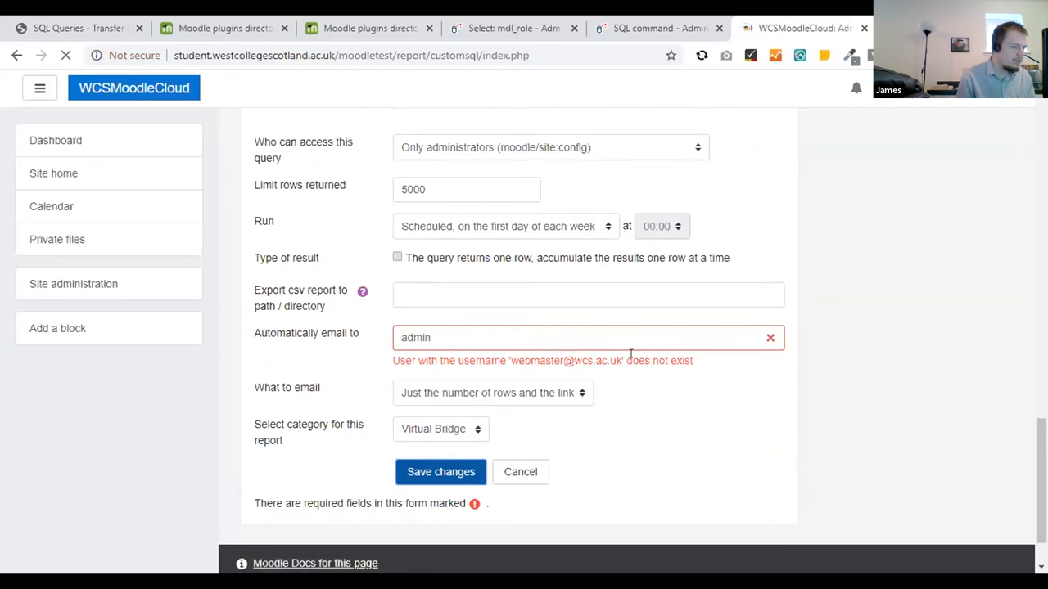
click(520, 471)
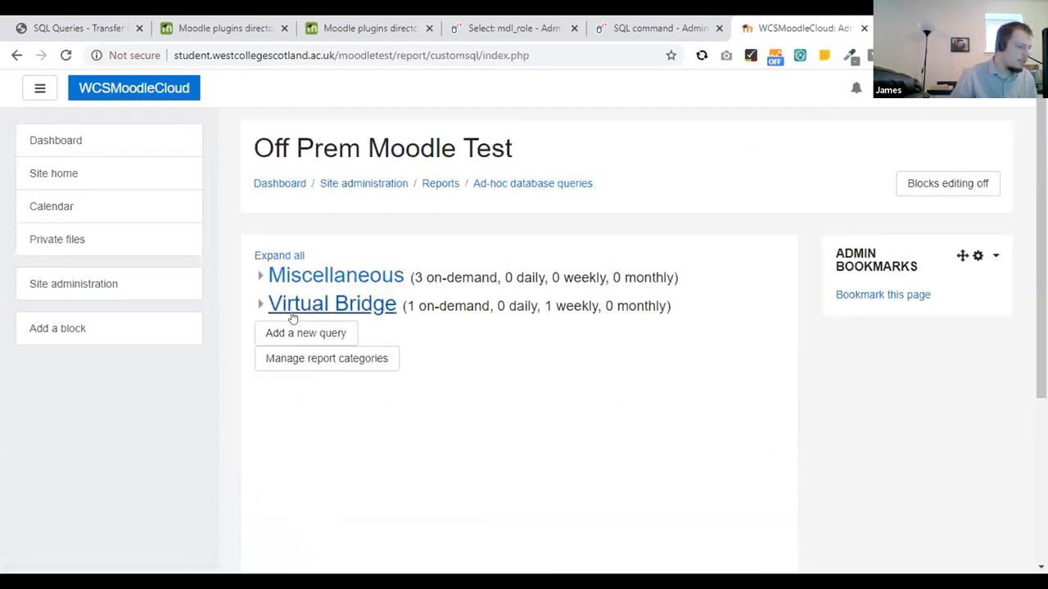
- Expand Virtual Bridge, then open the Transfer Roles Staff report
click(332, 304)
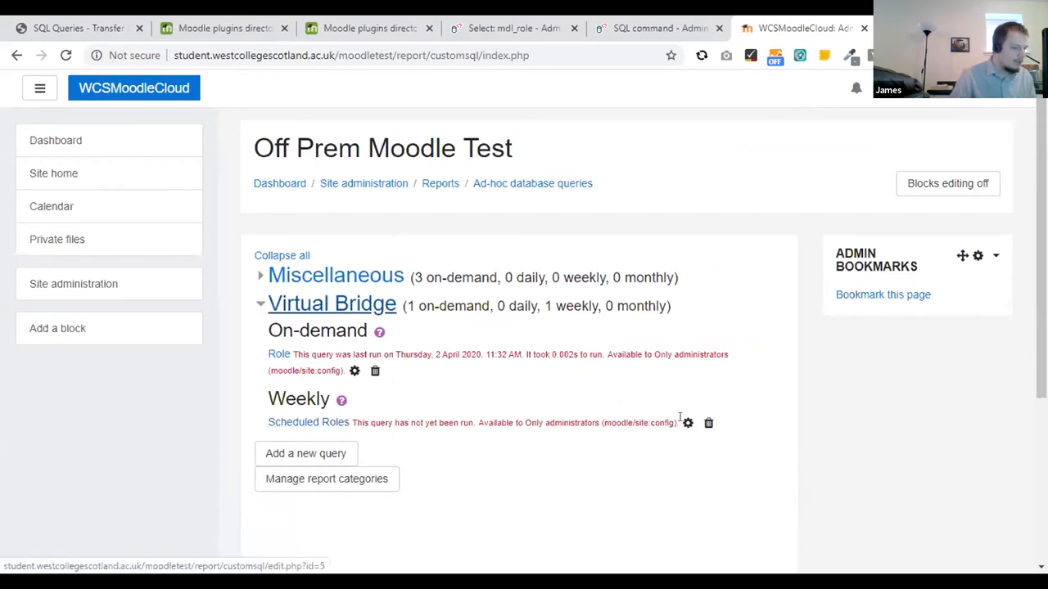
mouse_move(687, 423)
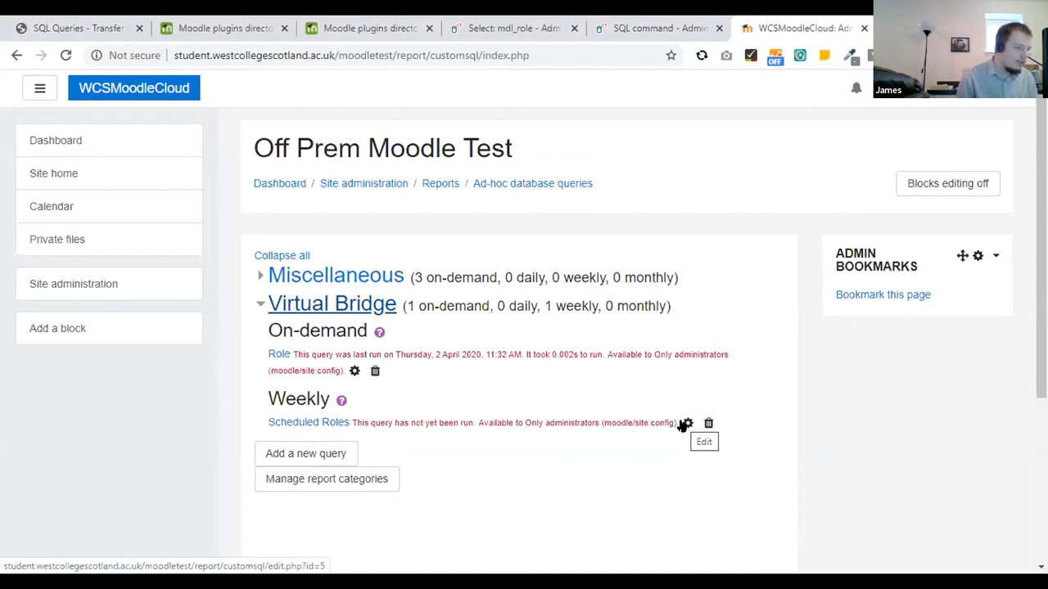
mouse_move(311, 280)
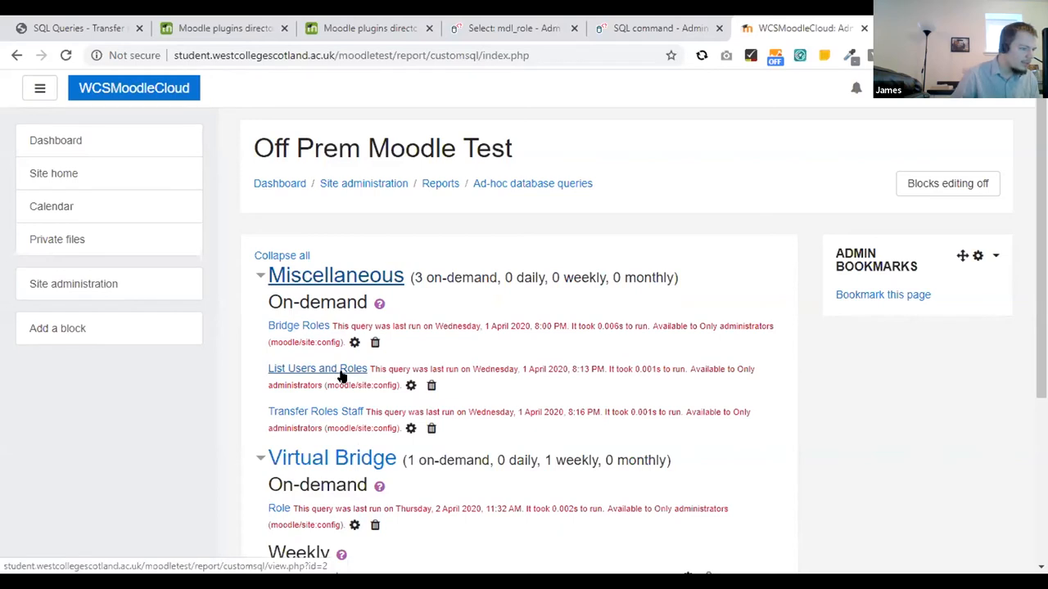
mouse_move(368, 440)
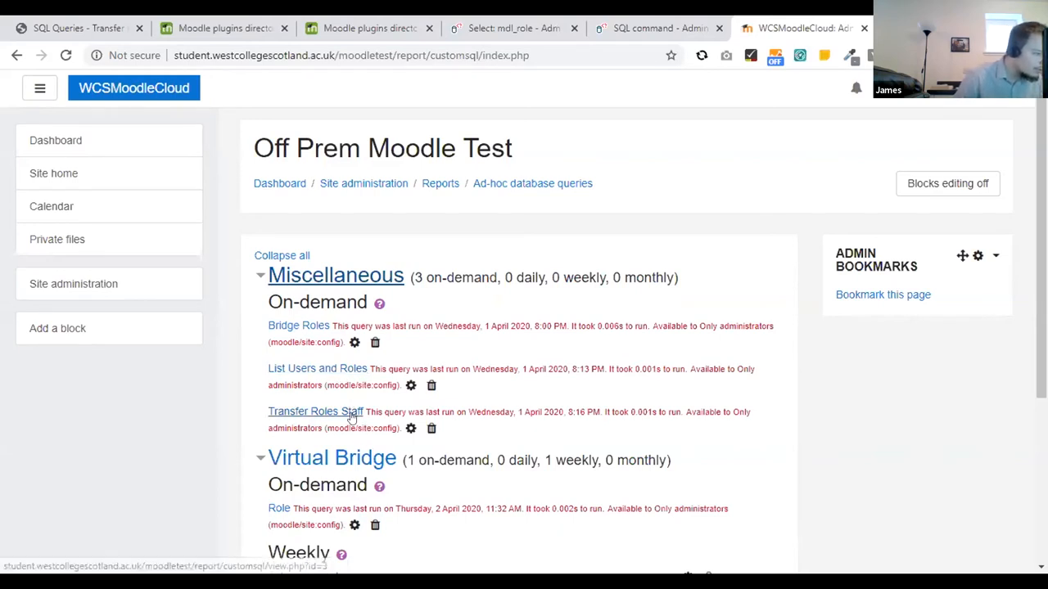
click(315, 411)
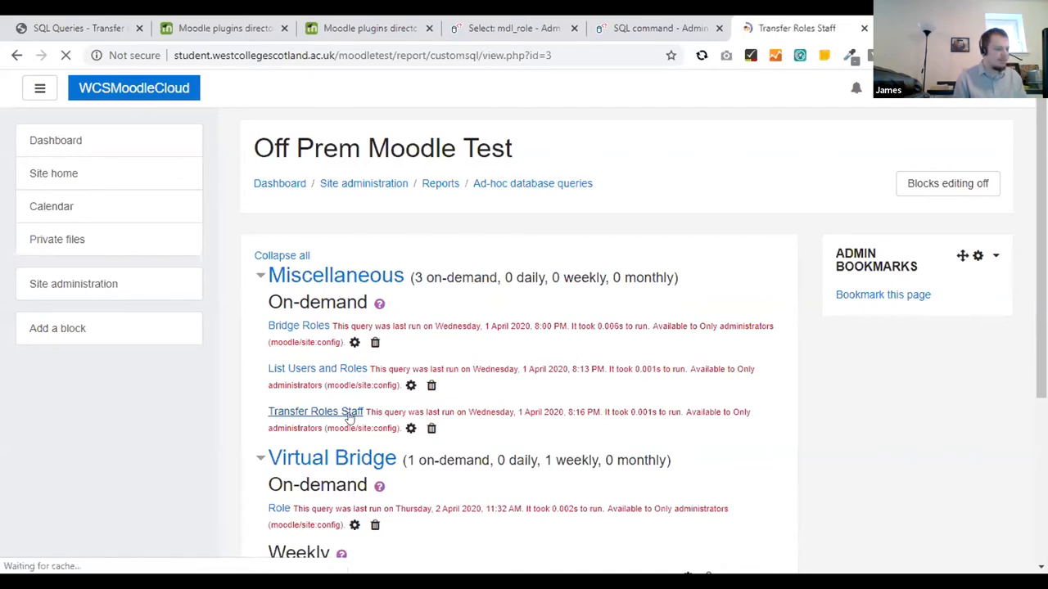
- Highlight the report's Instructions for Use and scroll to the query parameters
click(315, 410)
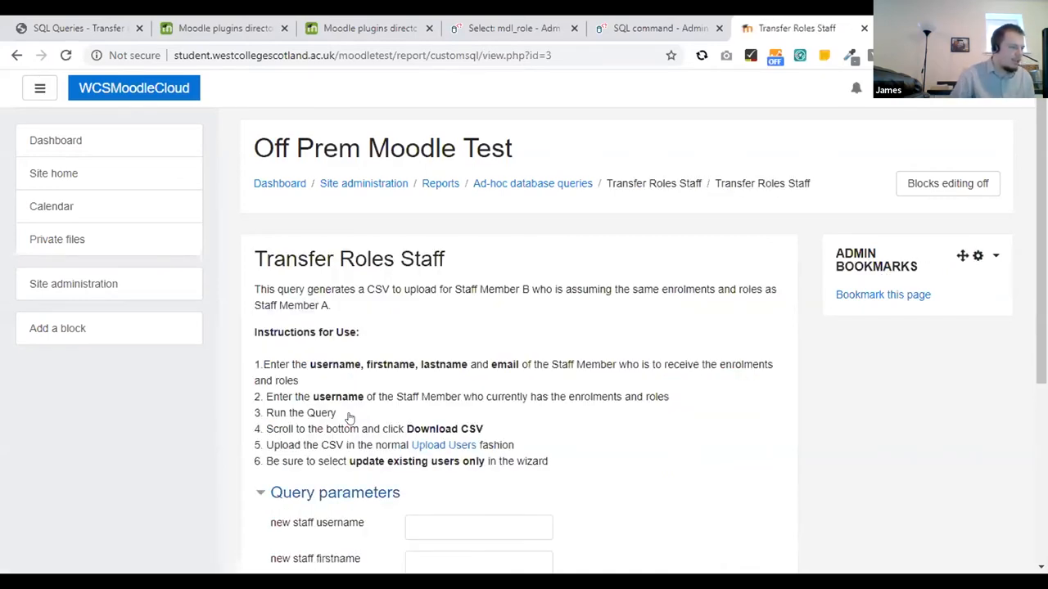
mouse_move(258, 345)
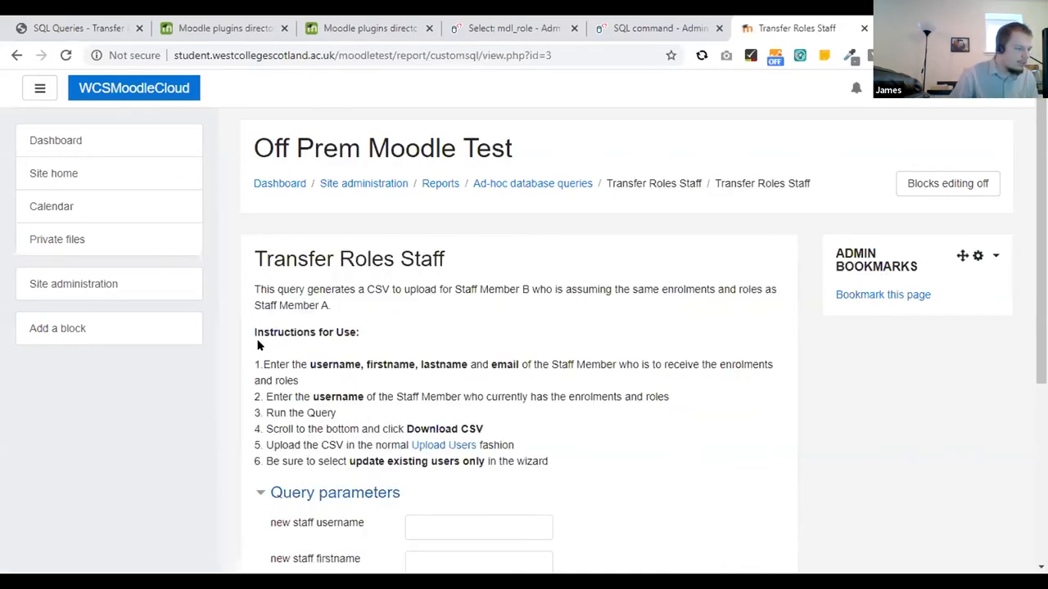
drag(255, 332, 581, 483)
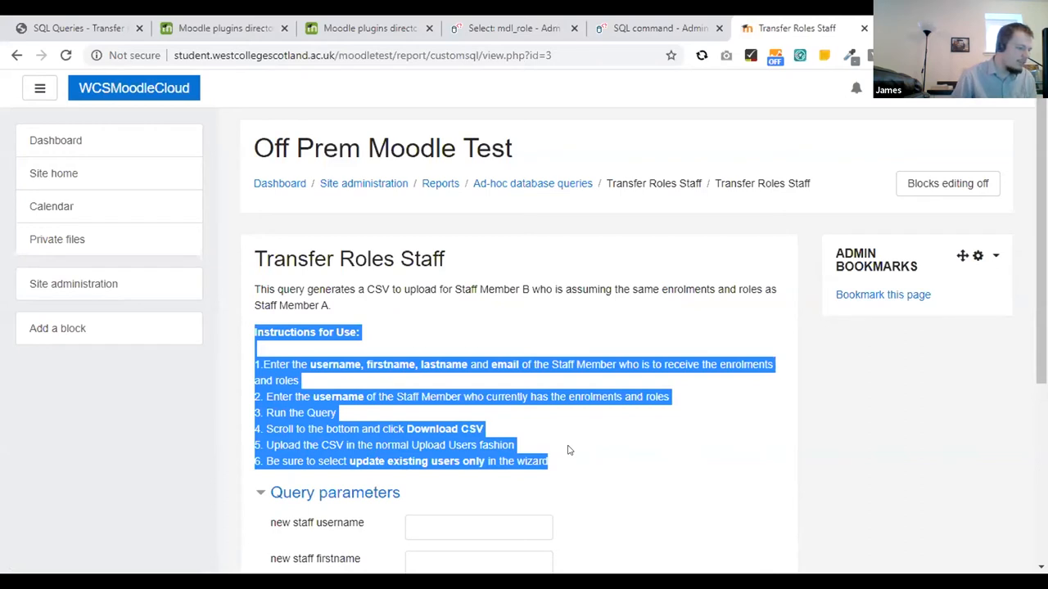
scroll(down, 3)
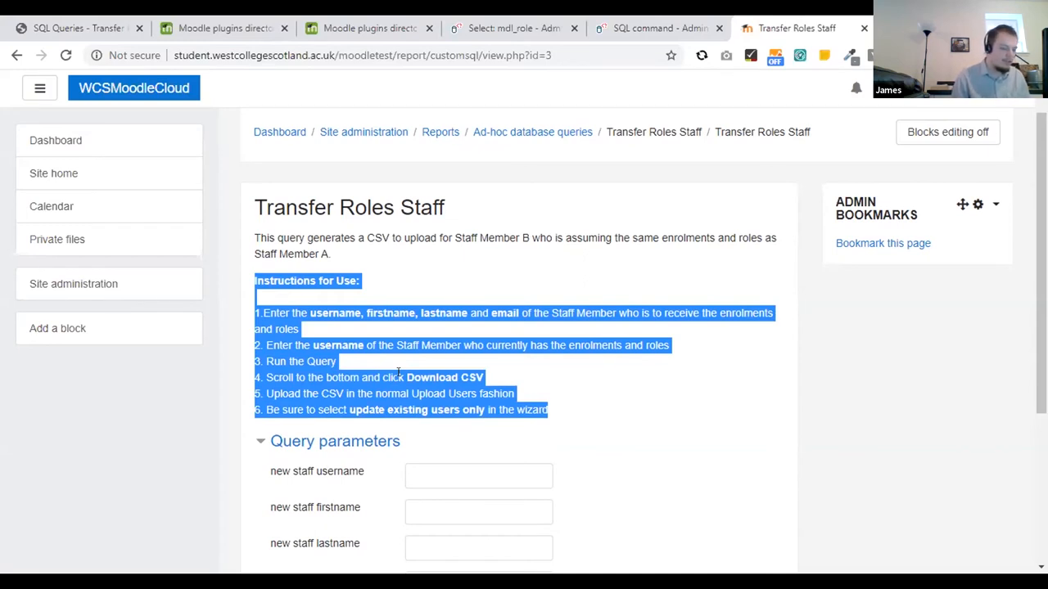
scroll(down, 3)
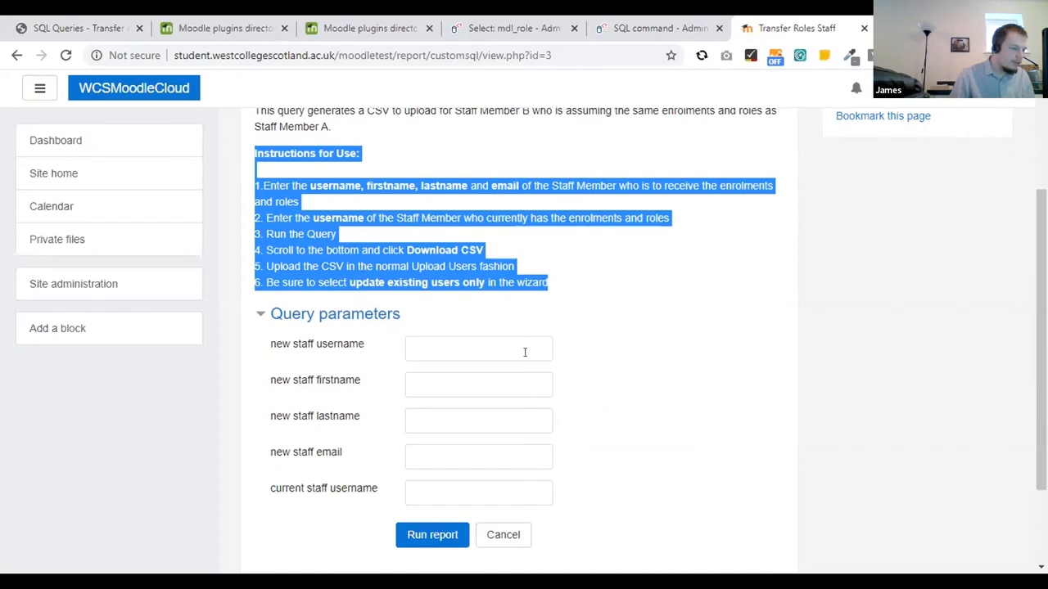
- Fill in new staff member John Smith, username john.smith, and email details
click(478, 349)
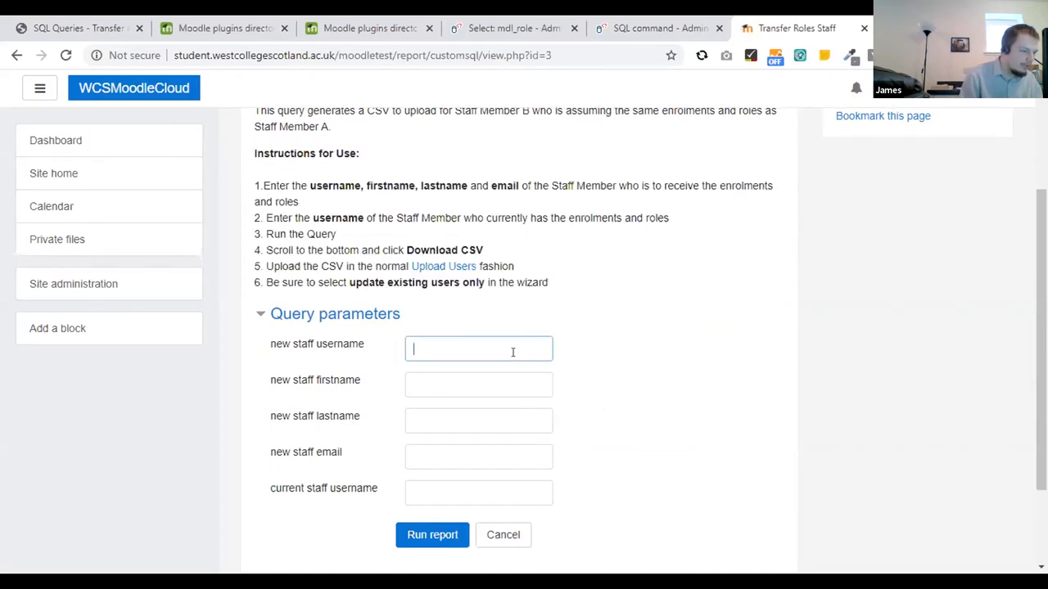
text(John)
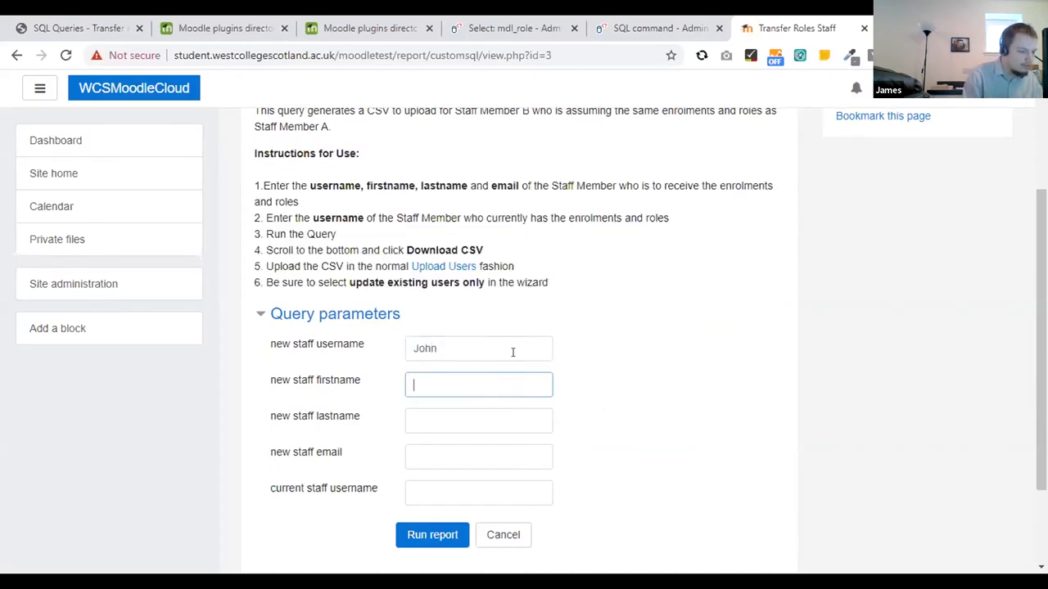
text(Smith)
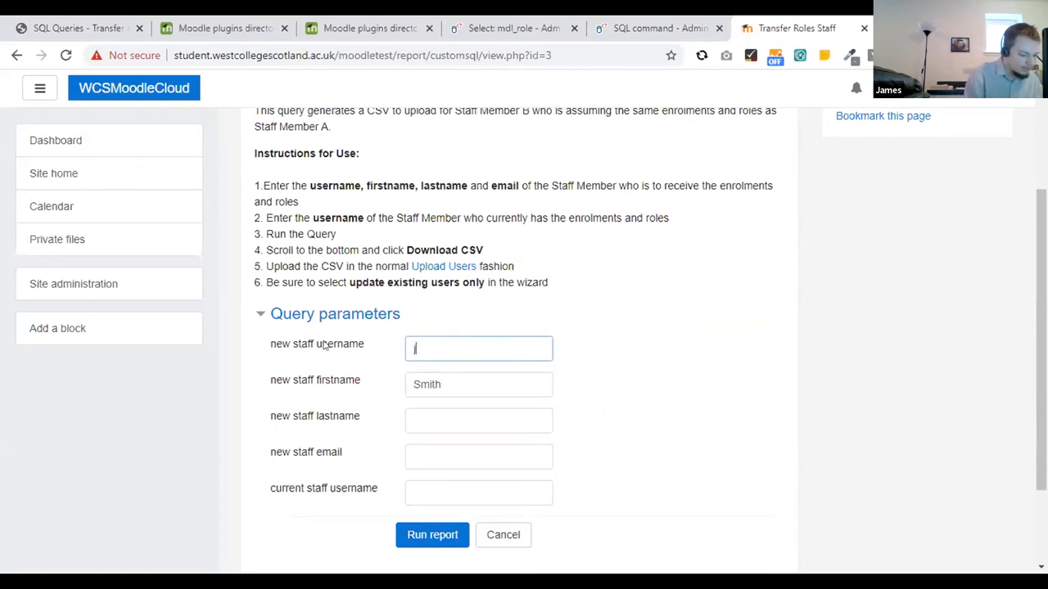
text(john.smith)
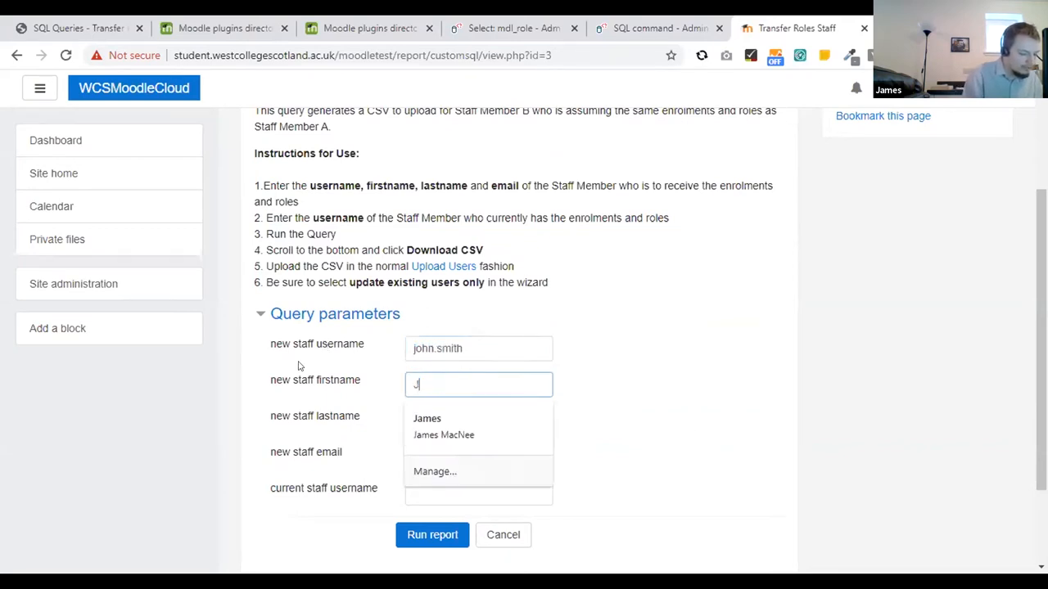
text(Smith)
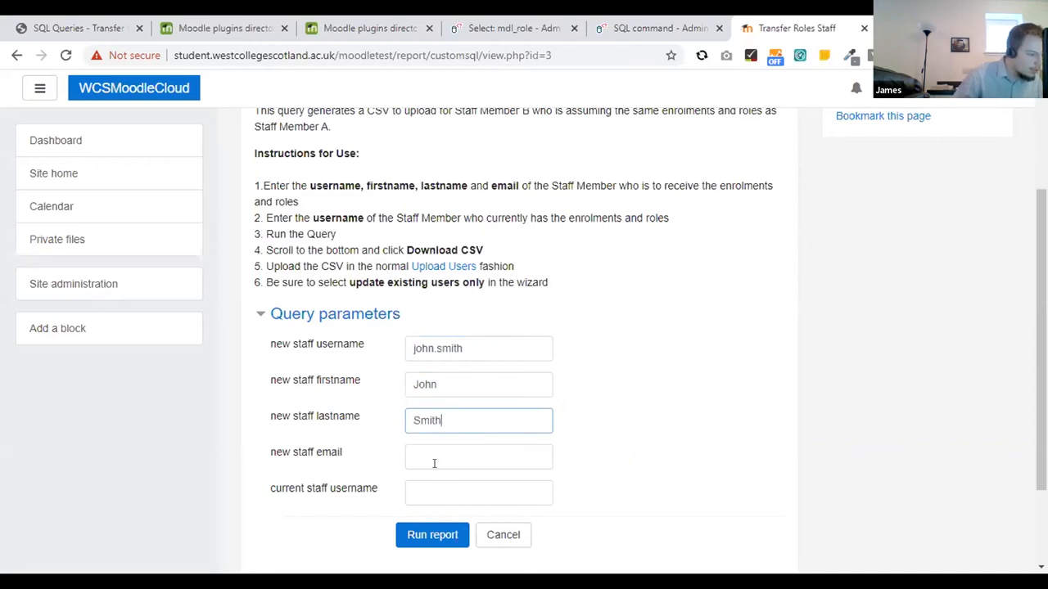
click(478, 457)
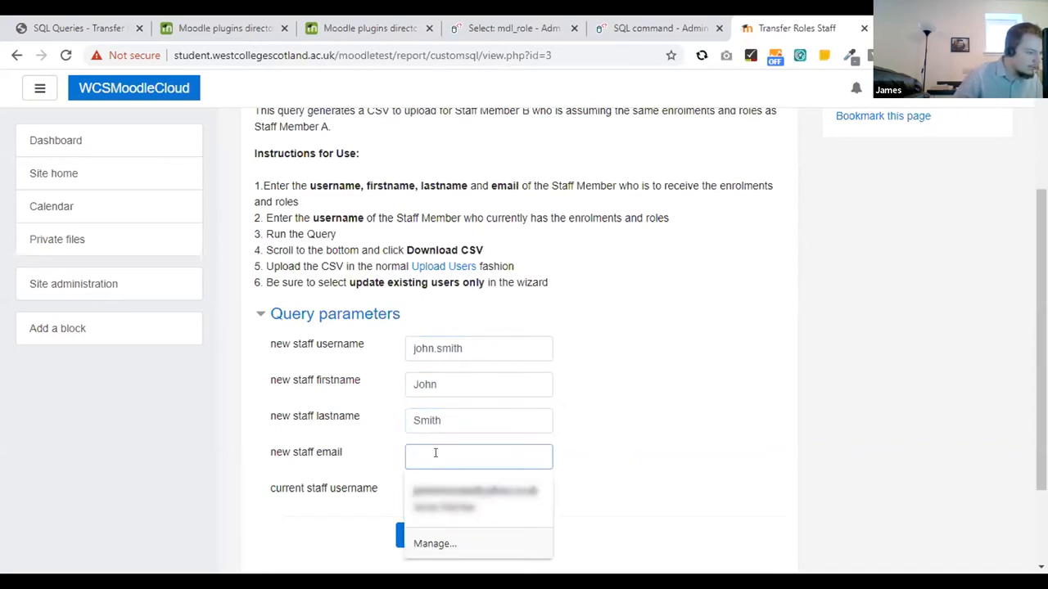
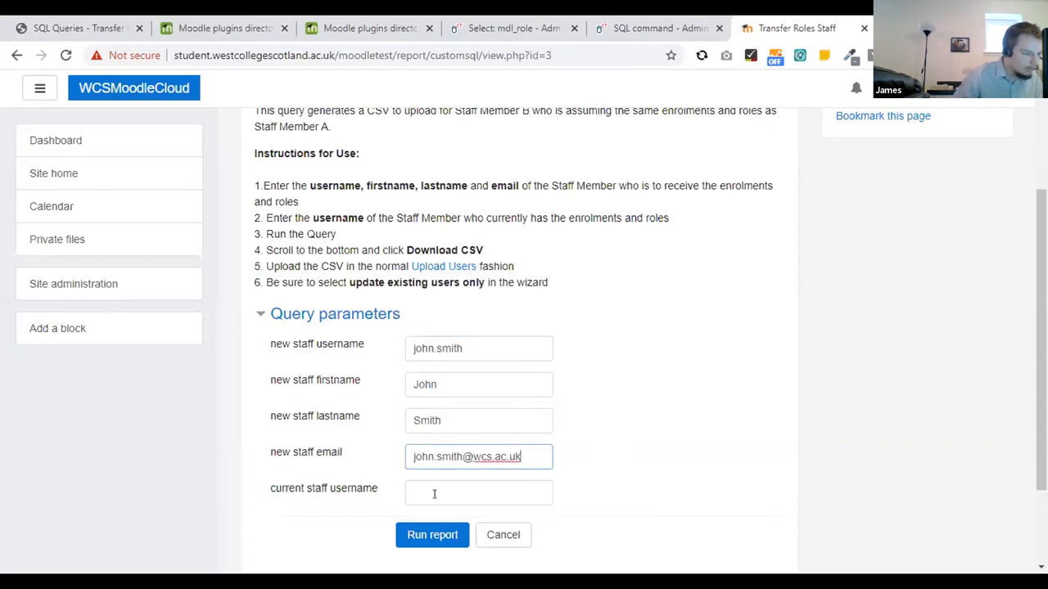
- Enter admin as the current staff username and run the report
click(479, 493)
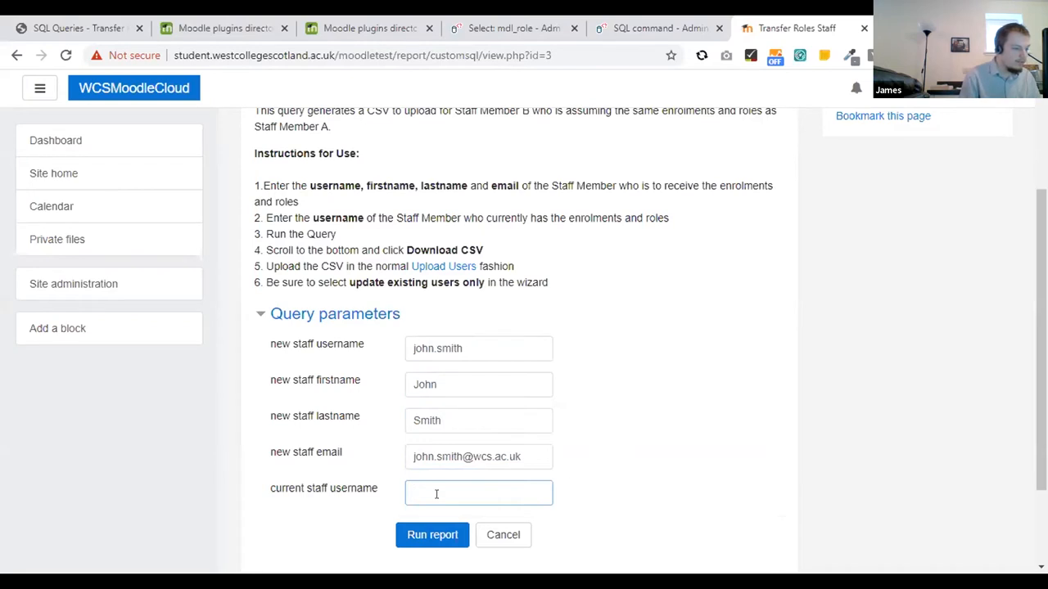
text(admin)
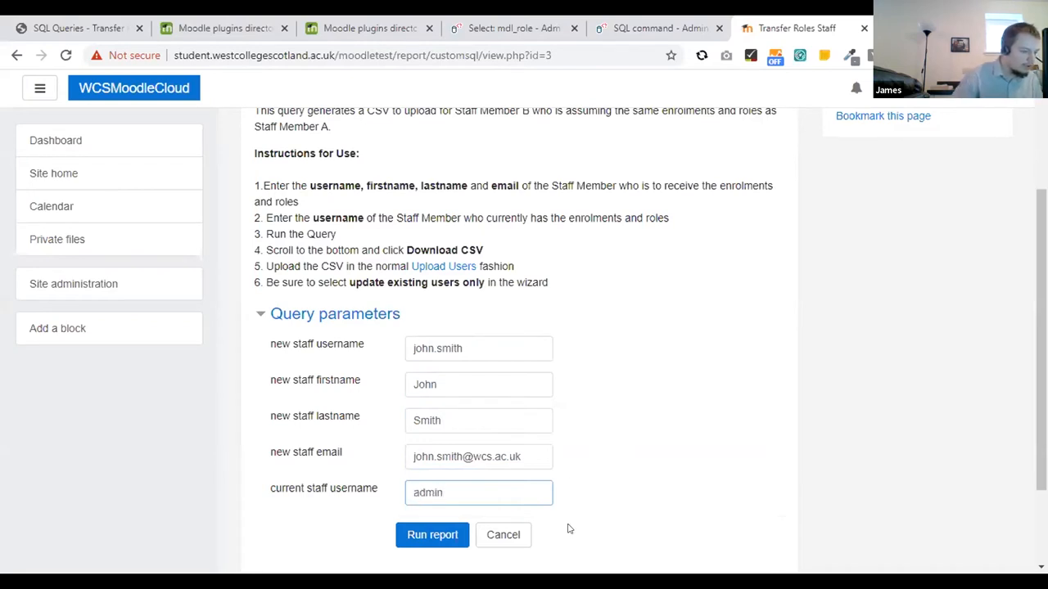
click(432, 535)
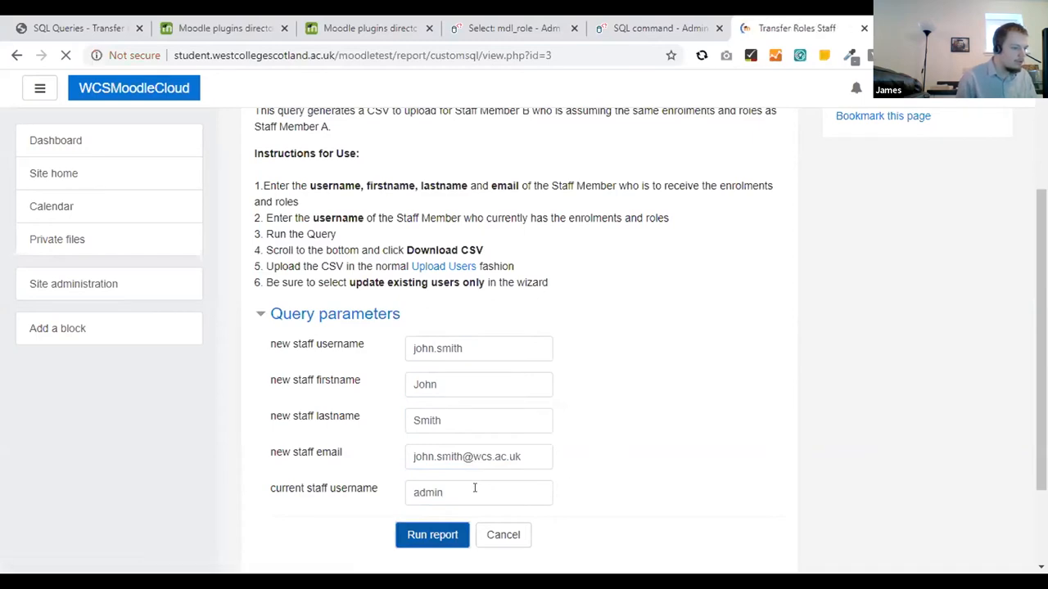
click(432, 535)
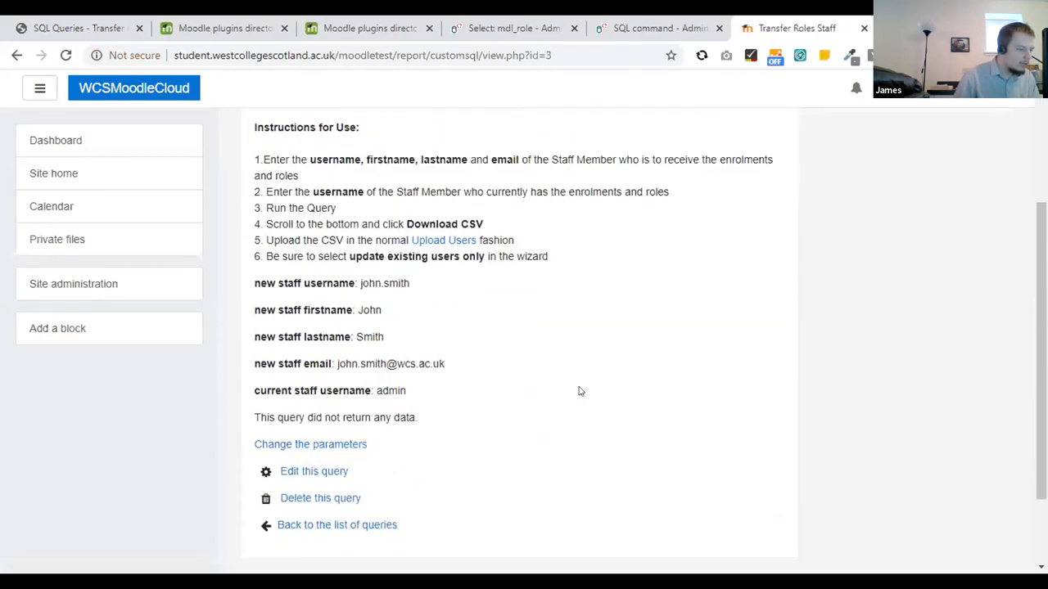
- Scroll the no-data Transfer Roles Staff result page
scroll(down, 3)
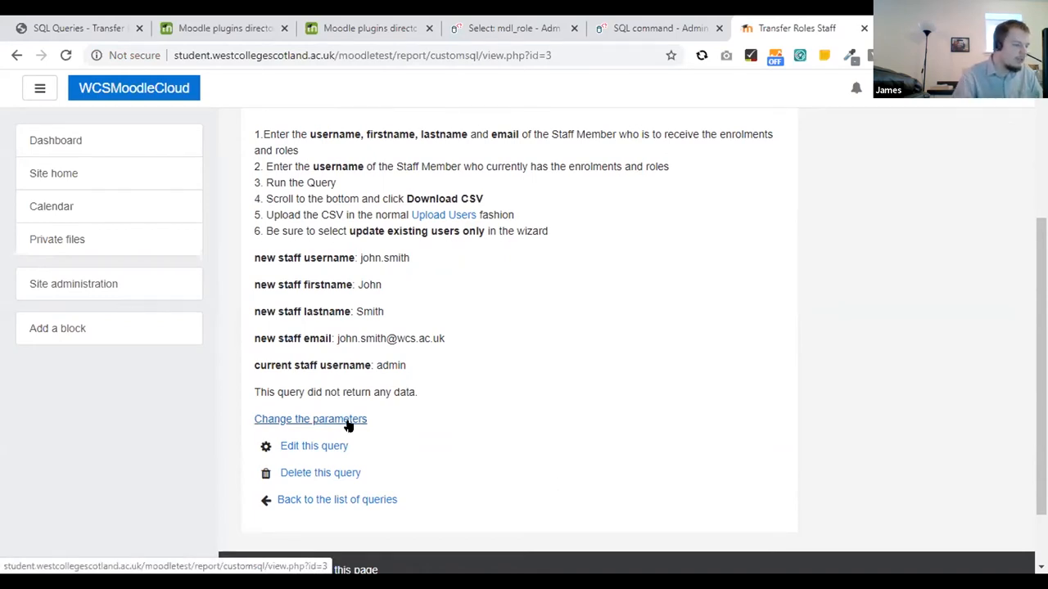
mouse_move(707, 437)
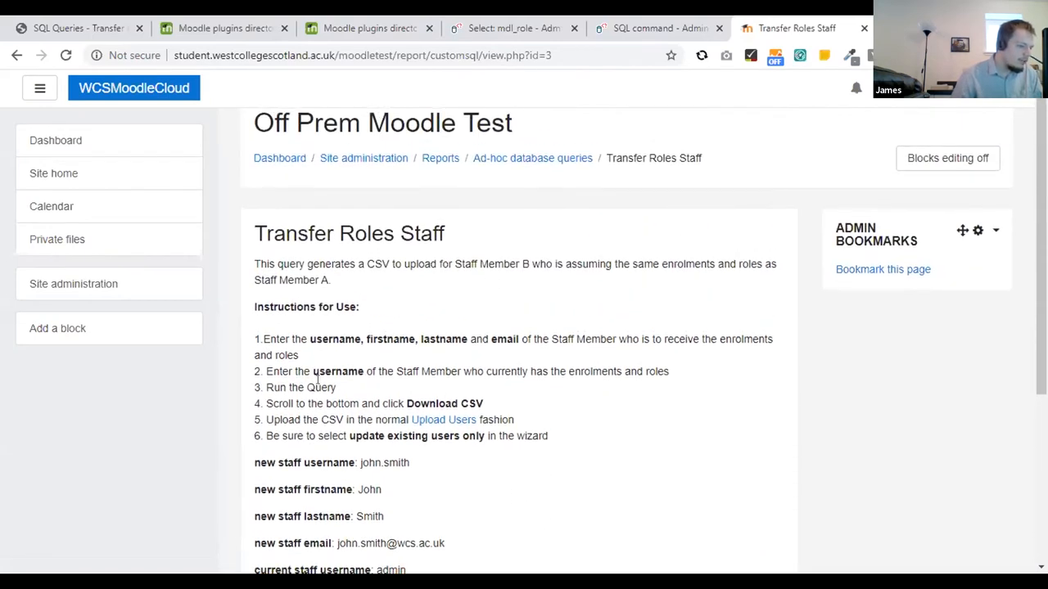
mouse_move(443, 420)
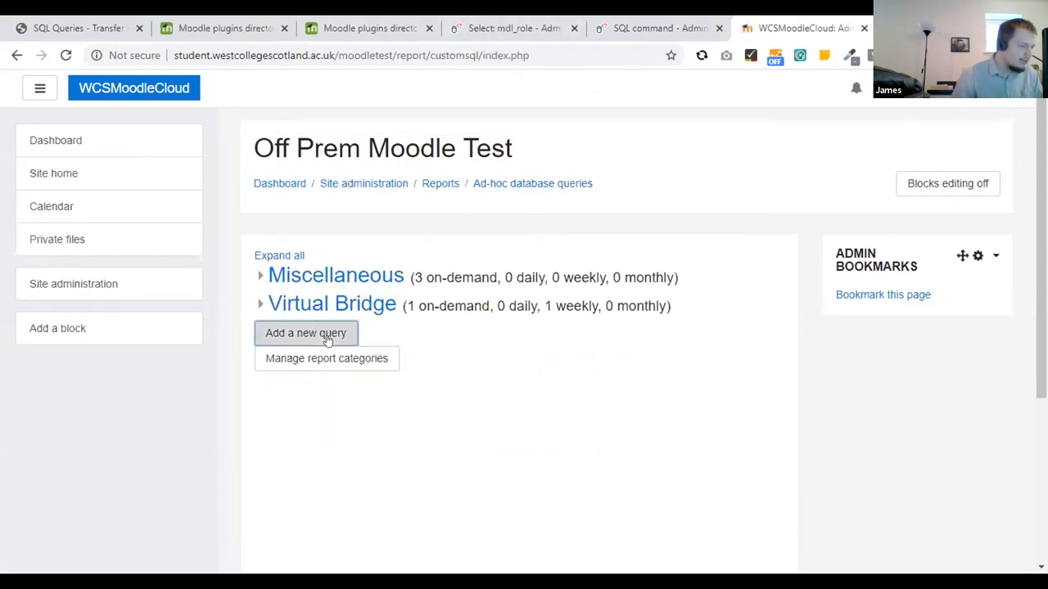
- Open a new query form and enter name 'Users Created After Date' with its description
click(305, 333)
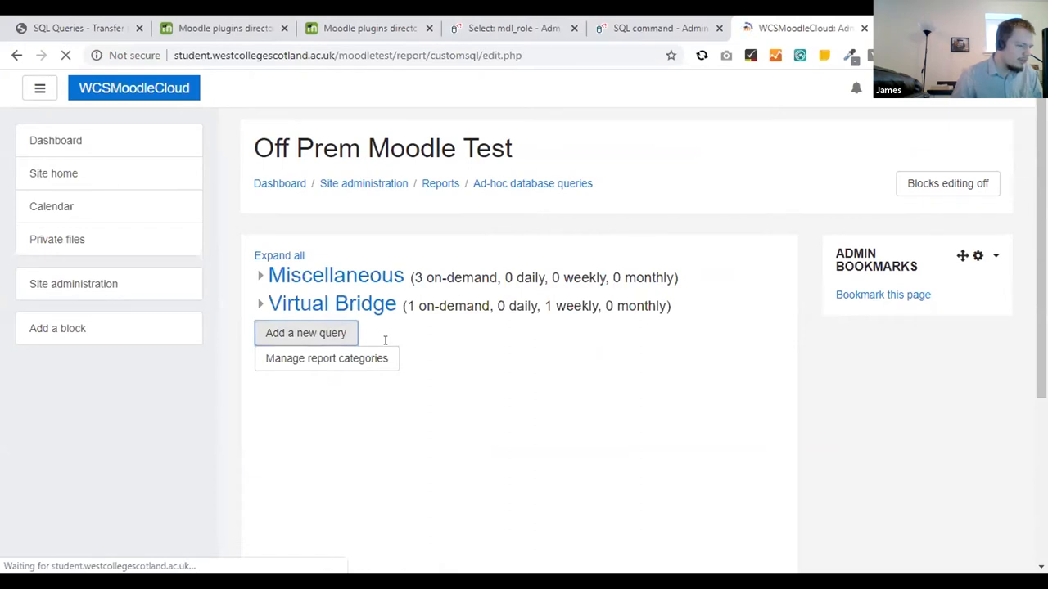
click(305, 334)
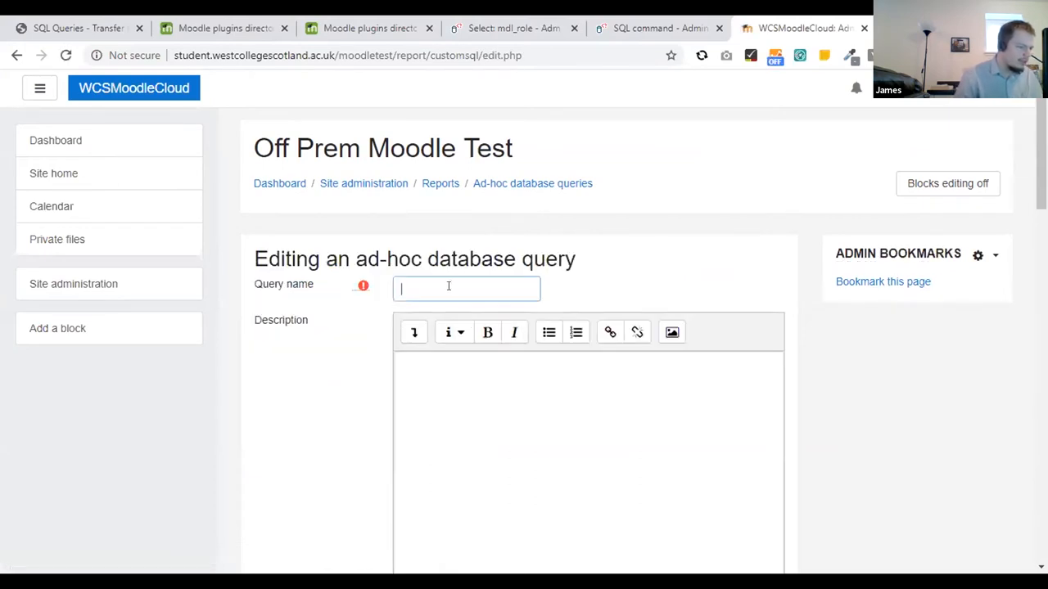
text(Use)
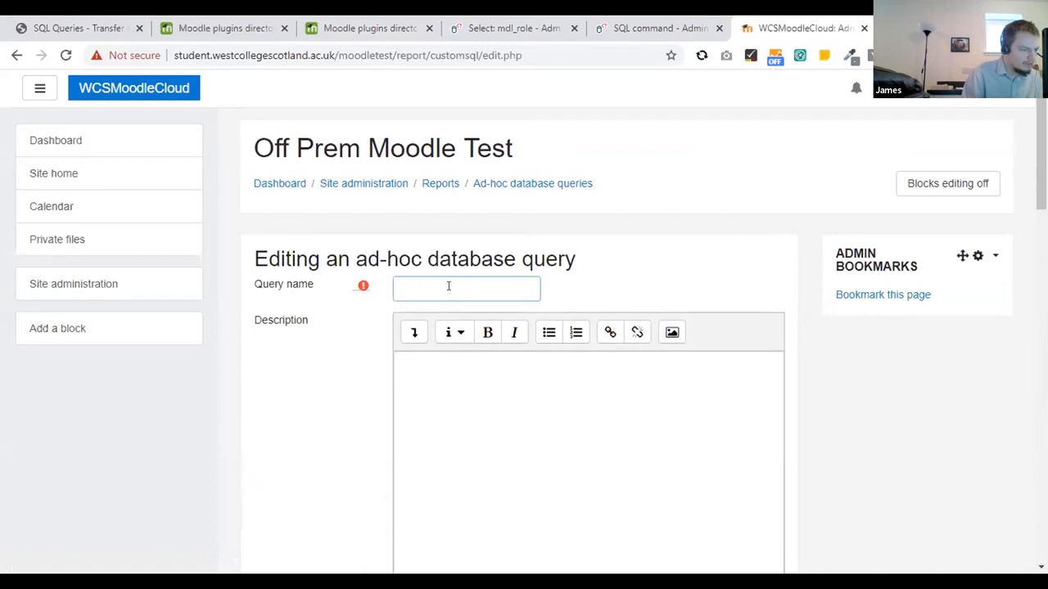
text(Users Created After Date)
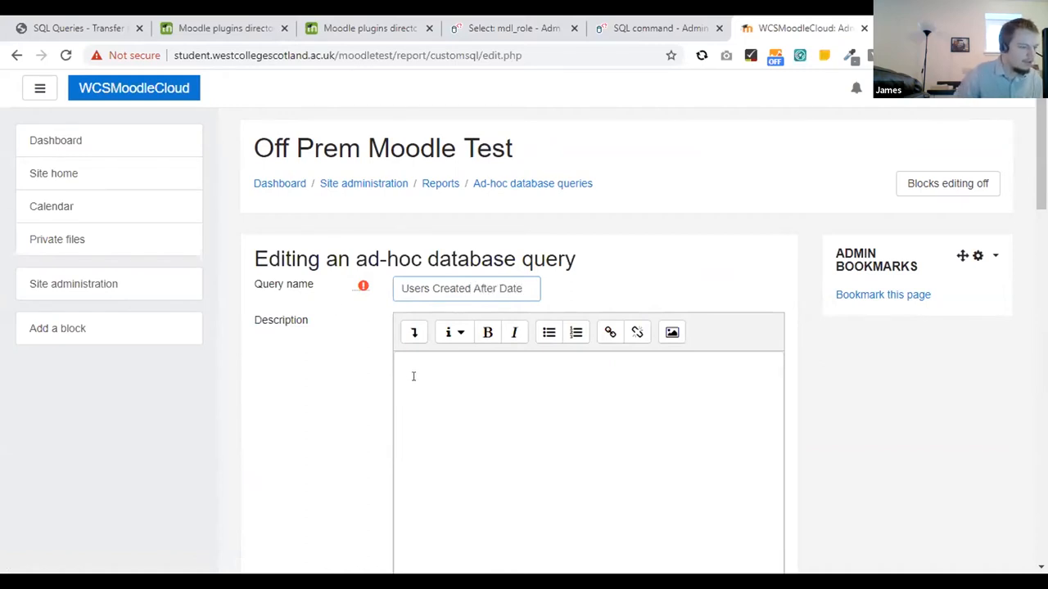
text(Display users created)
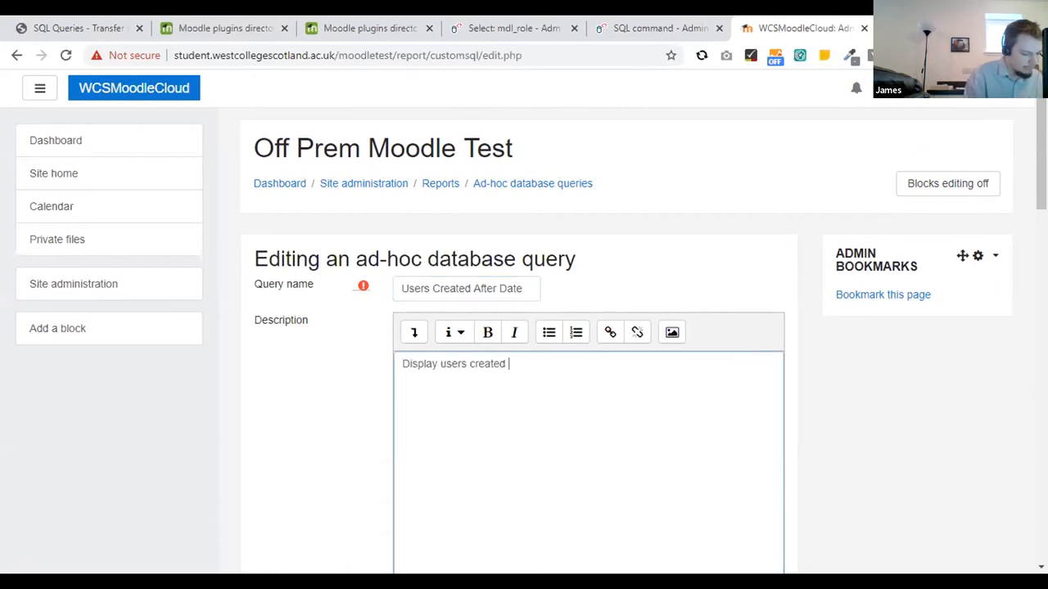
text(after a d)
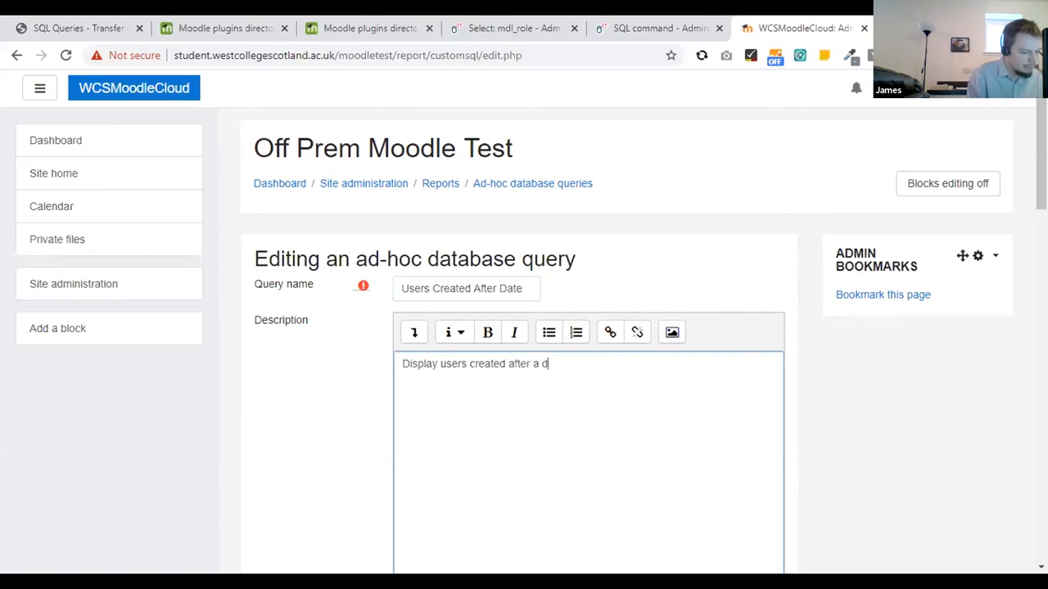
text(ate)
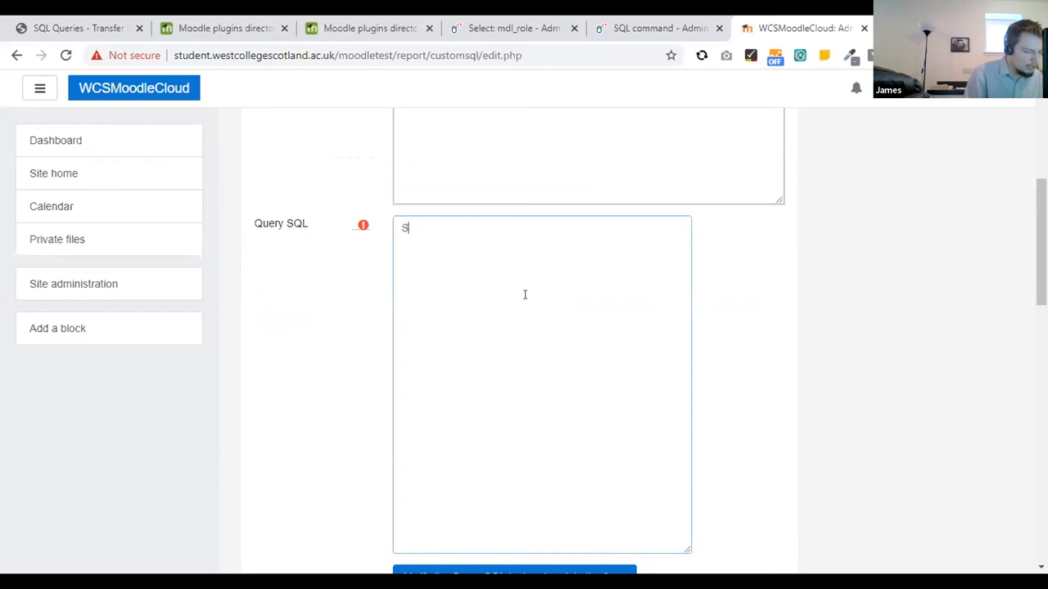
- Enter 'SELECT username, firstname, lastname, email FROM prefix_user WHERE' as the query SQL
text(ELECT)
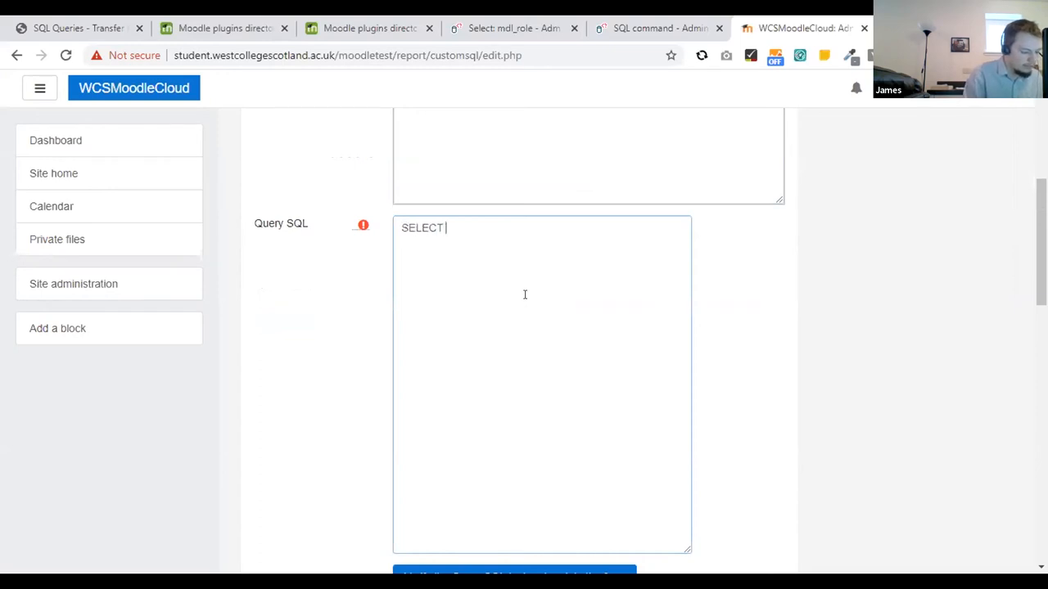
text(us)
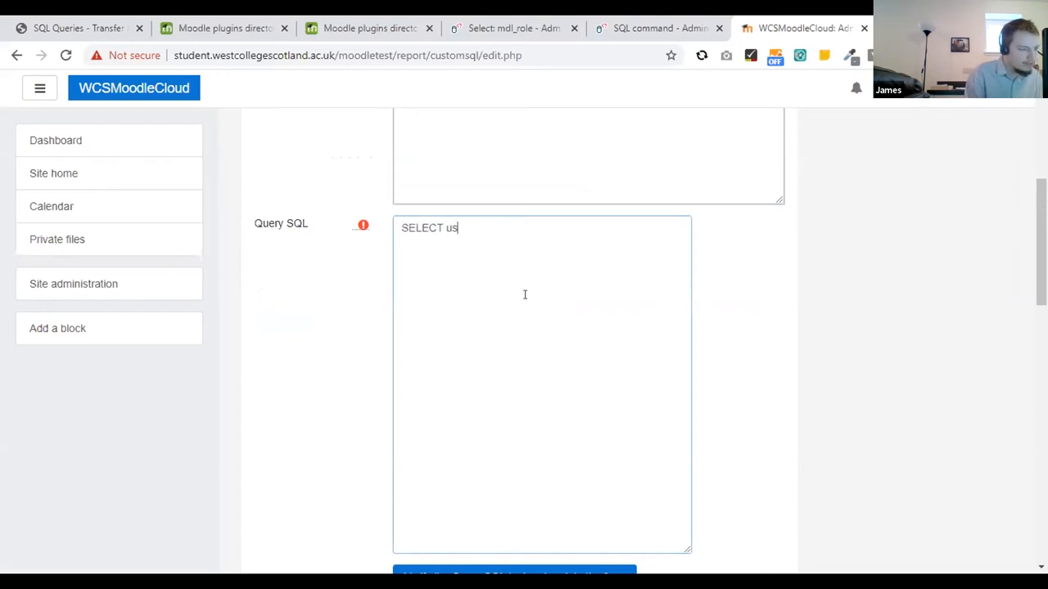
text(e)
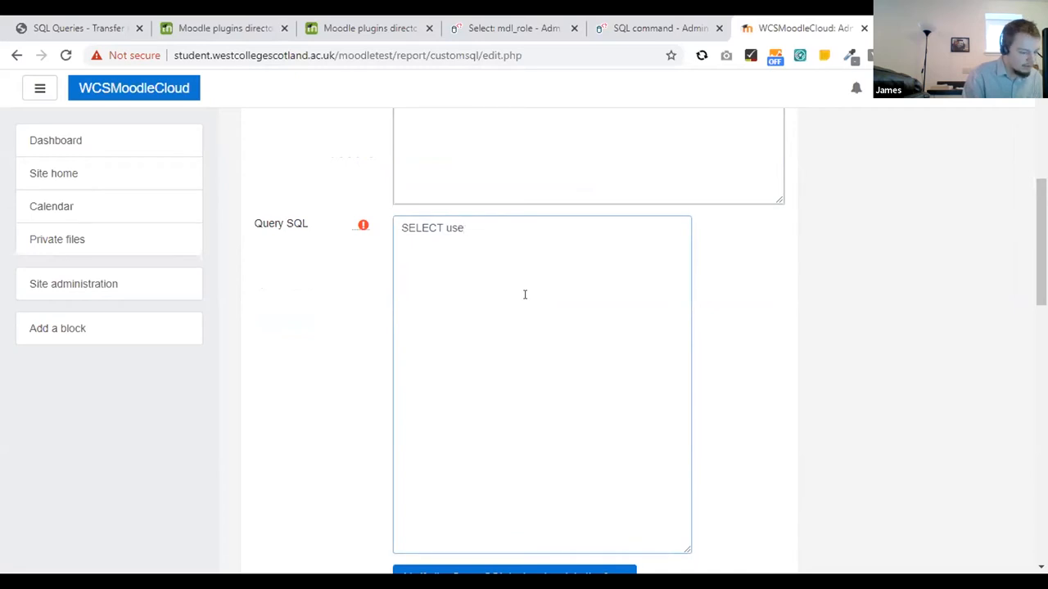
text(rname)
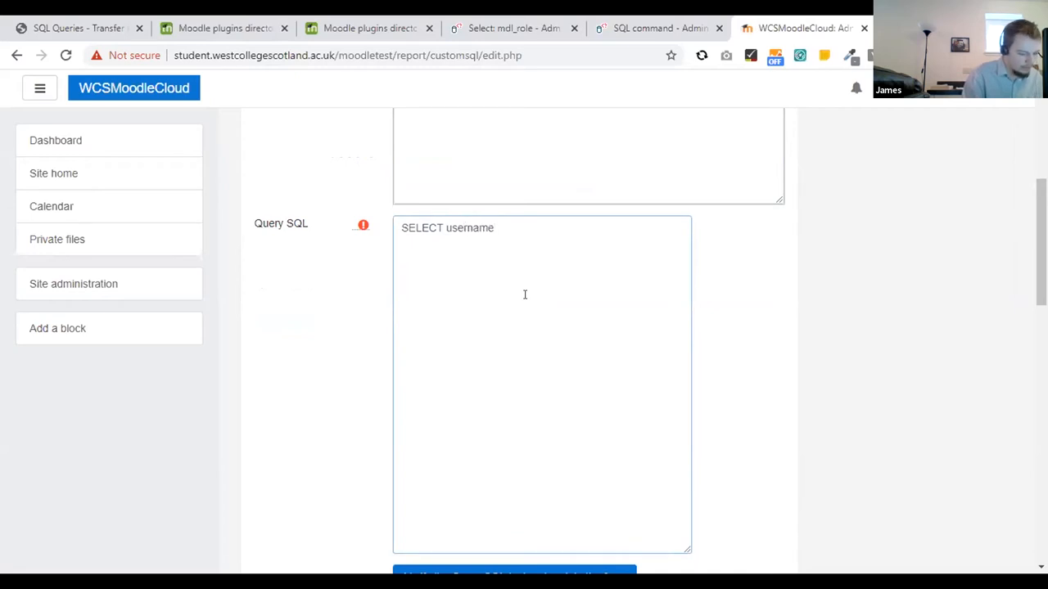
text(, firtnam)
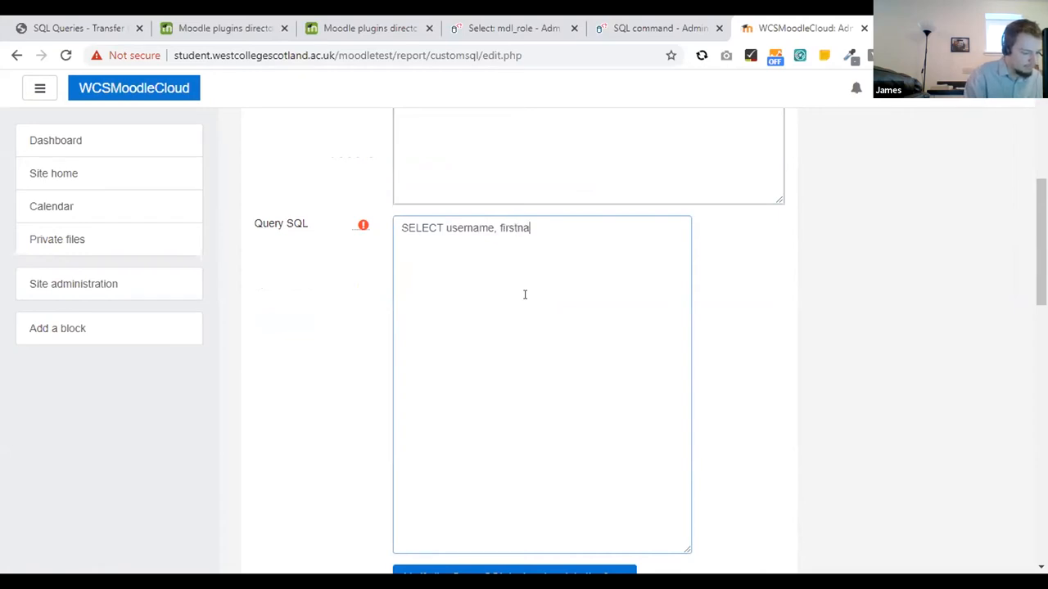
text(me, lastname)
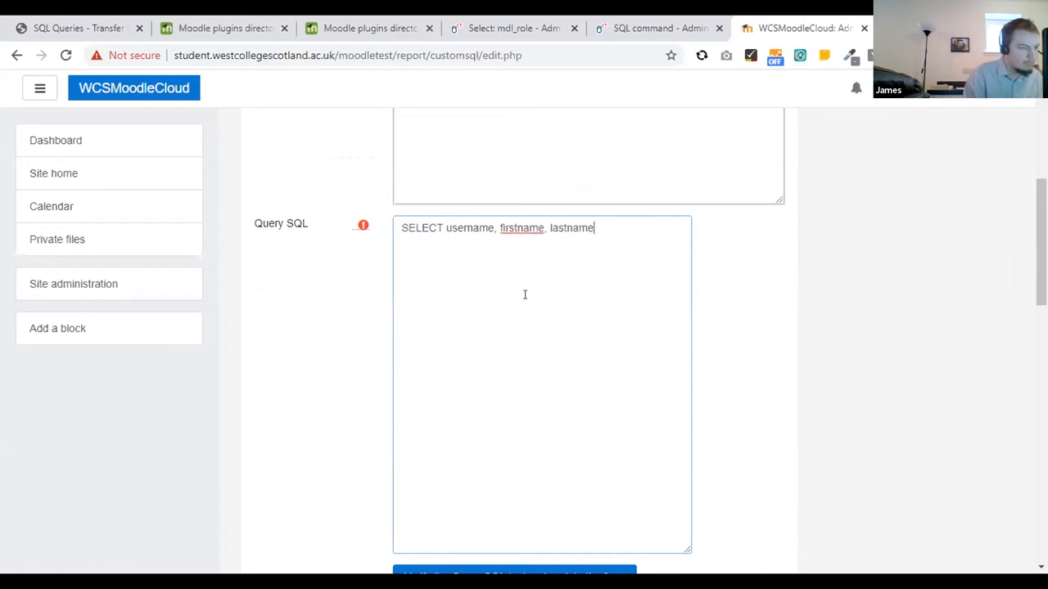
text(, email)
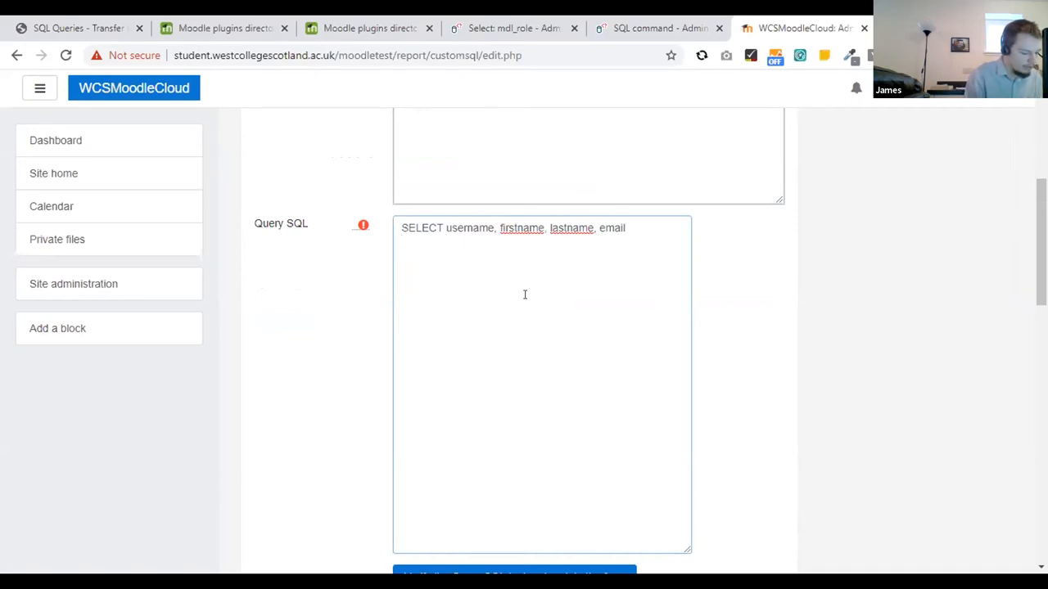
text(FROM pre)
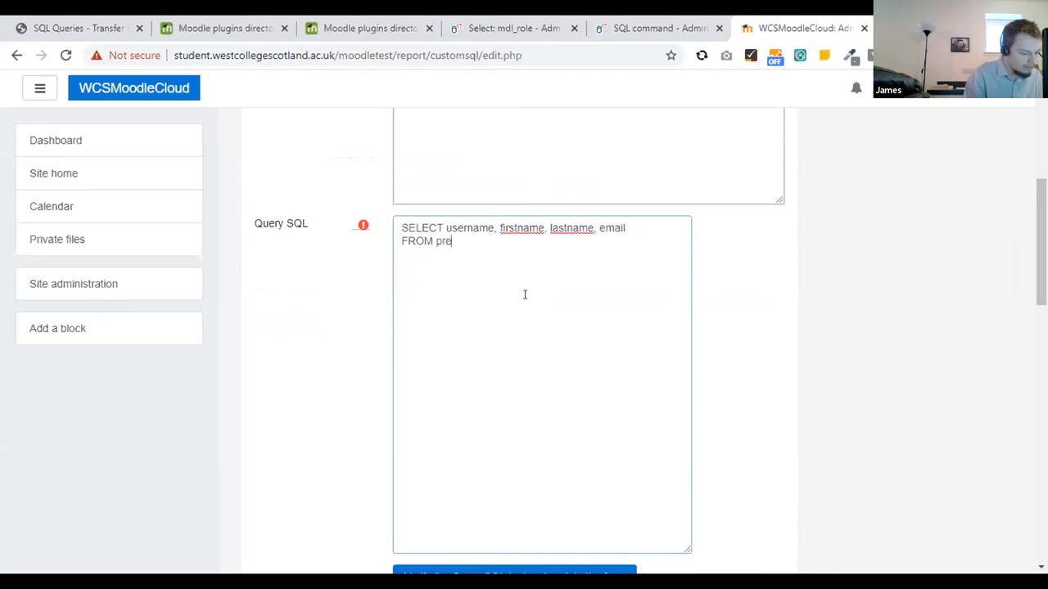
text(fix_user)
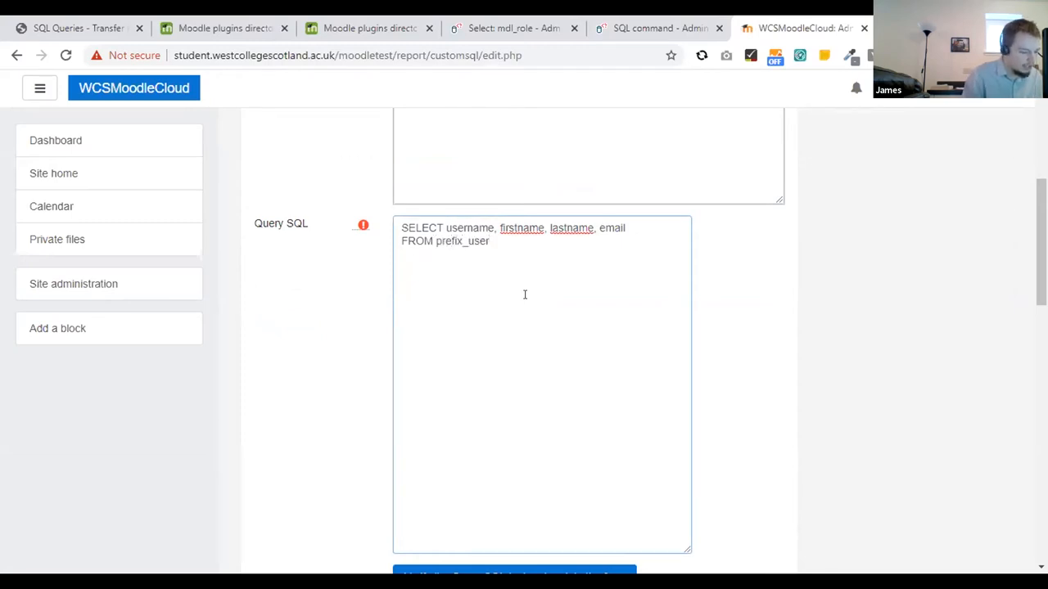
text(WHERE)
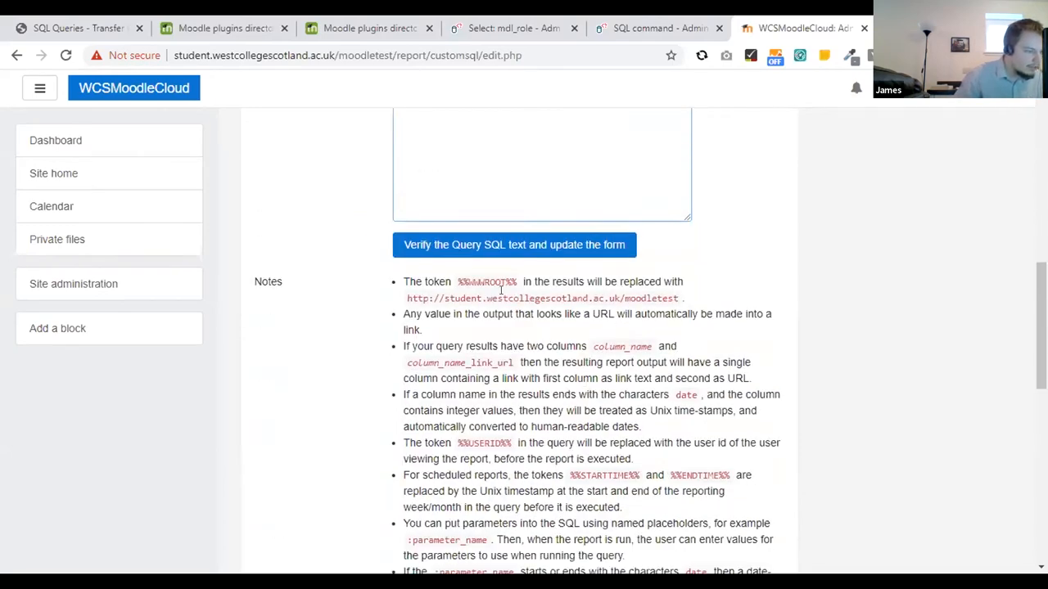
- Finish the WHERE clause with 'timecreated = :created_date' and scroll down the form
scroll(down, 3)
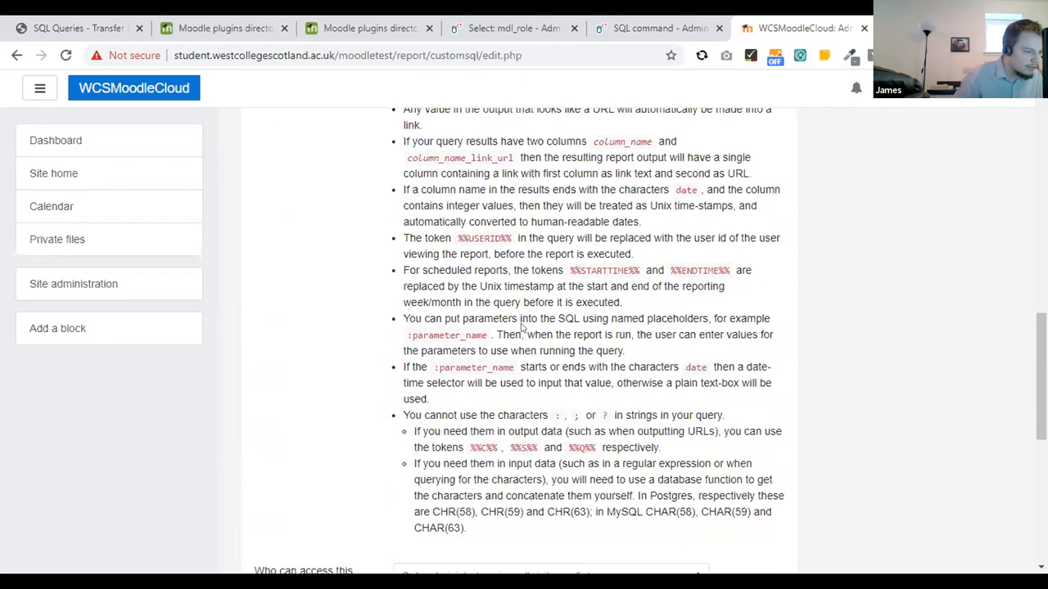
mouse_move(600, 315)
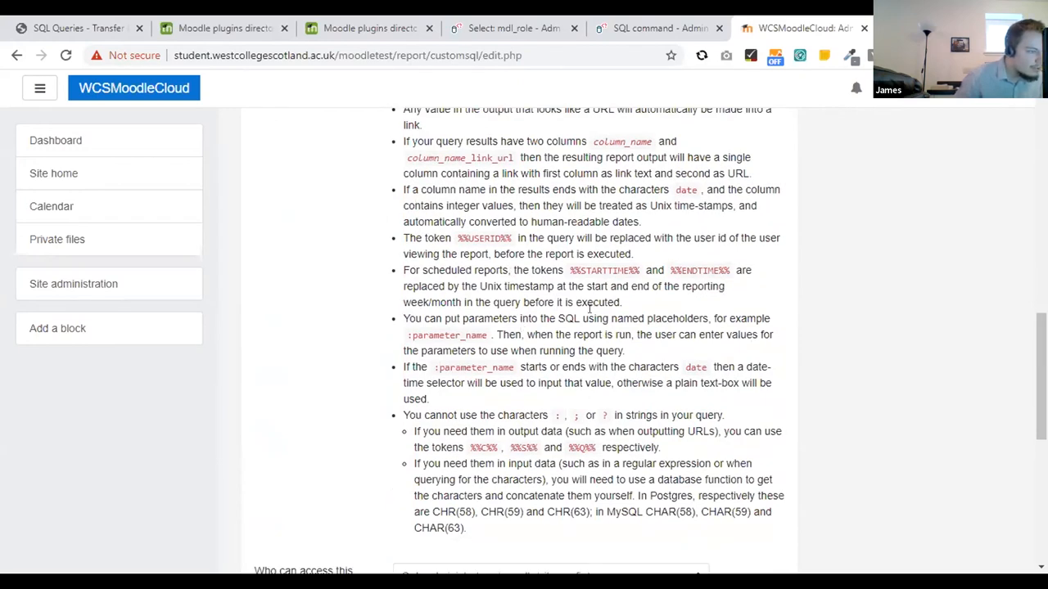
scroll(down, 3)
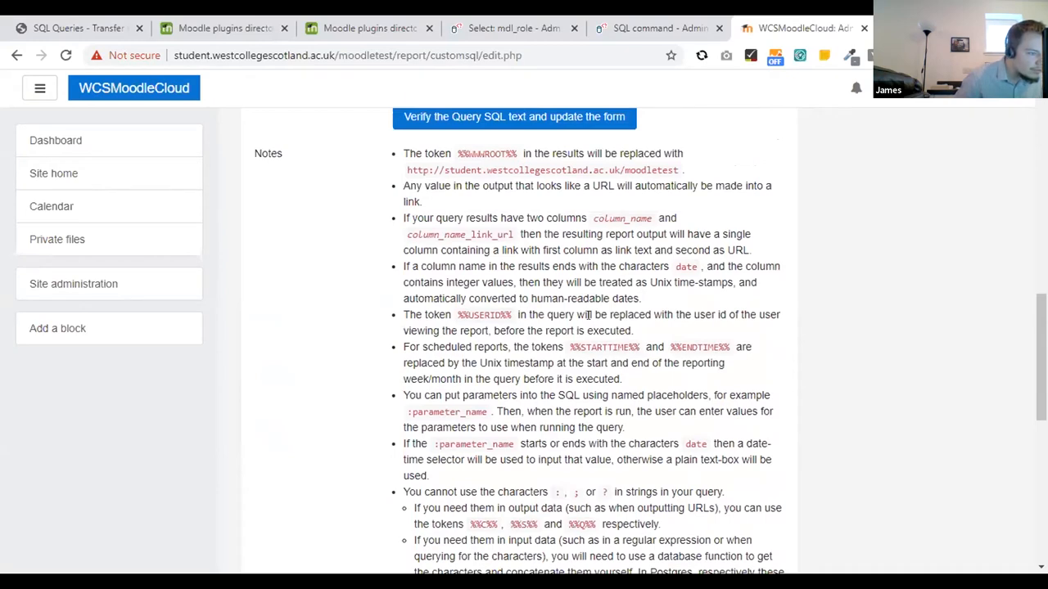
double_click(686, 266)
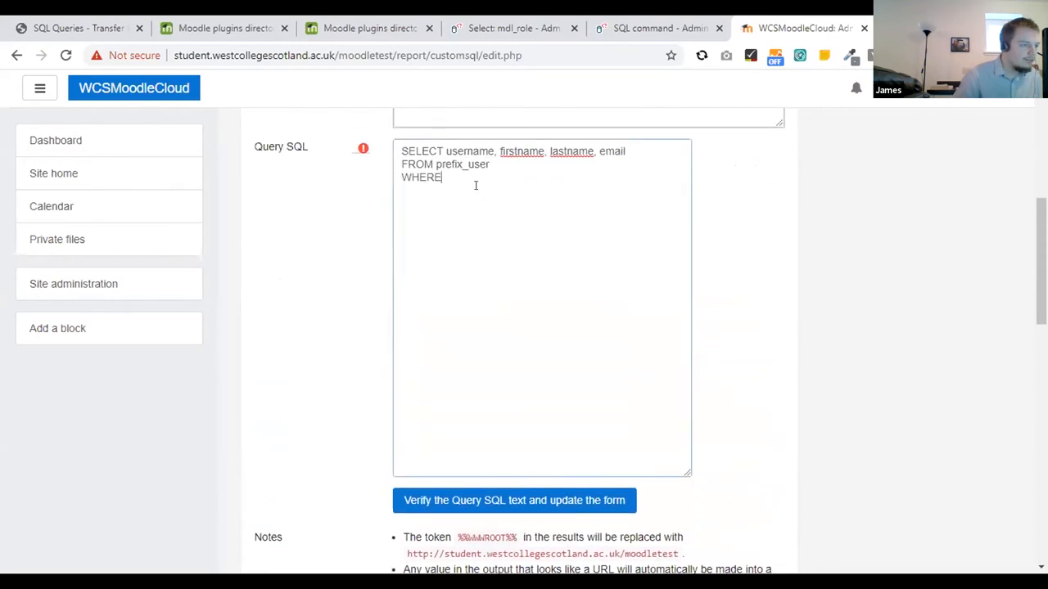
text(time)
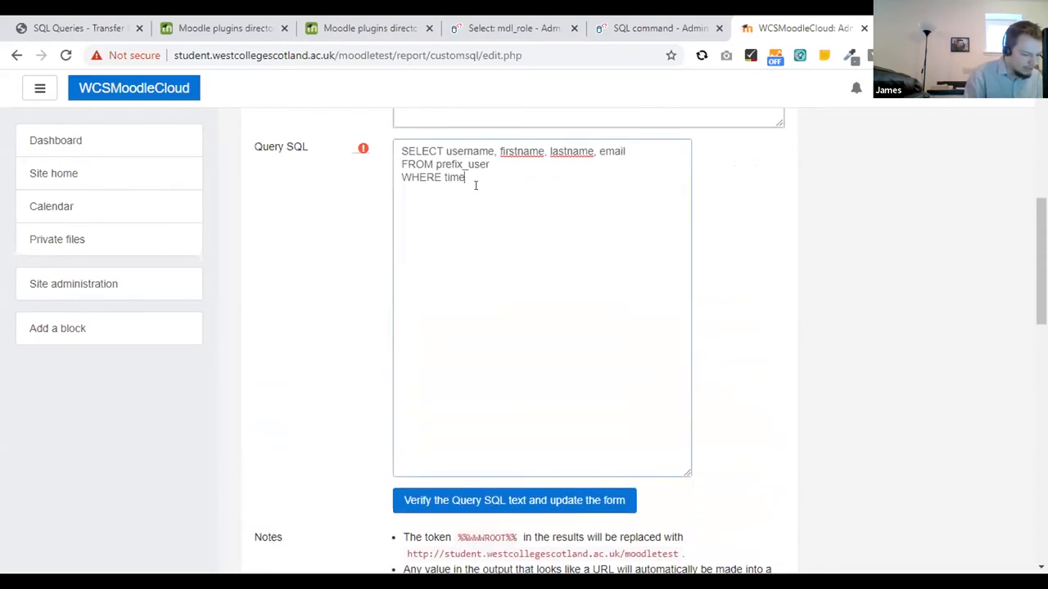
text(created)
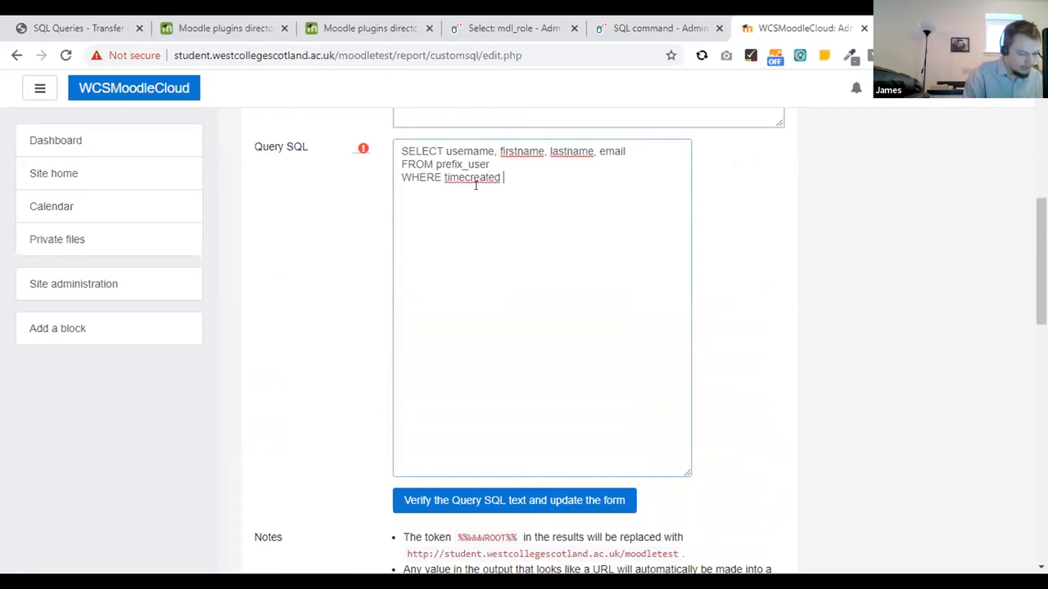
text(= :=)
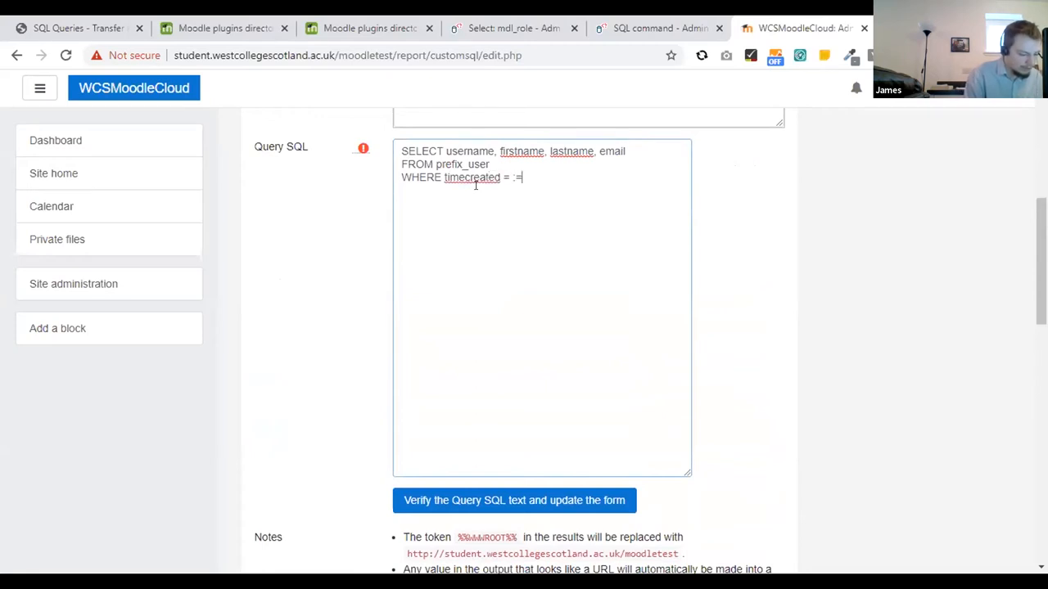
text(date)
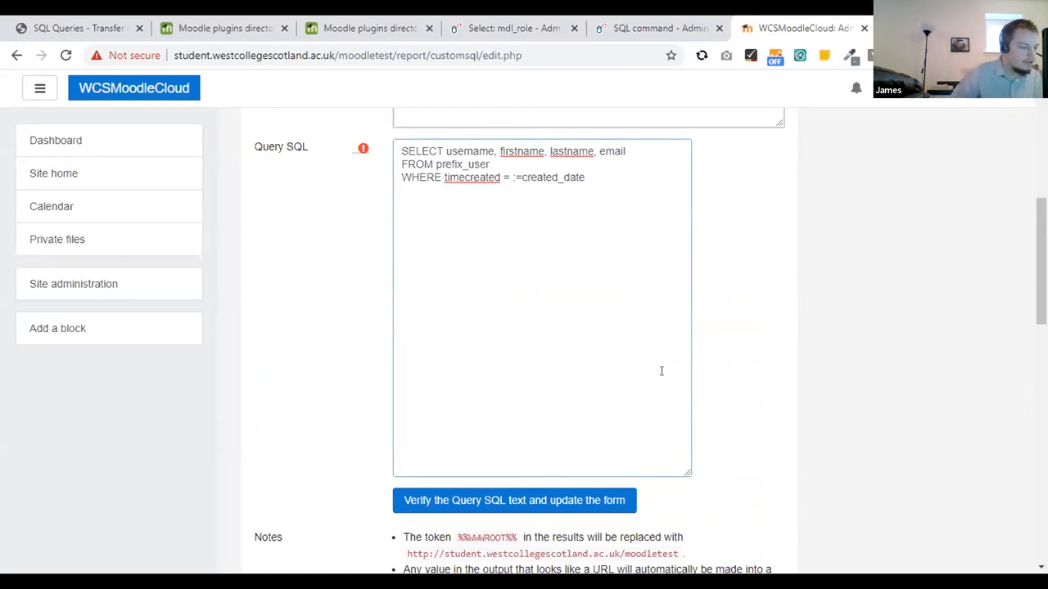
click(514, 500)
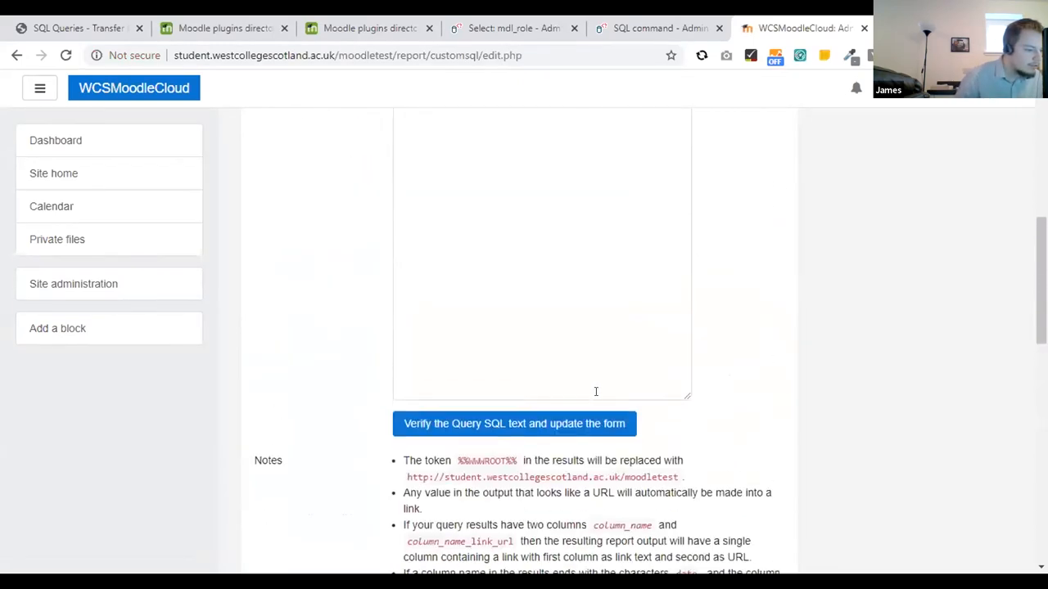
scroll(down, 3)
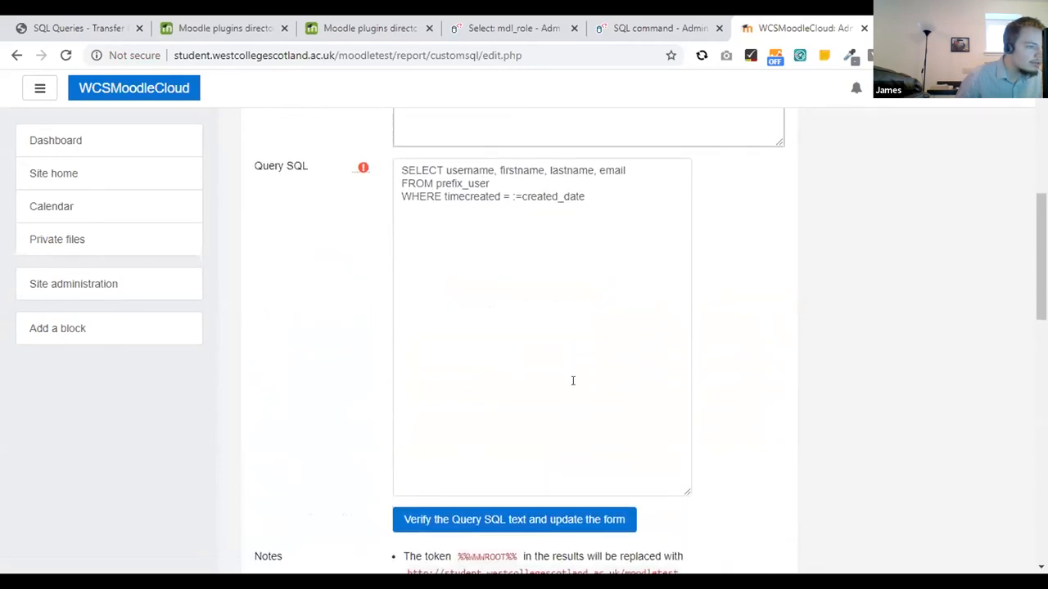
scroll(down, 3)
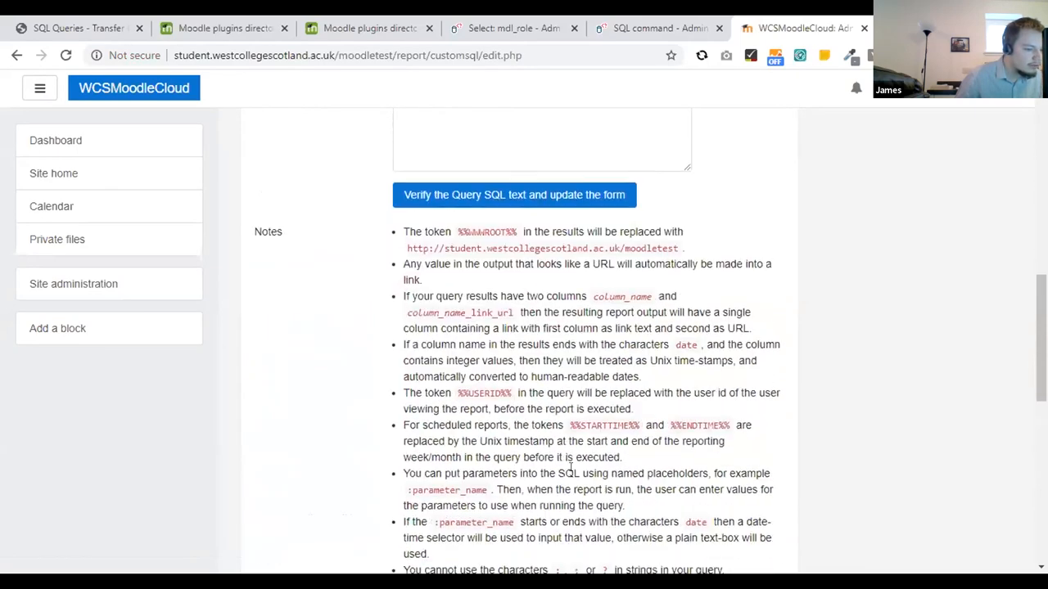
scroll(down, 3)
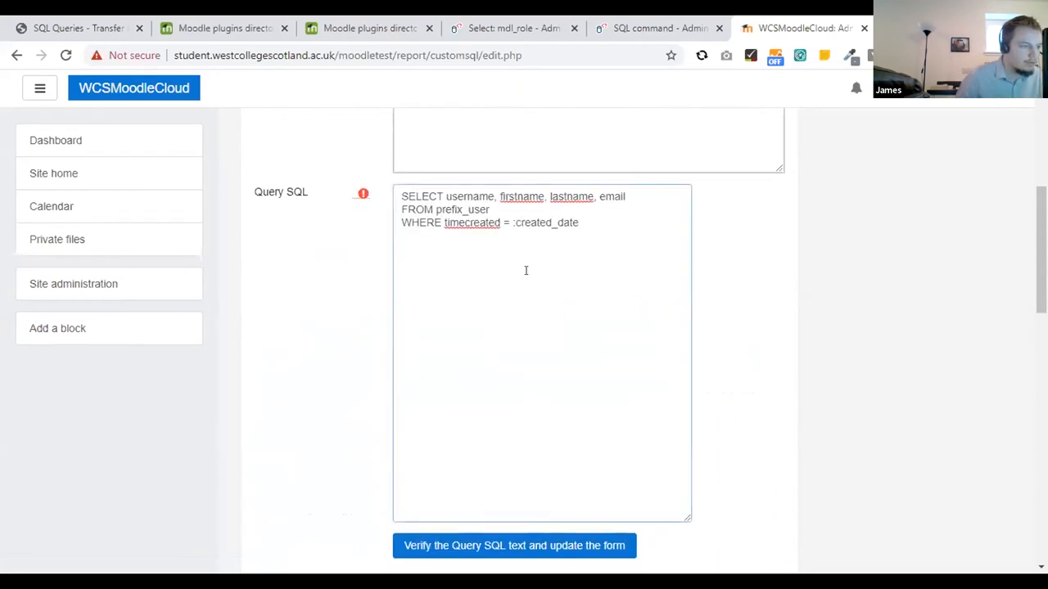
- Verify the SQL and set the created_date default to day 1, January
click(514, 545)
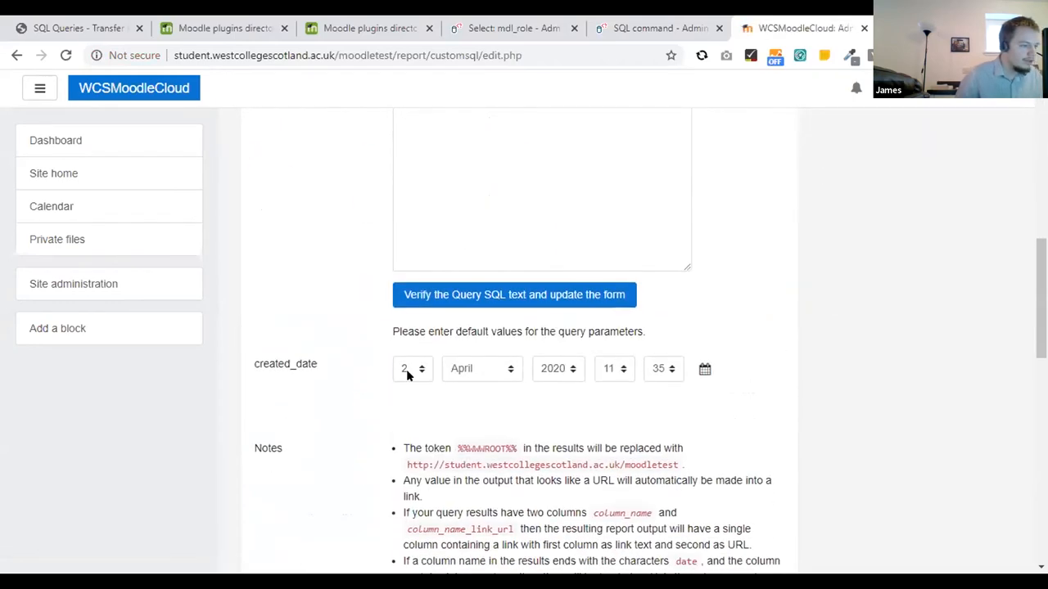
double_click(298, 364)
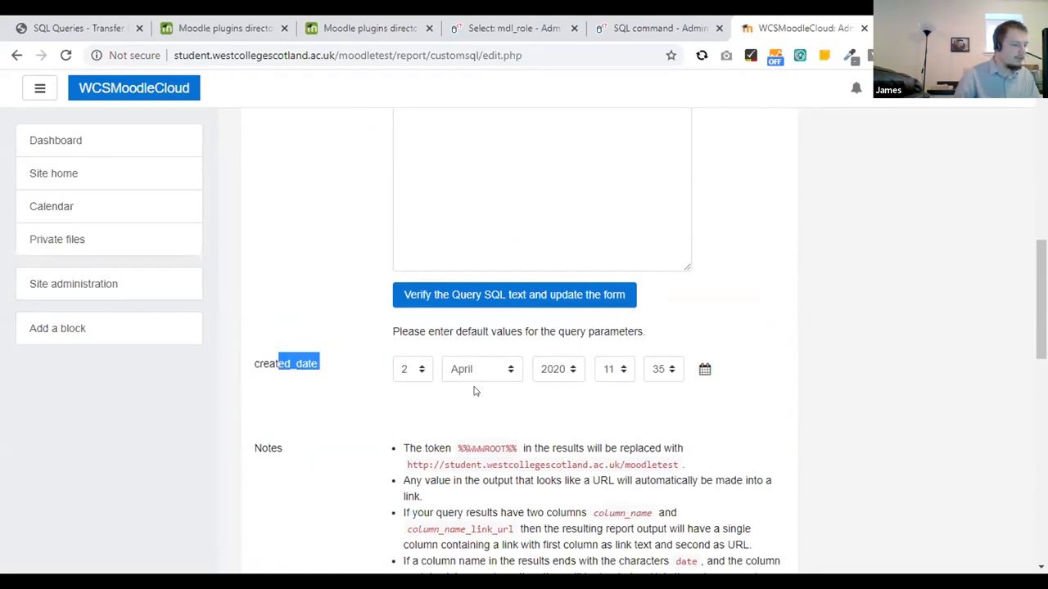
click(413, 370)
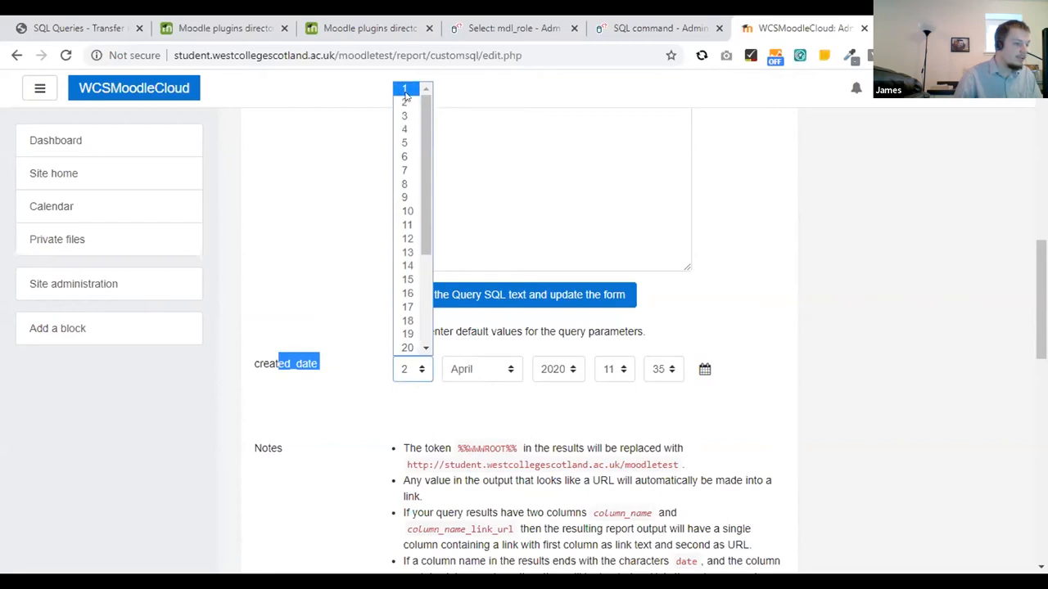
click(404, 88)
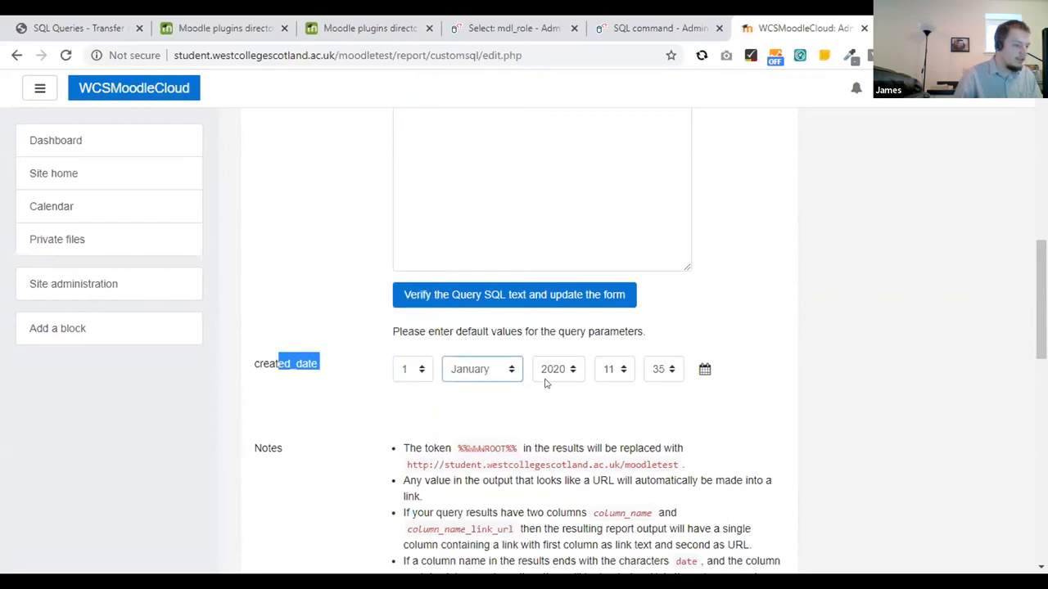
click(608, 370)
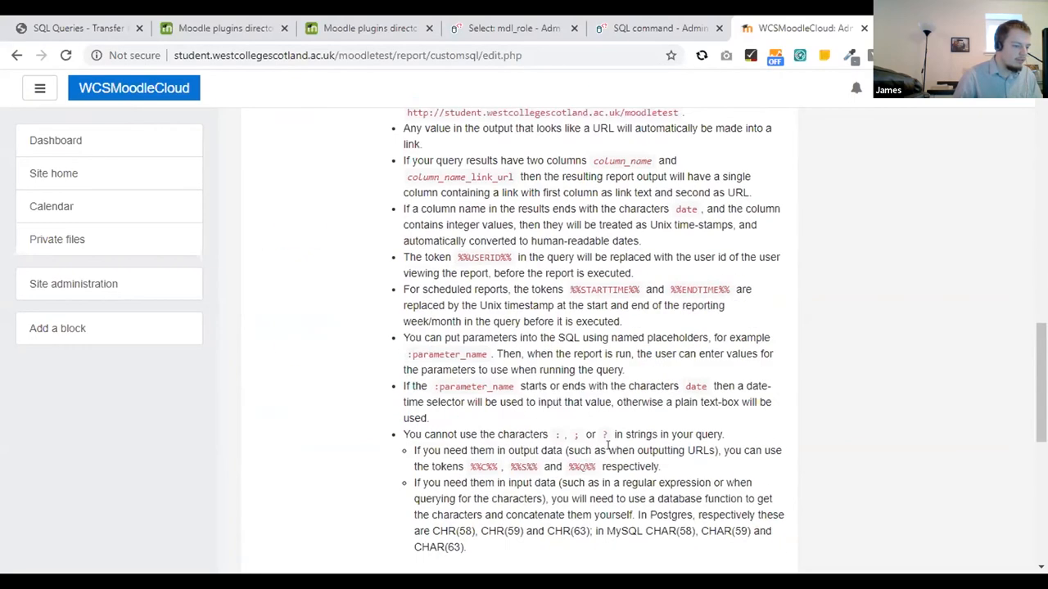
- File the query under Virtual Bridge, save it, and go back to the query list
scroll(down, 3)
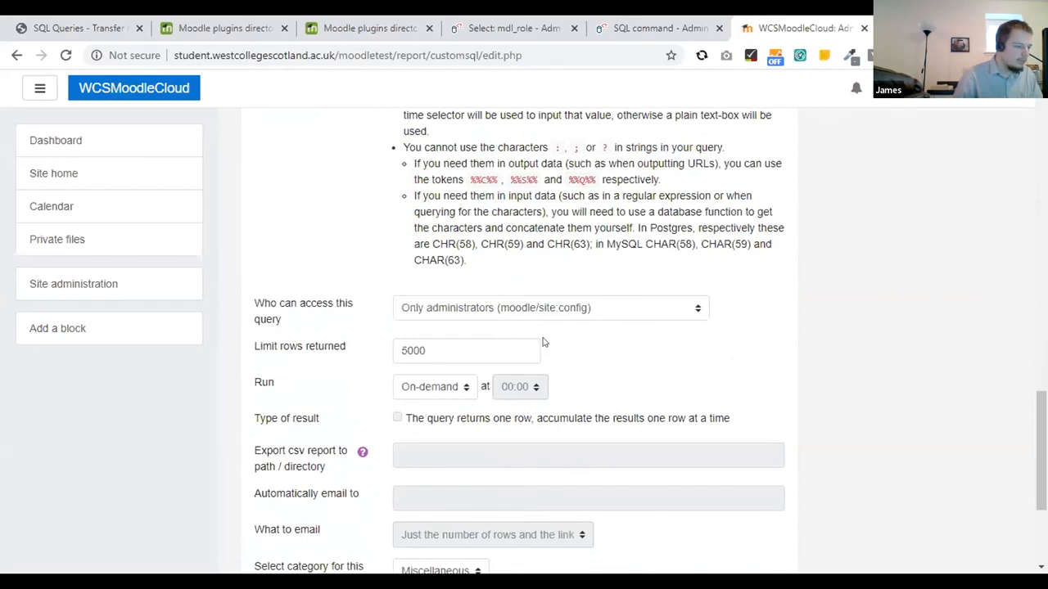
scroll(down, 3)
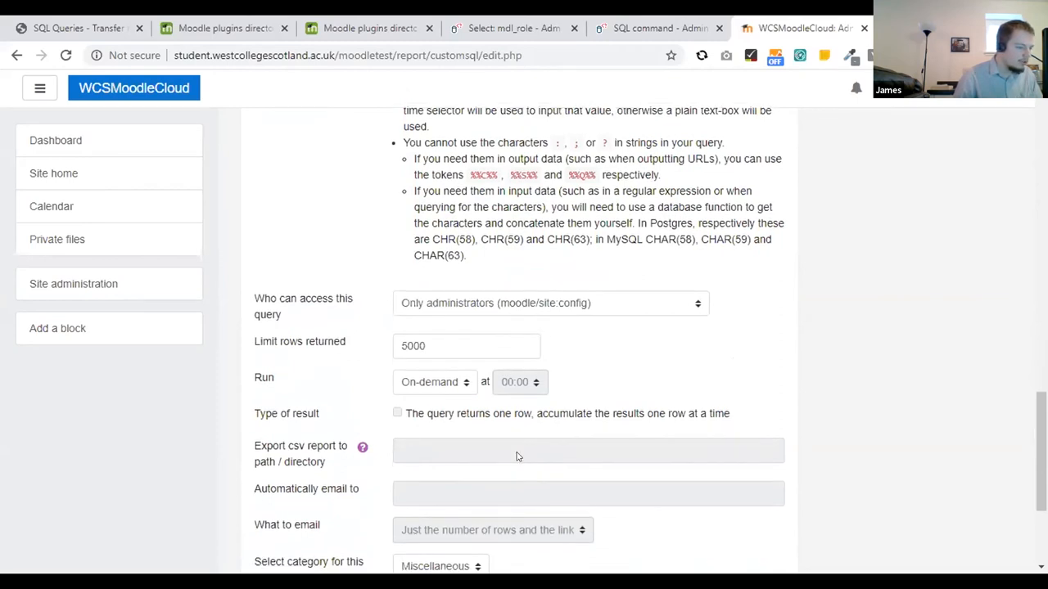
click(440, 443)
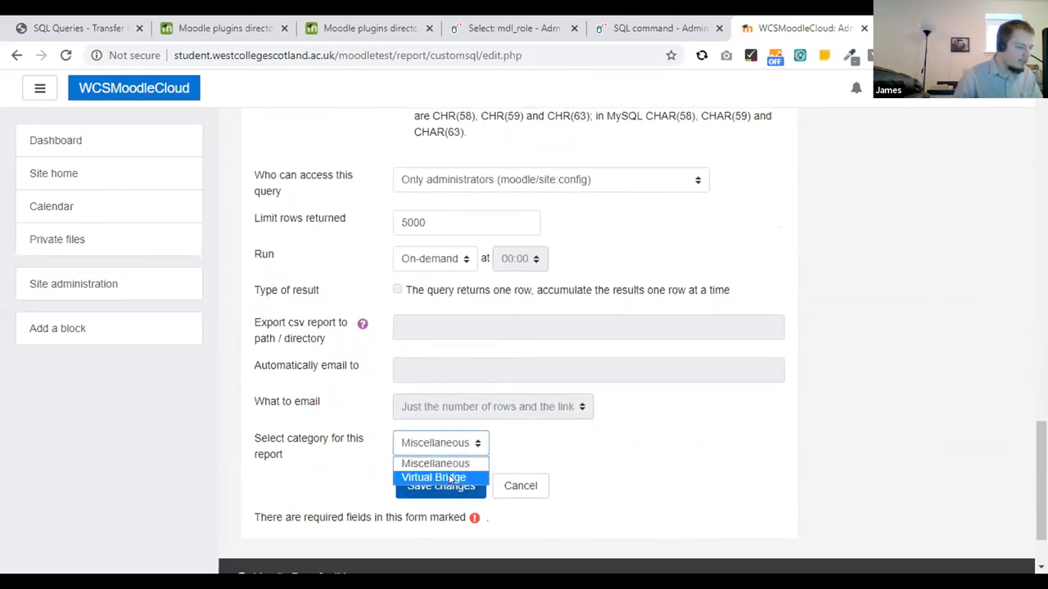
click(433, 477)
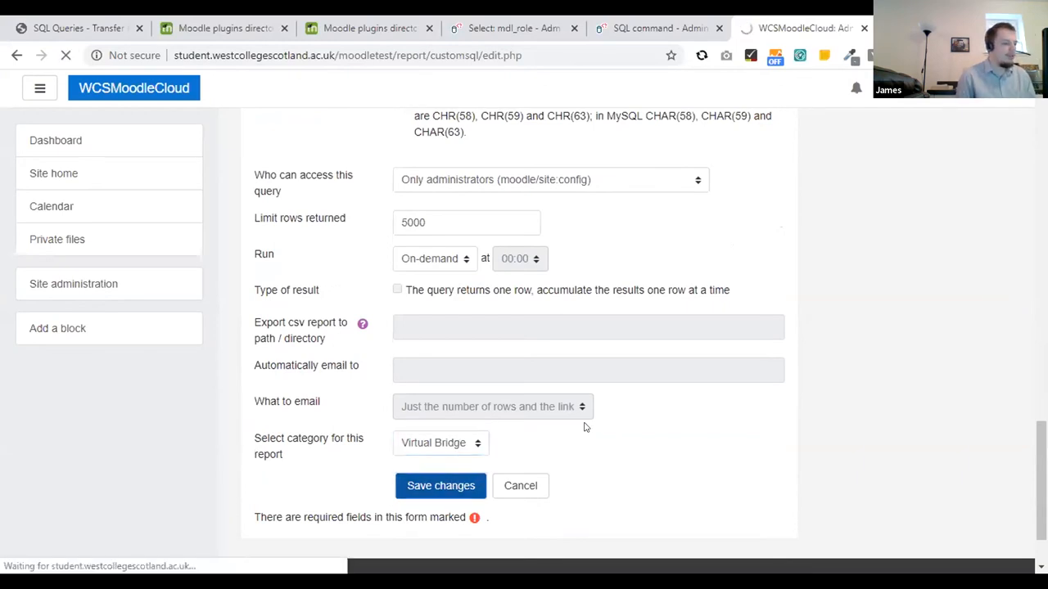
click(440, 486)
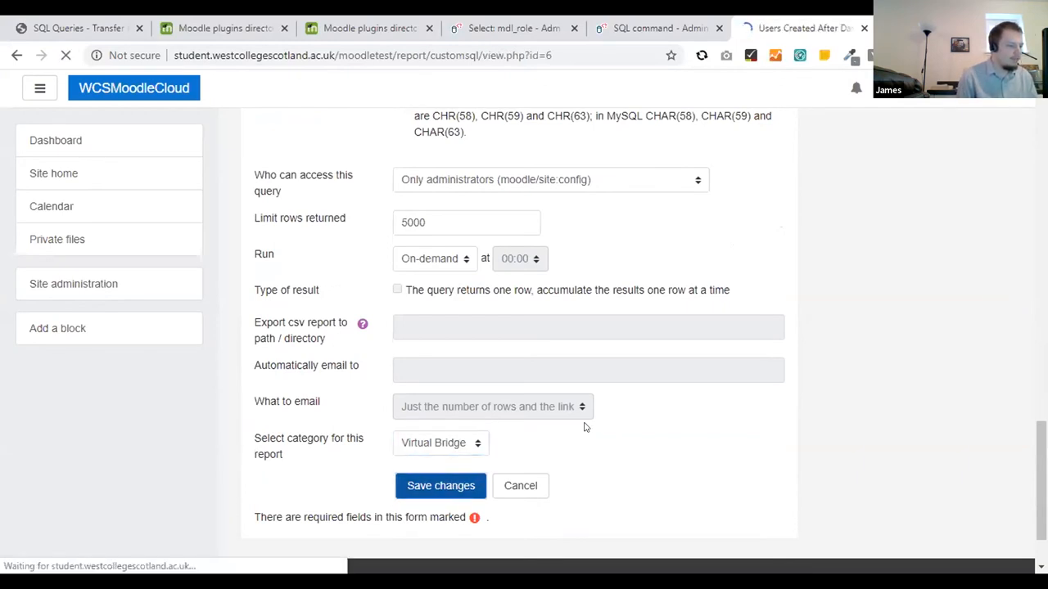
click(441, 486)
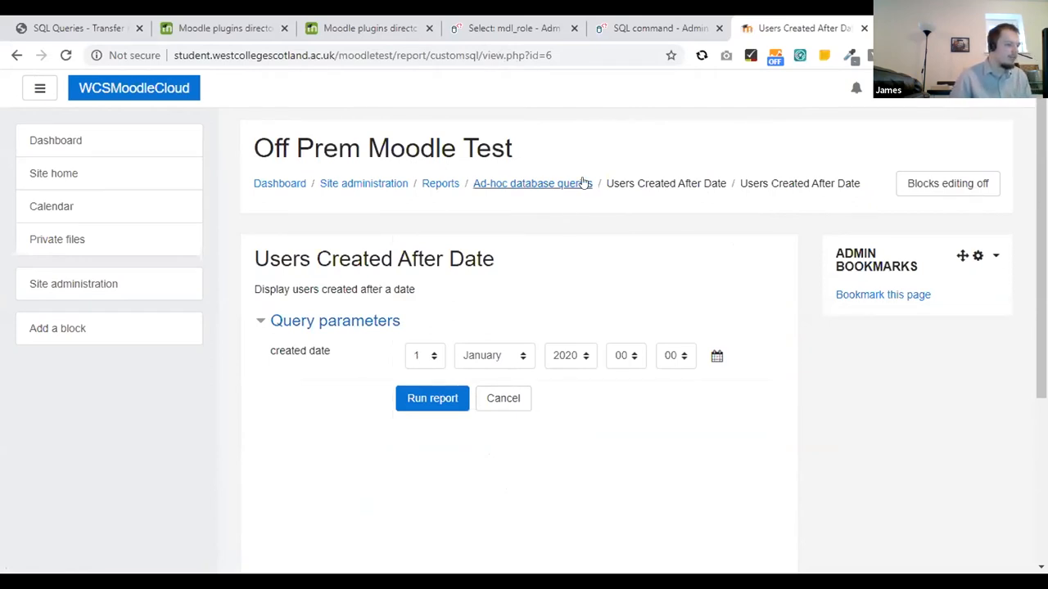
click(532, 182)
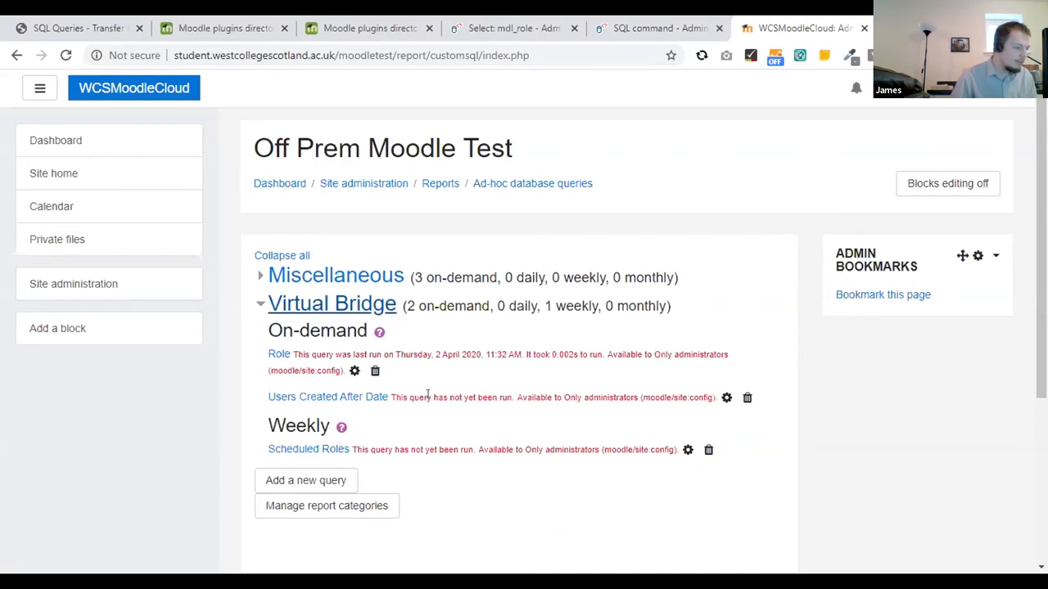
mouse_move(371, 413)
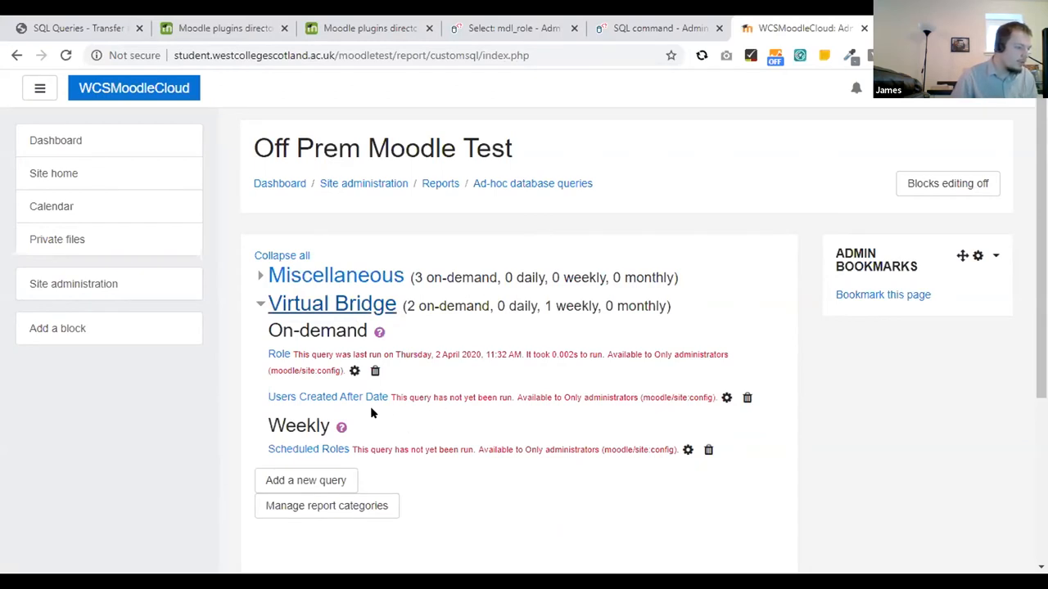
- Run Users Created After Date with the 1 January 2020 date
click(328, 397)
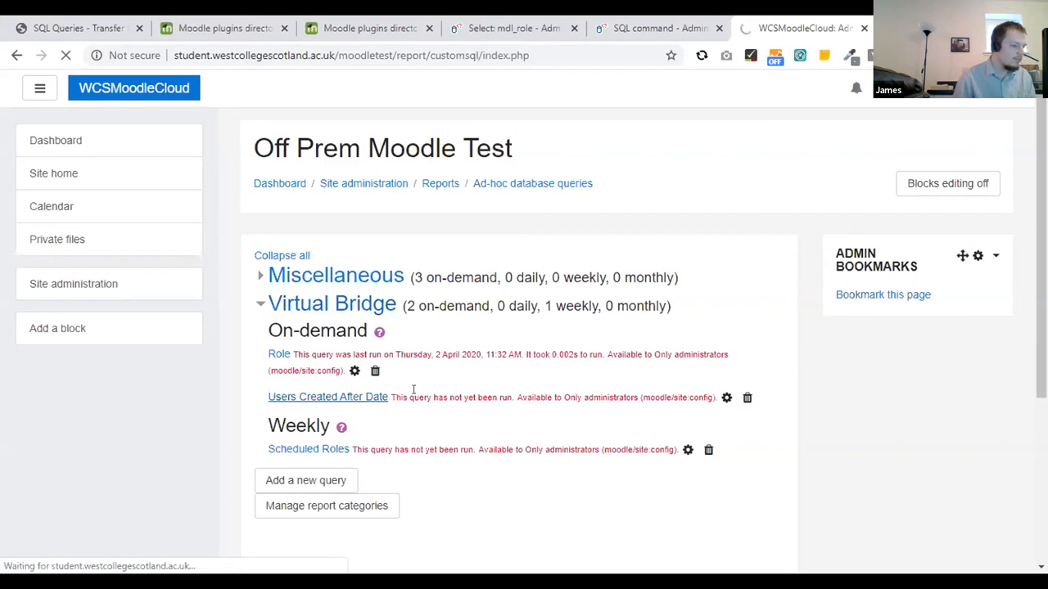
click(327, 397)
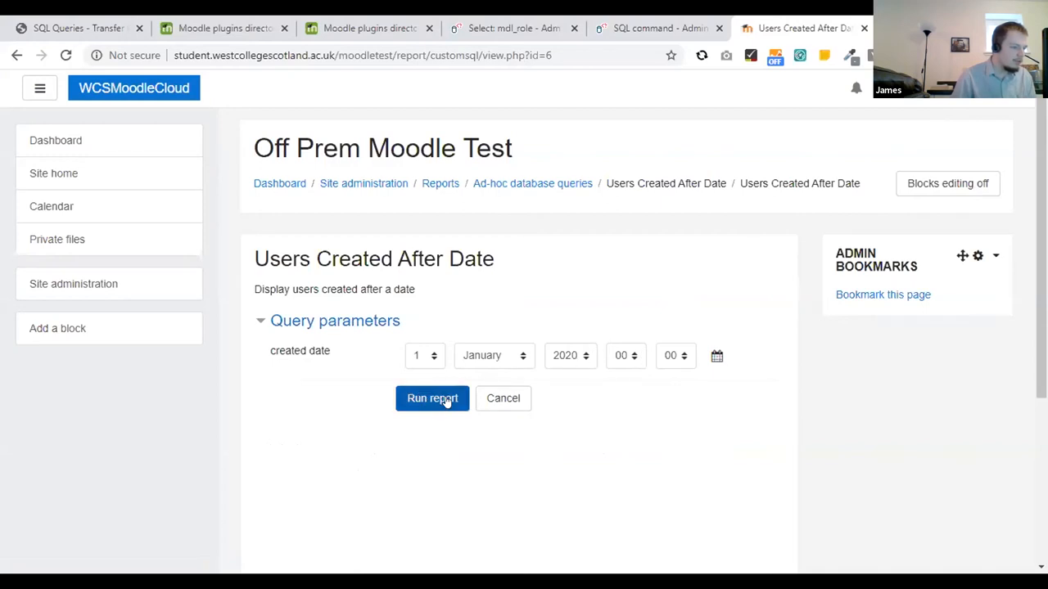
click(433, 398)
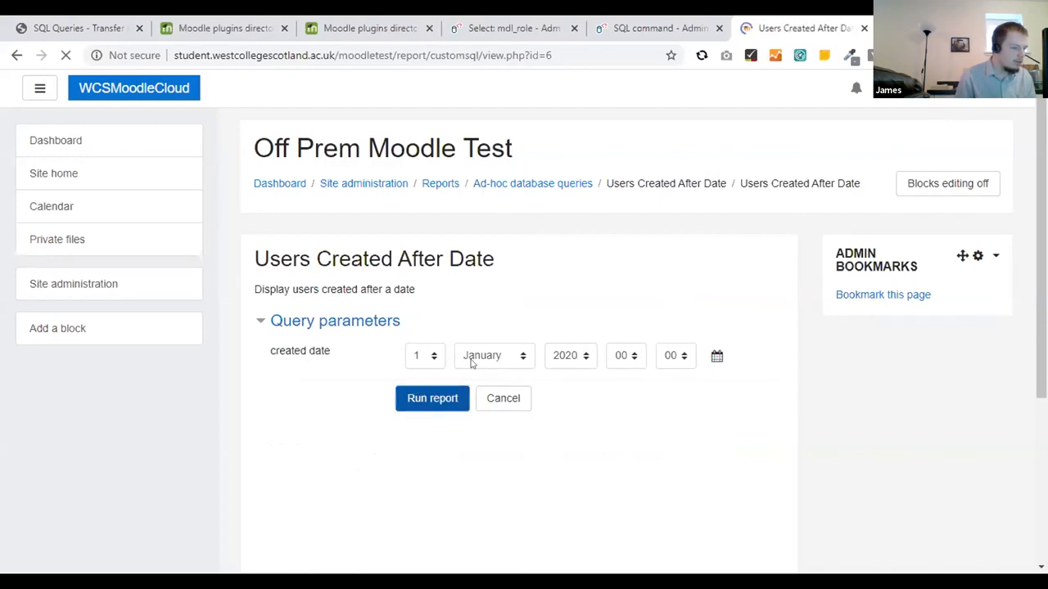
click(432, 398)
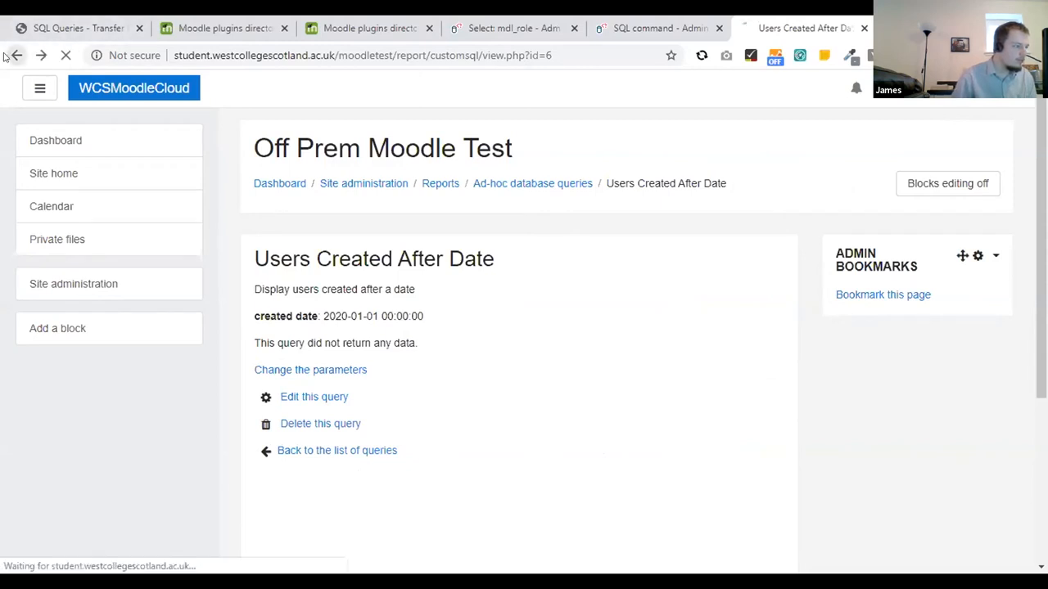
- Rerun the report with year 2019, then switch to the Adminer mdl_role tab
click(311, 369)
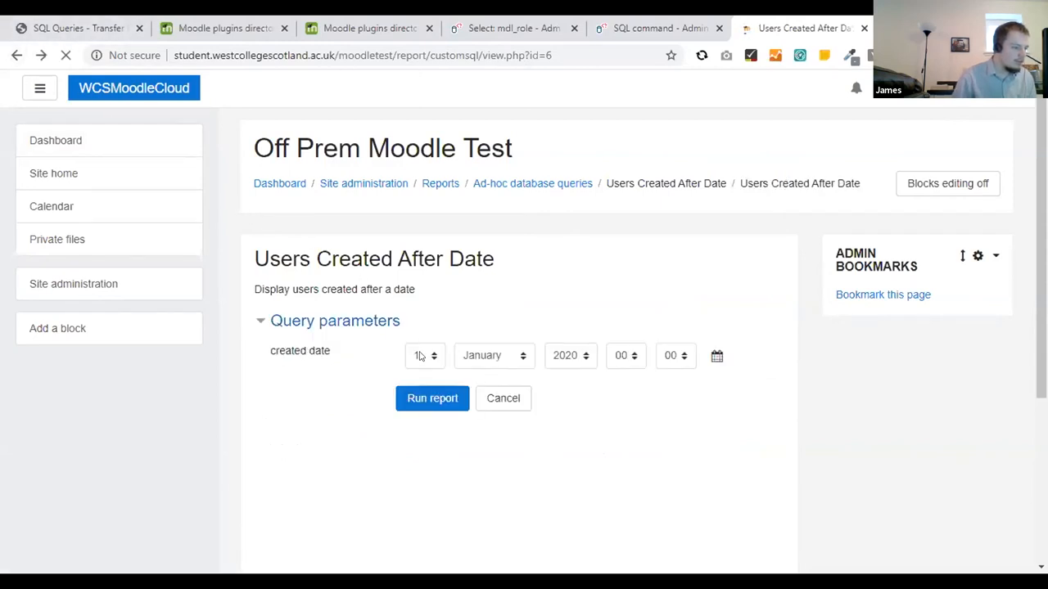
click(494, 354)
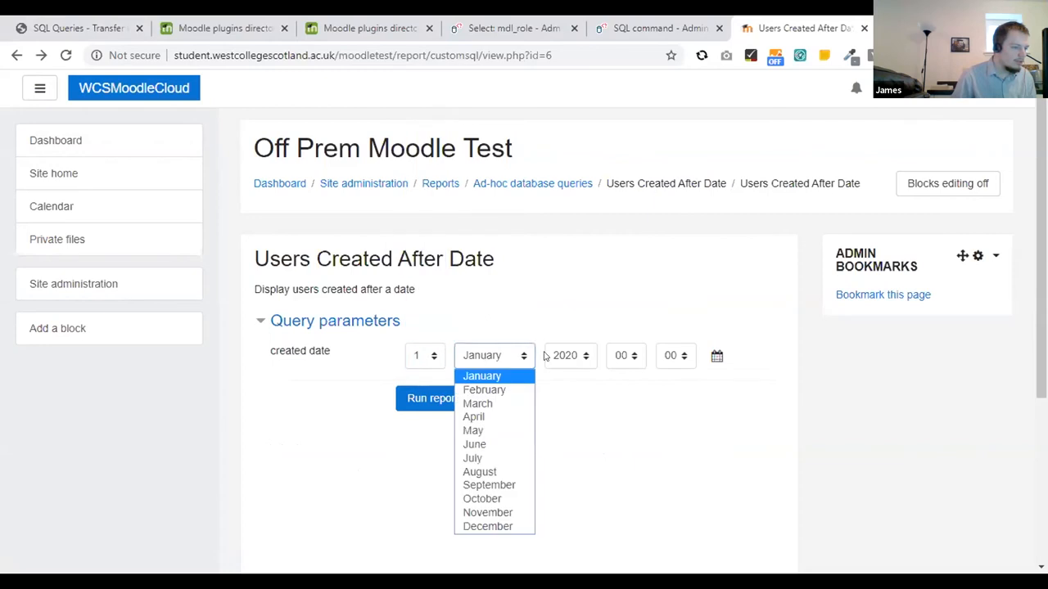
click(565, 354)
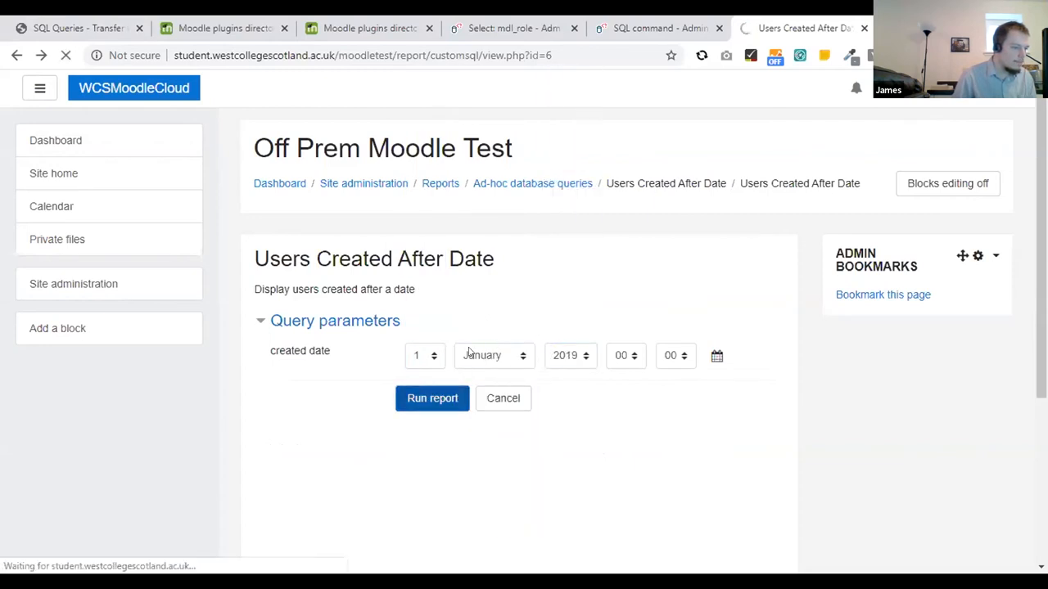
click(432, 399)
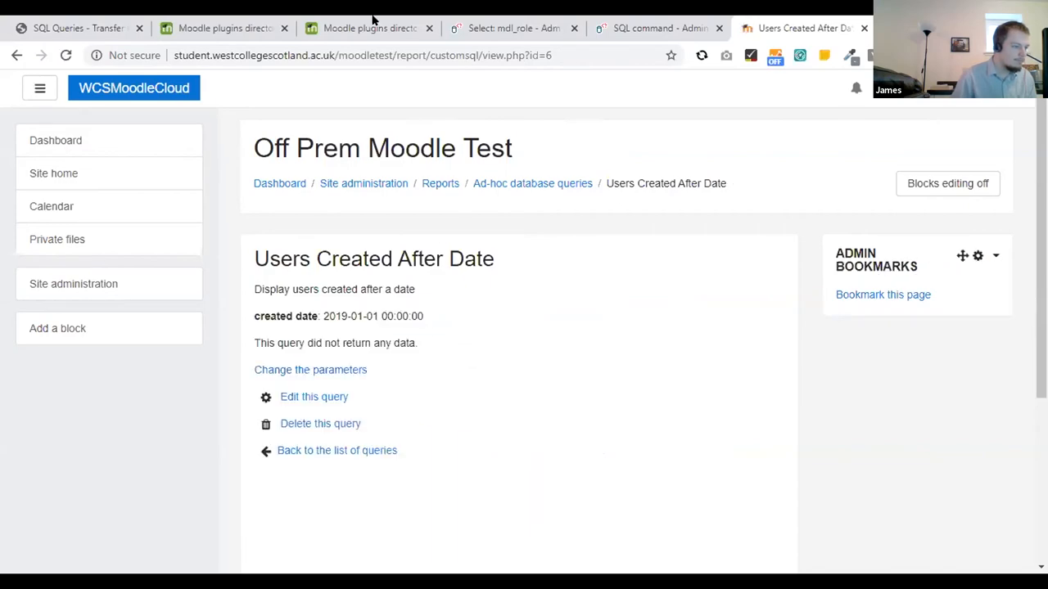
click(513, 27)
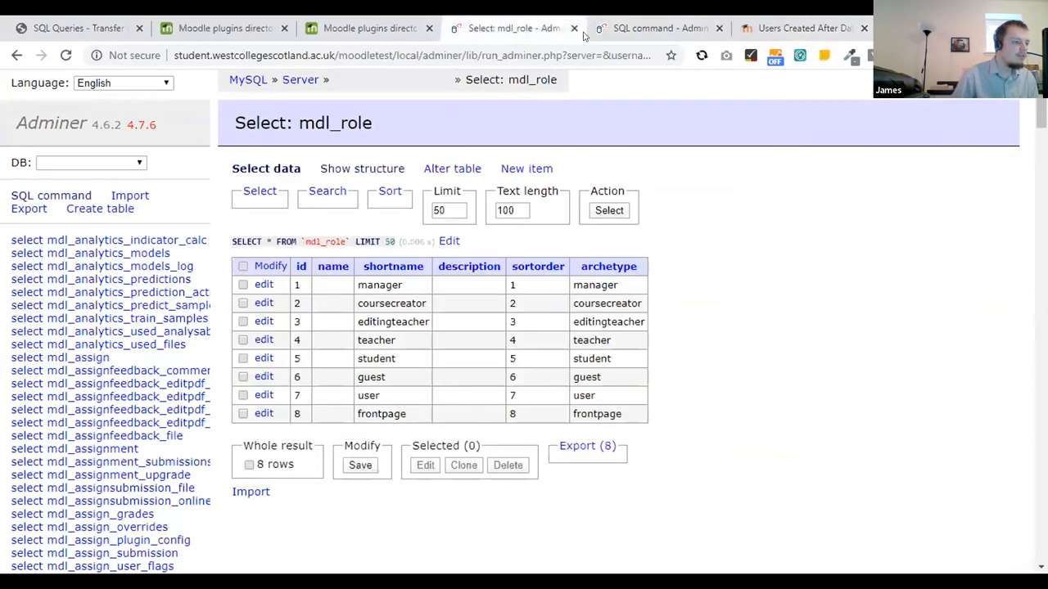
- Browse the mdl_user rows in Adminer, then return to the Users Created After Date tab
click(659, 28)
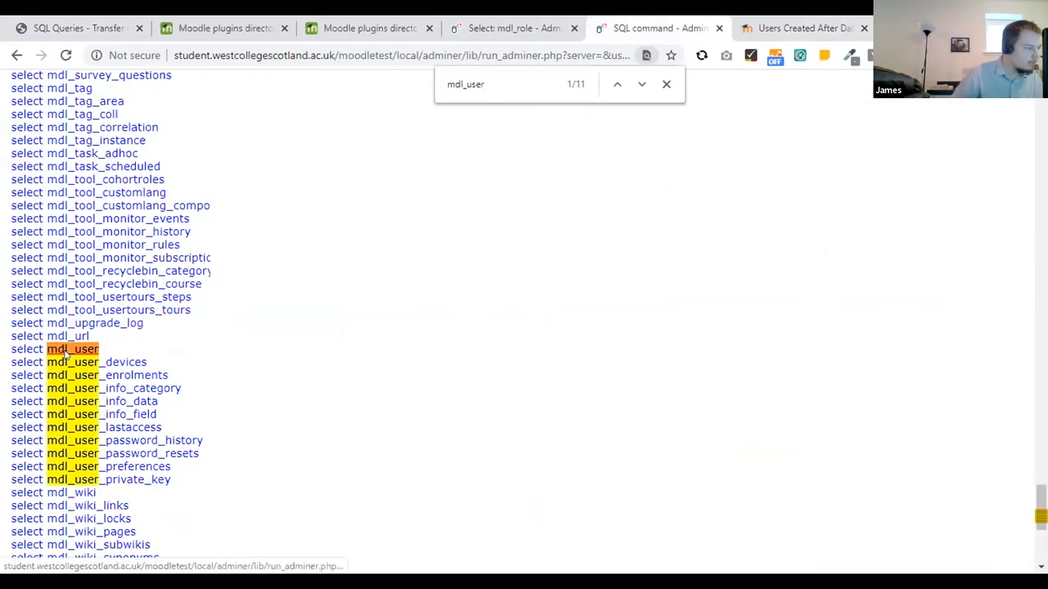
click(72, 348)
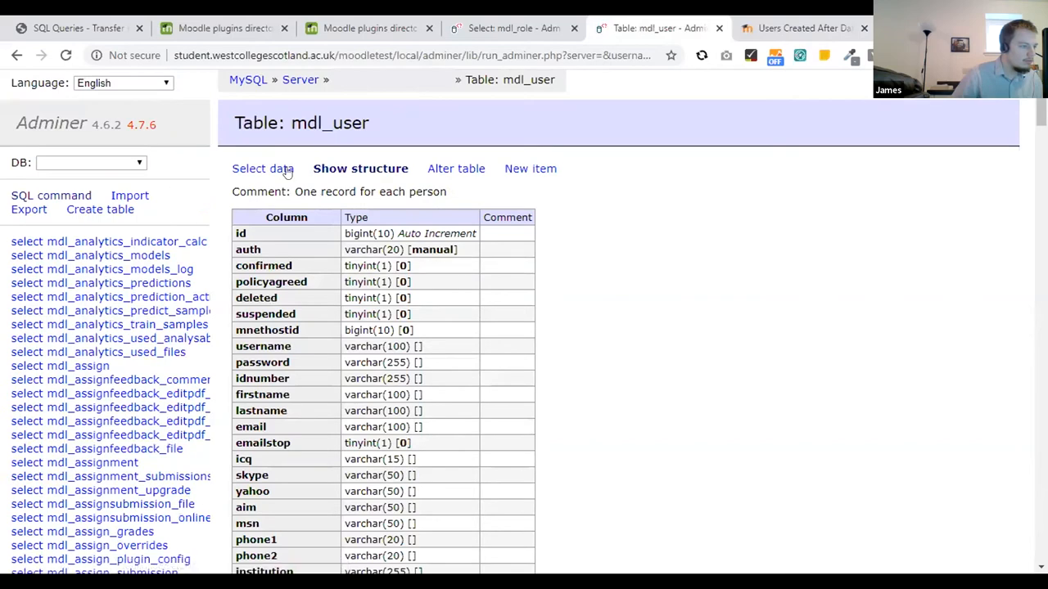
click(262, 169)
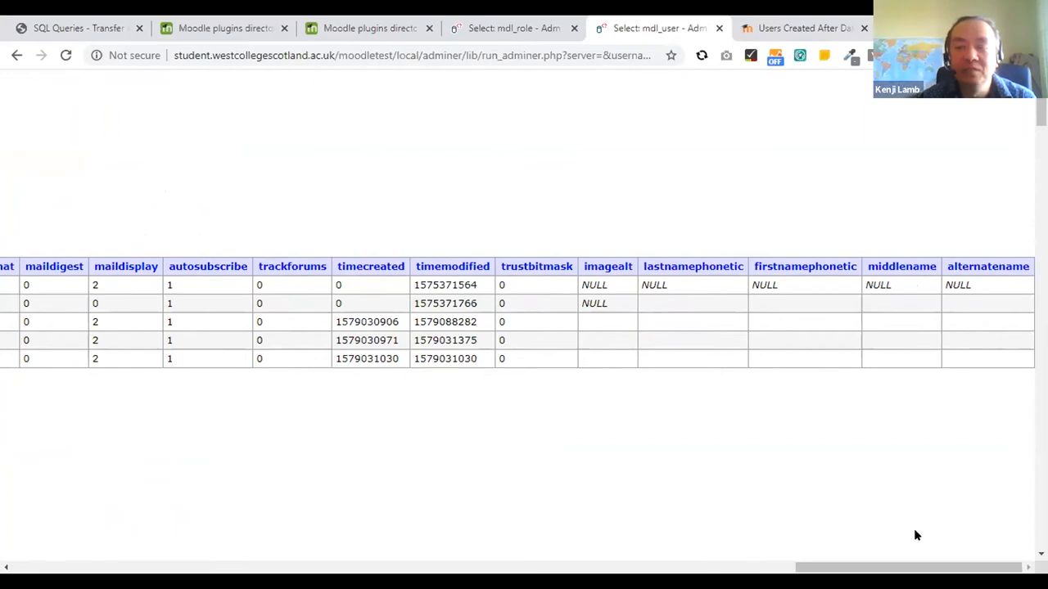
click(514, 28)
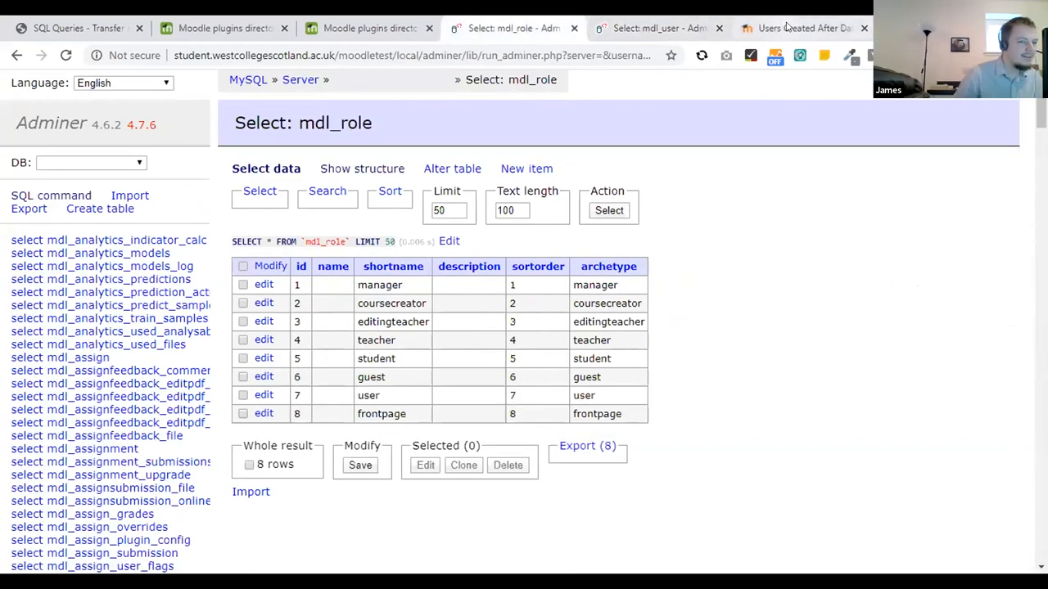
click(802, 27)
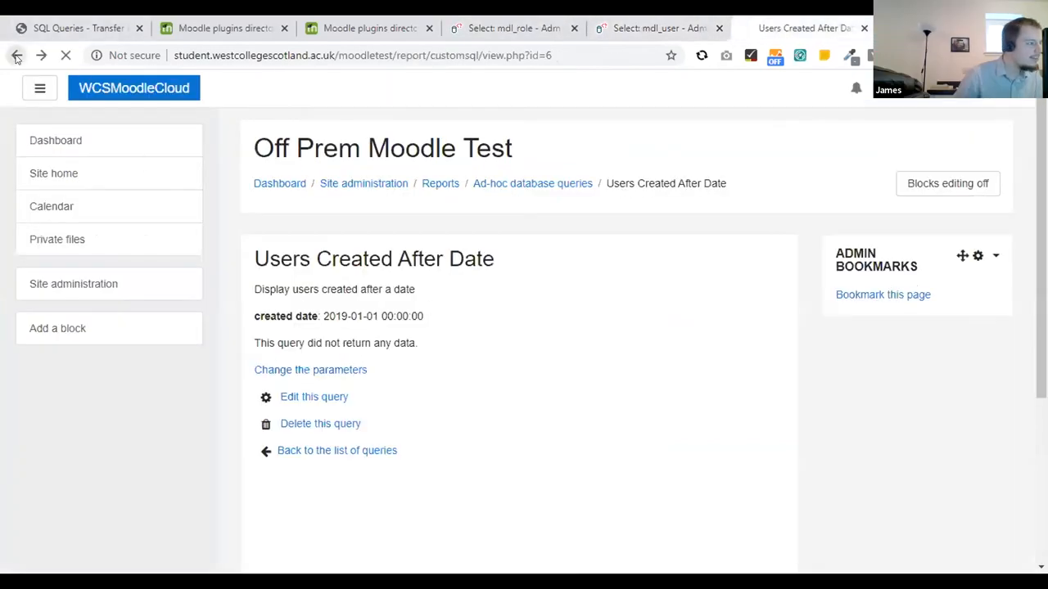
- Rerun Users Created After Date from 1 January 1990 and return to the query list
click(17, 55)
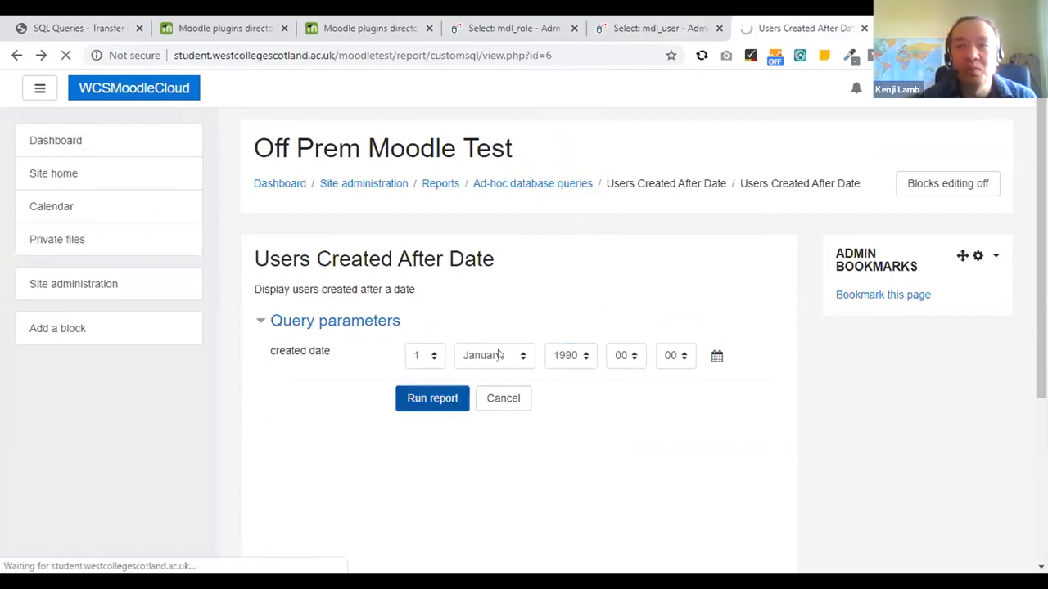
click(432, 397)
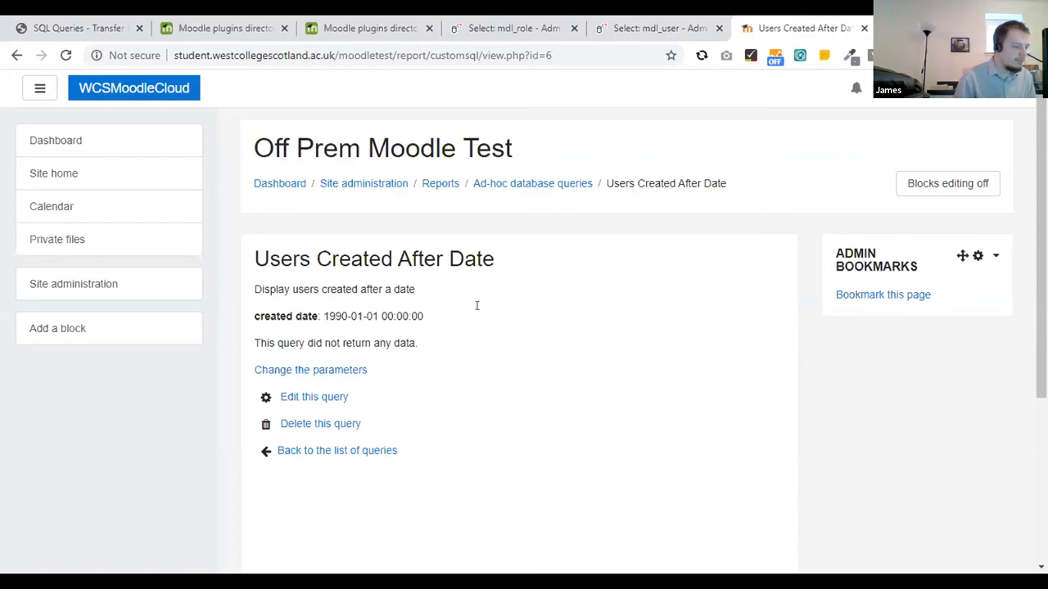
mouse_move(461, 181)
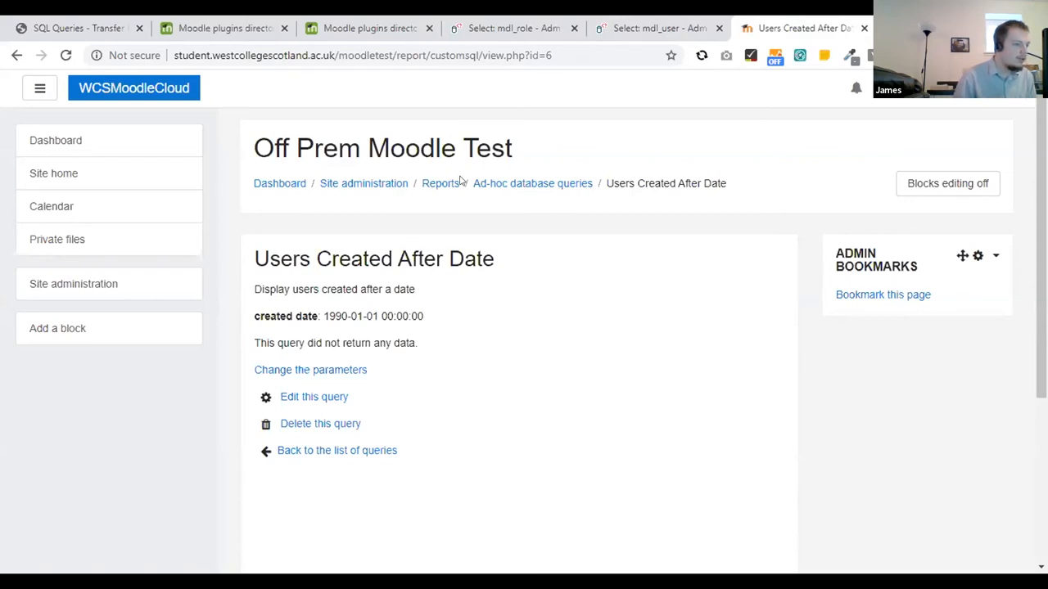
click(532, 183)
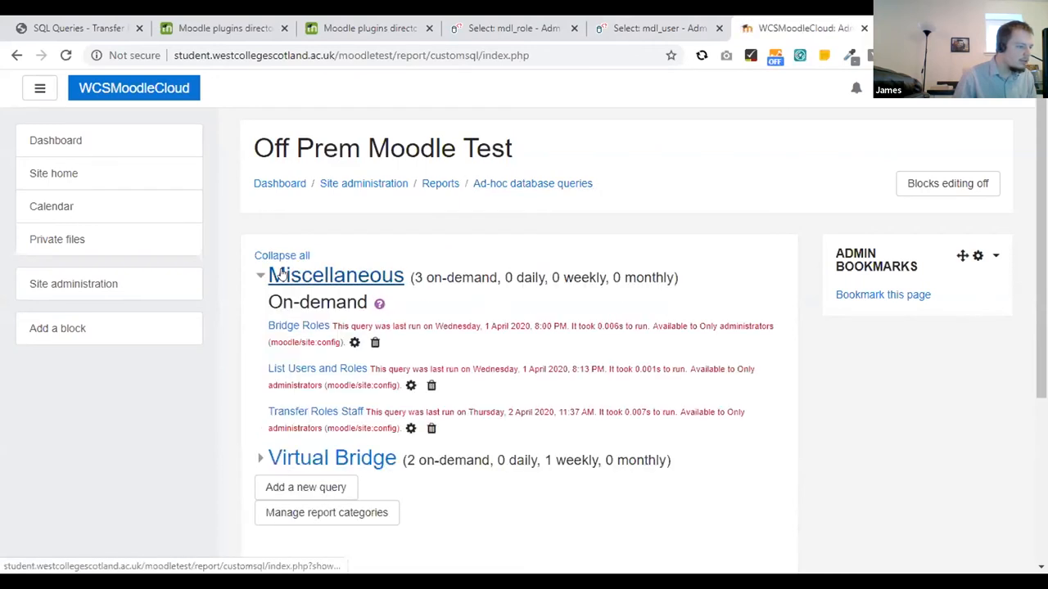
mouse_move(344, 379)
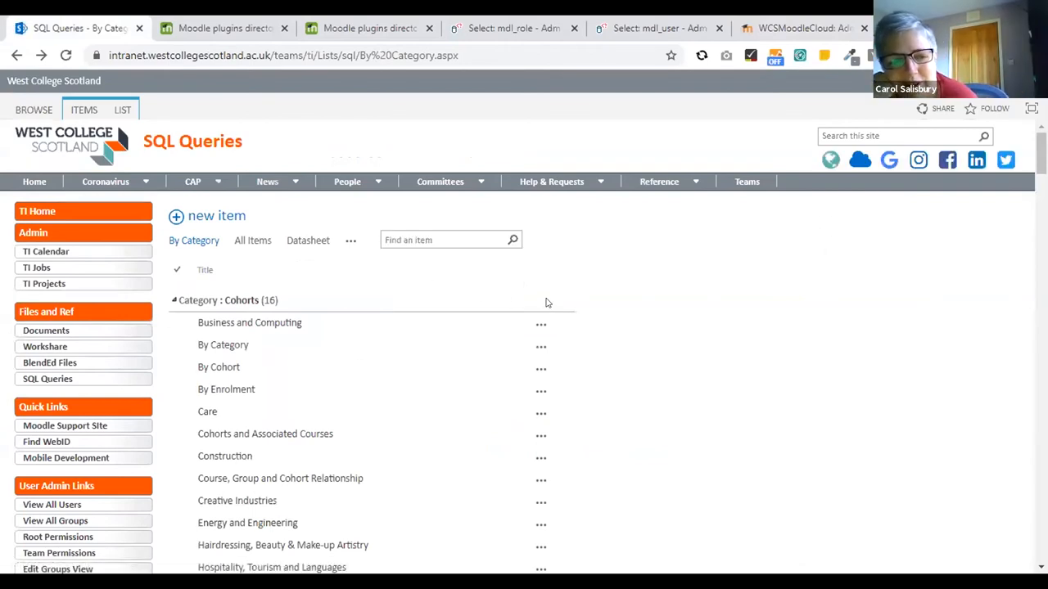
scroll(down, 3)
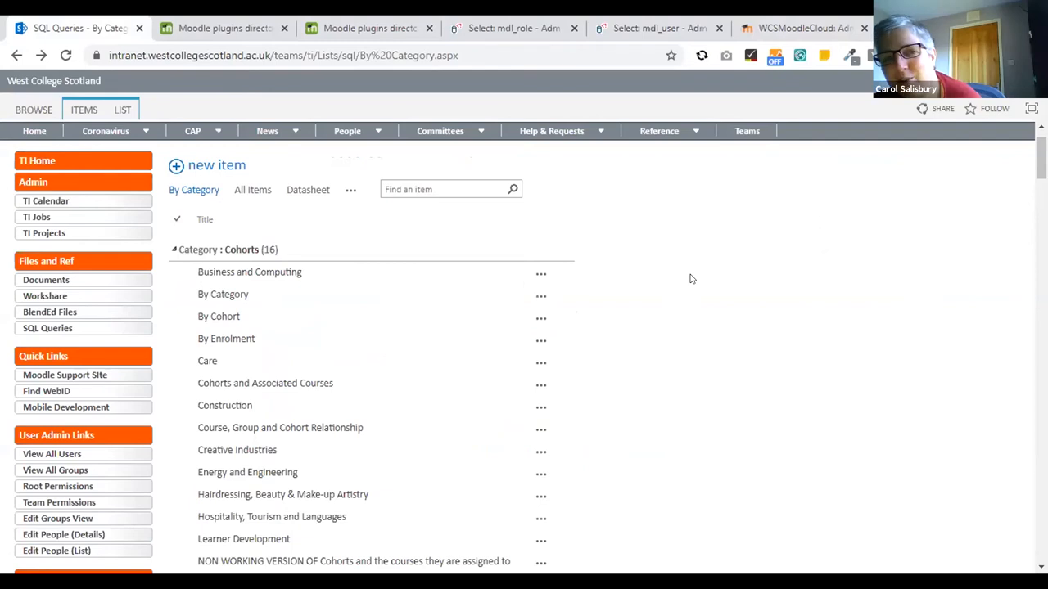
mouse_move(684, 274)
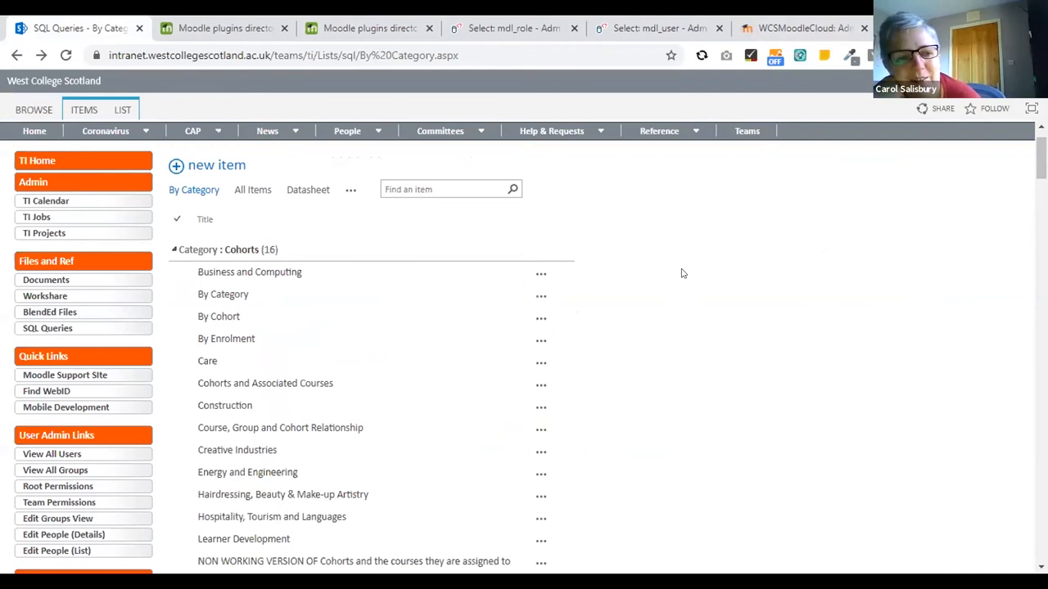
scroll(down, 3)
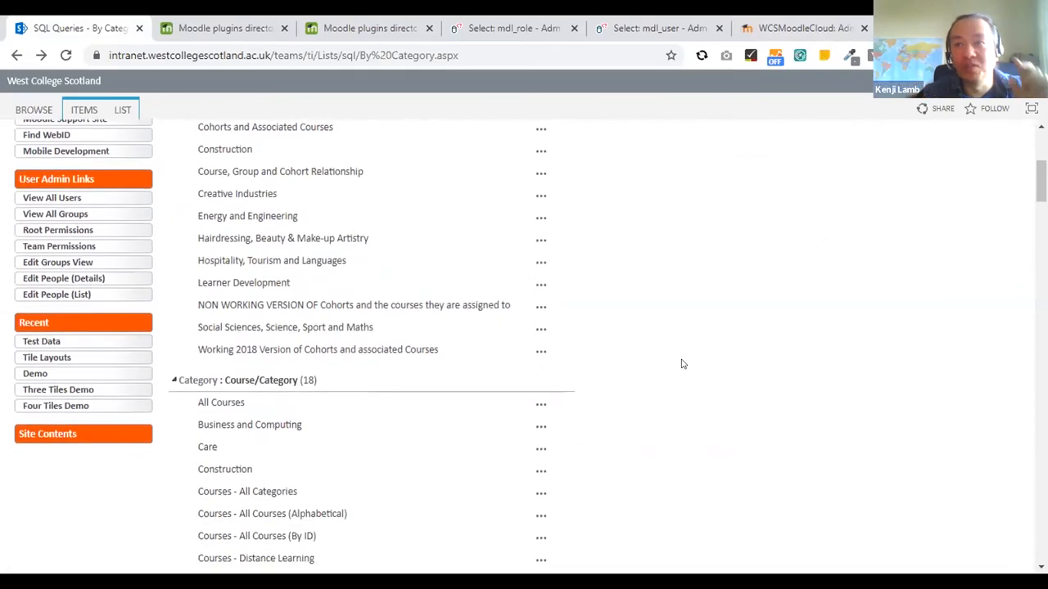
scroll(down, 3)
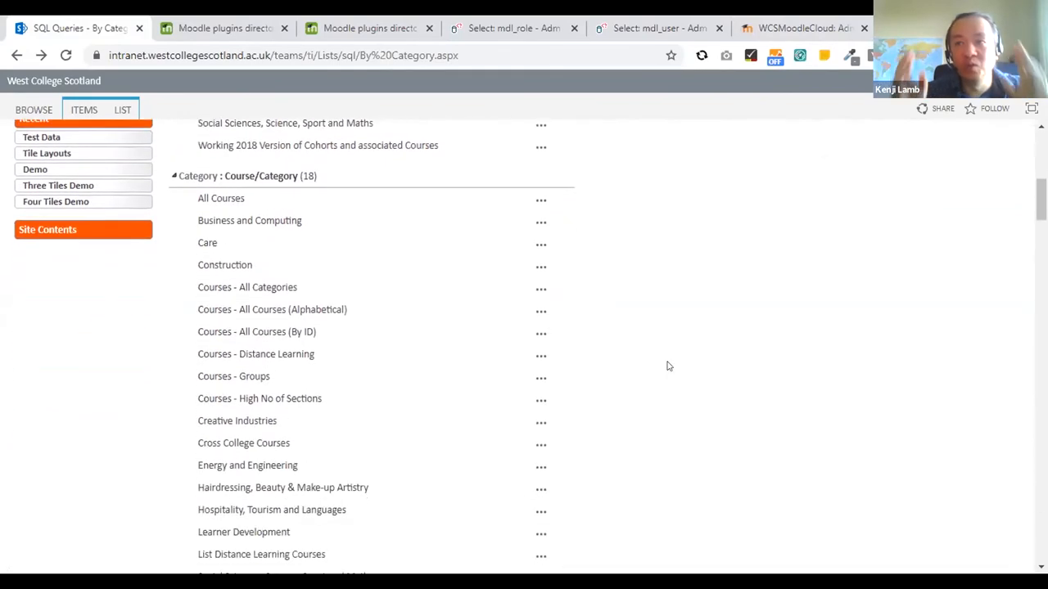
scroll(down, 3)
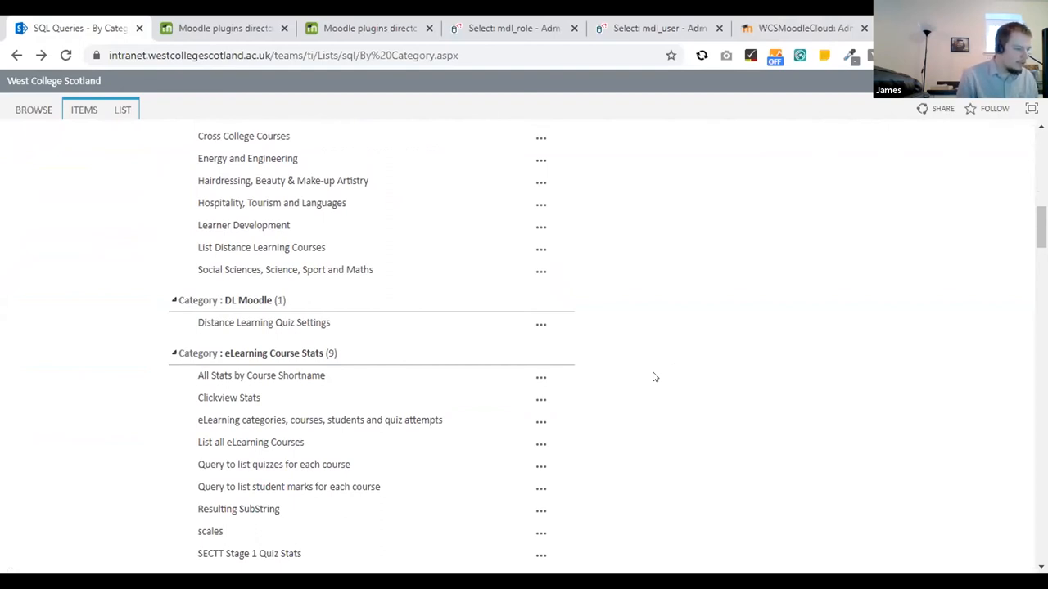
mouse_move(688, 457)
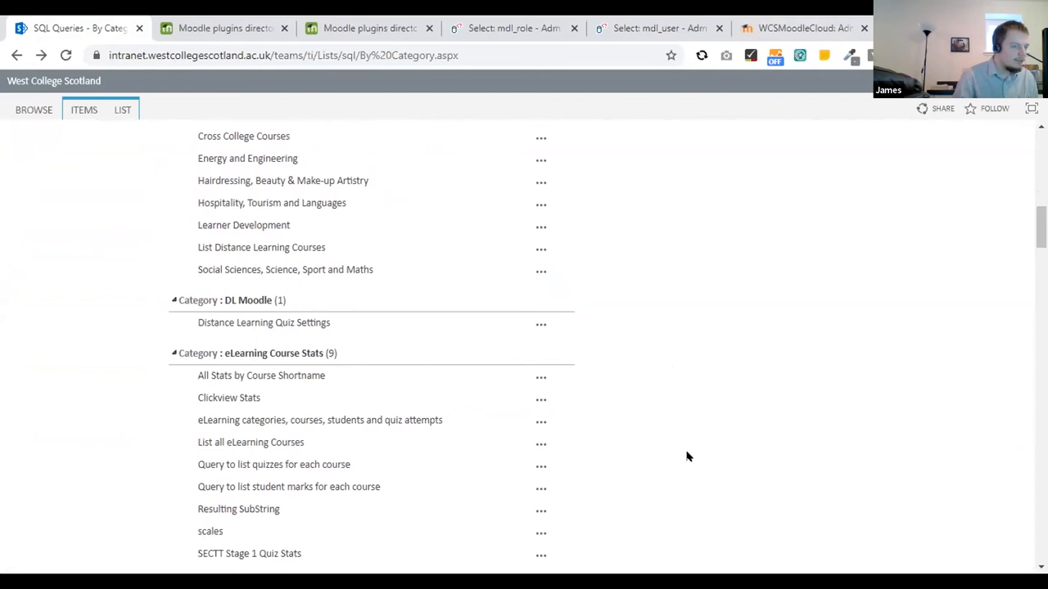
scroll(down, 3)
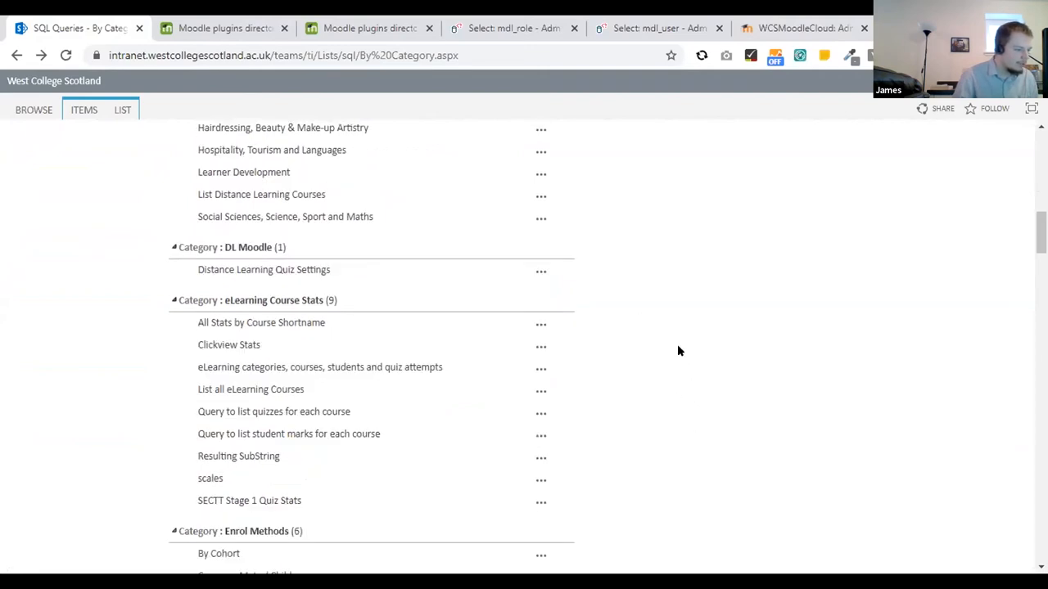
scroll(down, 3)
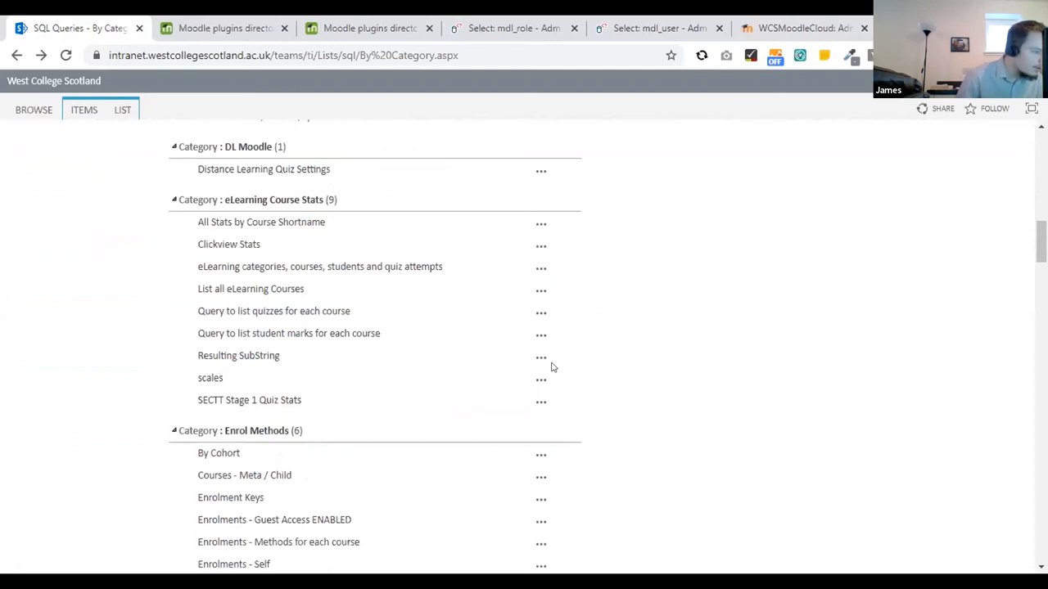
scroll(down, 3)
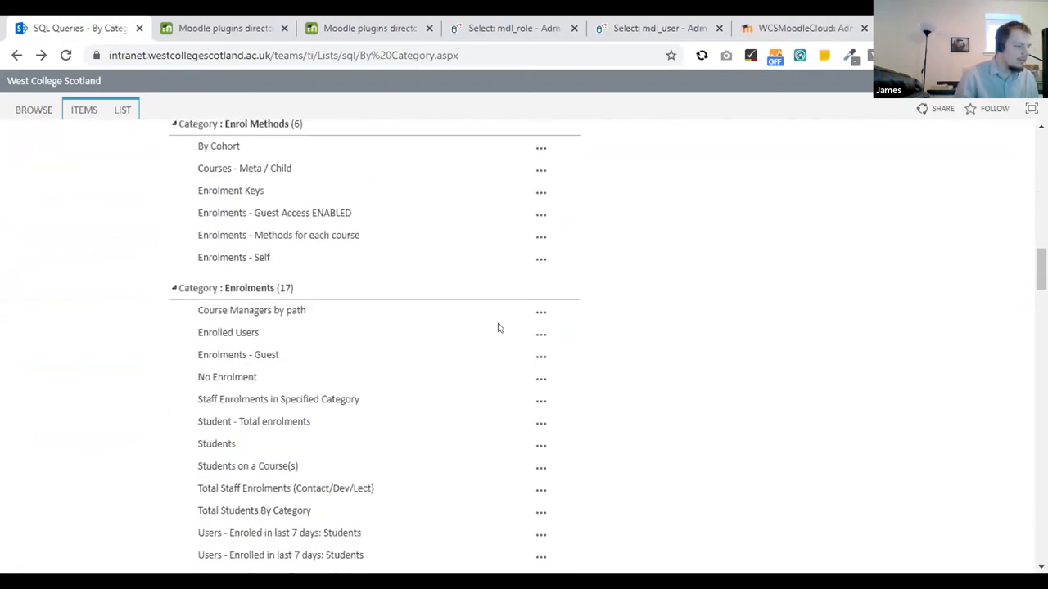
scroll(down, 3)
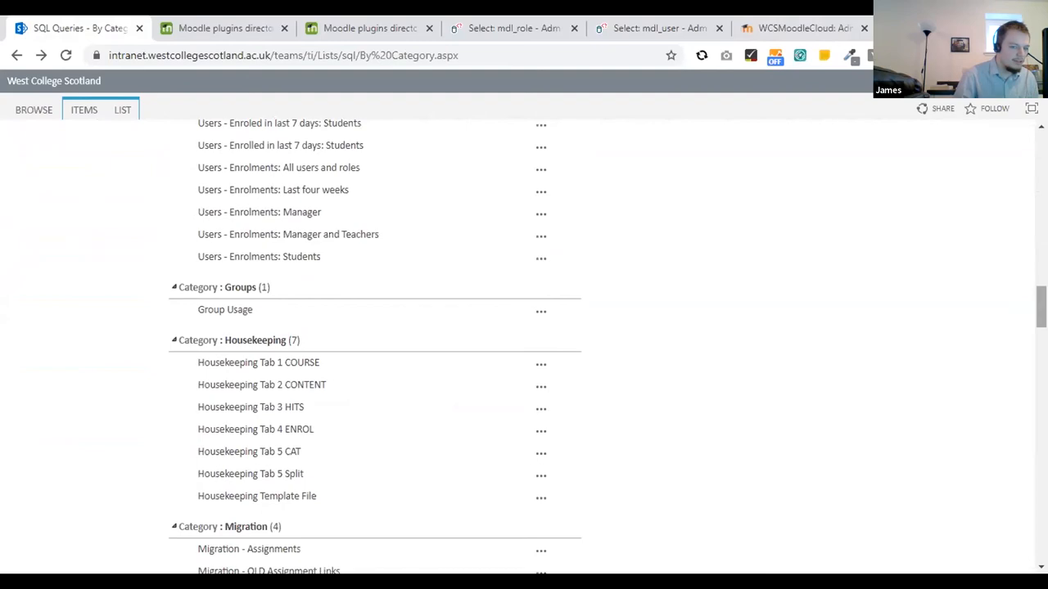
scroll(down, 3)
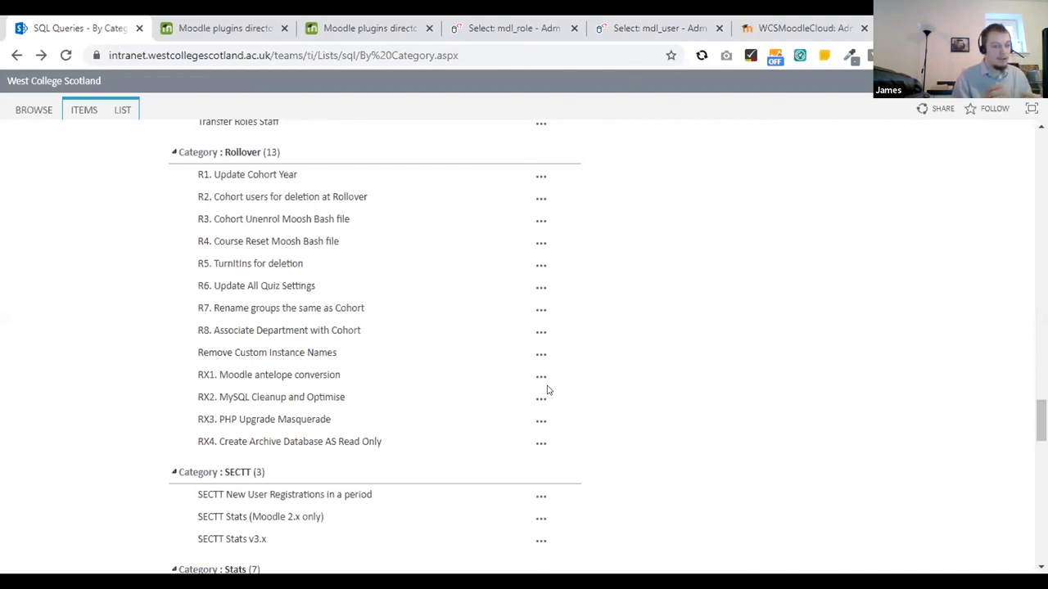
mouse_move(724, 290)
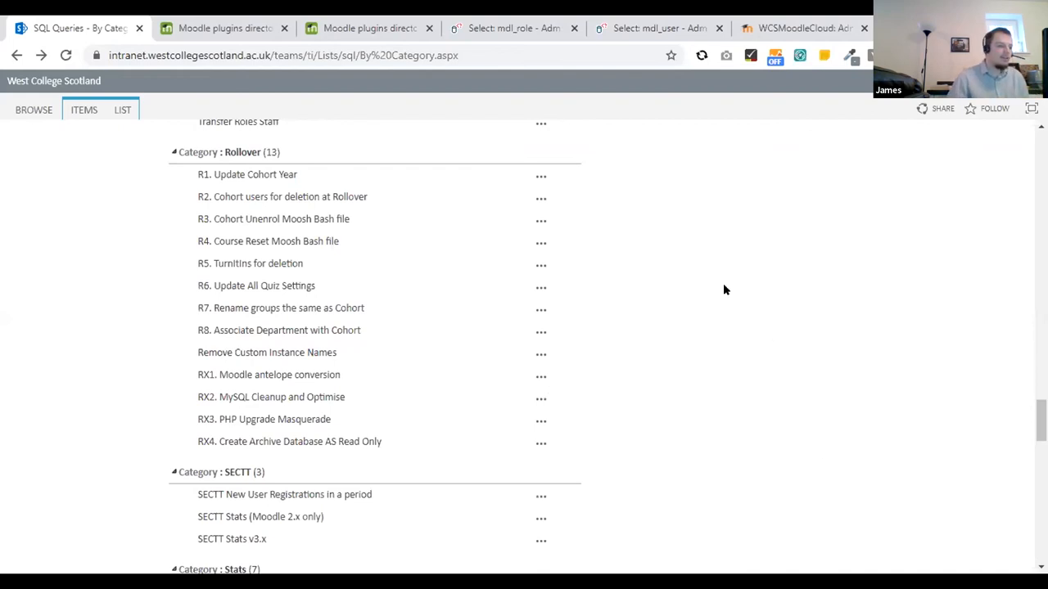
- Switch to the Adminer mdl_role tab and back to the Moodle query list
click(512, 28)
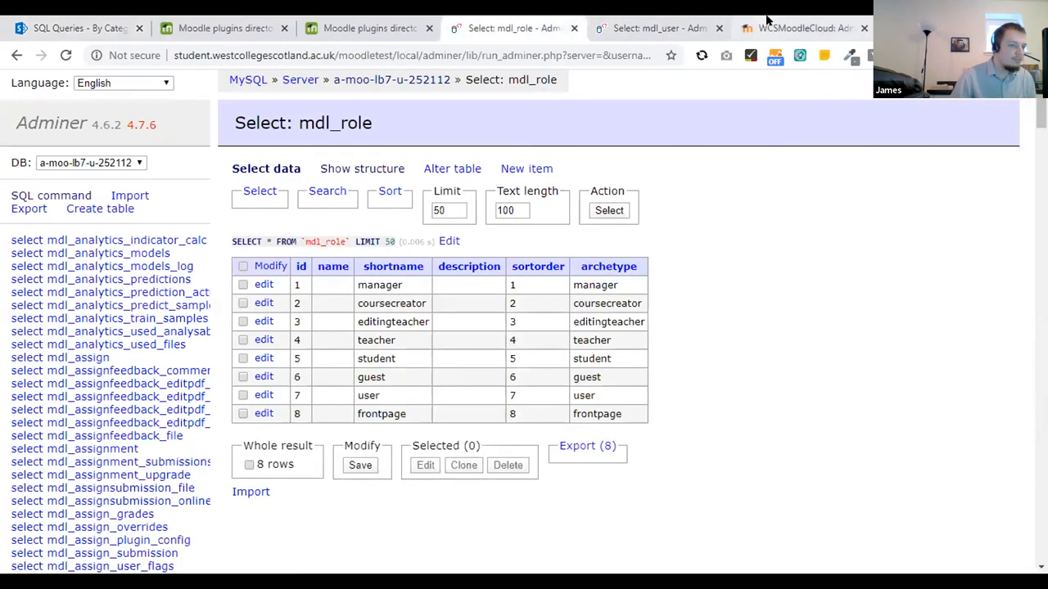
click(798, 28)
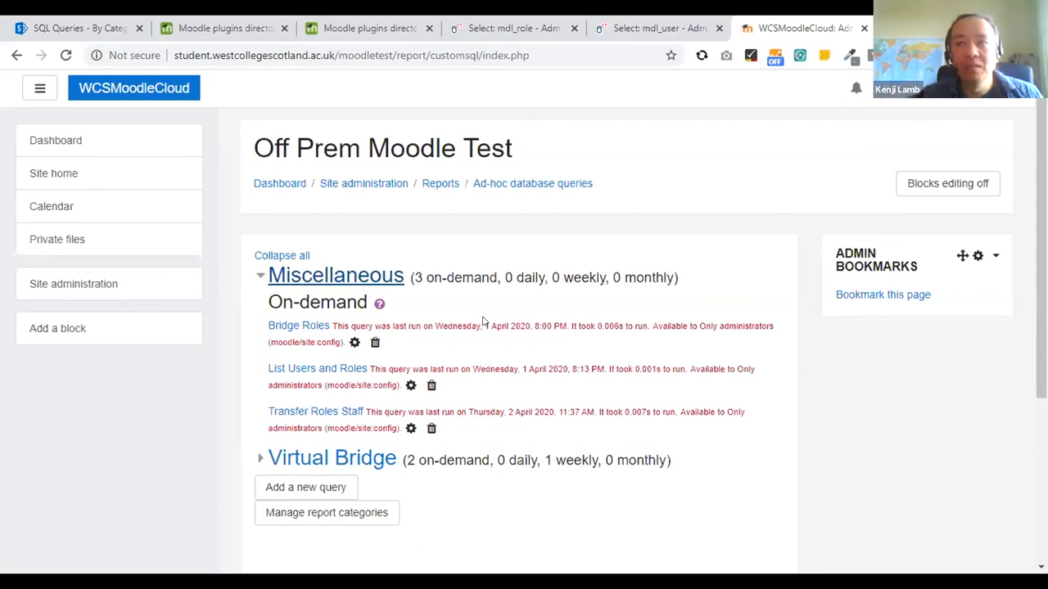
mouse_move(306, 487)
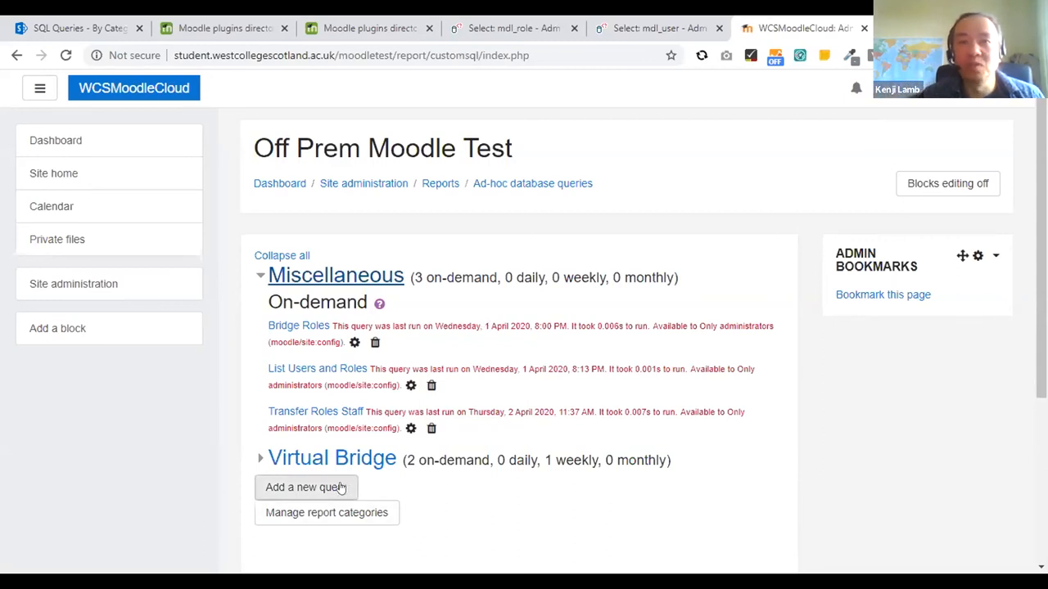
- Open the 'Add a new query' form and scroll through its notes and options
click(306, 487)
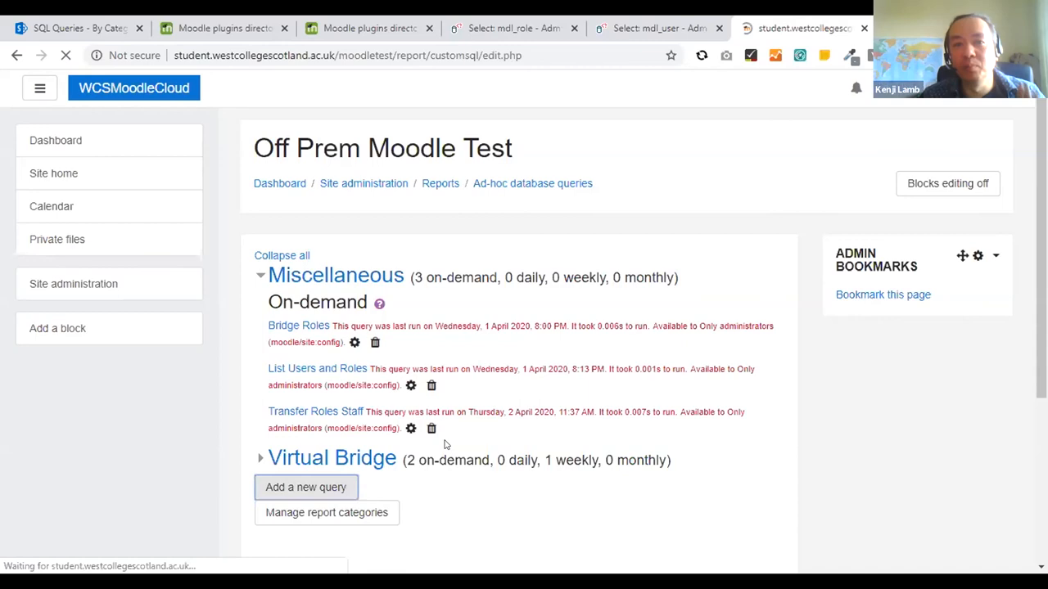
click(305, 487)
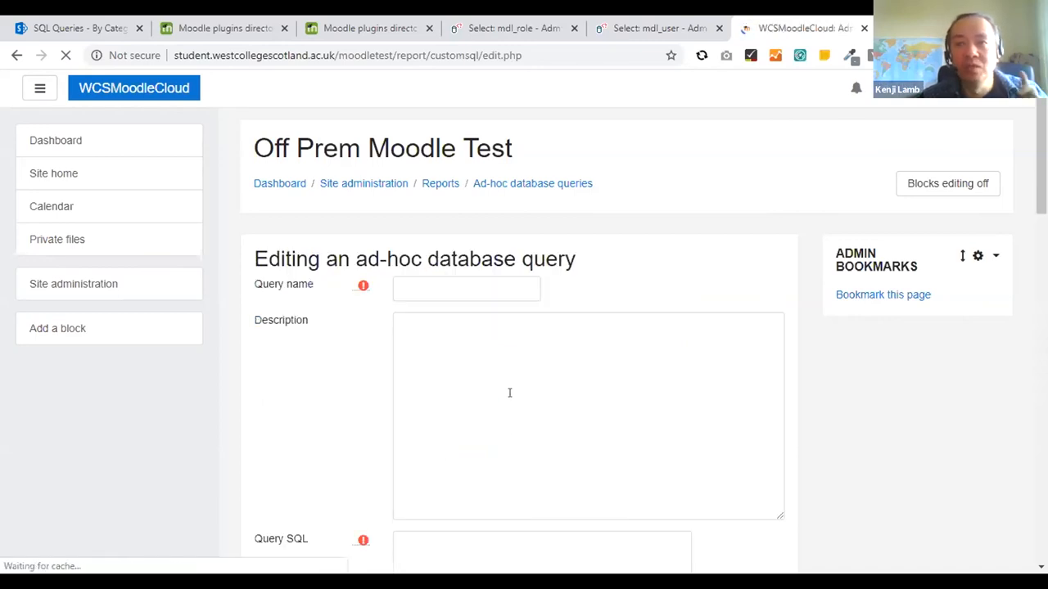
scroll(down, 3)
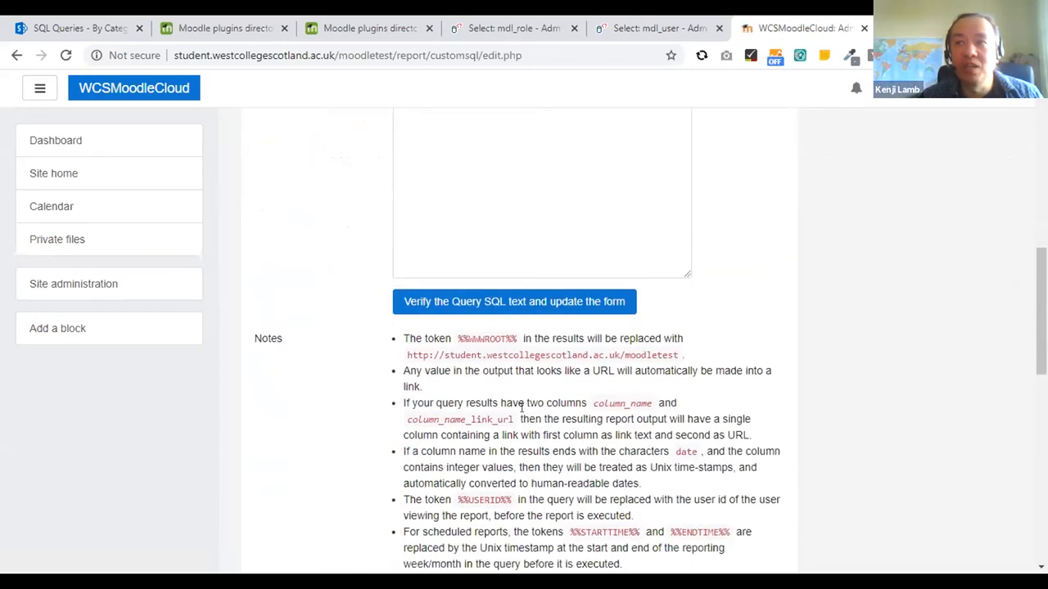
scroll(down, 3)
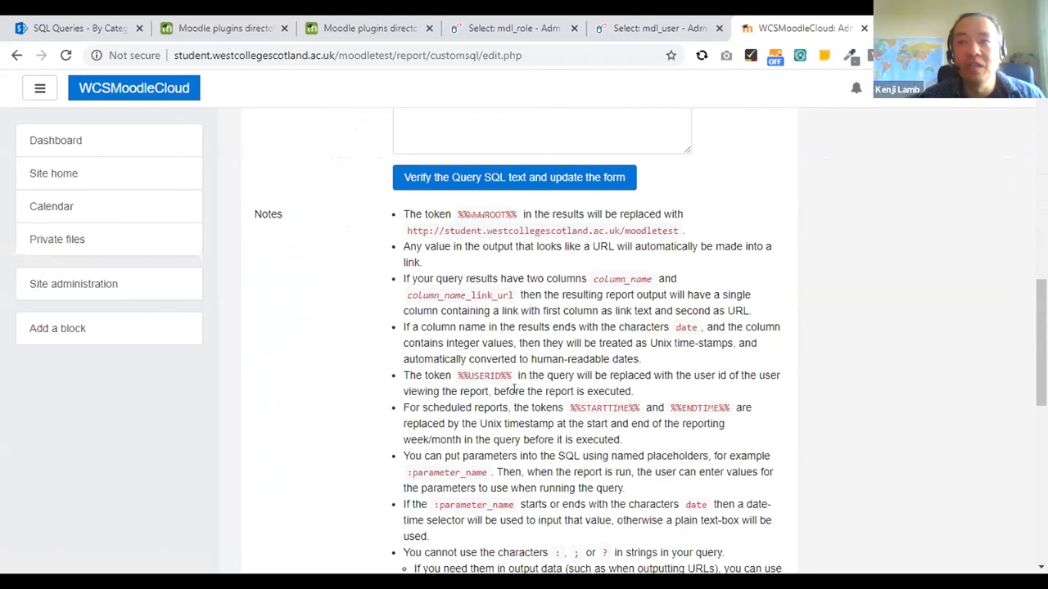
scroll(down, 3)
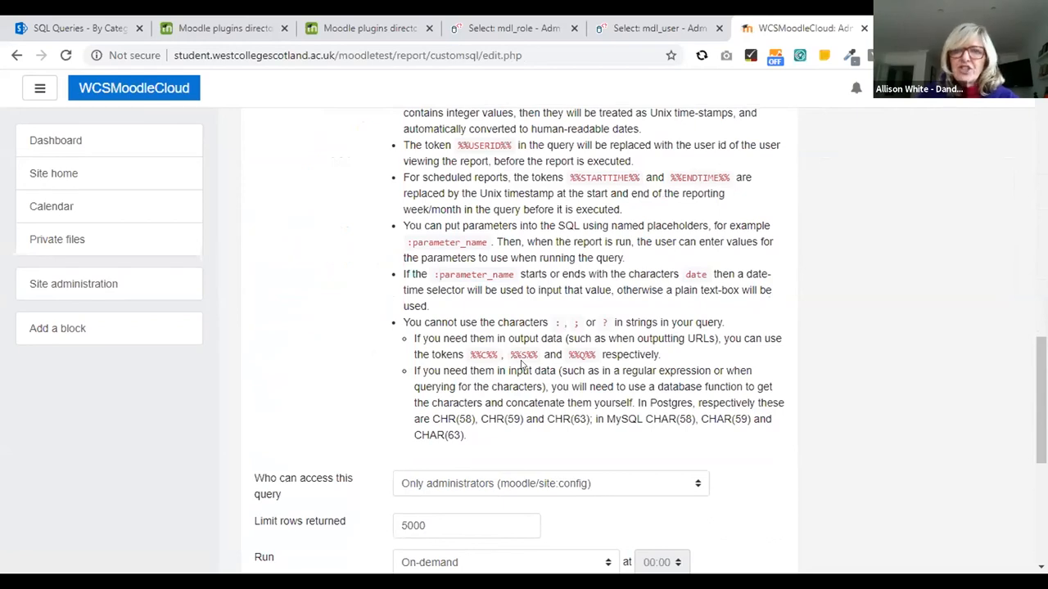
scroll(down, 3)
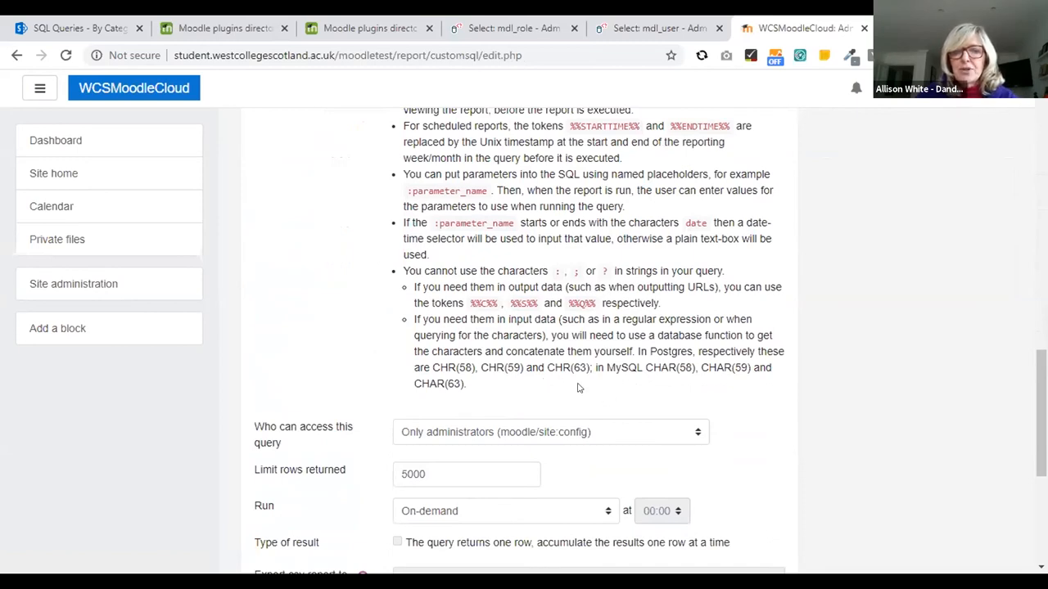
scroll(down, 3)
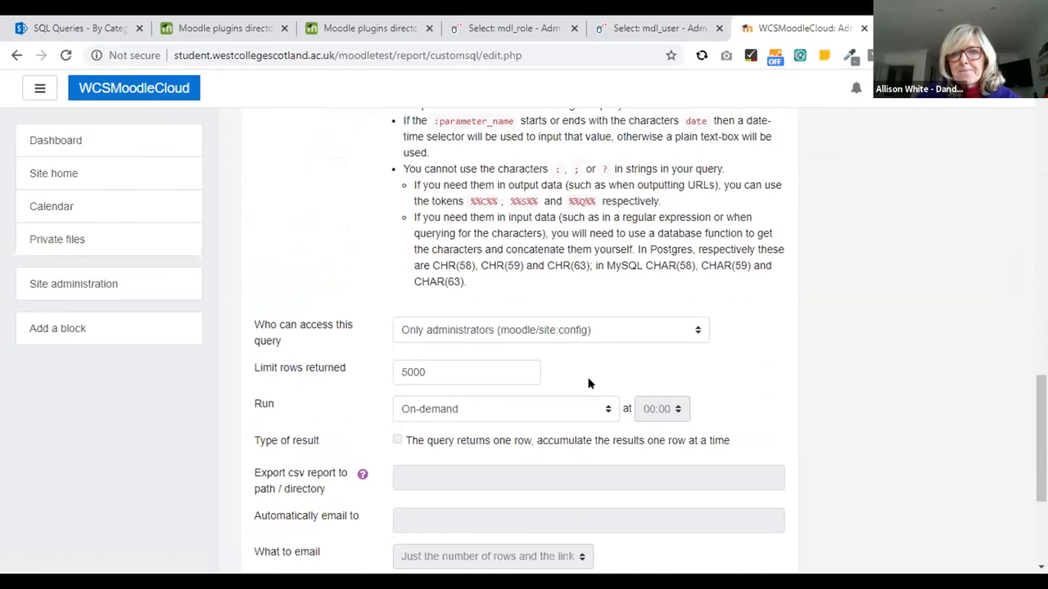
scroll(down, 3)
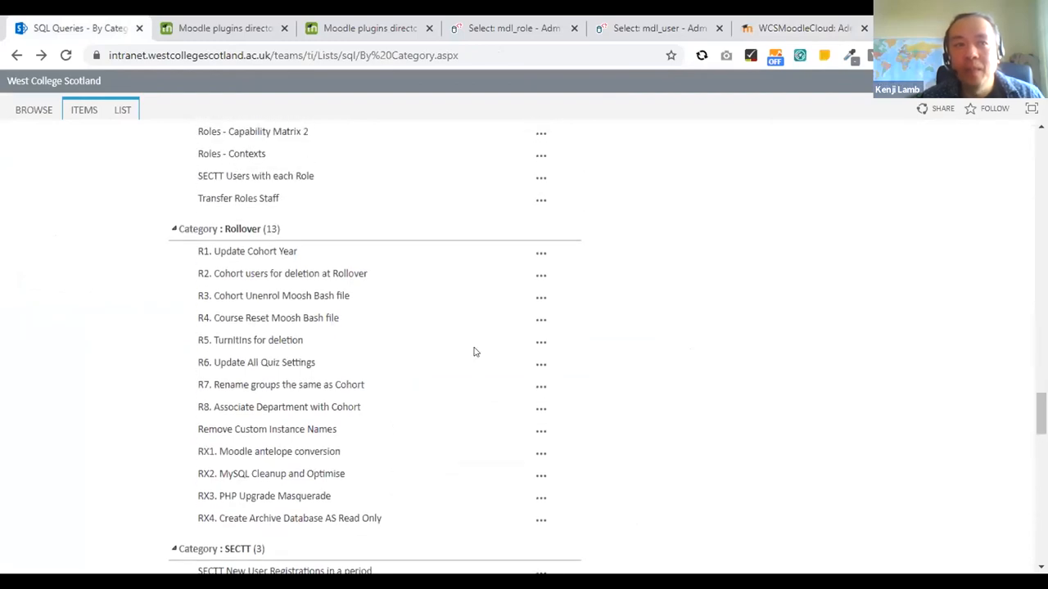
scroll(up, 3)
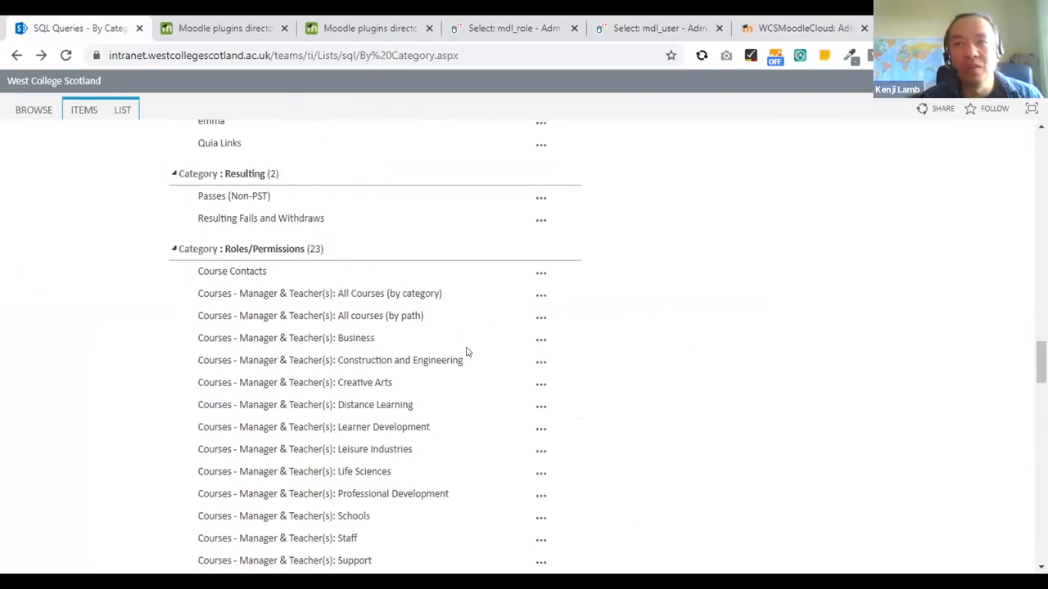
scroll(down, 3)
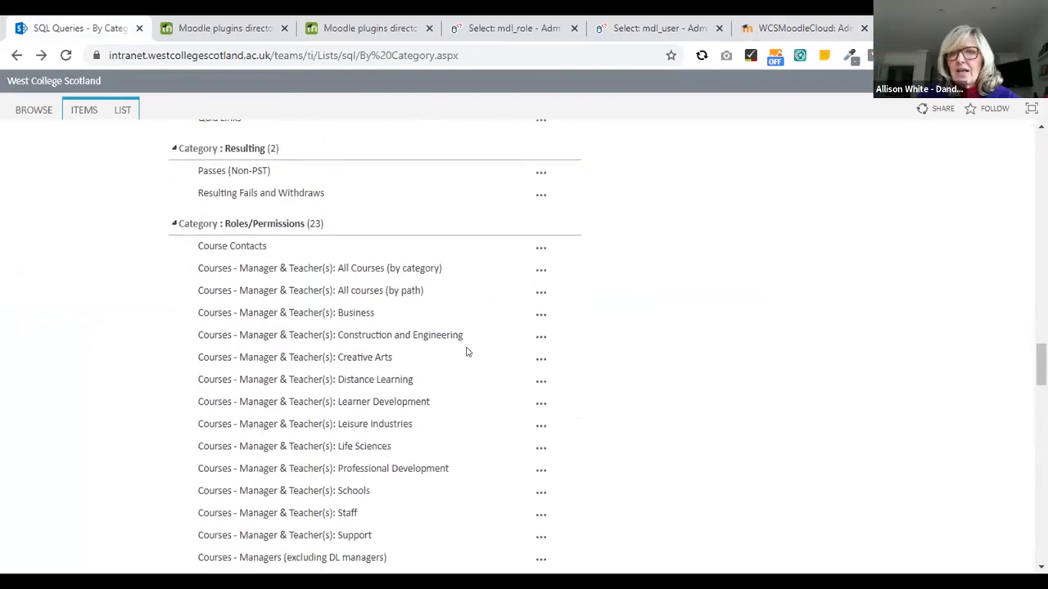
scroll(down, 3)
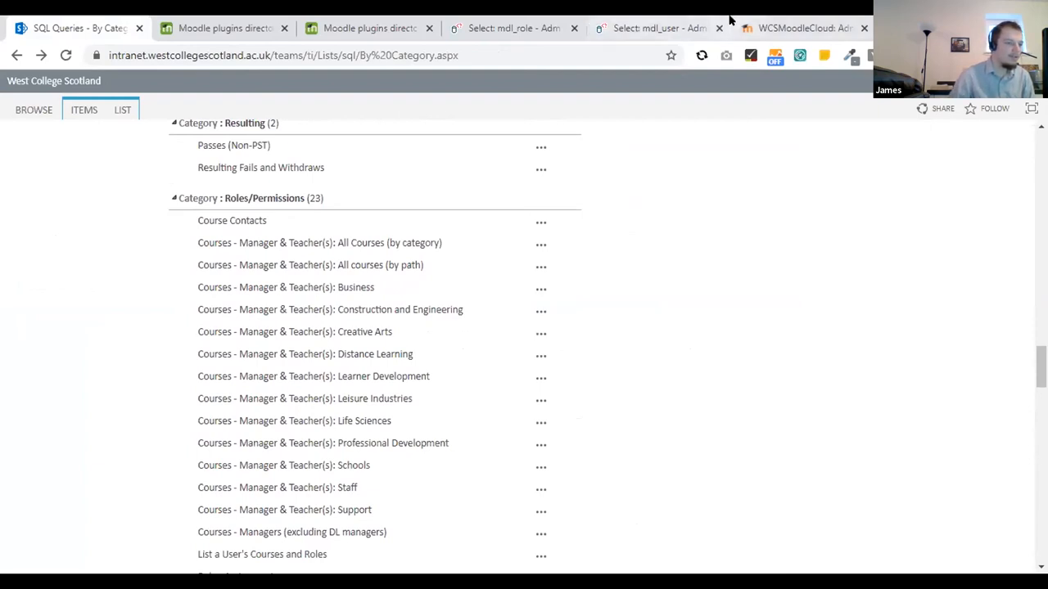
- Bring up the WCSMoodleCloud query edit page and review its settings
click(803, 28)
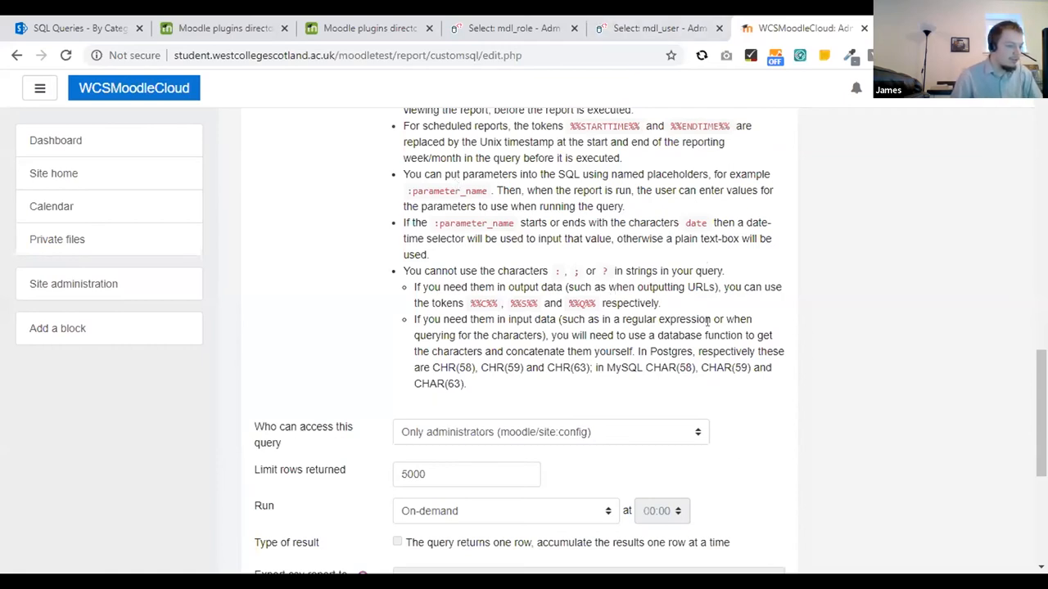
mouse_move(682, 358)
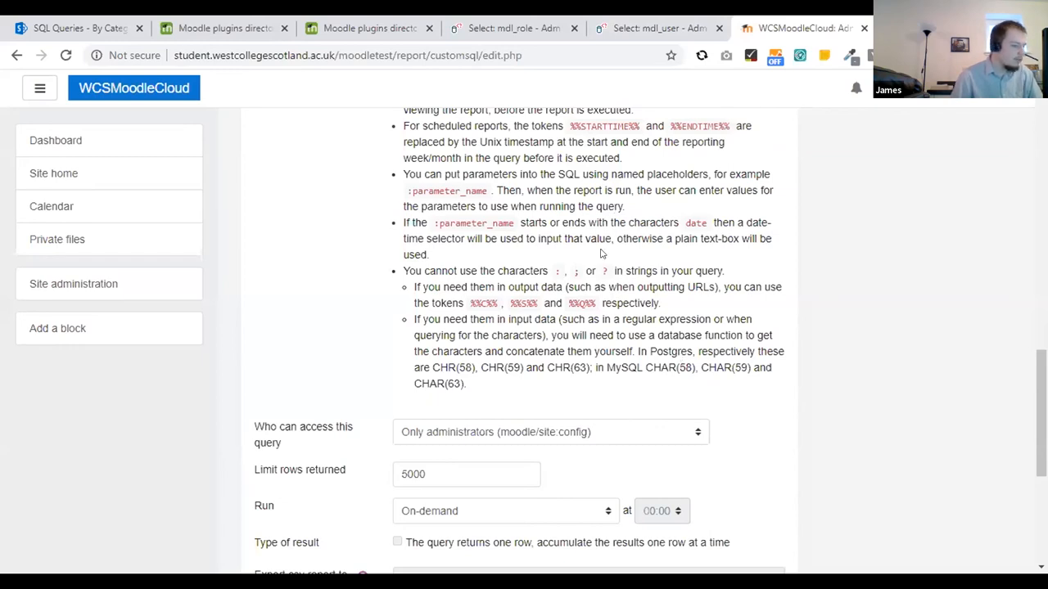
mouse_move(619, 358)
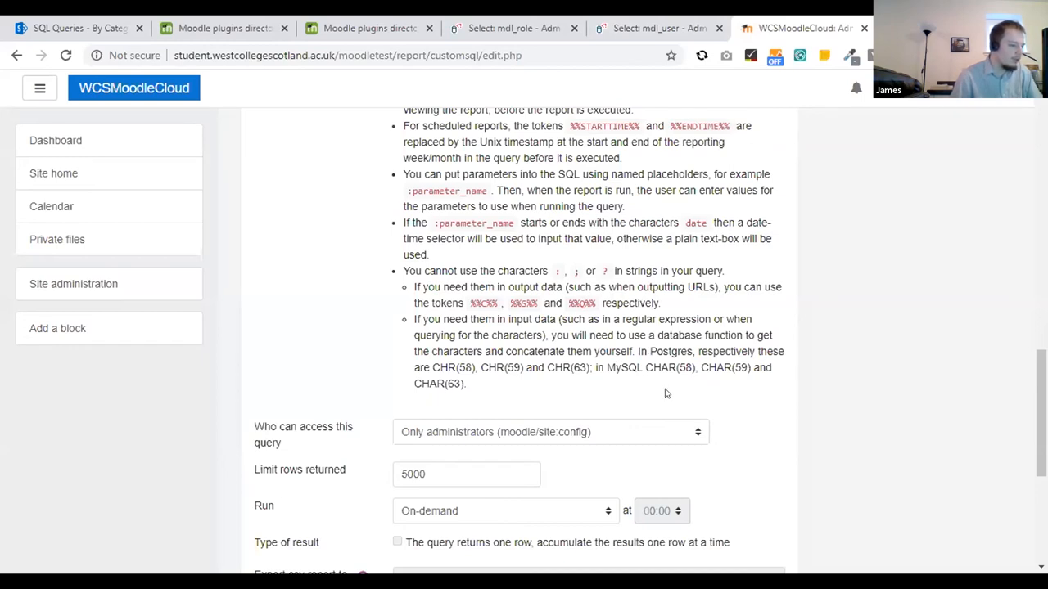
mouse_move(677, 388)
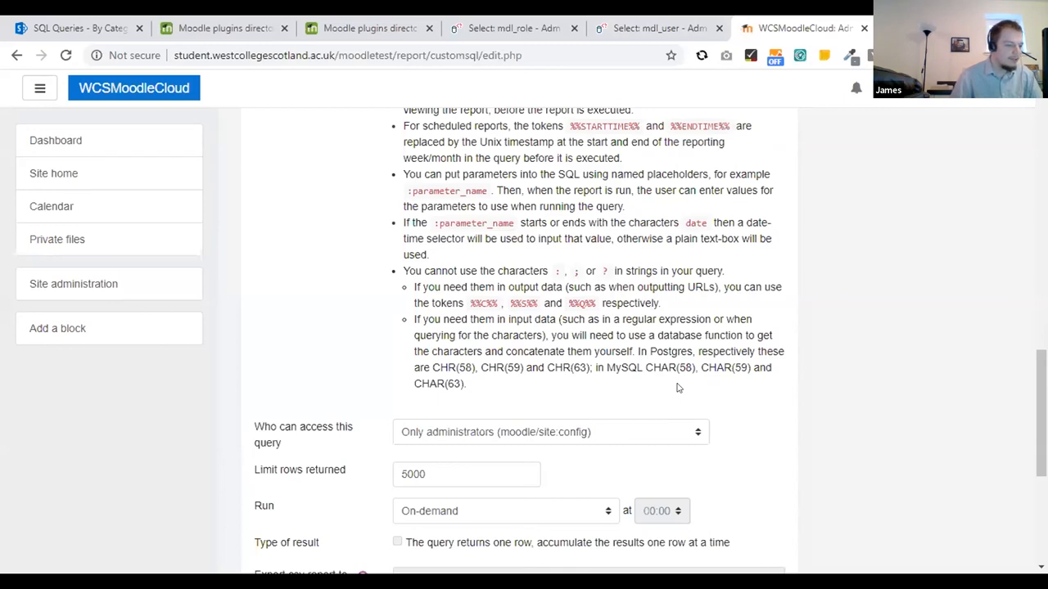
mouse_move(619, 432)
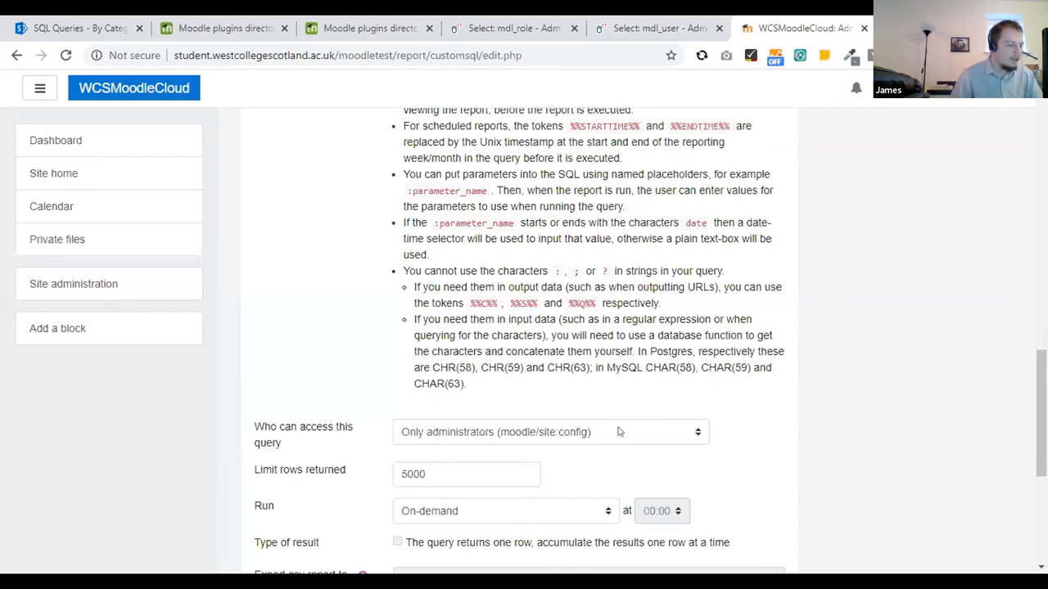
mouse_move(638, 391)
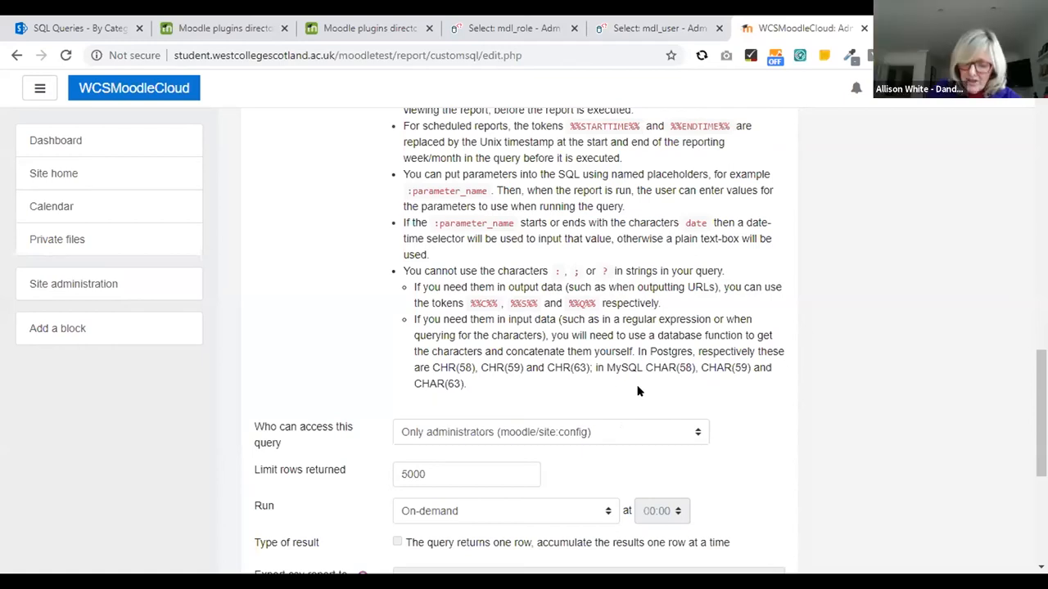
scroll(up, 3)
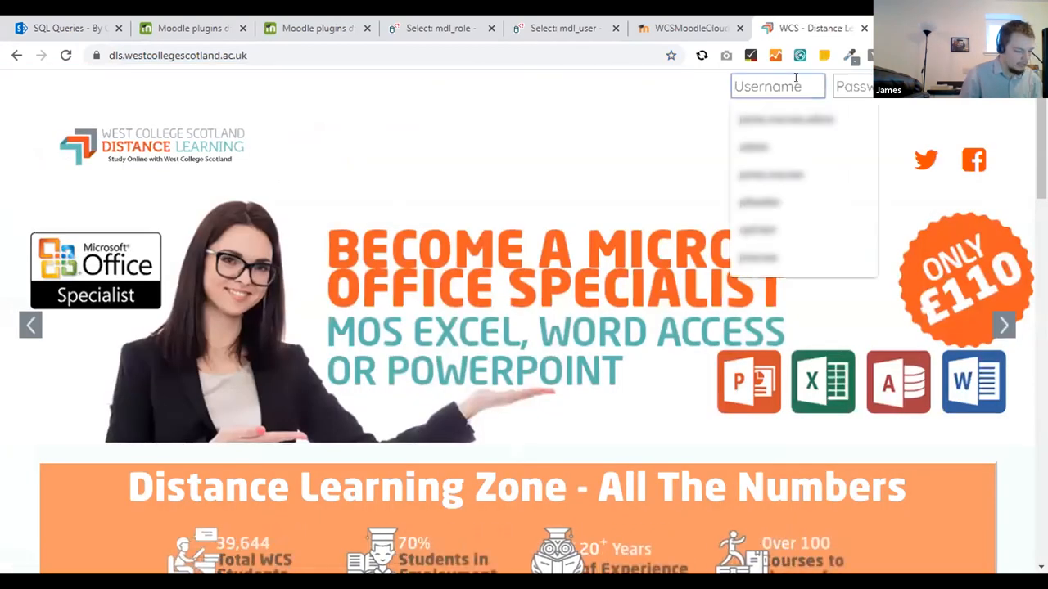
- Log in to the Distance Learning Moodle as admin and scroll down to the Administration block
text(admin)
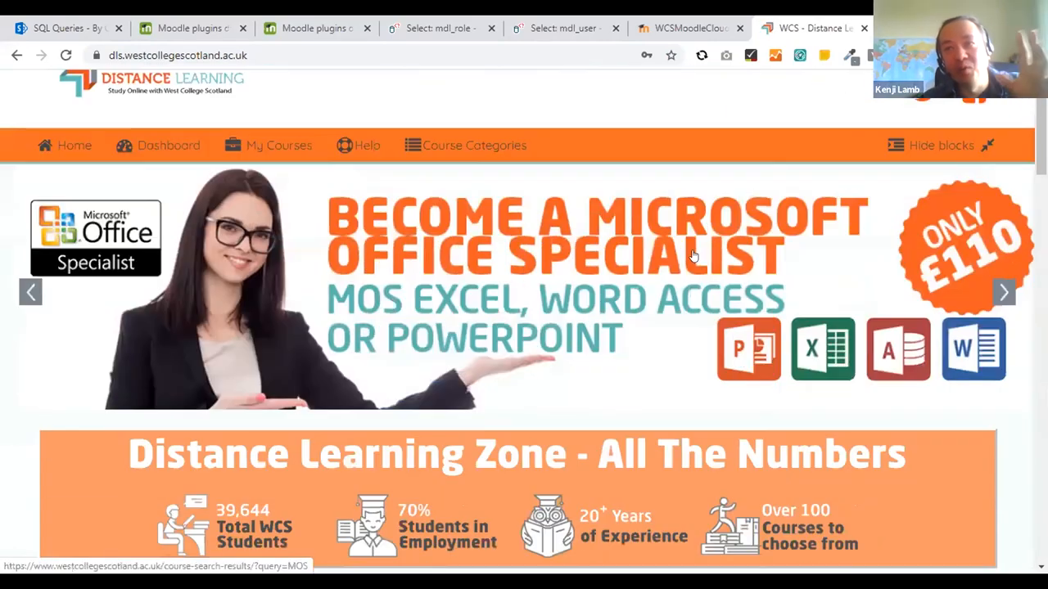
scroll(down, 3)
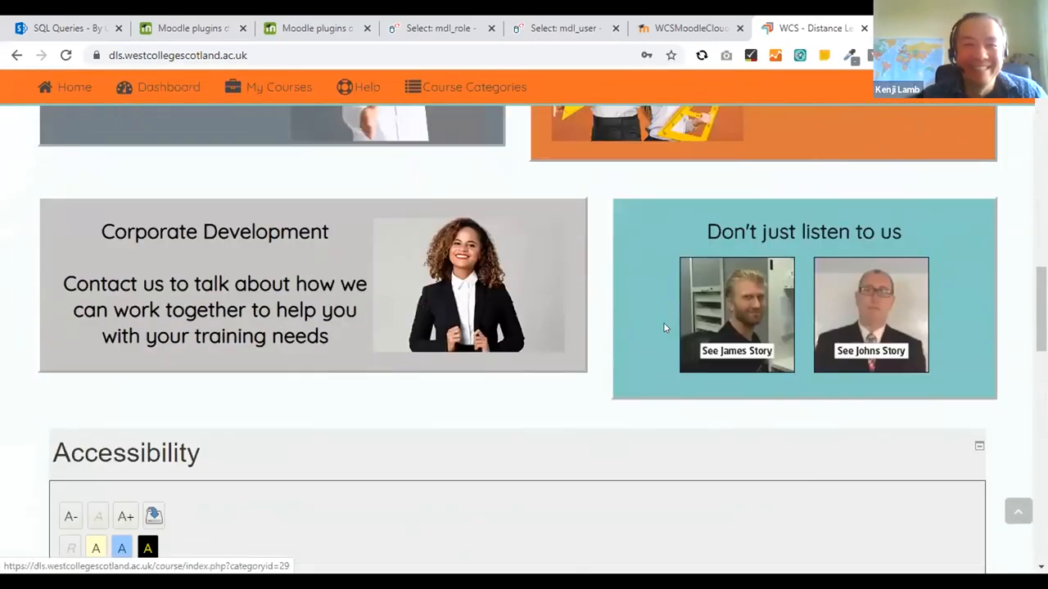
scroll(down, 3)
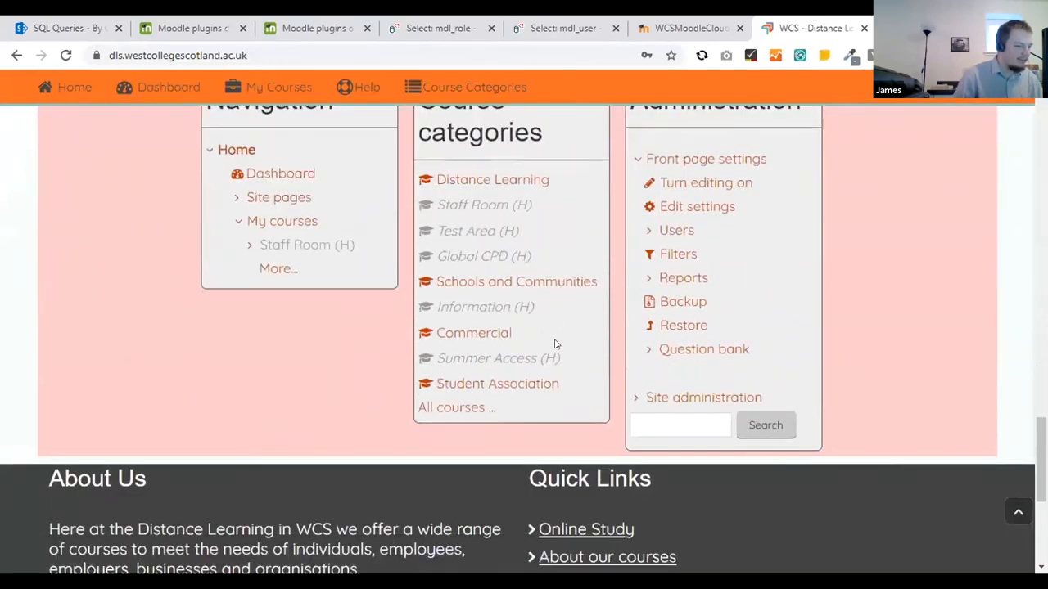
scroll(down, 3)
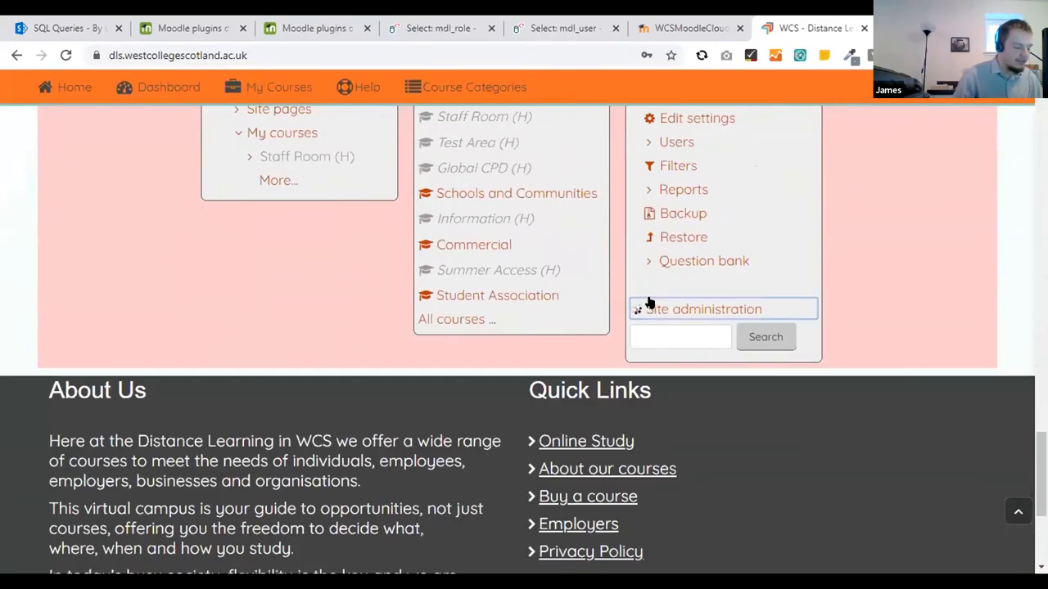
- Expand Site administration and open Reports > Ad-hoc database queries
click(703, 309)
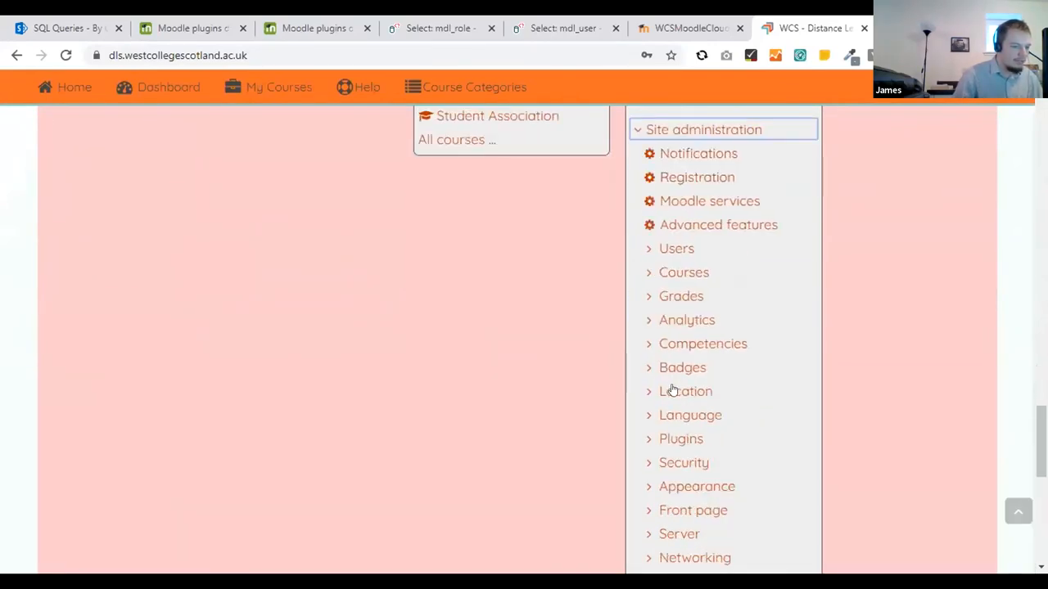
scroll(down, 3)
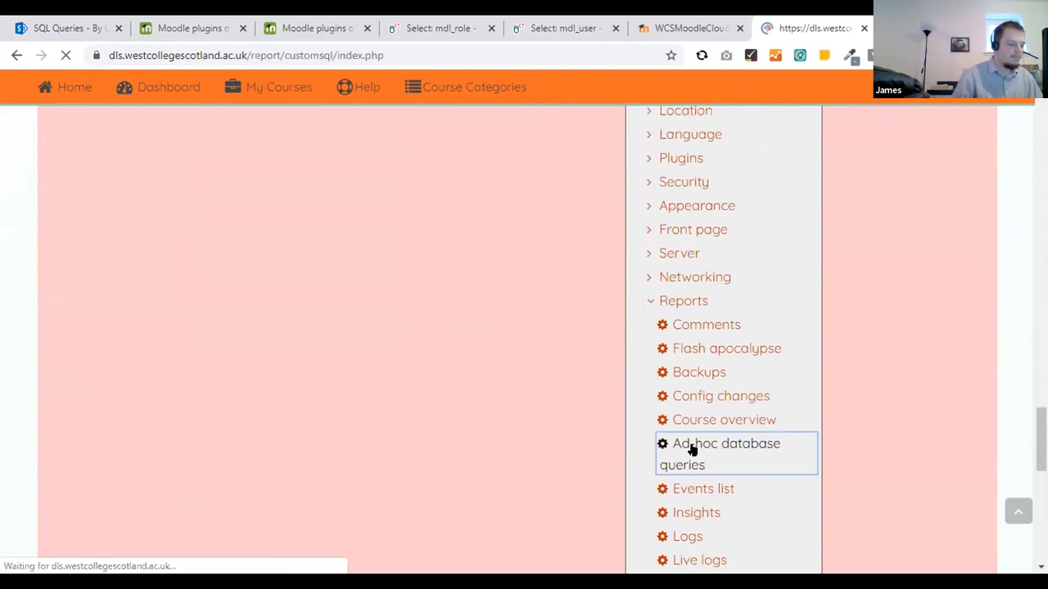
click(718, 453)
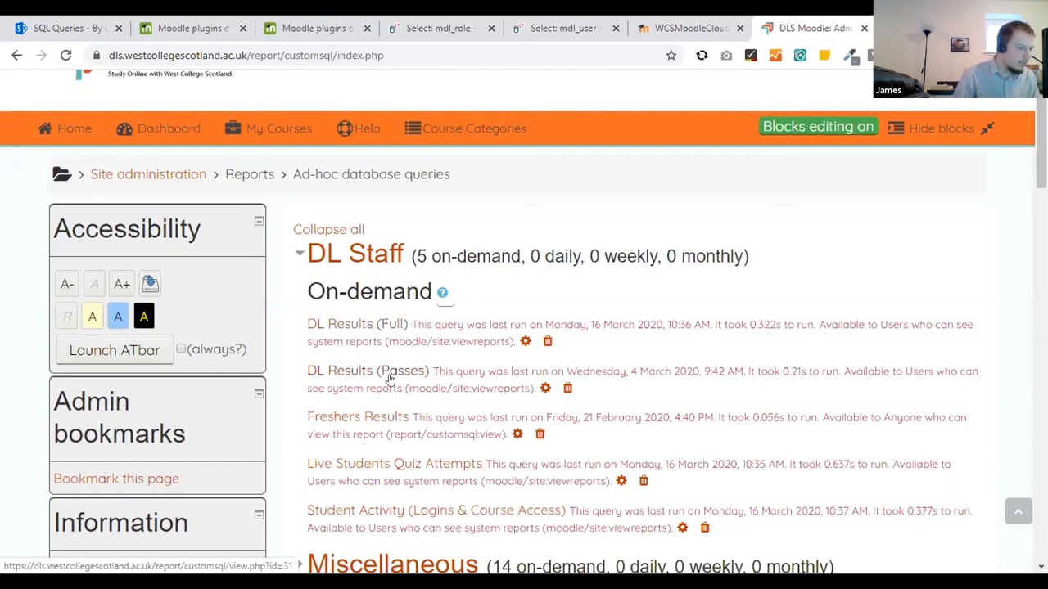
mouse_move(409, 400)
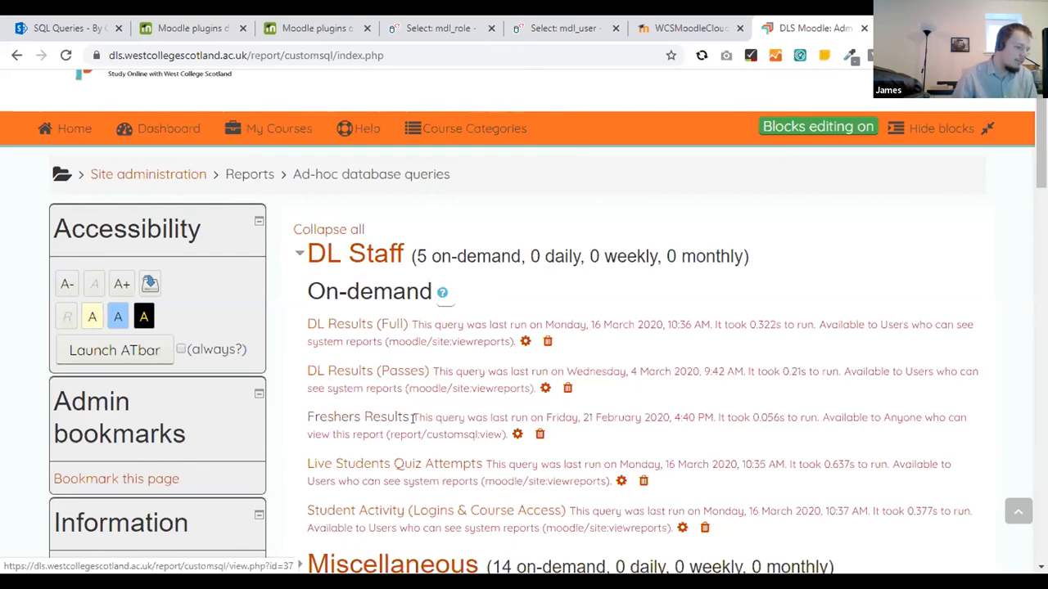
- Expand the Staffroom category to reveal its CPD Results and CPD Scheduled queries
scroll(down, 3)
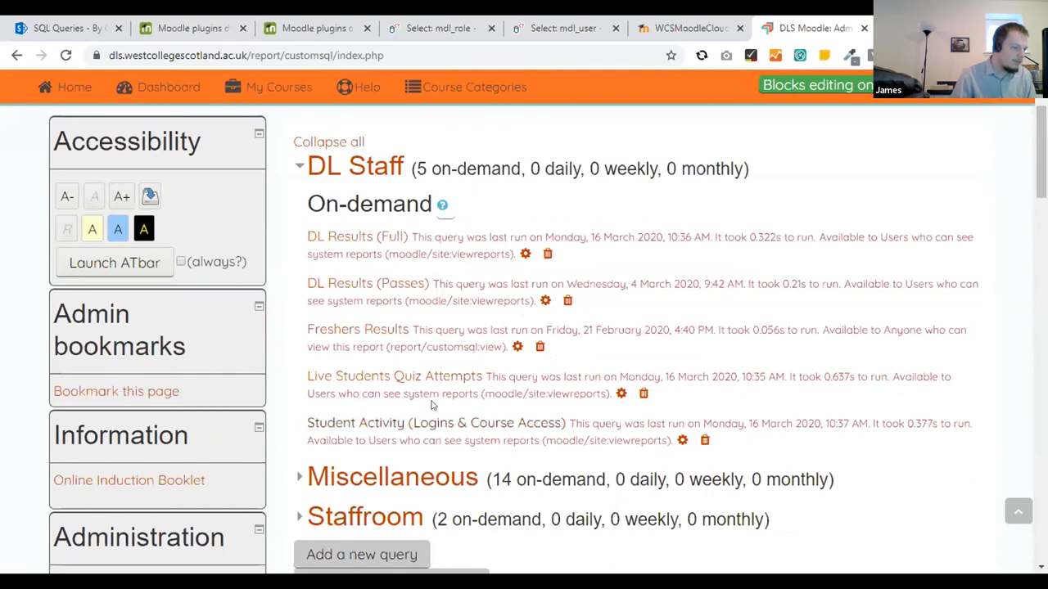
scroll(down, 3)
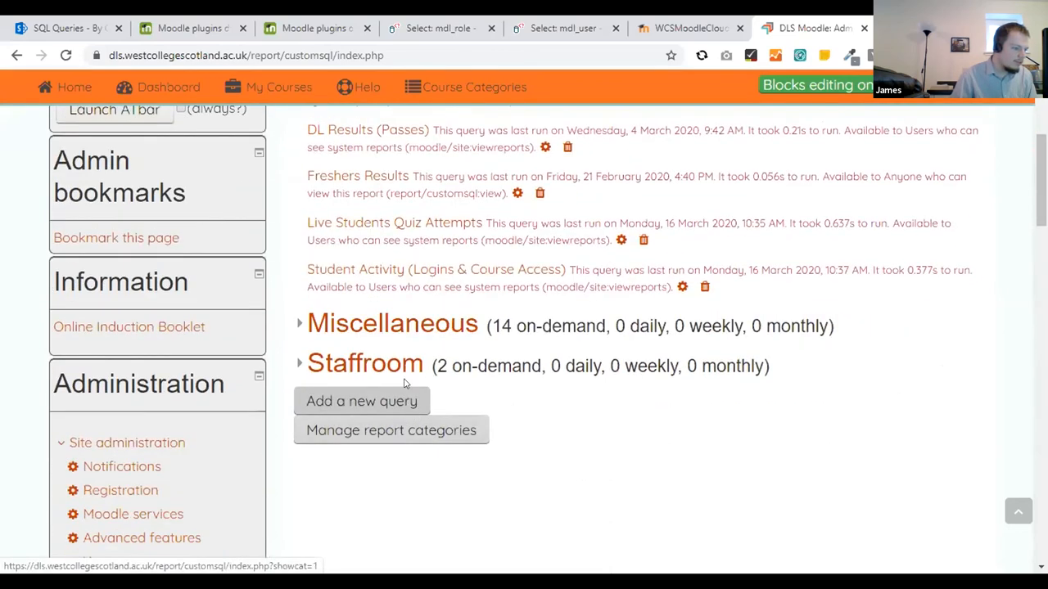
click(364, 363)
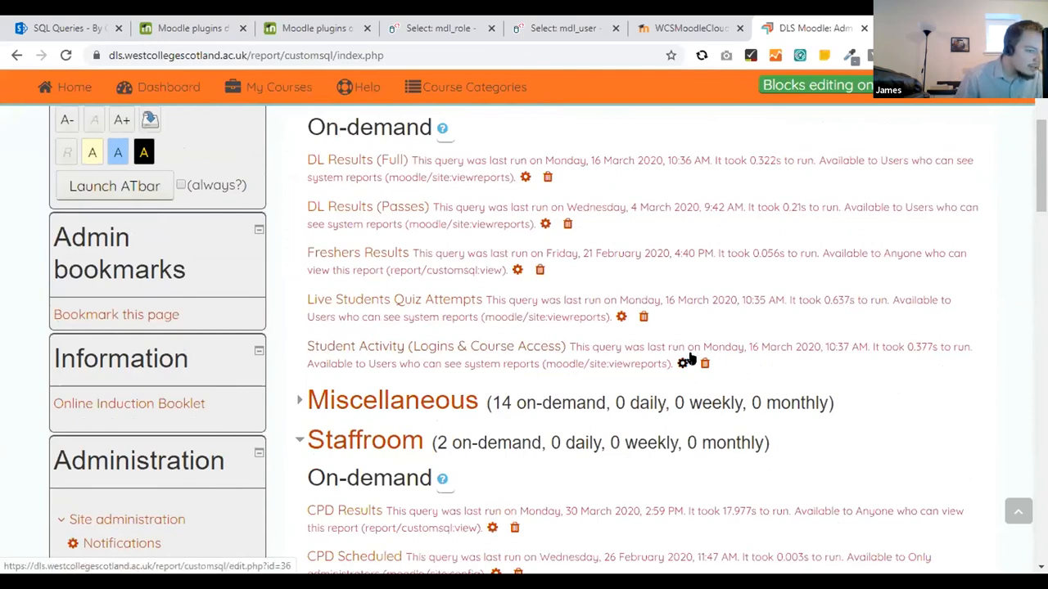
mouse_move(544, 340)
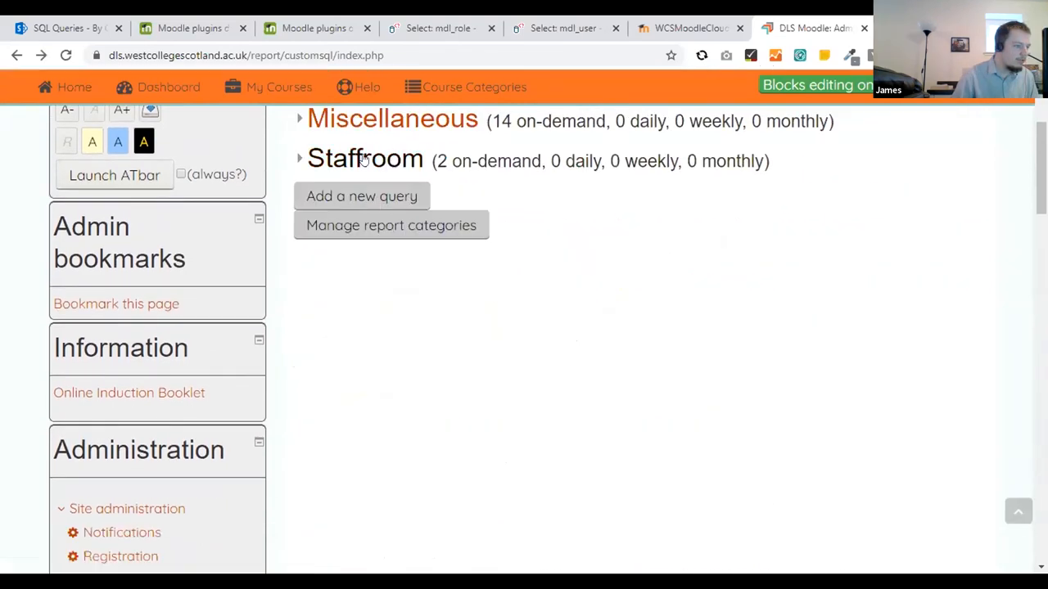
click(364, 158)
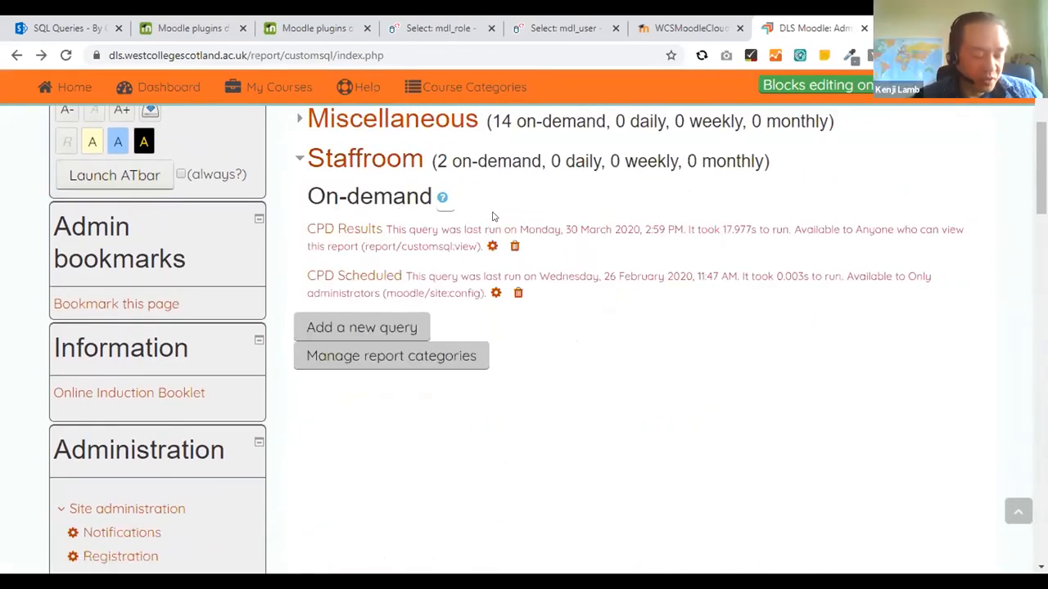